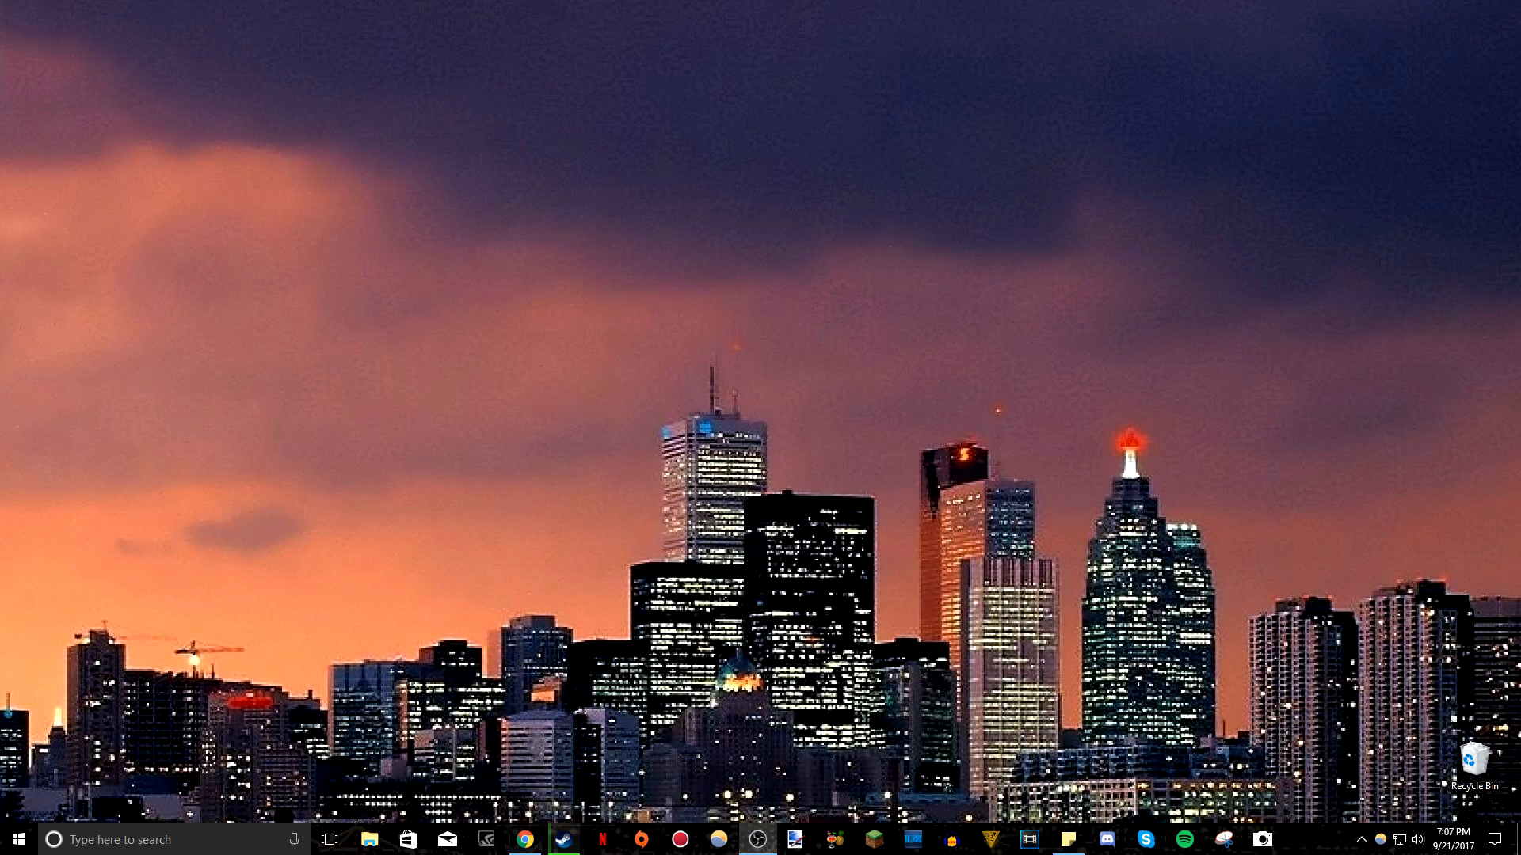
{"action": "mouse_move", "coordinate": [456, 491]}
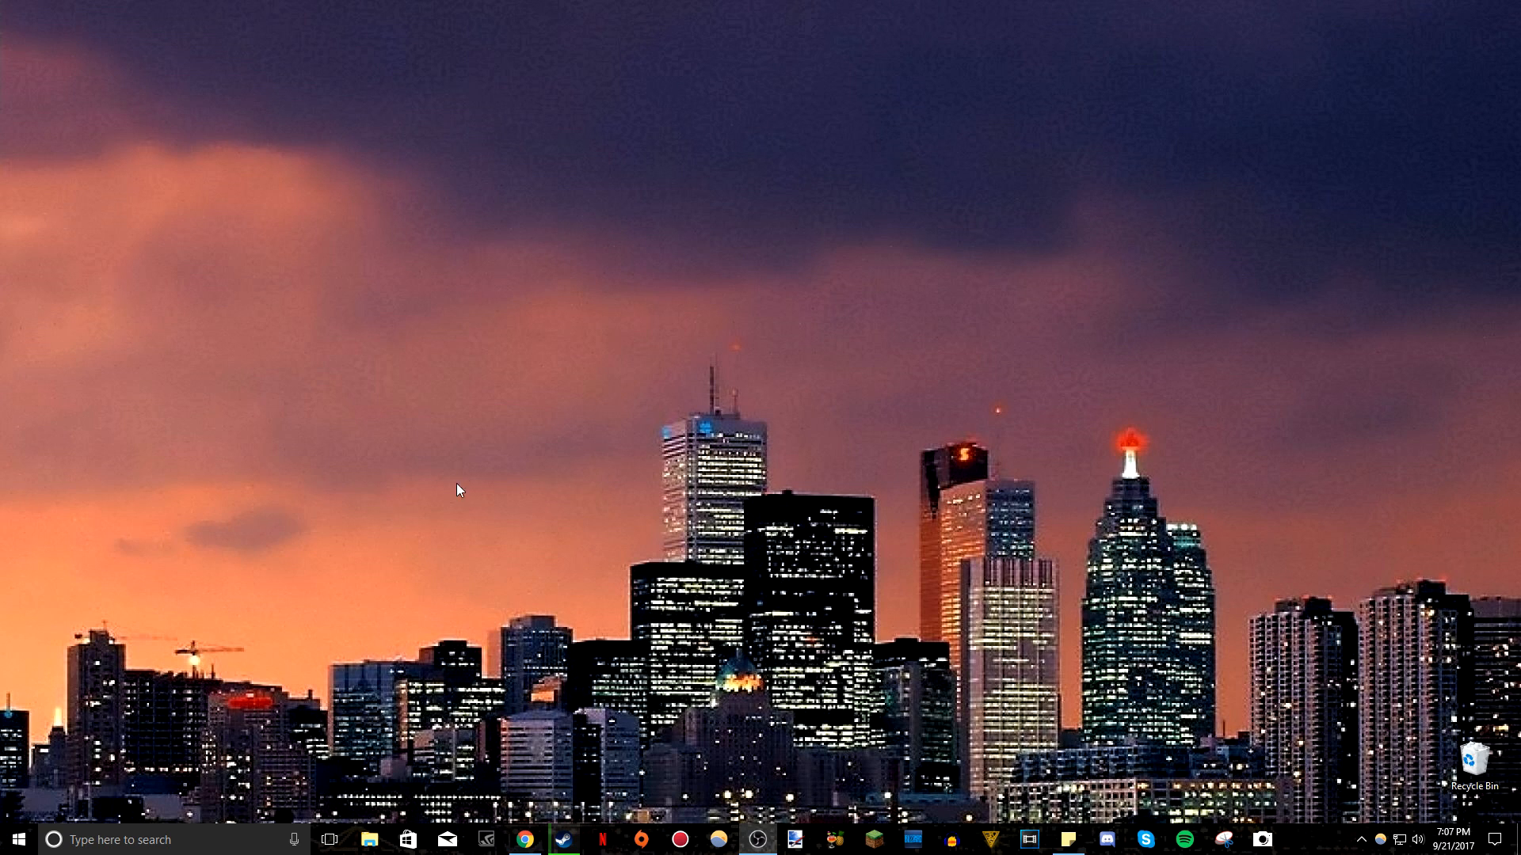
{"action": "mouse_move", "coordinate": [466, 486]}
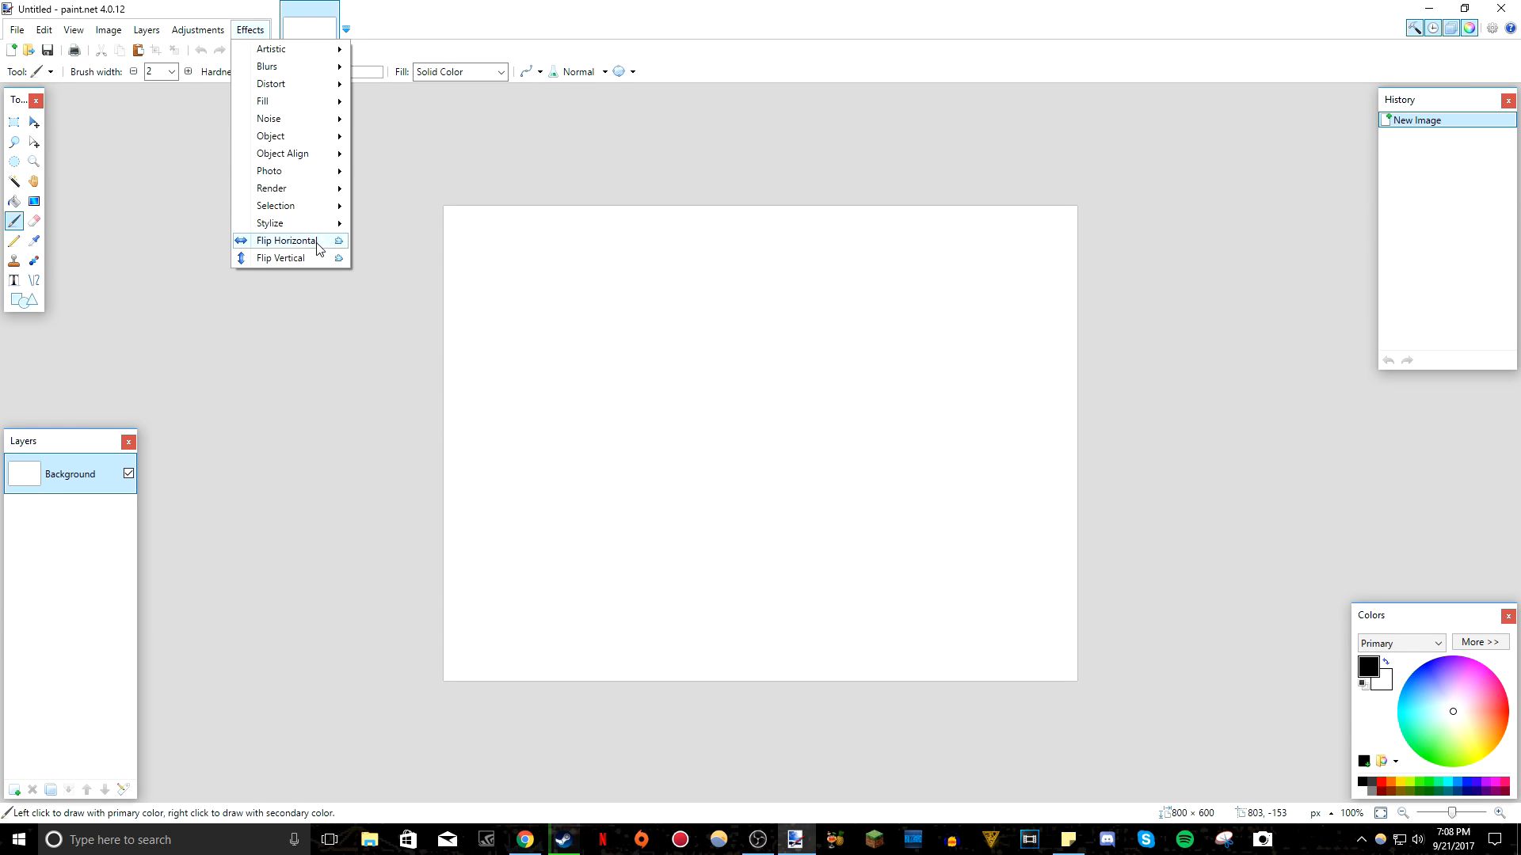
Bring up the paint.net forum in Chrome and open BoltBait's Plugin Pack topic.
{"action": "left_click", "coordinate": [168, 29]}
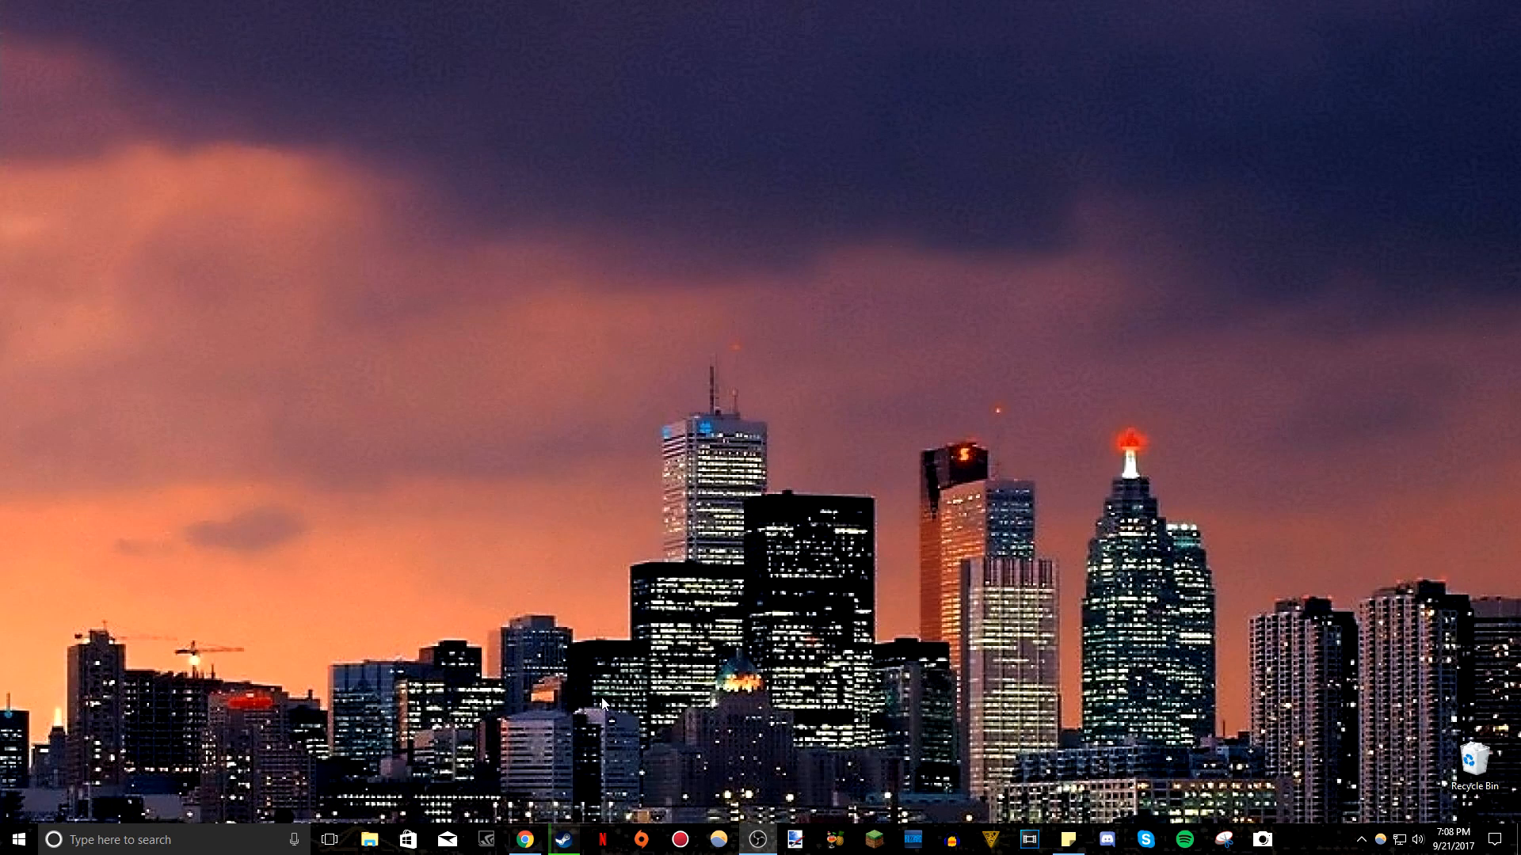
{"action": "left_click", "coordinate": [524, 840]}
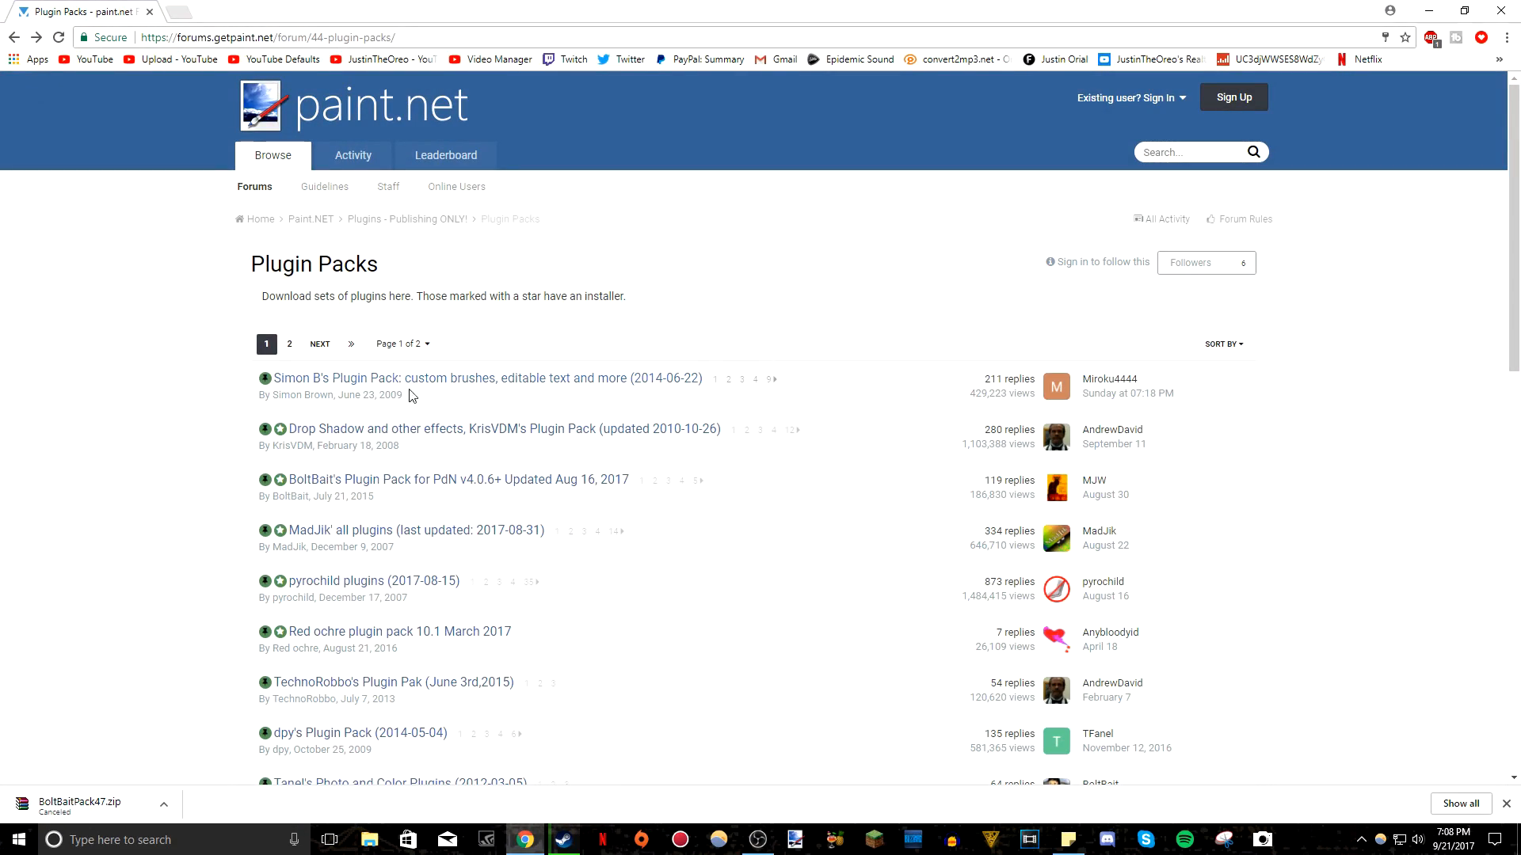
{"action": "left_click", "coordinate": [458, 479]}
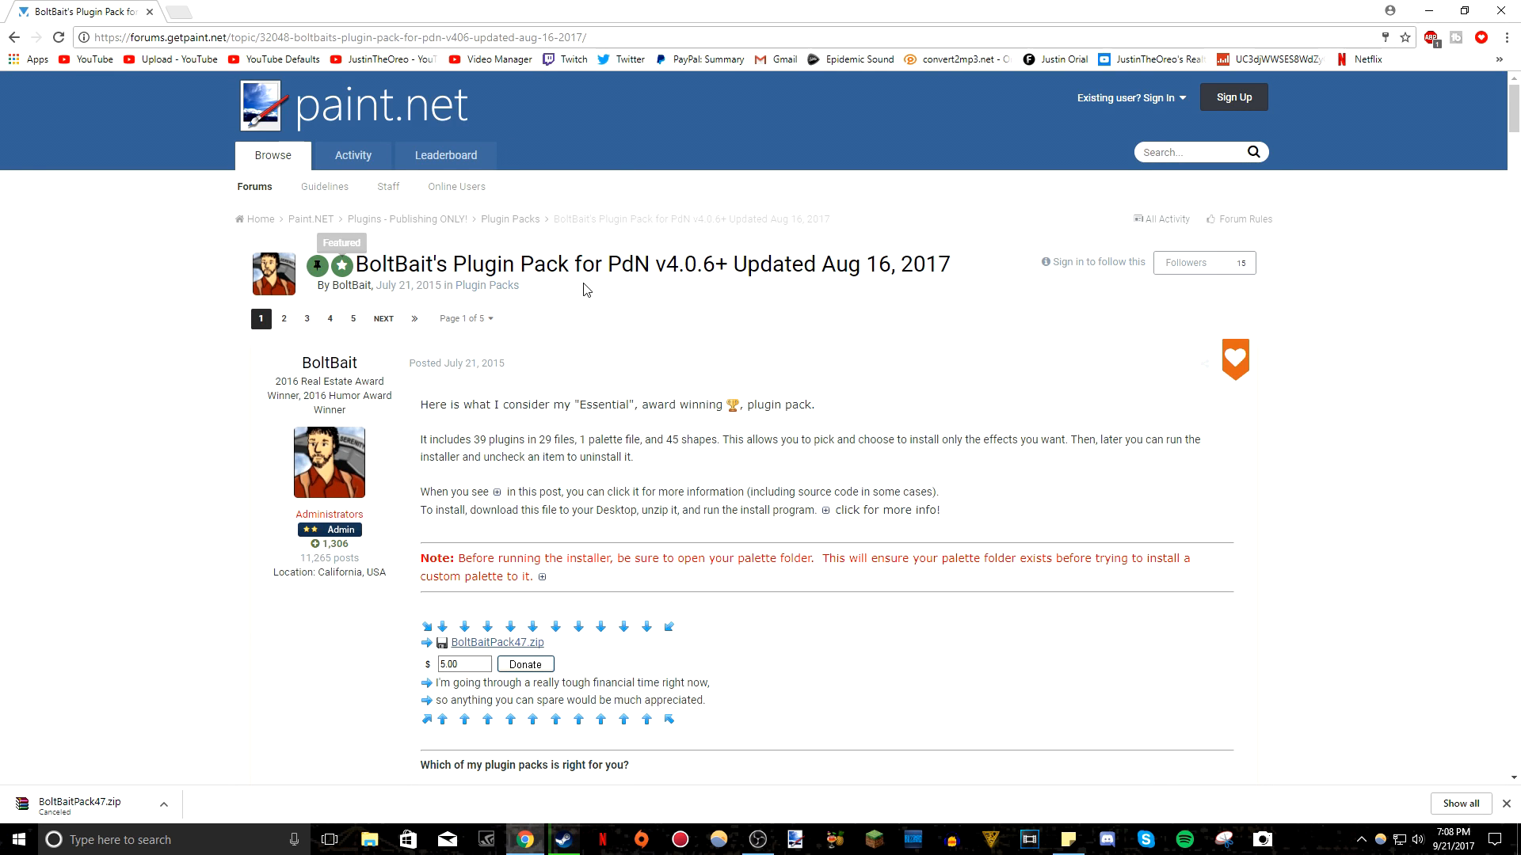
Scroll through the post's list of effects the plugin pack adds, by menu.
{"action": "scroll", "scroll_direction": "down", "scroll_amount": 3}
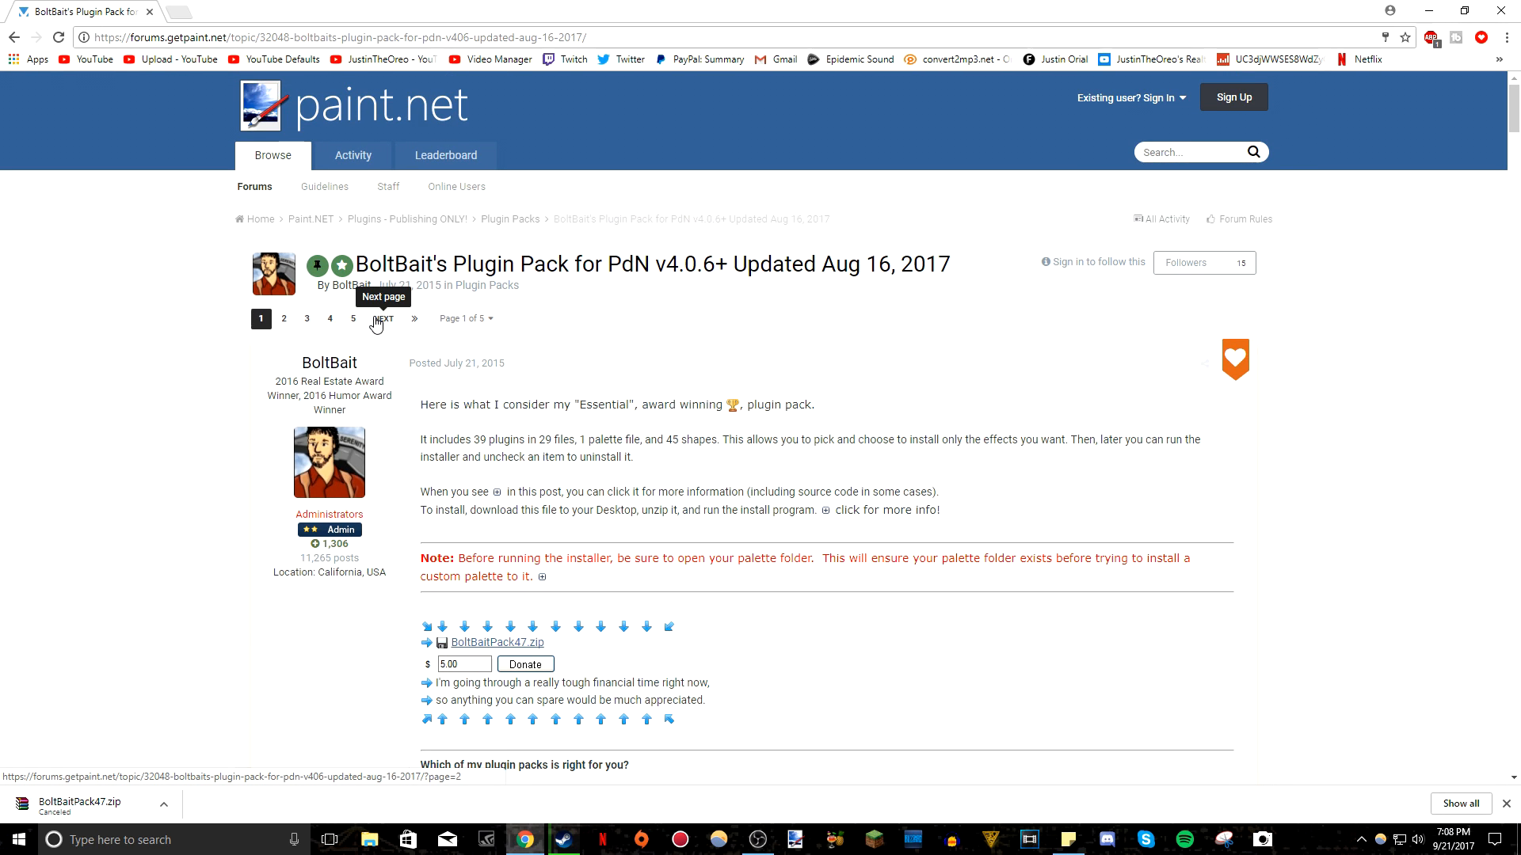
{"action": "mouse_move", "coordinate": [854, 324]}
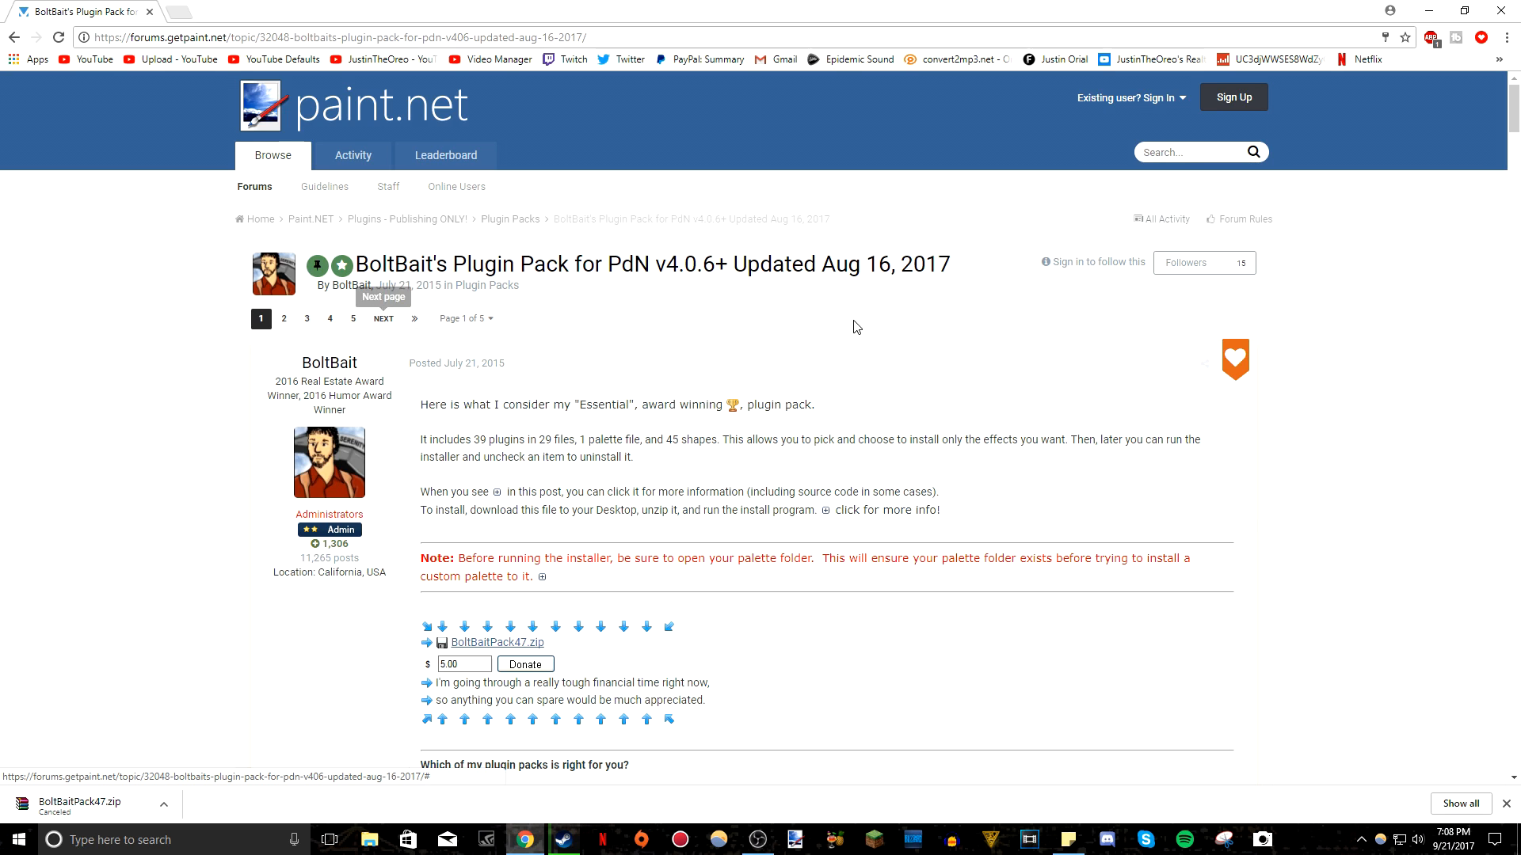
{"action": "mouse_move", "coordinate": [941, 262]}
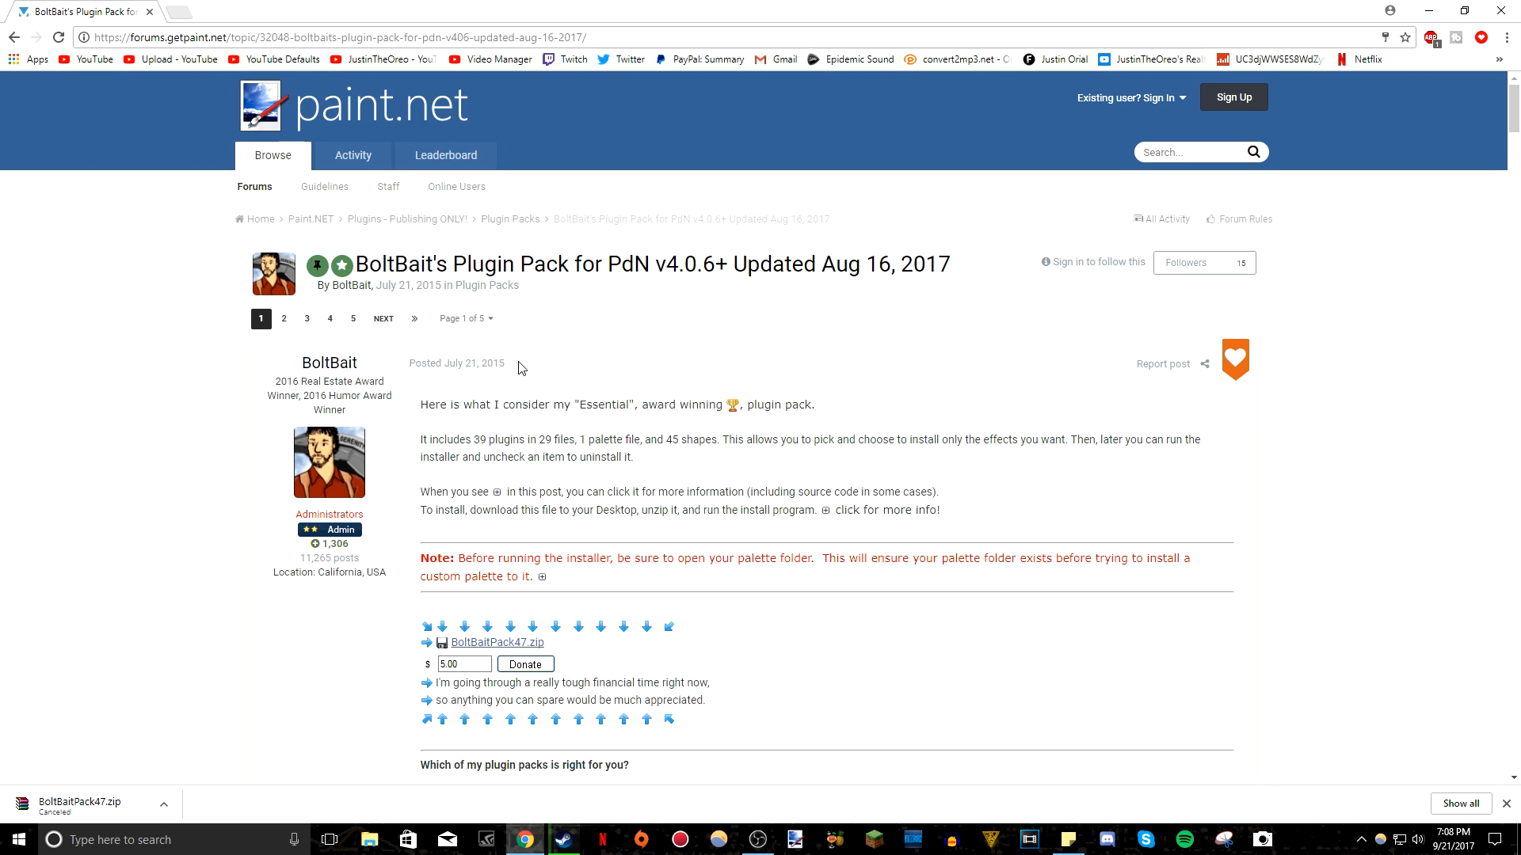
{"action": "scroll", "scroll_direction": "down", "scroll_amount": 3}
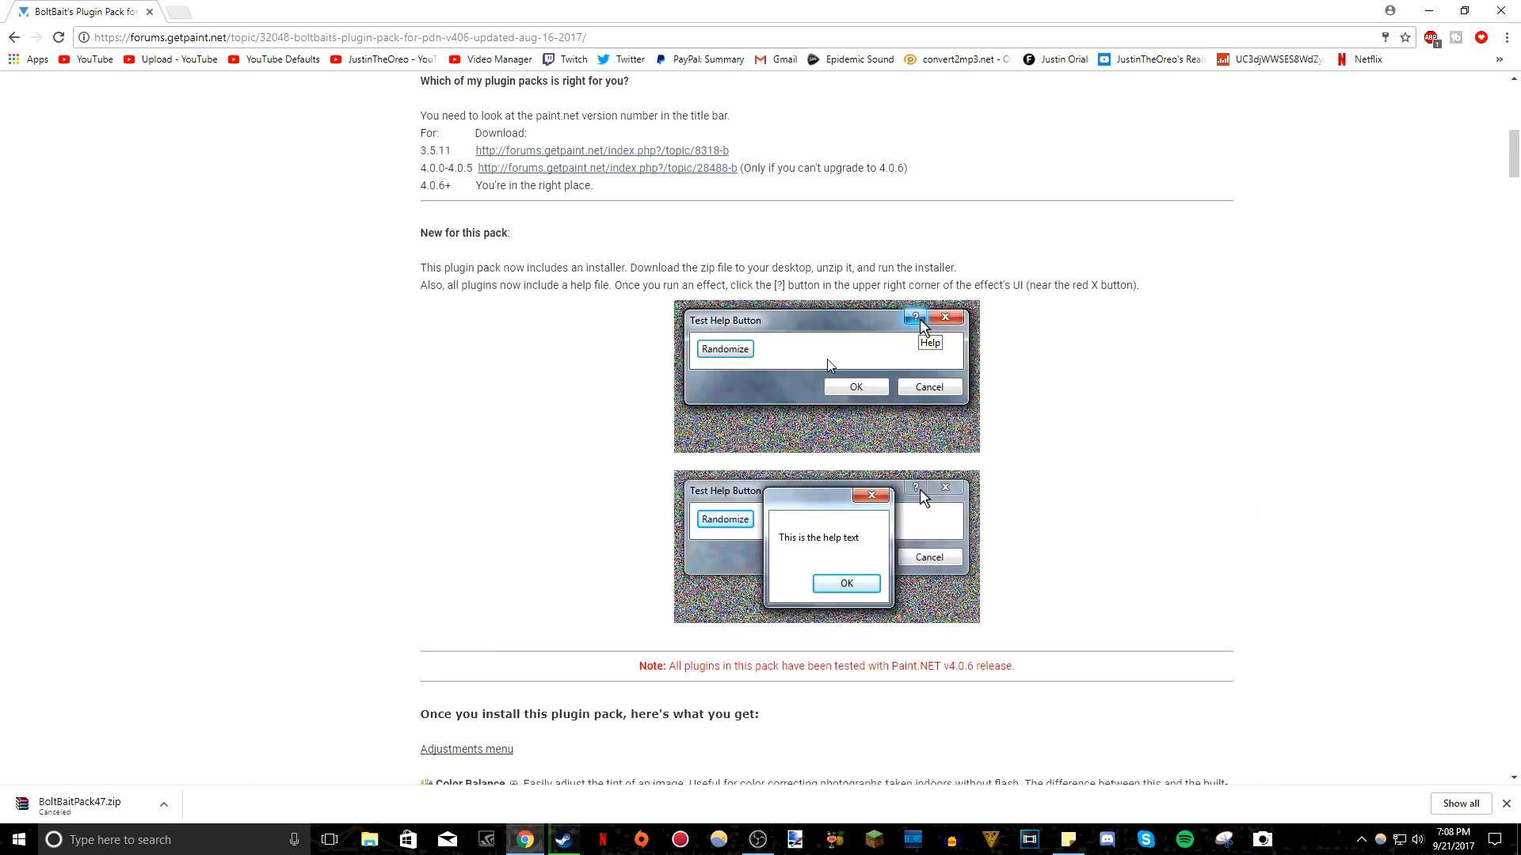
{"action": "scroll", "scroll_direction": "down", "scroll_amount": 3}
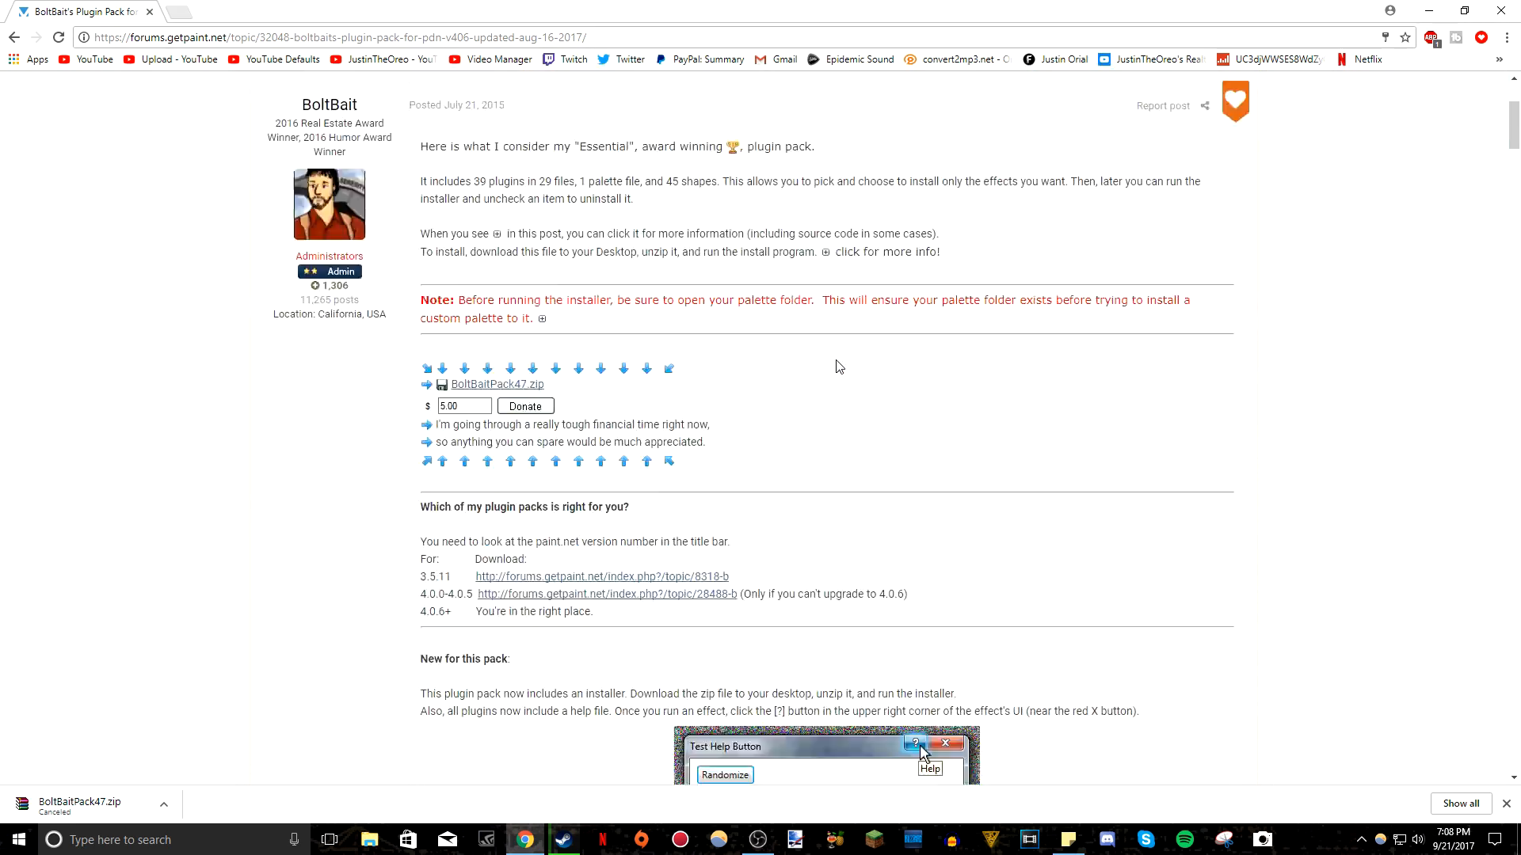
{"action": "scroll", "scroll_direction": "down", "scroll_amount": 3}
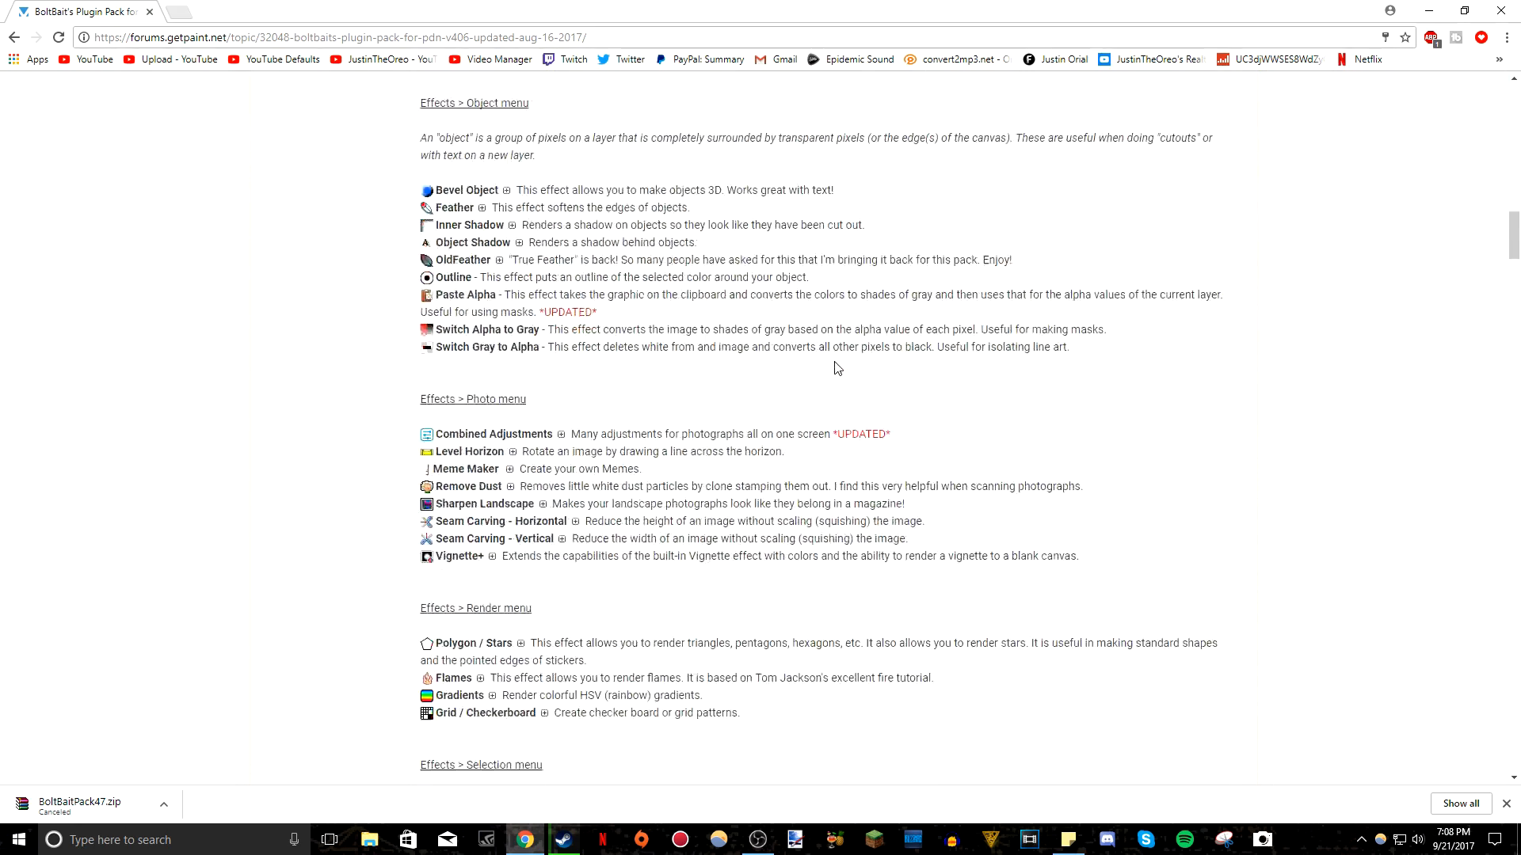
{"action": "scroll", "scroll_direction": "down", "scroll_amount": 3}
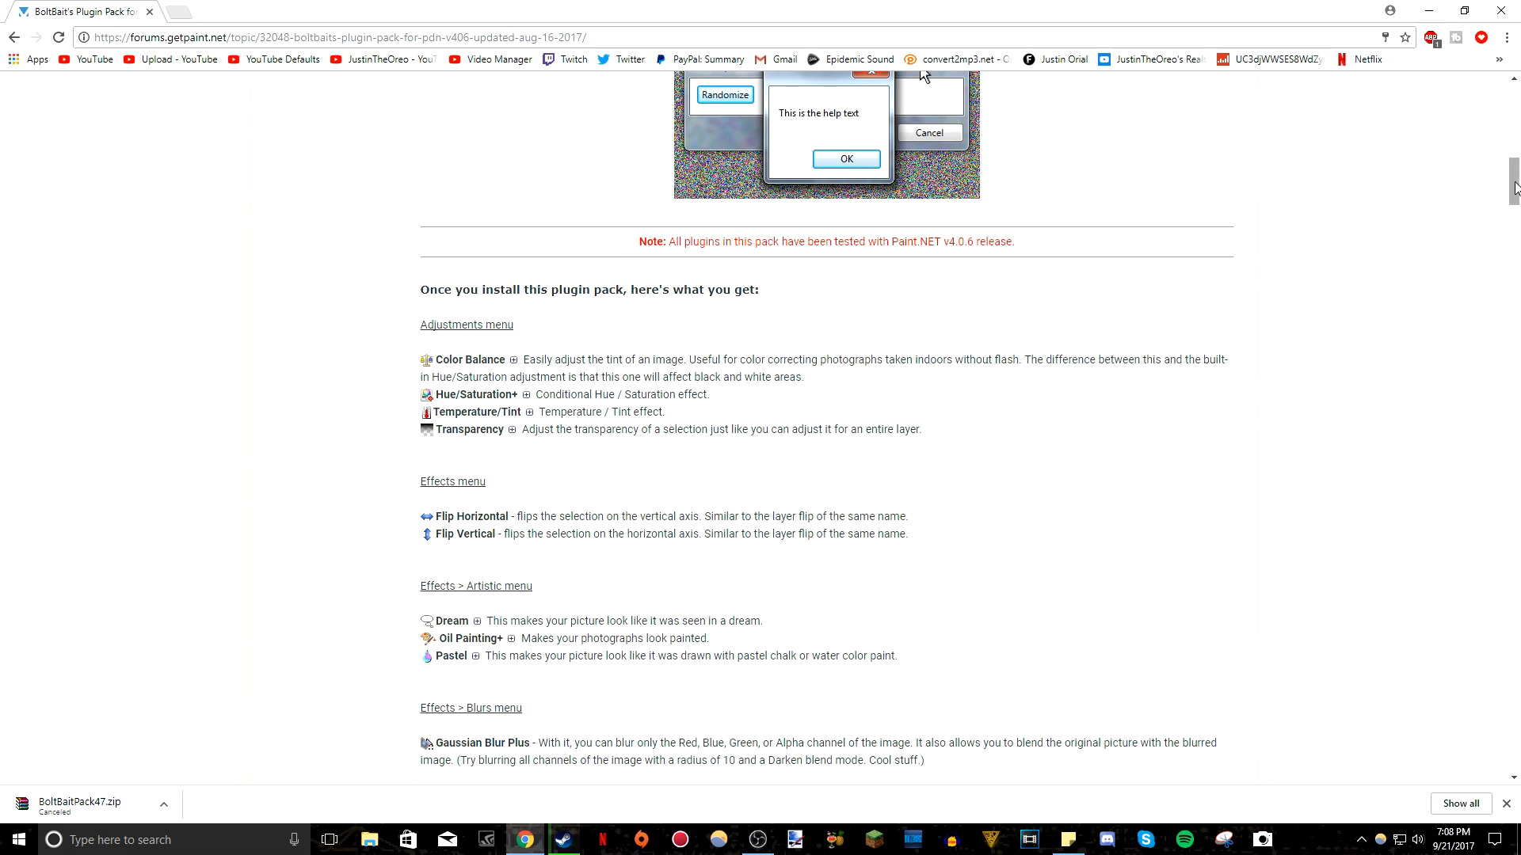
{"action": "scroll", "scroll_direction": "down", "scroll_amount": 3}
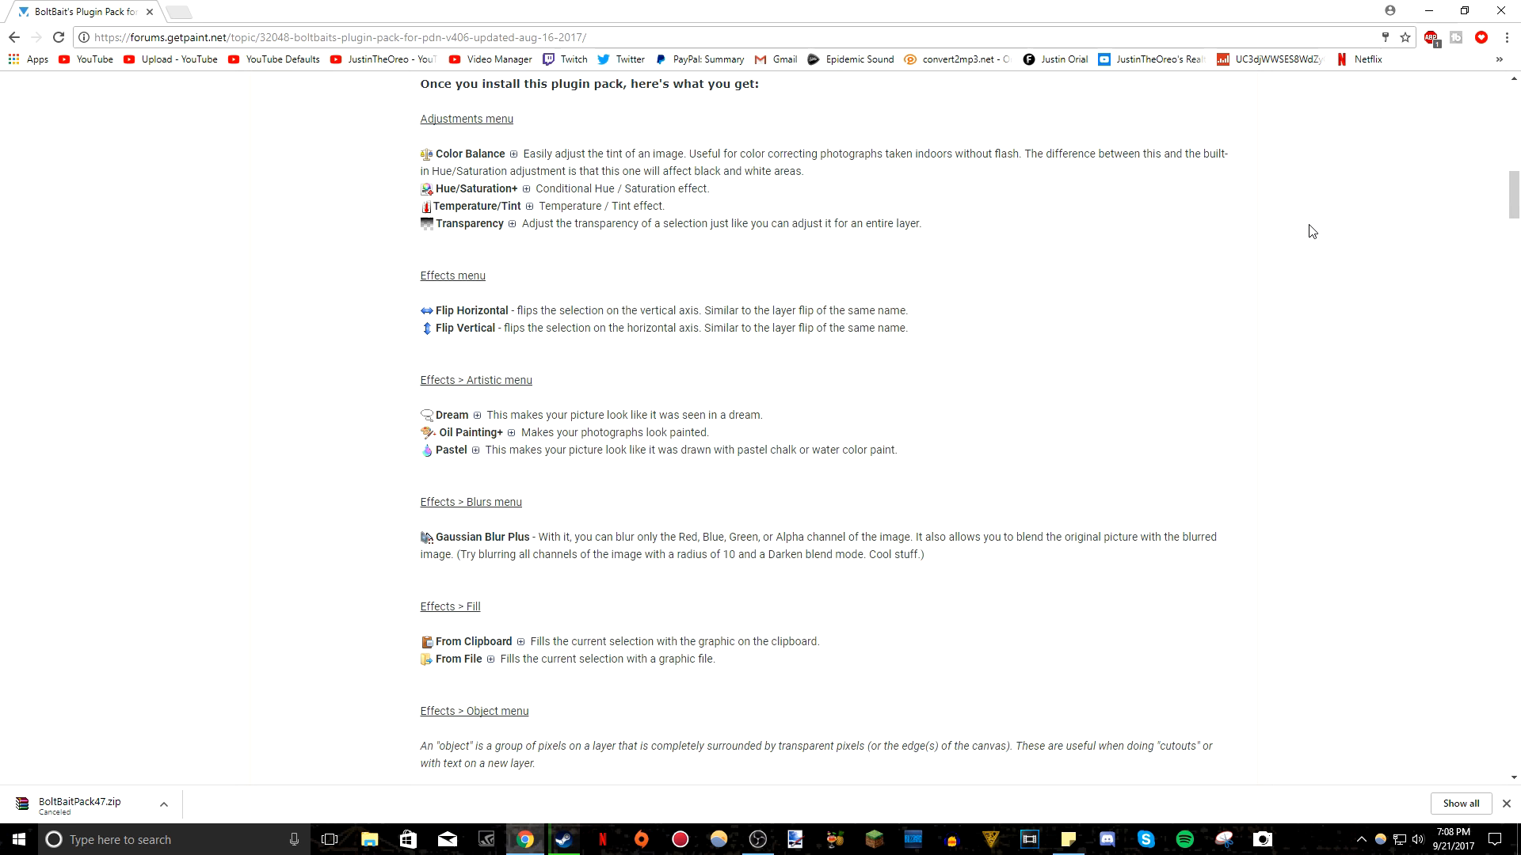
{"action": "scroll", "scroll_direction": "down", "scroll_amount": 3}
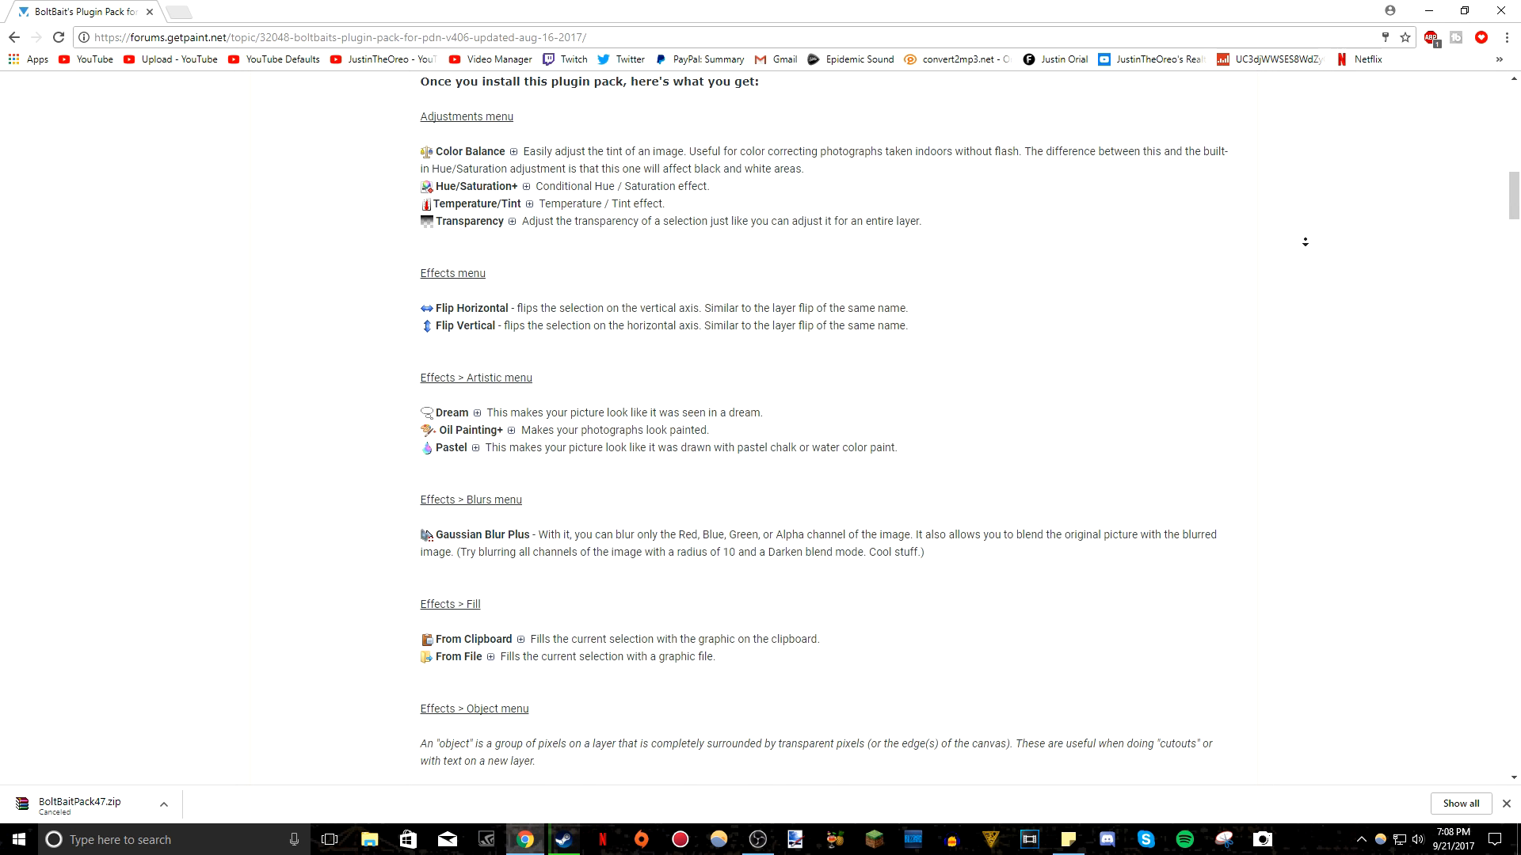
{"action": "scroll", "scroll_direction": "down", "scroll_amount": 3}
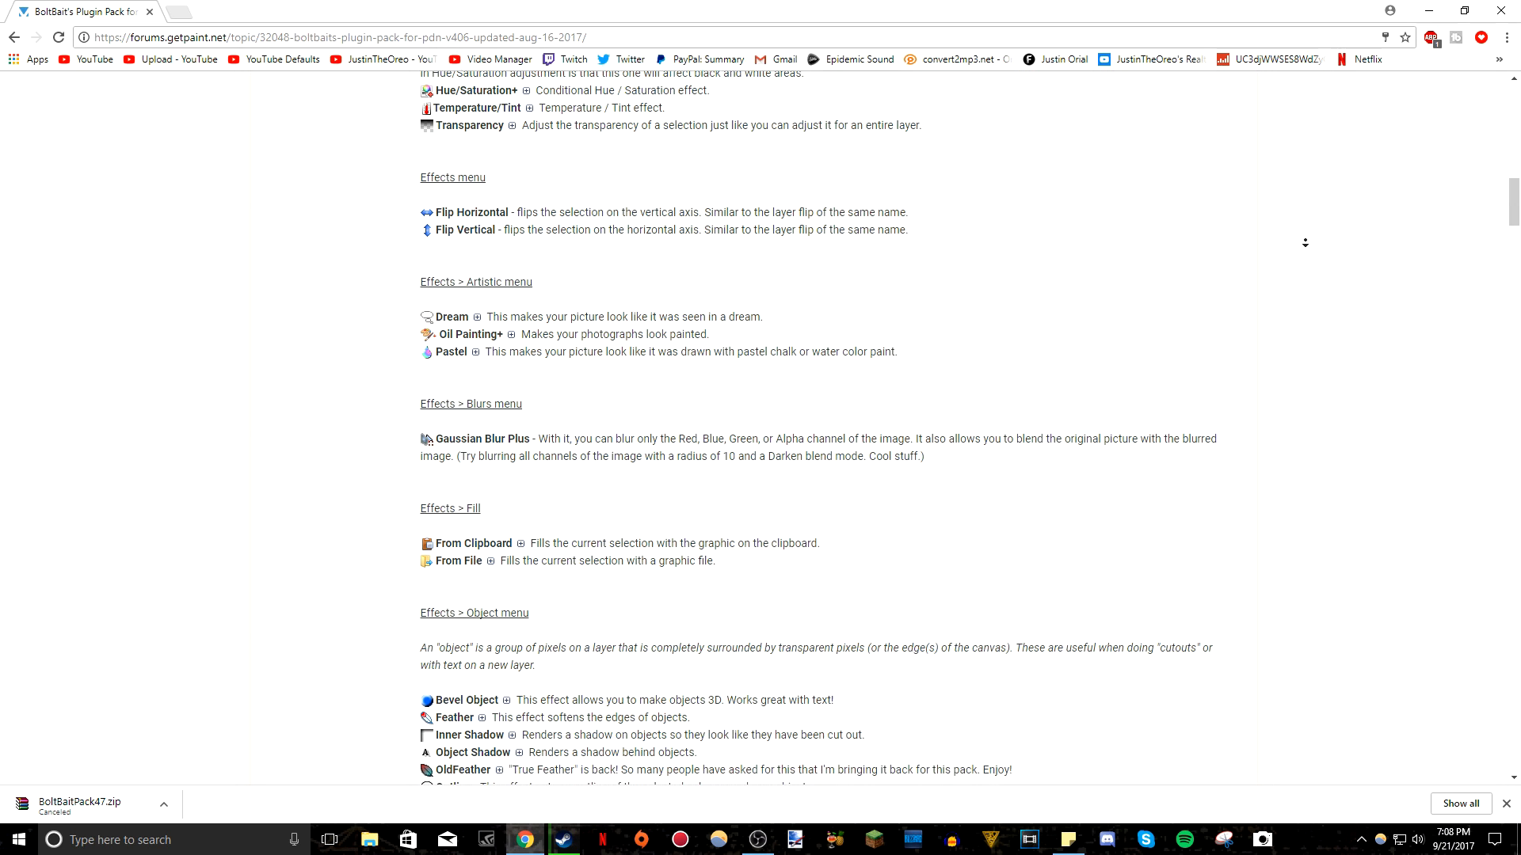
{"action": "scroll", "scroll_direction": "down", "scroll_amount": 3}
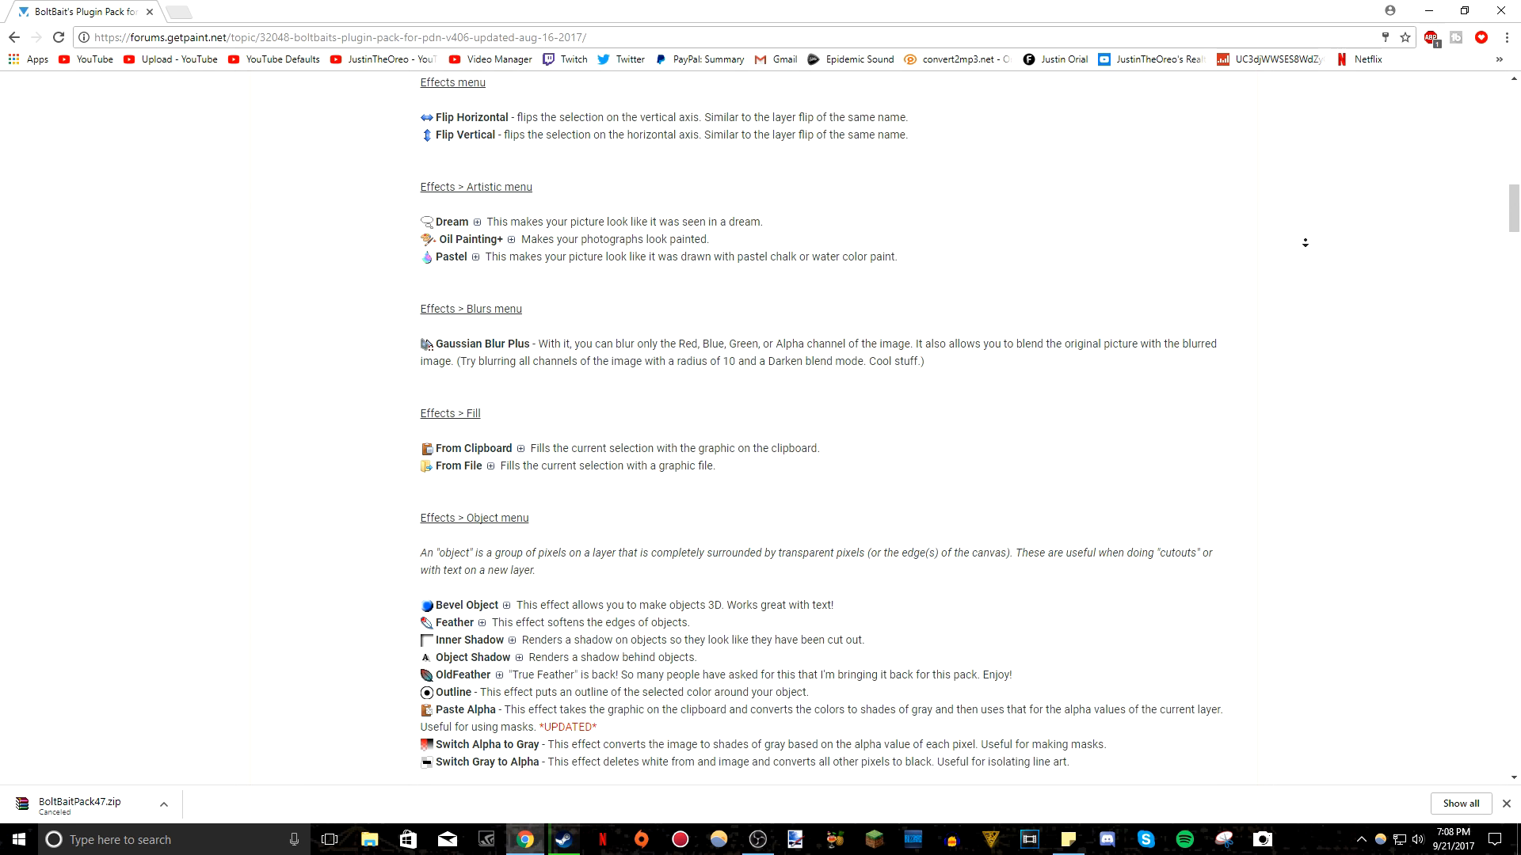
{"action": "scroll", "scroll_direction": "down", "scroll_amount": 3}
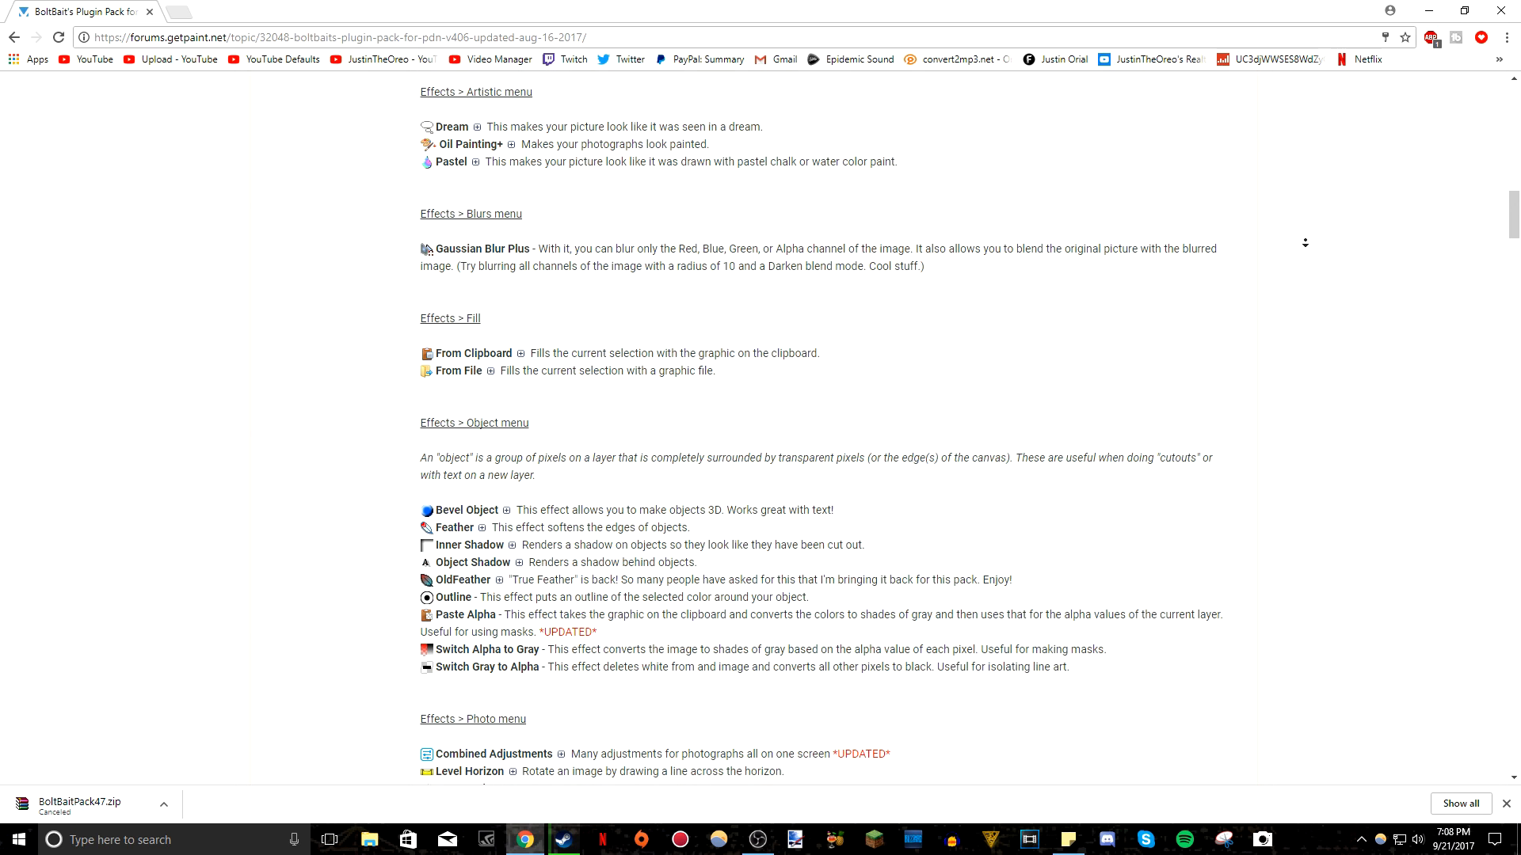
{"action": "scroll", "scroll_direction": "down", "scroll_amount": 3}
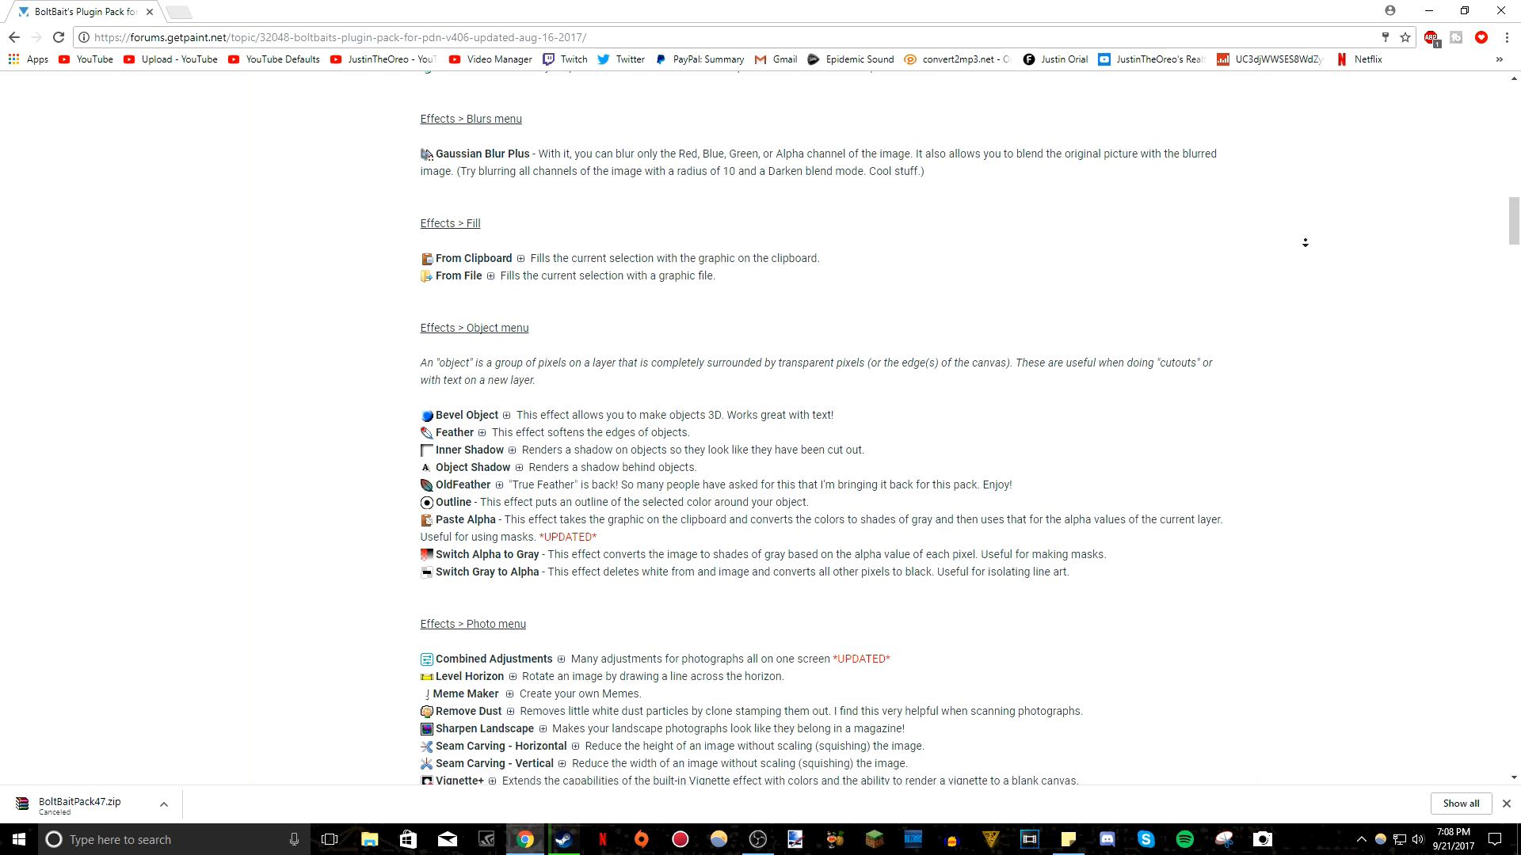
{"action": "scroll", "scroll_direction": "down", "scroll_amount": 3}
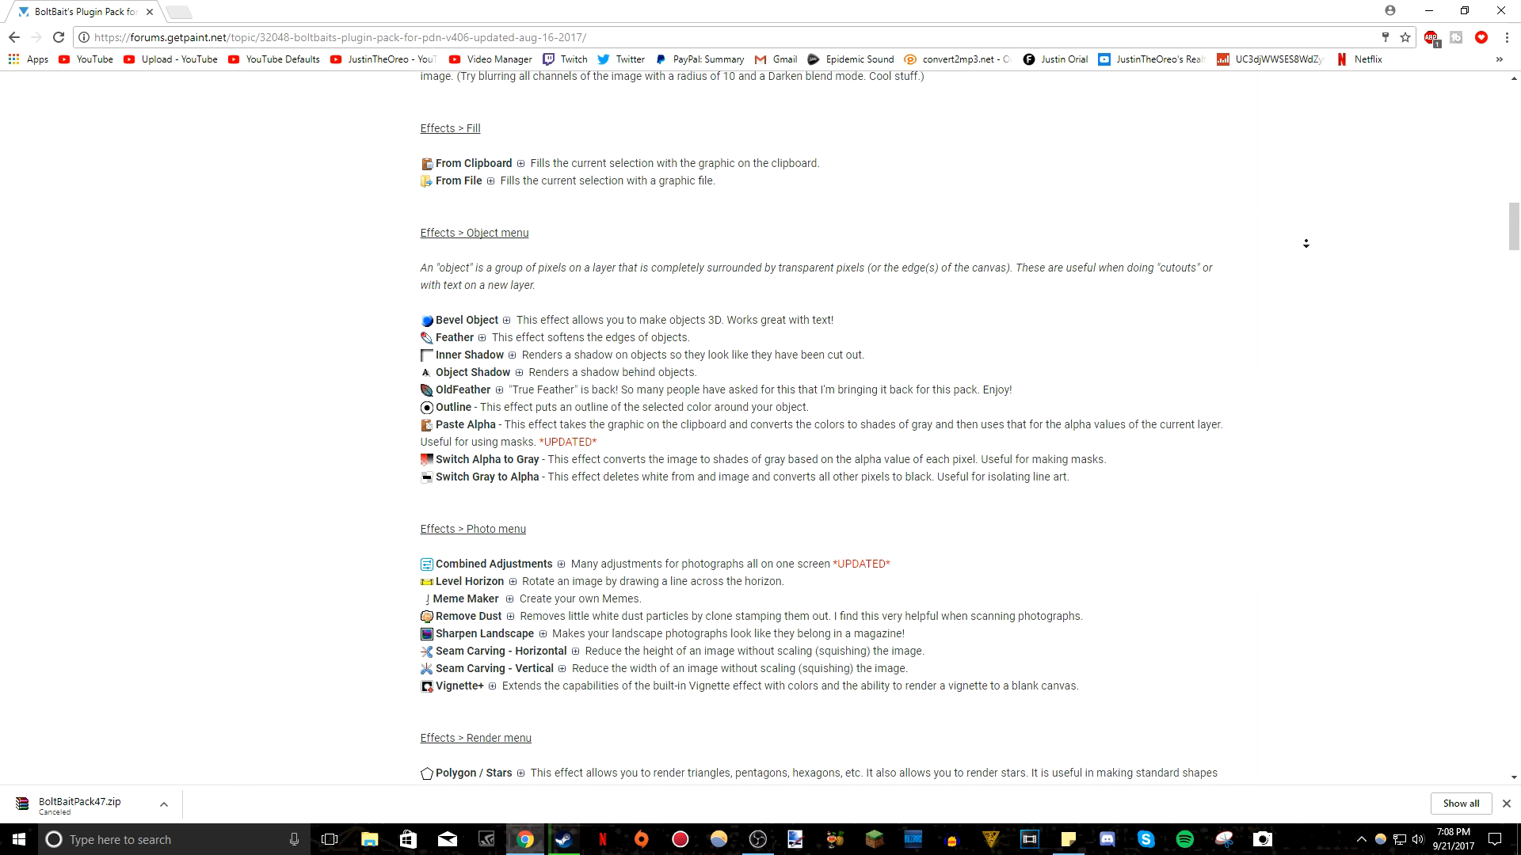
{"action": "scroll", "scroll_direction": "down", "scroll_amount": 3}
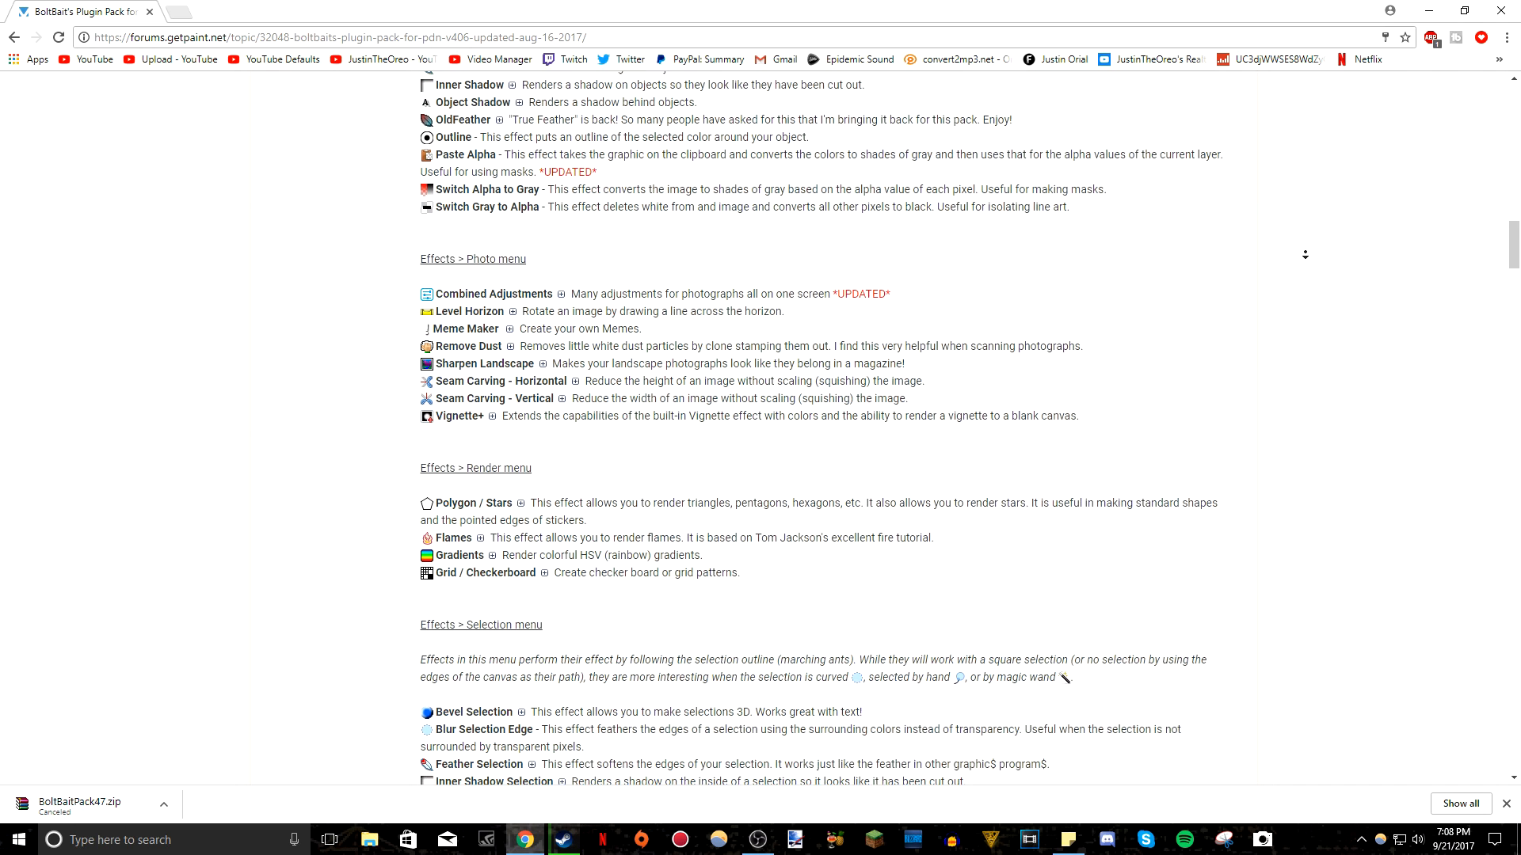
{"action": "scroll", "scroll_direction": "down", "scroll_amount": 3}
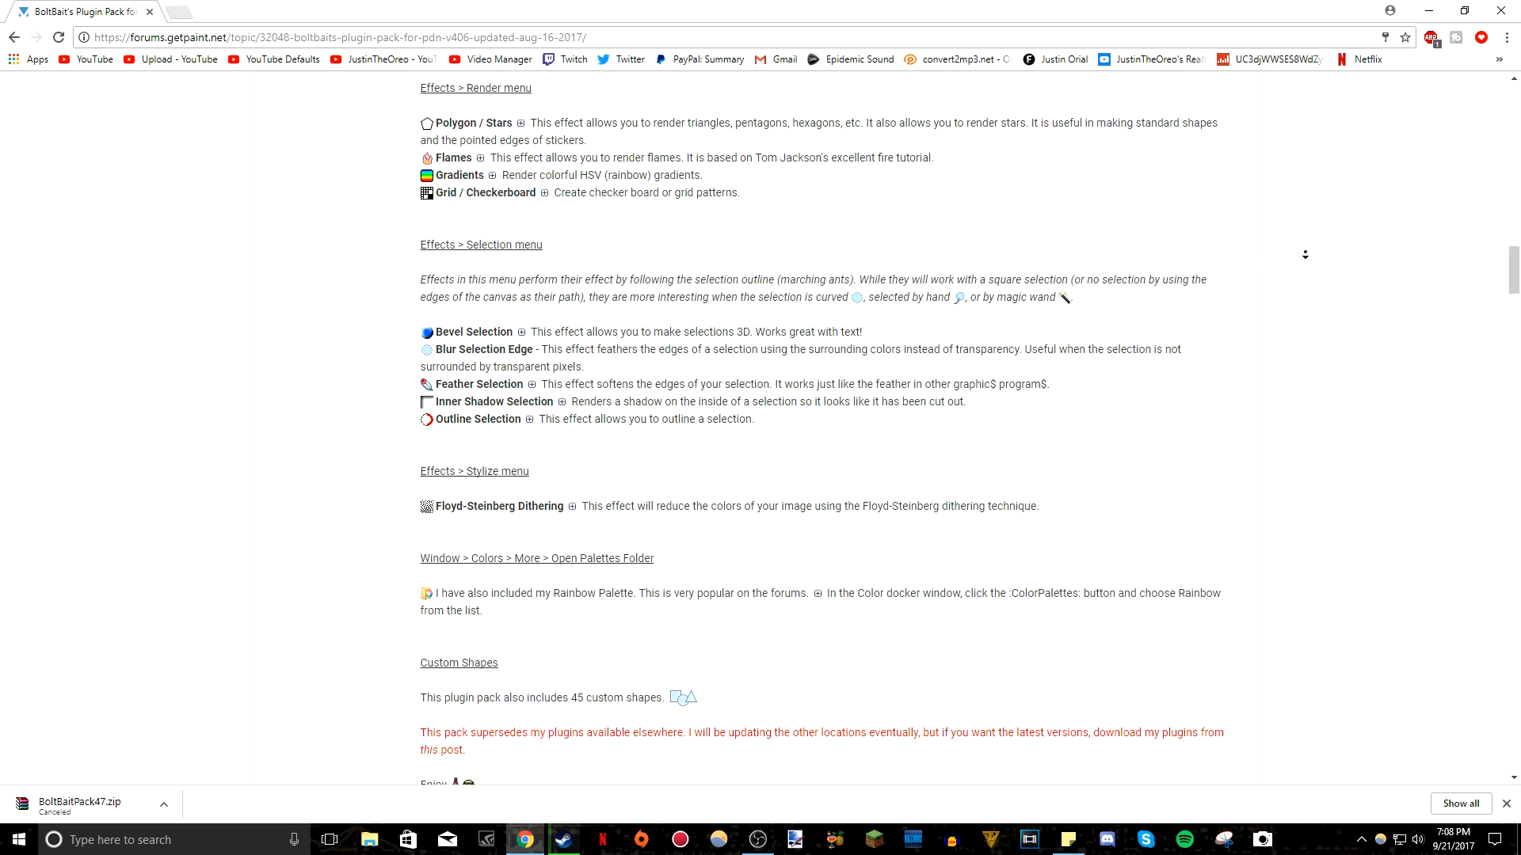
{"action": "scroll", "scroll_direction": "up", "scroll_amount": 3}
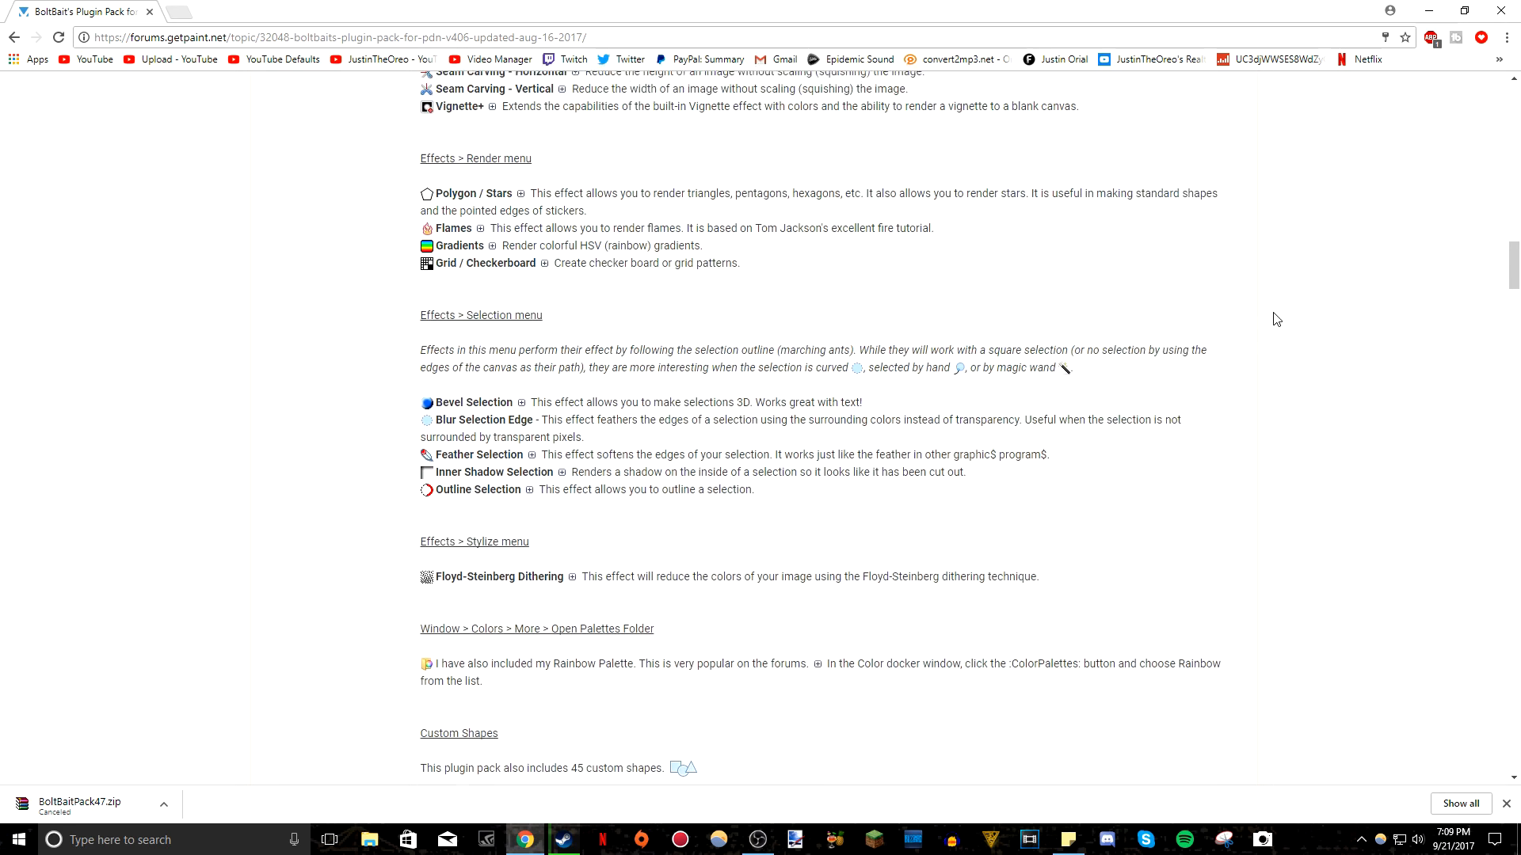
{"action": "scroll", "scroll_direction": "up", "scroll_amount": 3}
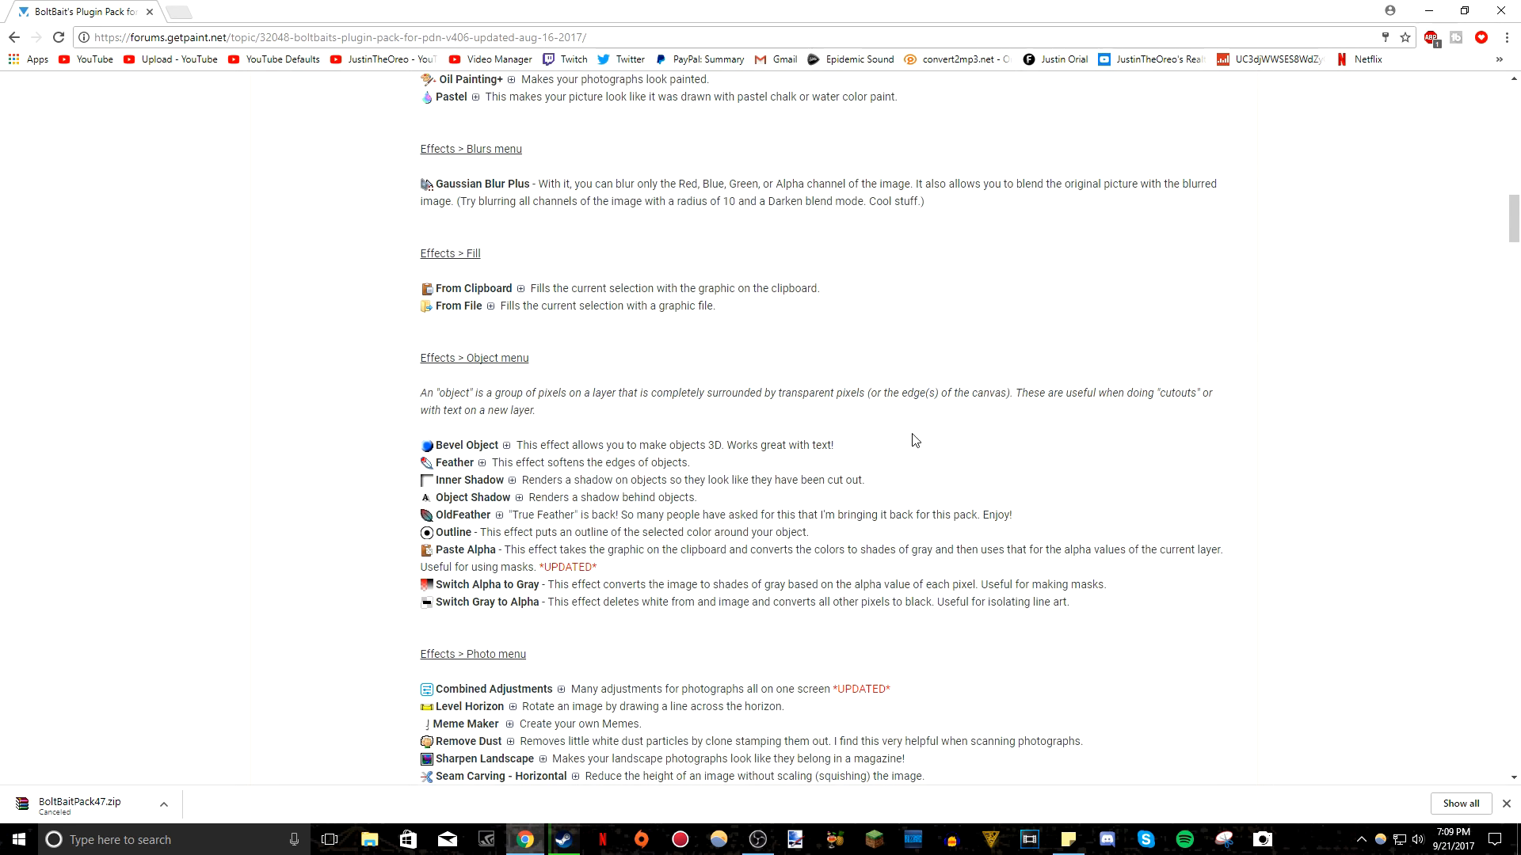
{"action": "mouse_move", "coordinate": [10, 37]}
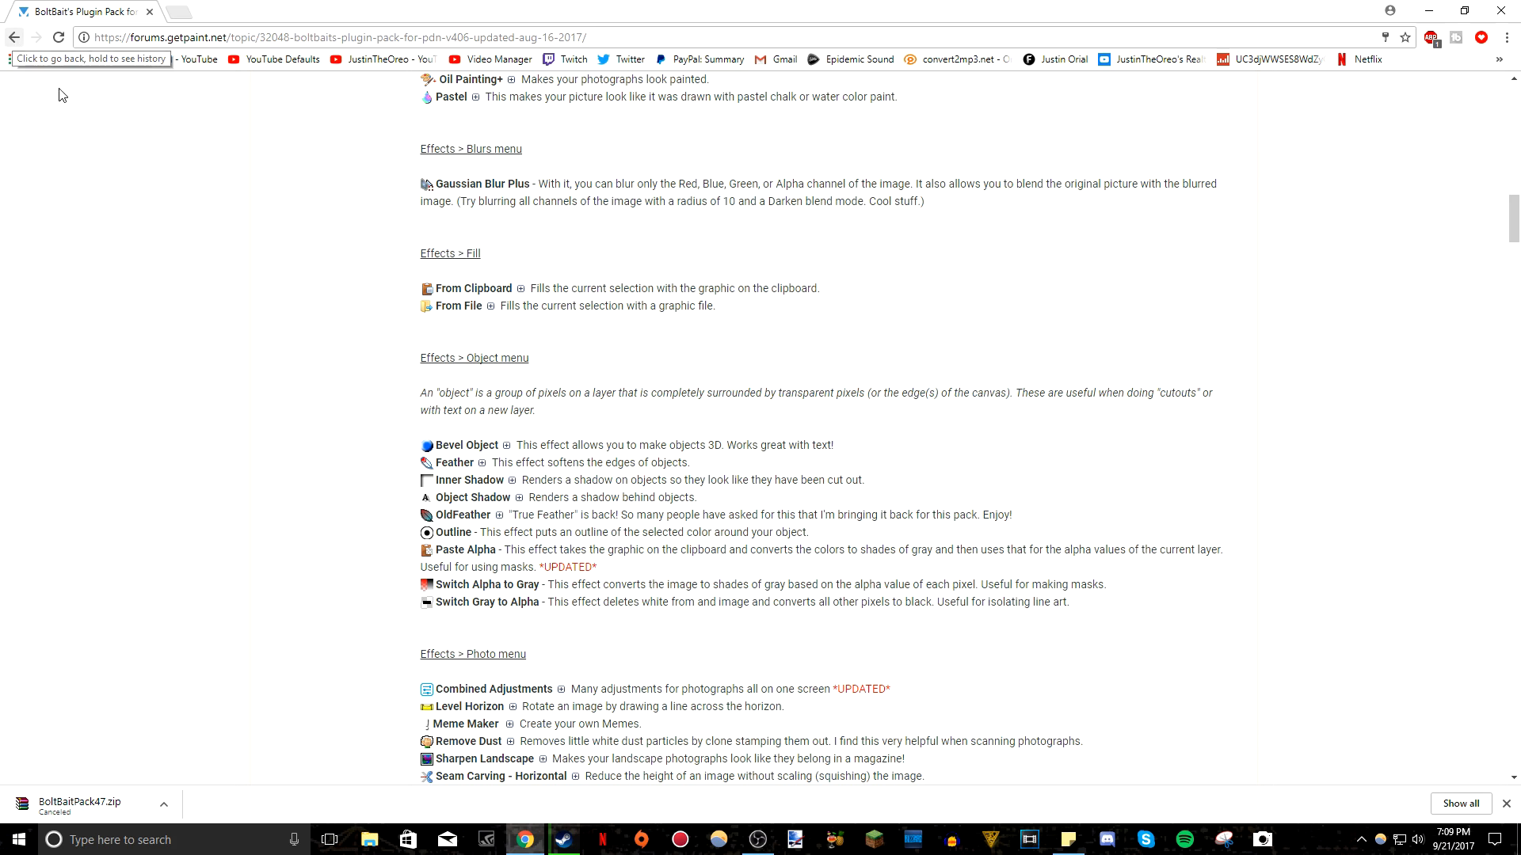
{"action": "left_click", "coordinate": [14, 37]}
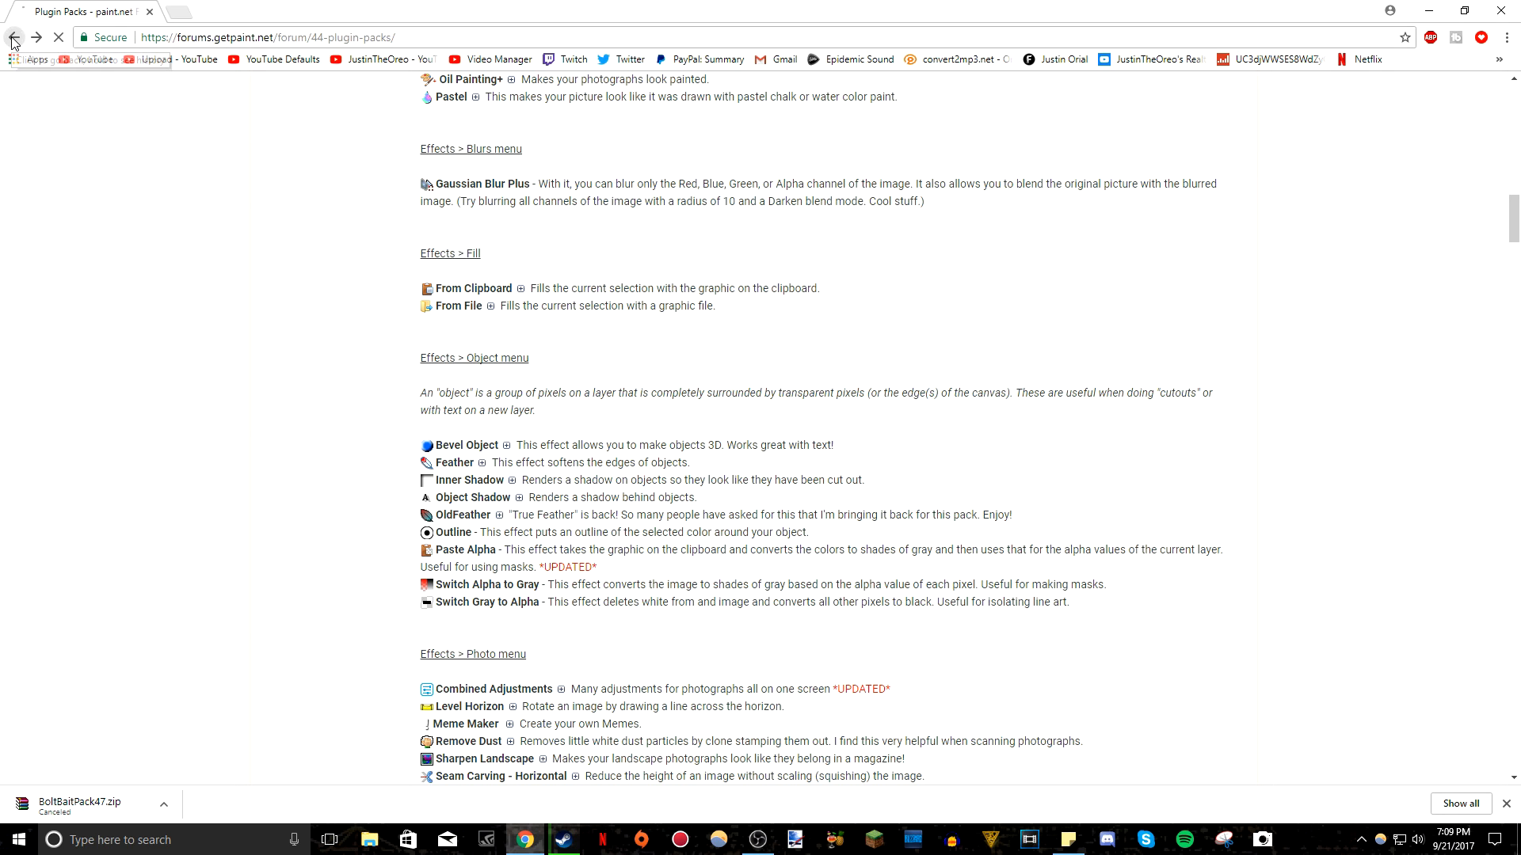
{"action": "left_click", "coordinate": [16, 37]}
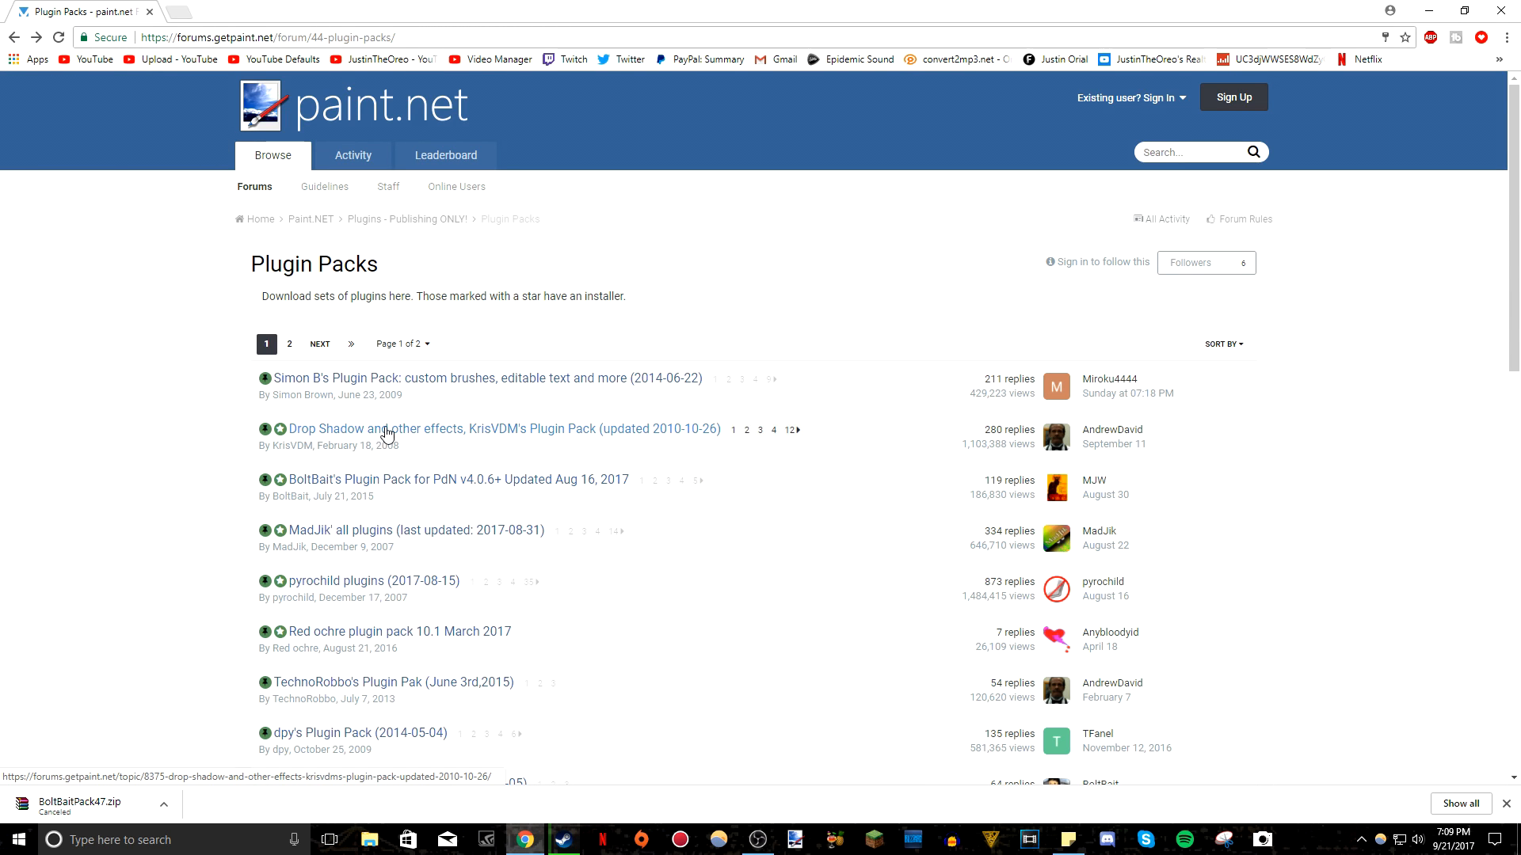
{"action": "mouse_move", "coordinate": [509, 439]}
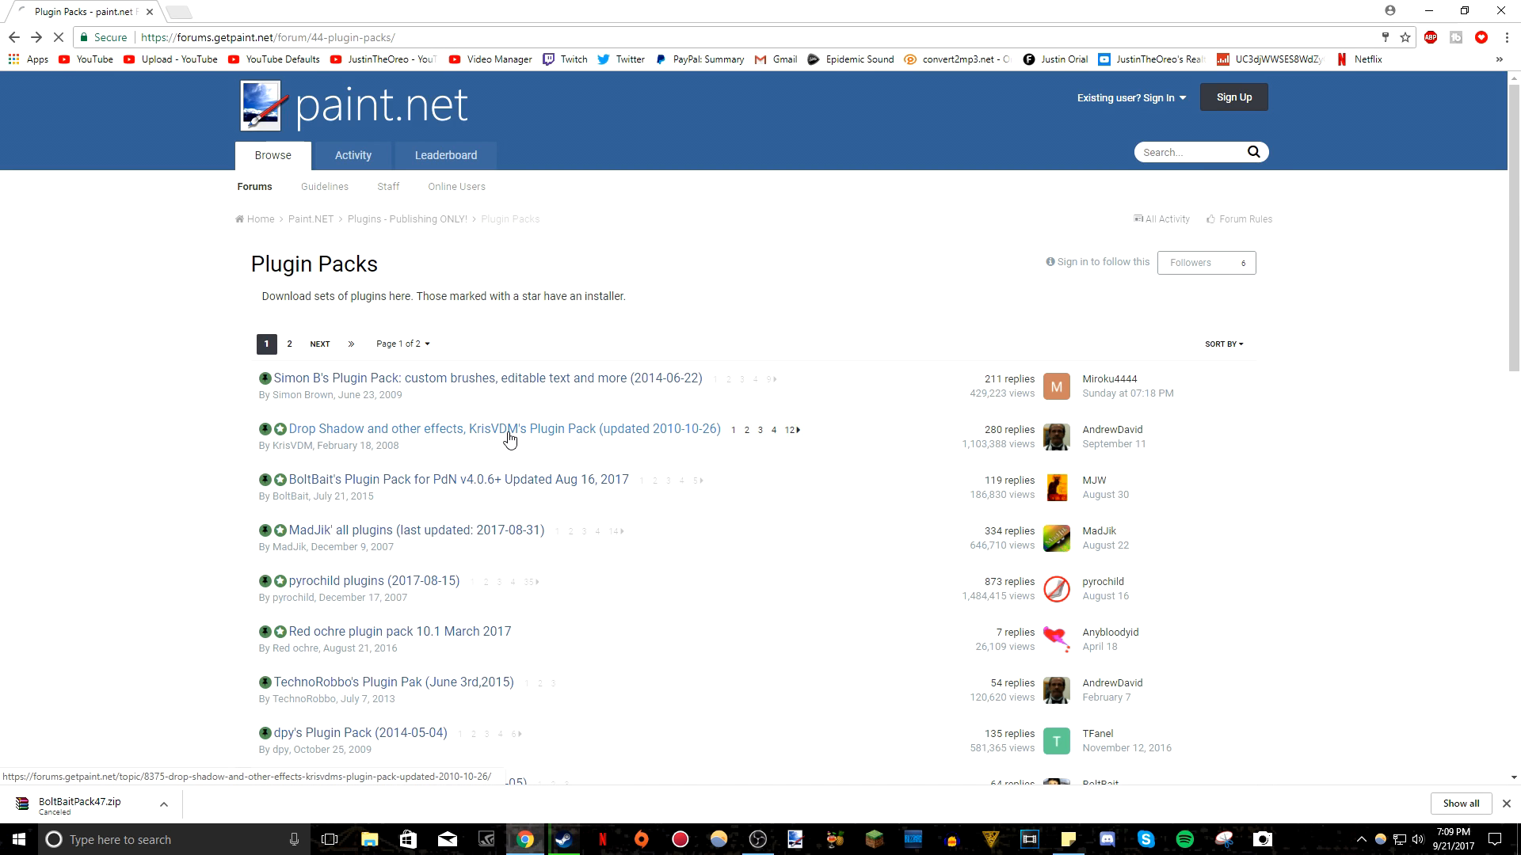
{"action": "left_click", "coordinate": [504, 429]}
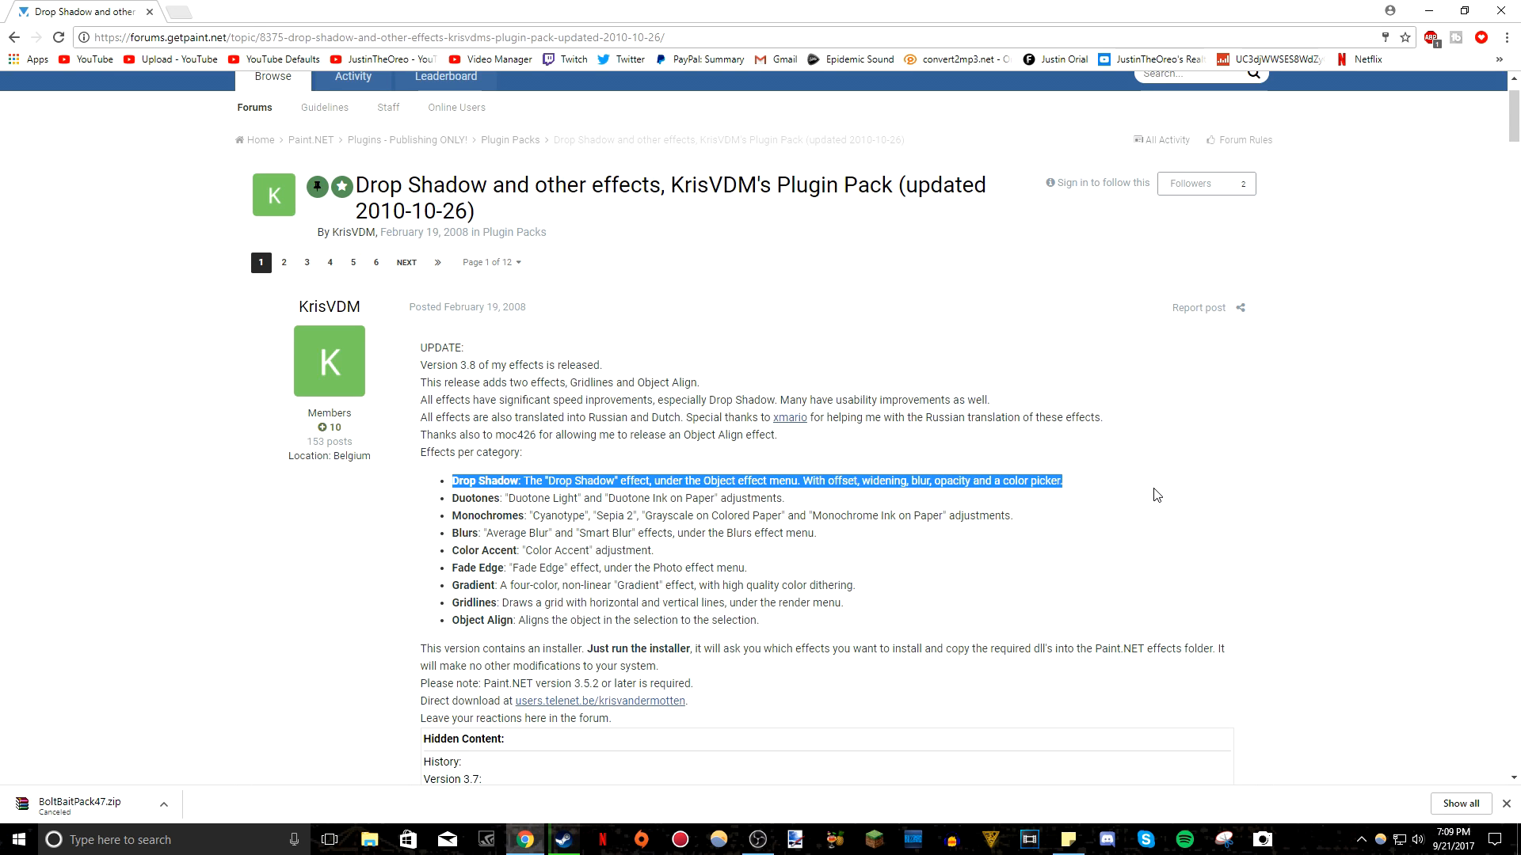
{"action": "mouse_move", "coordinate": [1131, 493]}
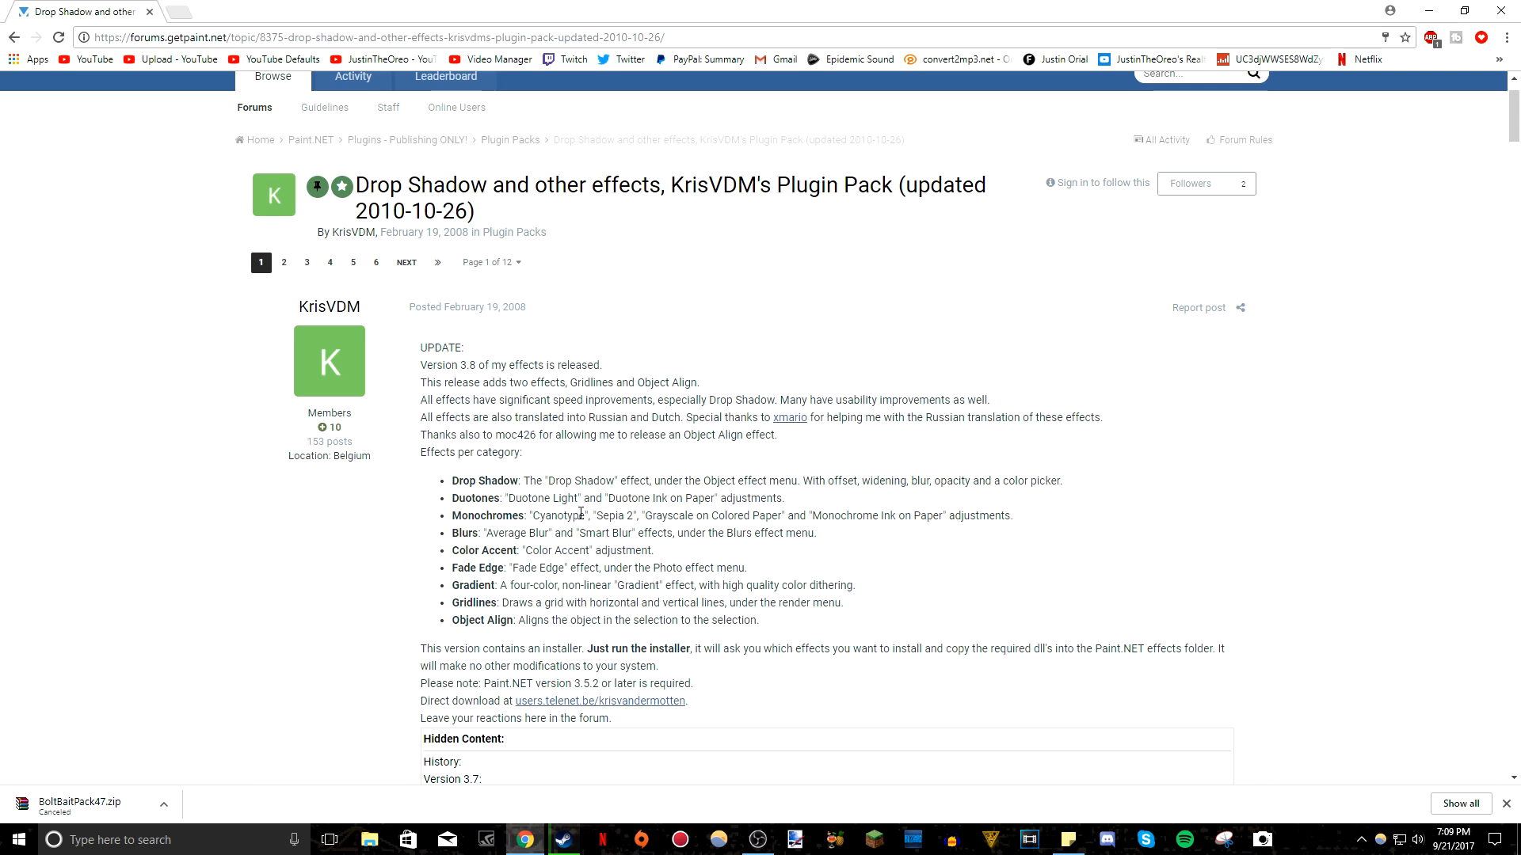
{"action": "mouse_move", "coordinate": [559, 495]}
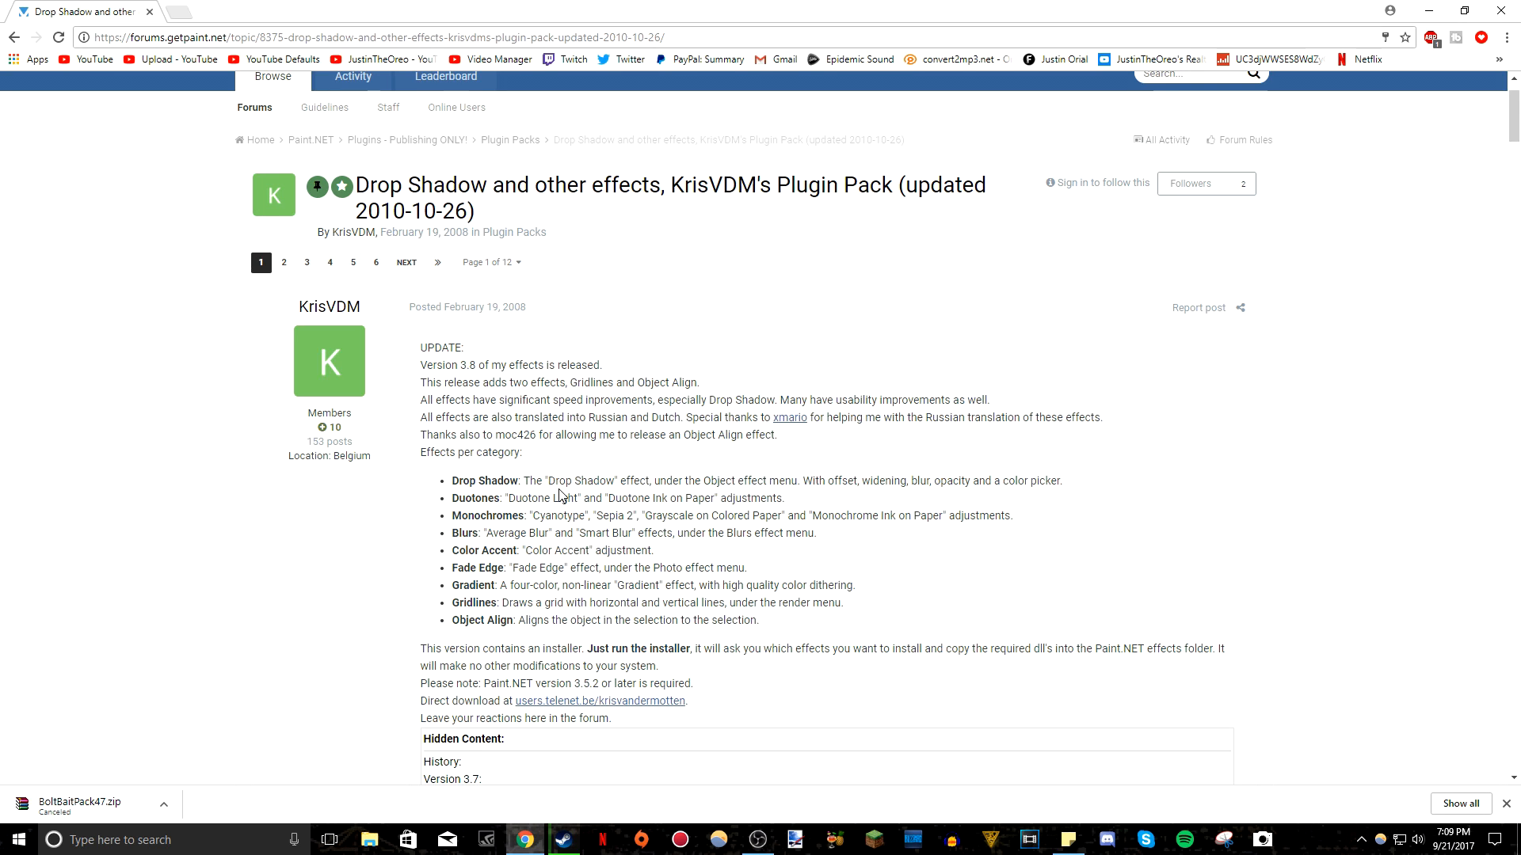
{"action": "mouse_move", "coordinate": [733, 469]}
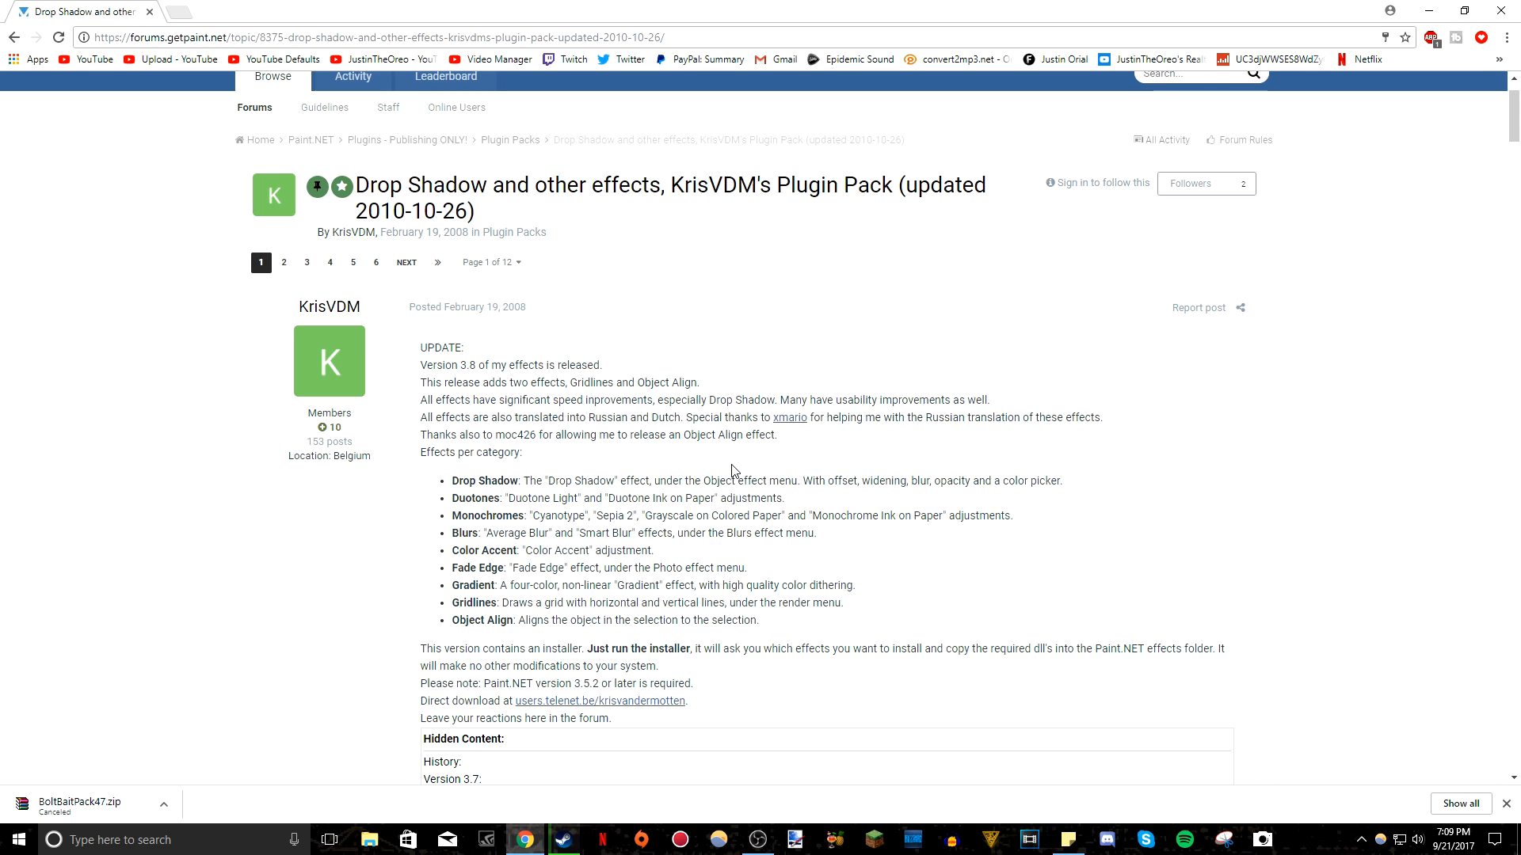
{"action": "mouse_move", "coordinate": [637, 460]}
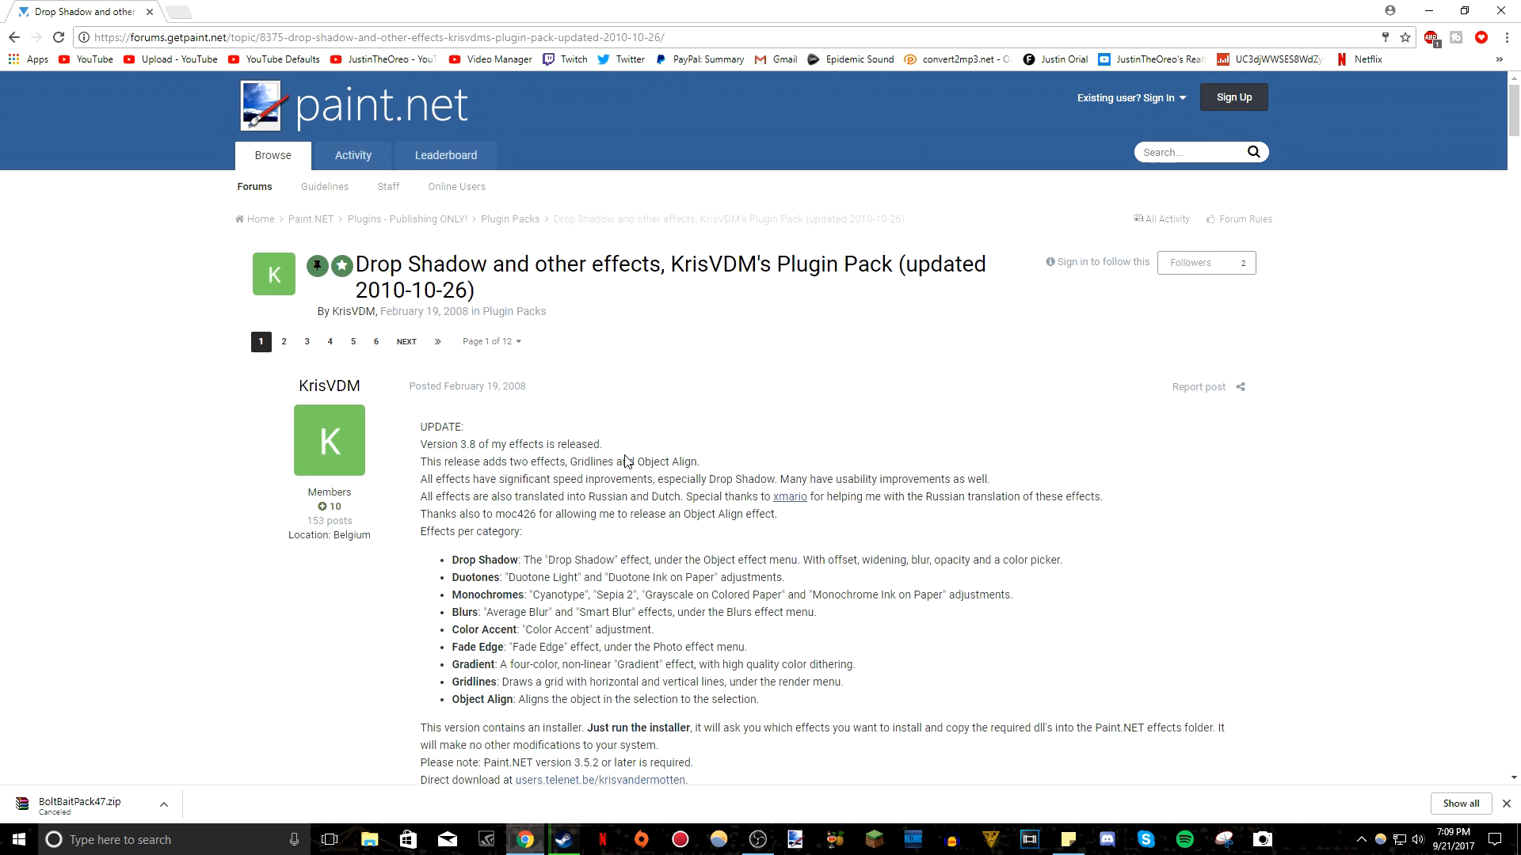
{"action": "scroll", "scroll_direction": "down", "scroll_amount": 3}
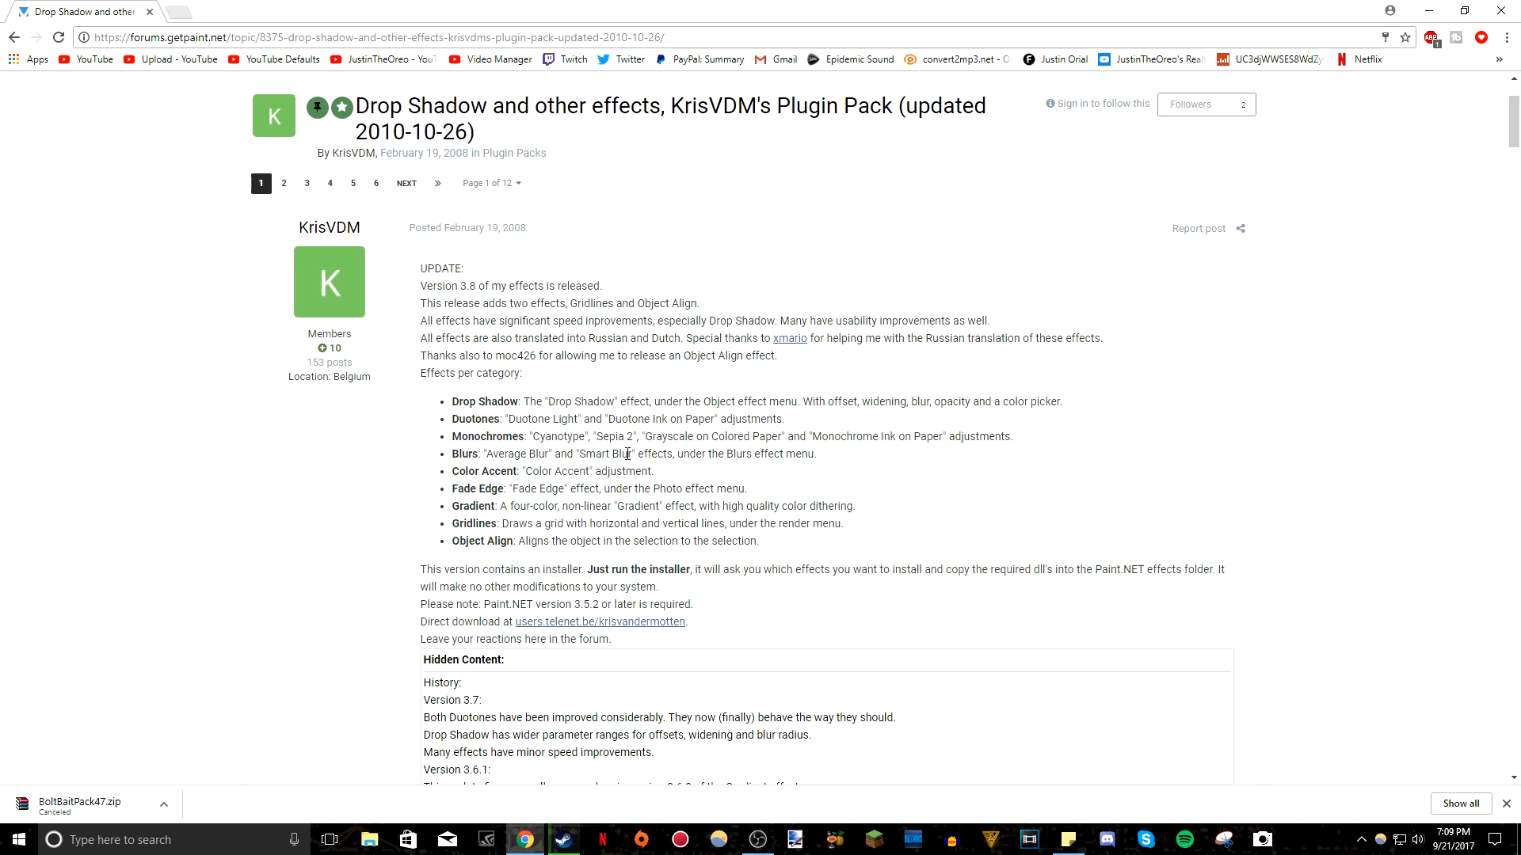
{"action": "mouse_move", "coordinate": [669, 397]}
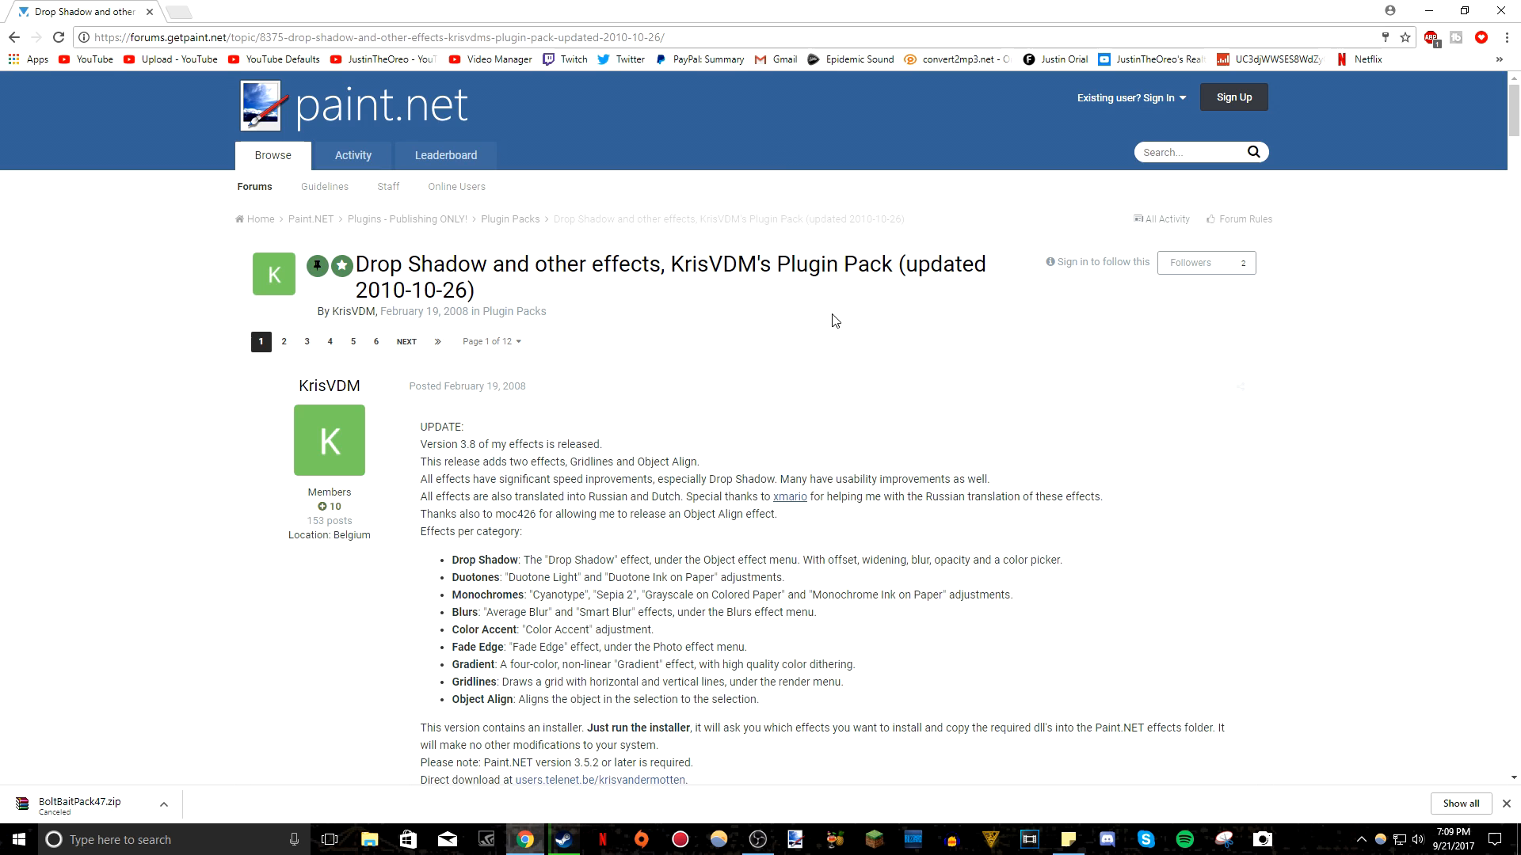
{"action": "left_click", "coordinate": [352, 155]}
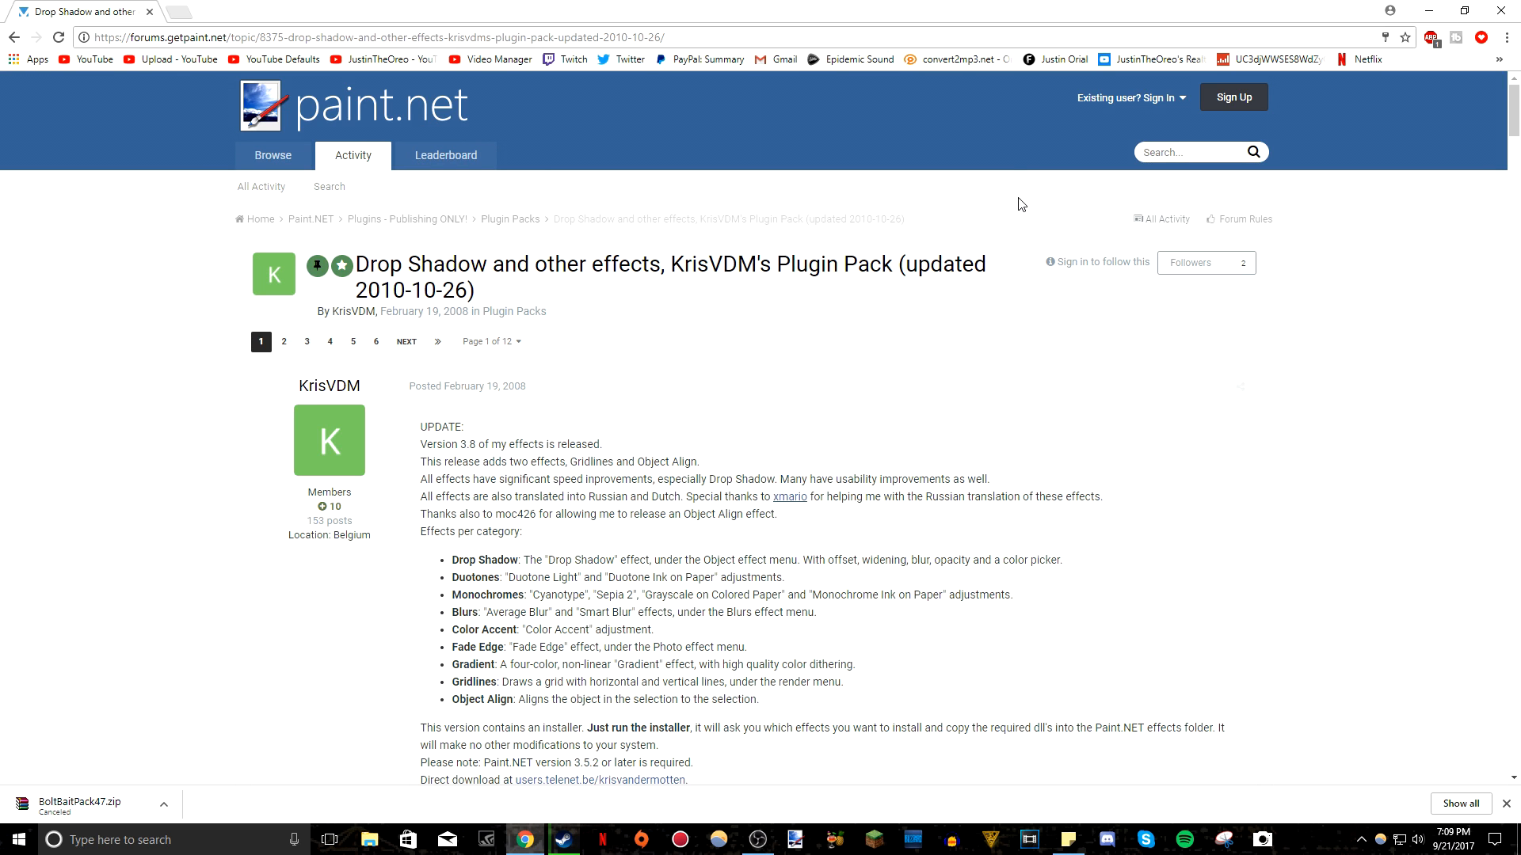
{"action": "scroll", "scroll_direction": "down", "scroll_amount": 3}
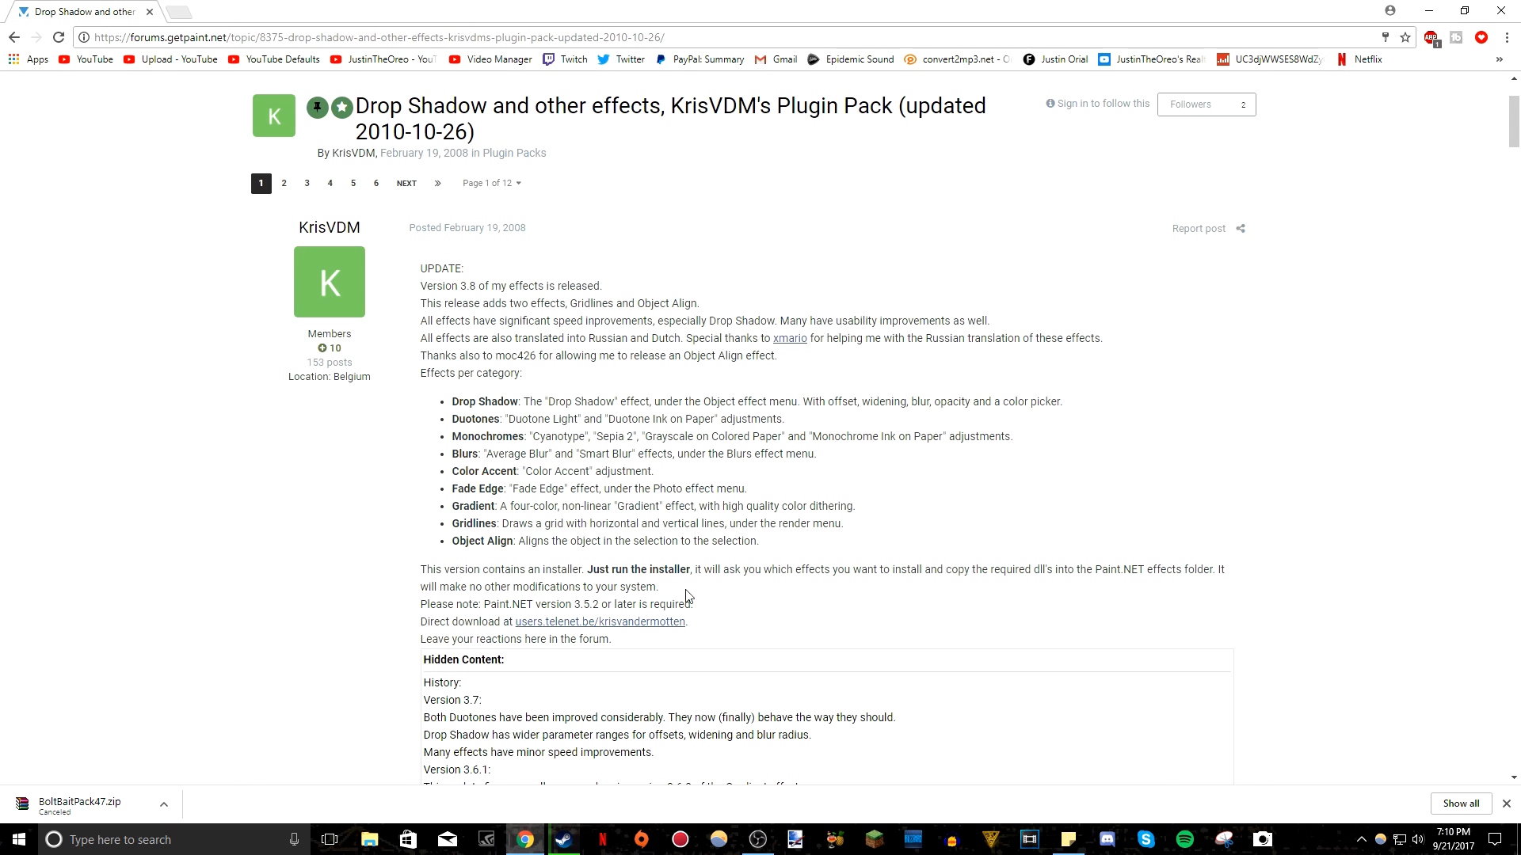
Cancel saving Vandermotten.PaintDotNetEffects (1).zip and return to the Plugin Packs list.
{"action": "left_click", "coordinate": [600, 622]}
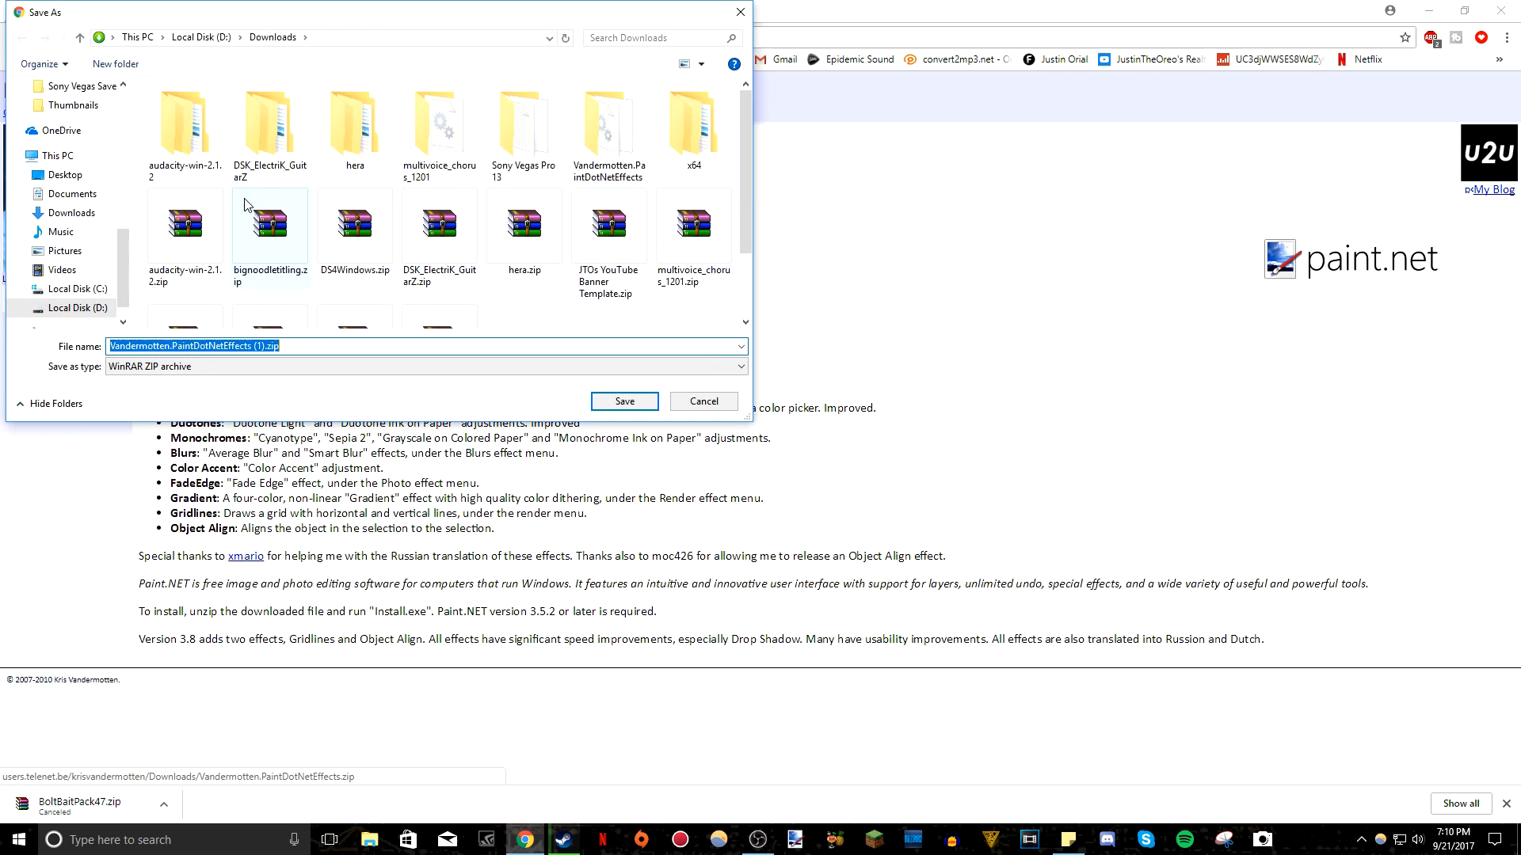
{"action": "mouse_move", "coordinate": [671, 402]}
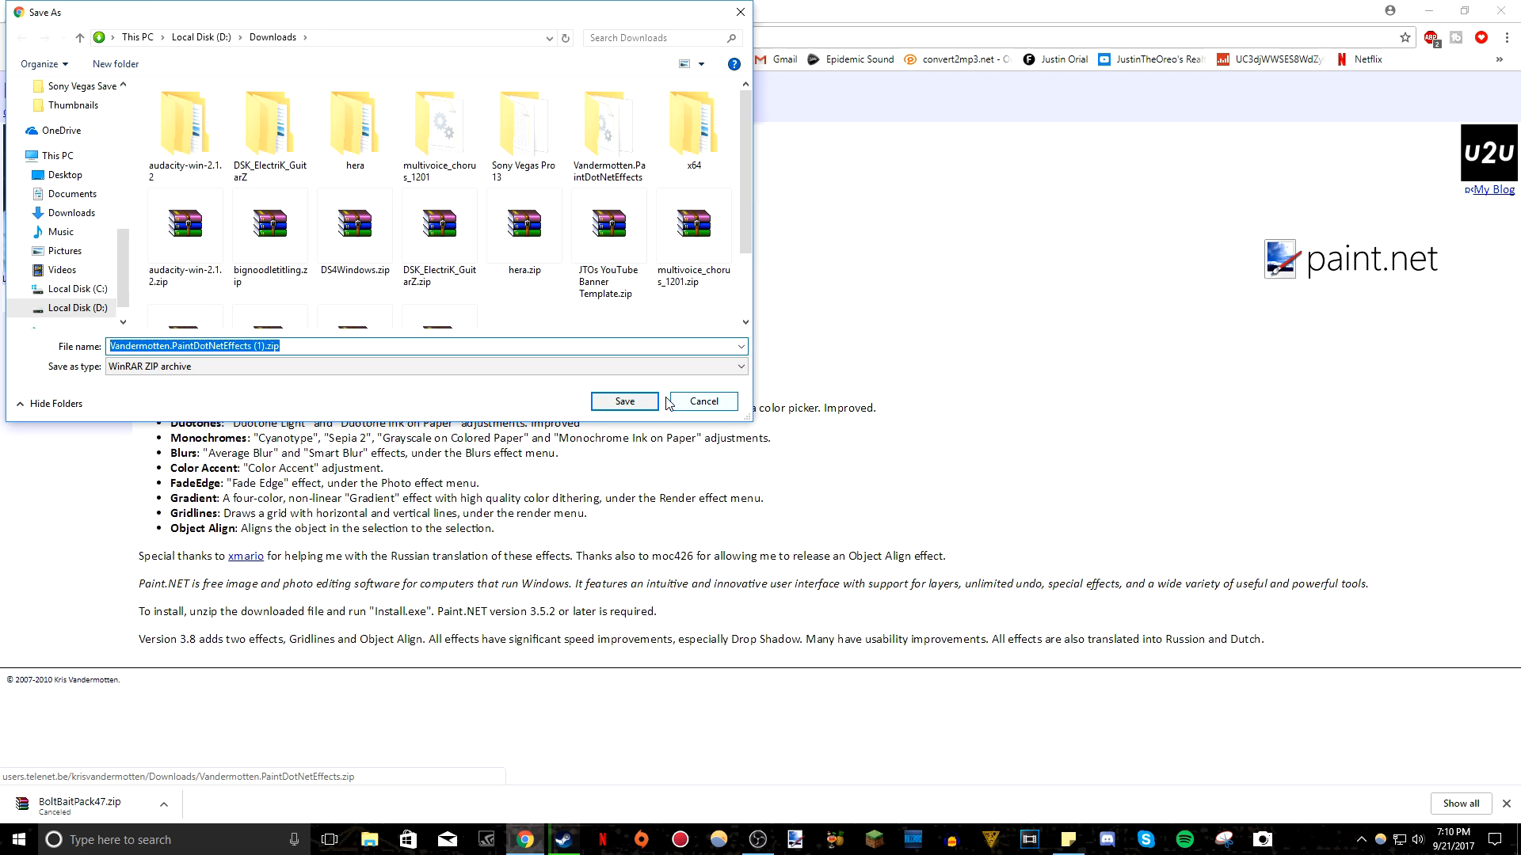
{"action": "left_click", "coordinate": [701, 401]}
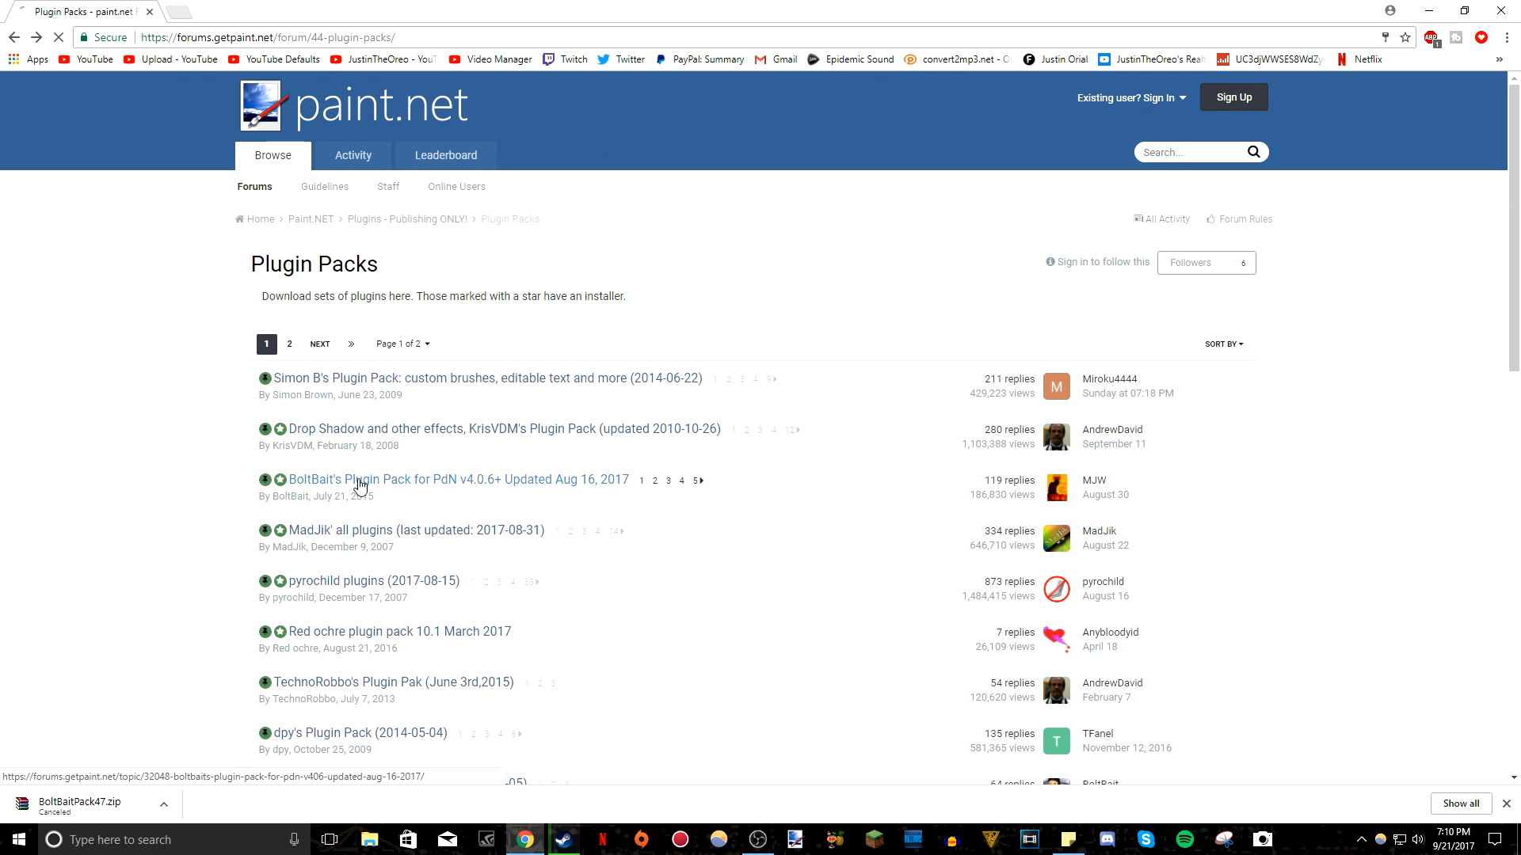
Open BoltBait's Plugin Pack topic and cancel saving BoltBaitPack47.zip into D:\PDN Plugins.
{"action": "left_click", "coordinate": [401, 479]}
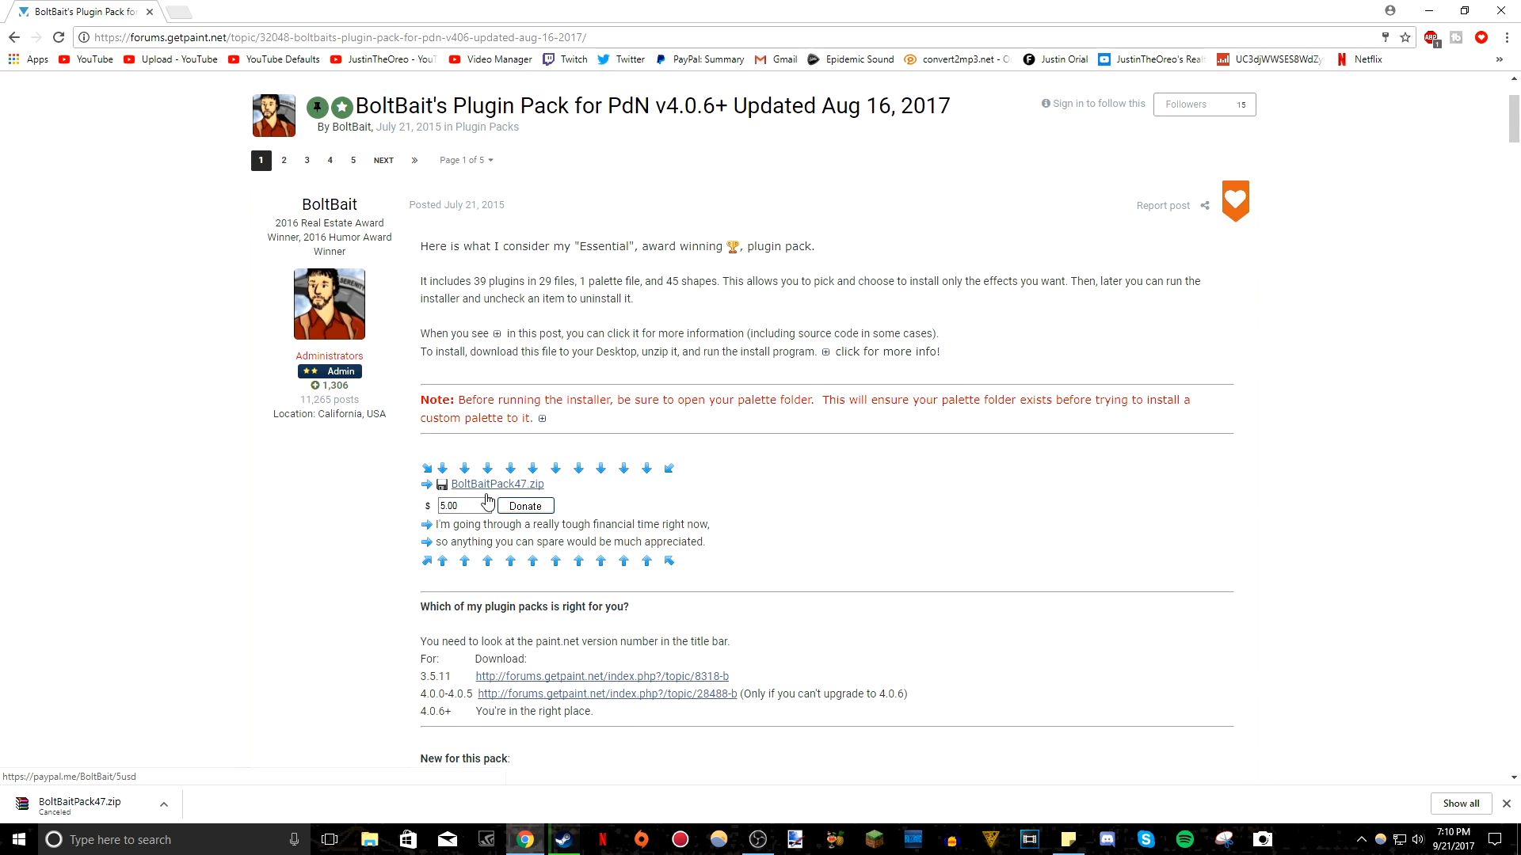
{"action": "mouse_move", "coordinate": [507, 495]}
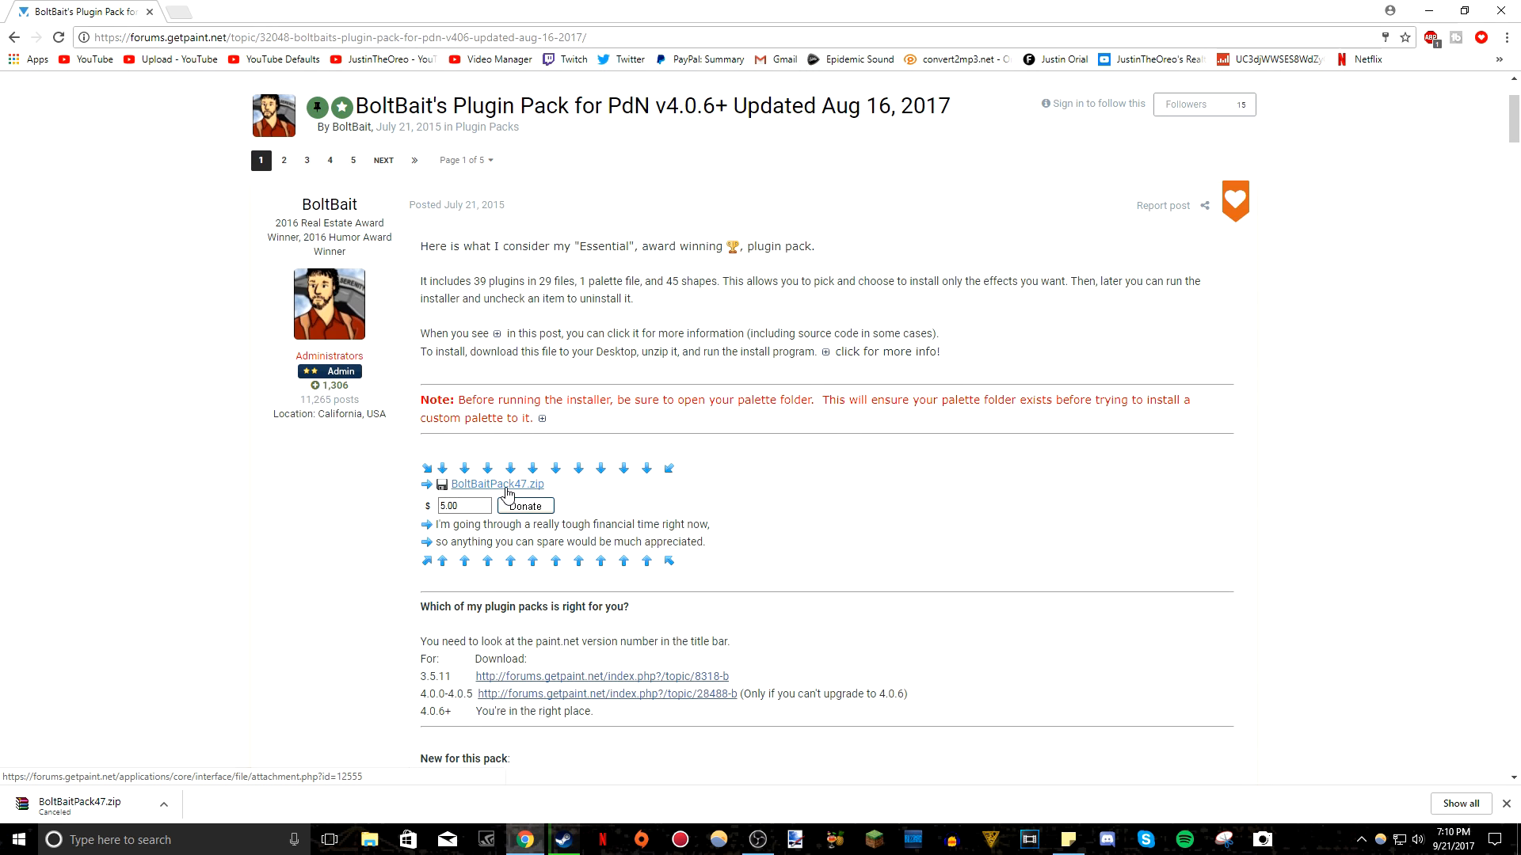
{"action": "left_click", "coordinate": [525, 506]}
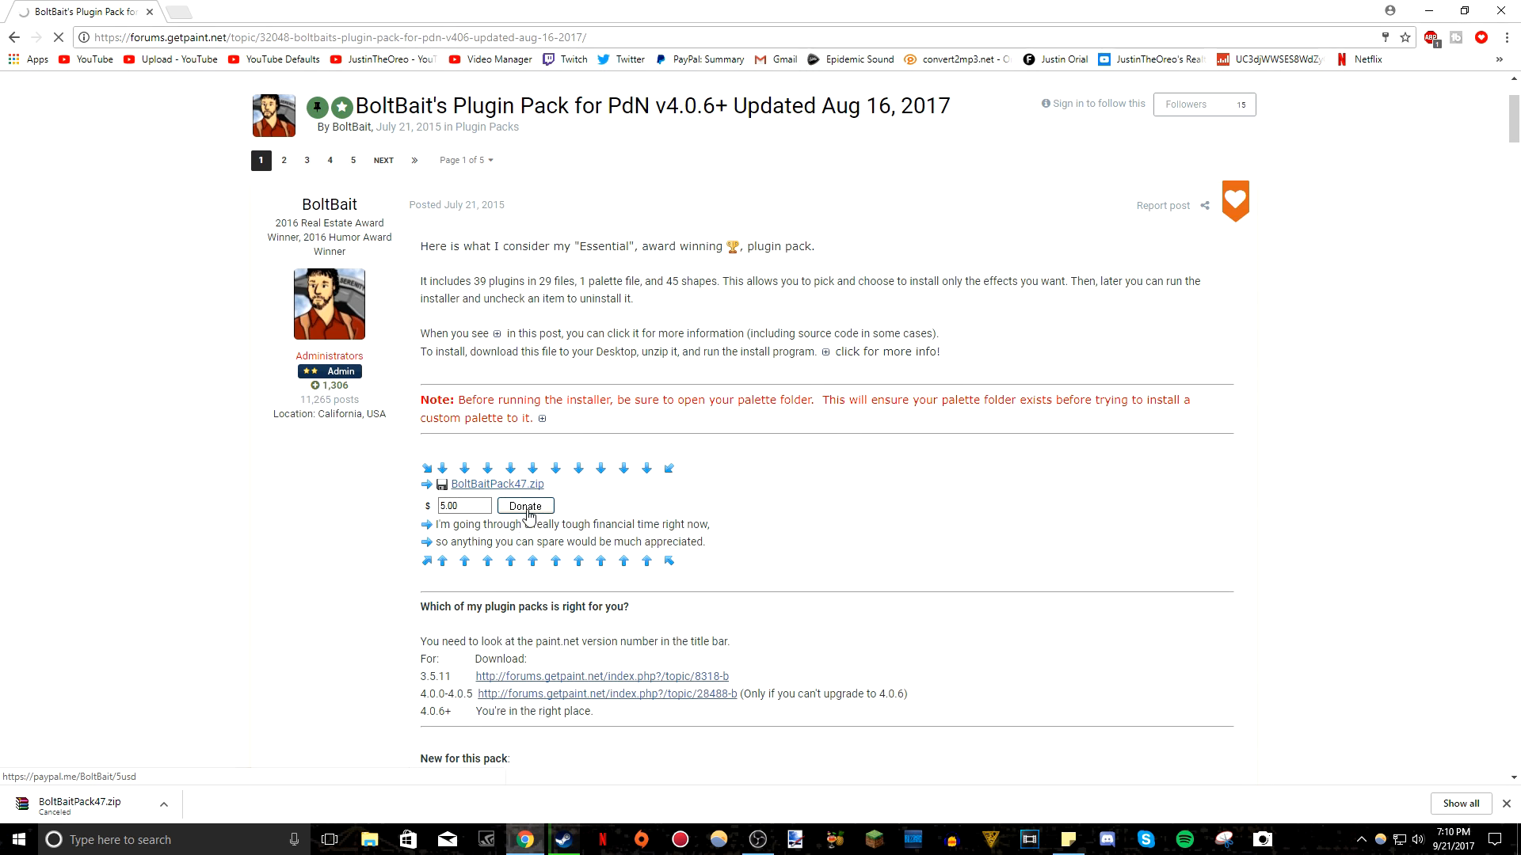
{"action": "left_click", "coordinate": [497, 484]}
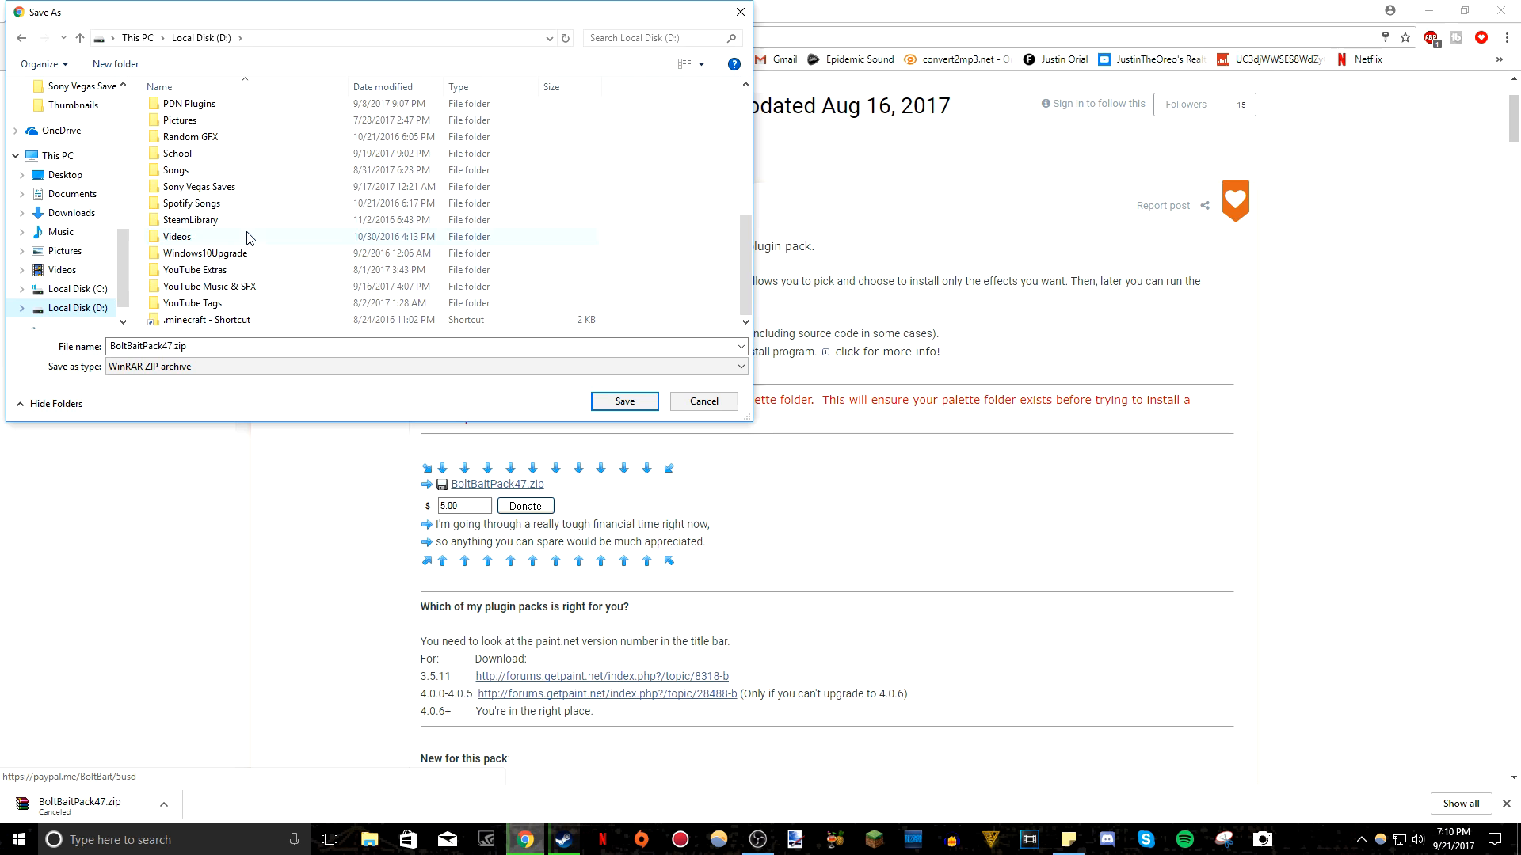
{"action": "double_click", "coordinate": [191, 103]}
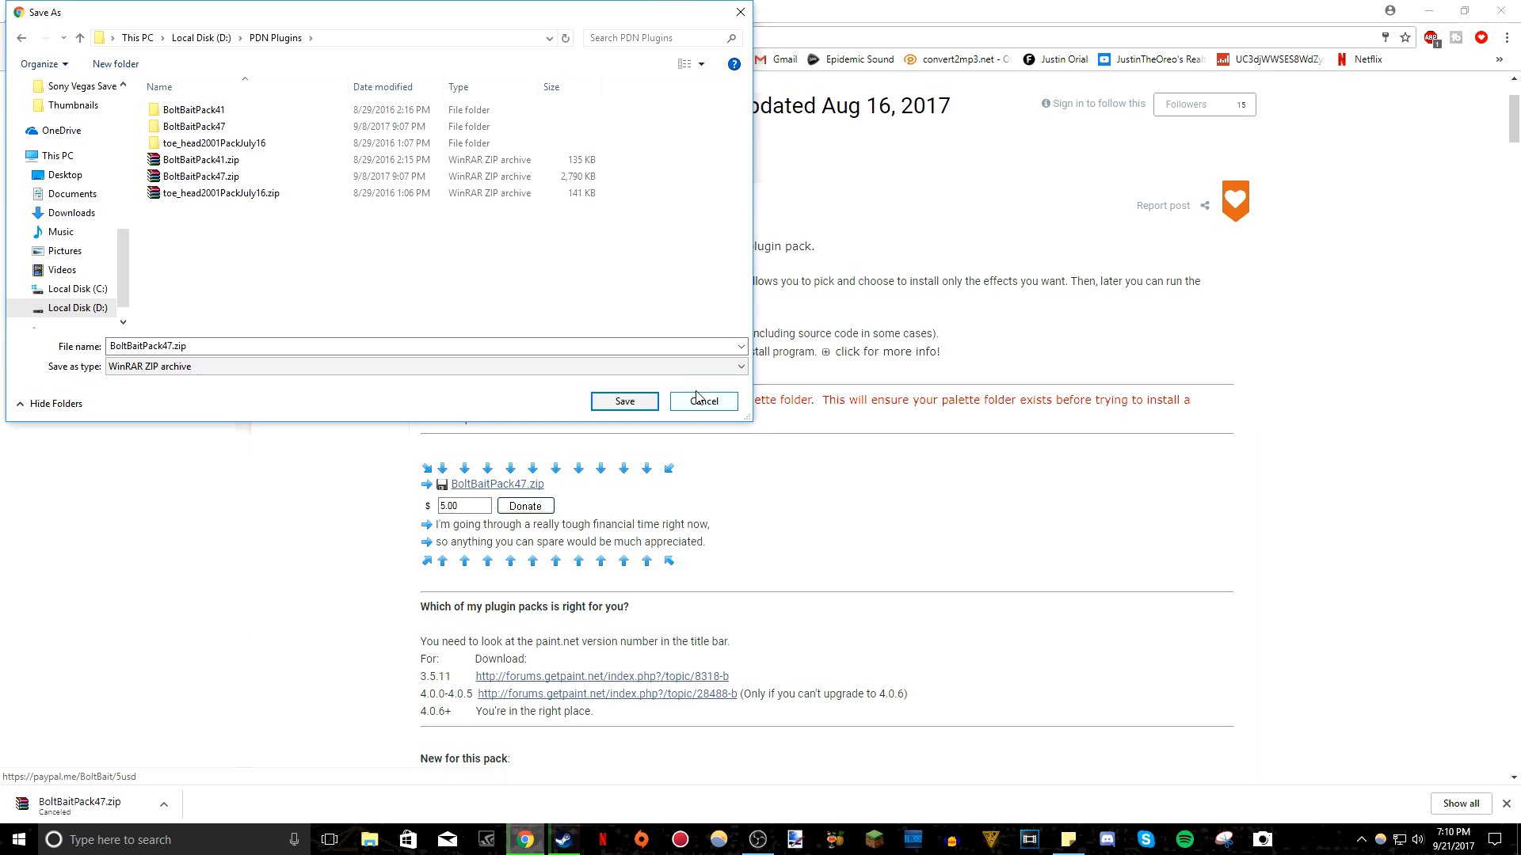
{"action": "left_click", "coordinate": [704, 401]}
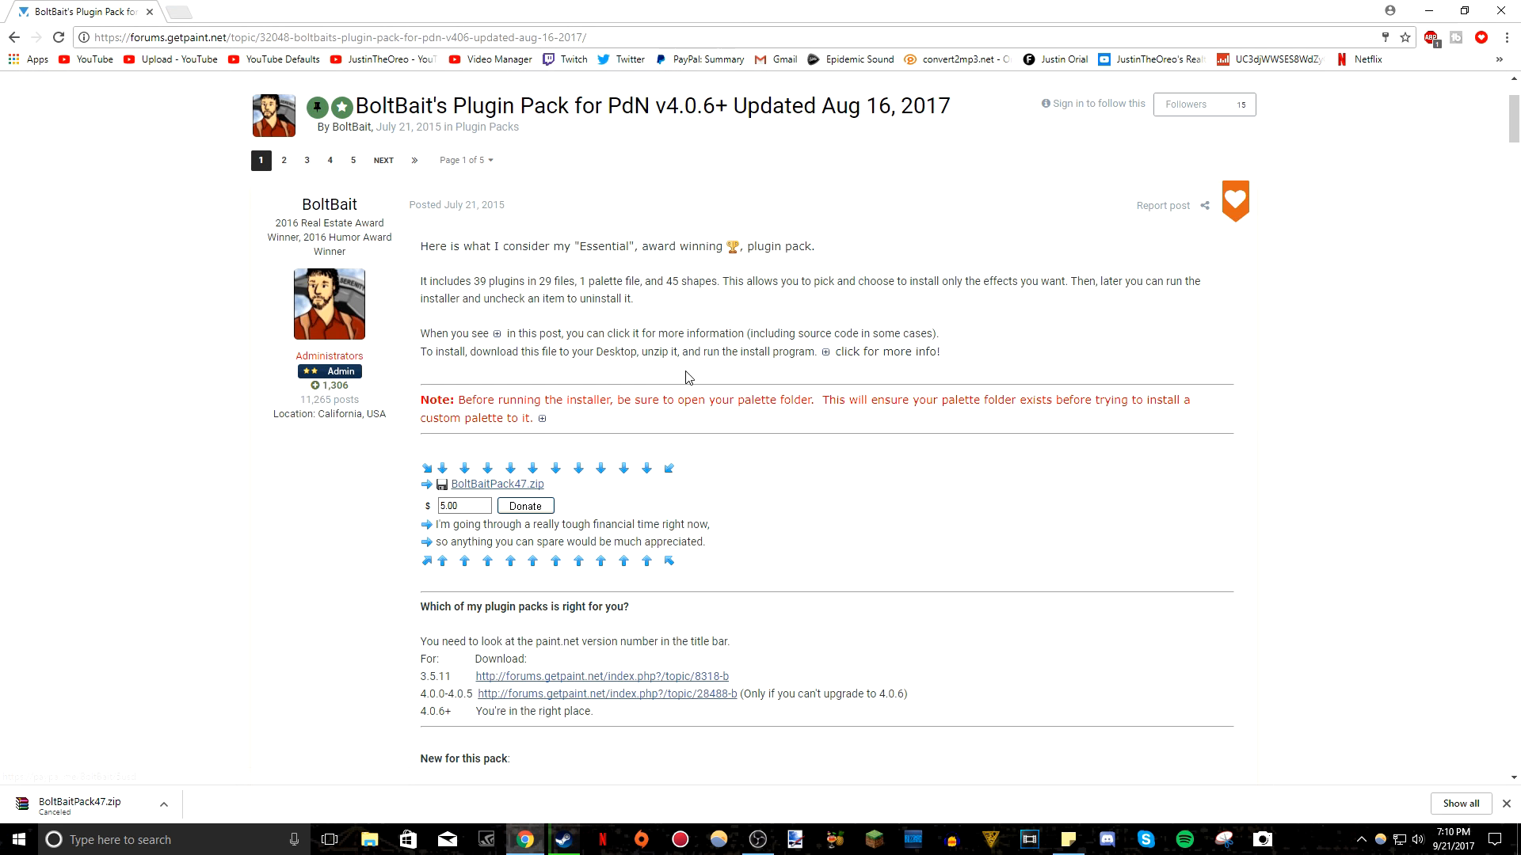
Extract Vandermotten.PaintDotNetEffects.zip into its own folder within PDN Plugins.
{"action": "left_click", "coordinate": [165, 803]}
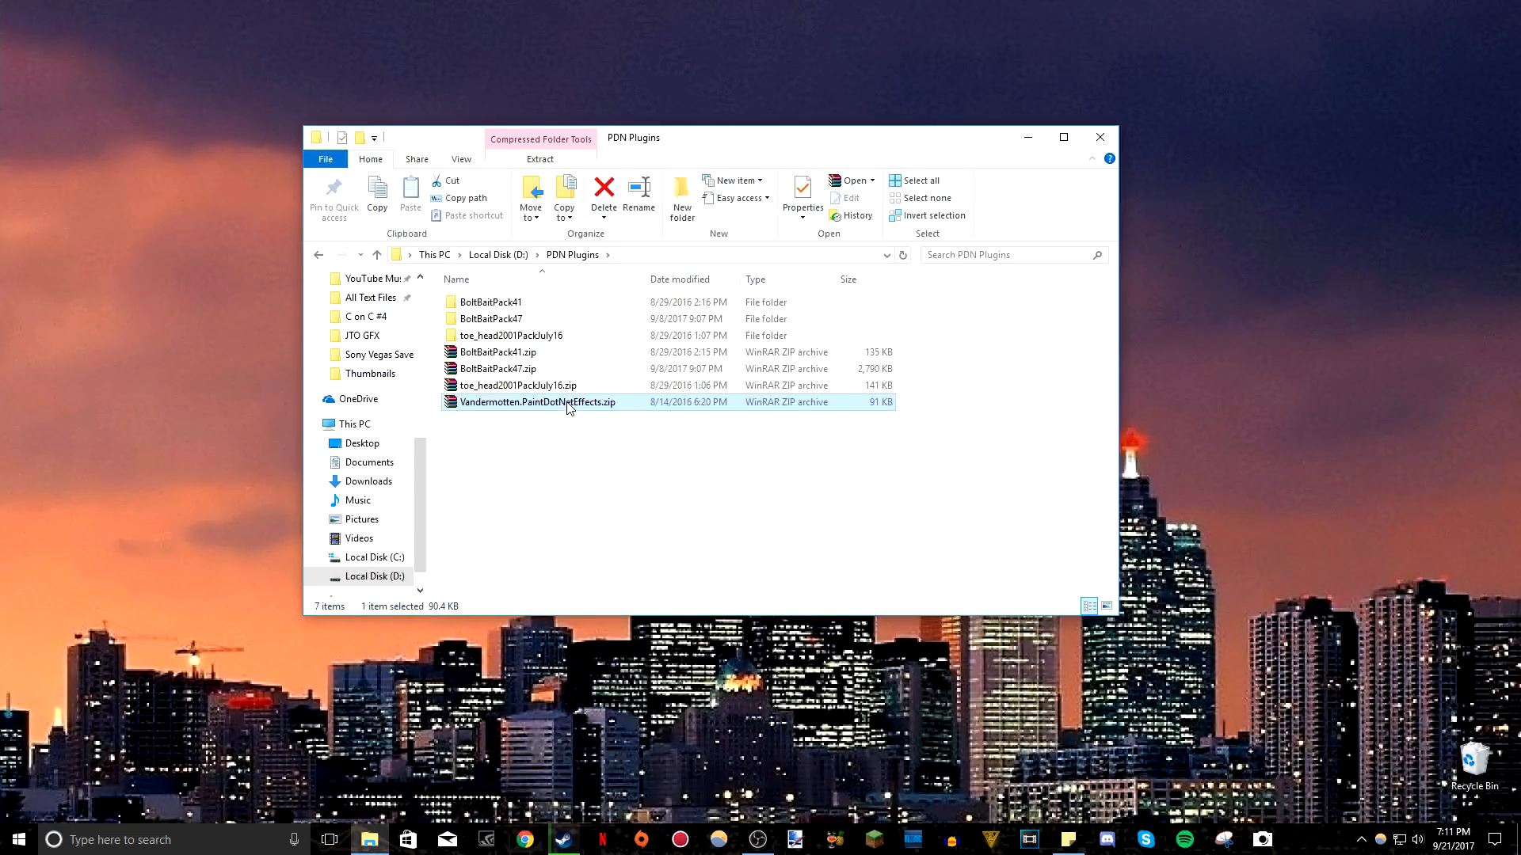
{"action": "right_click", "coordinate": [566, 402]}
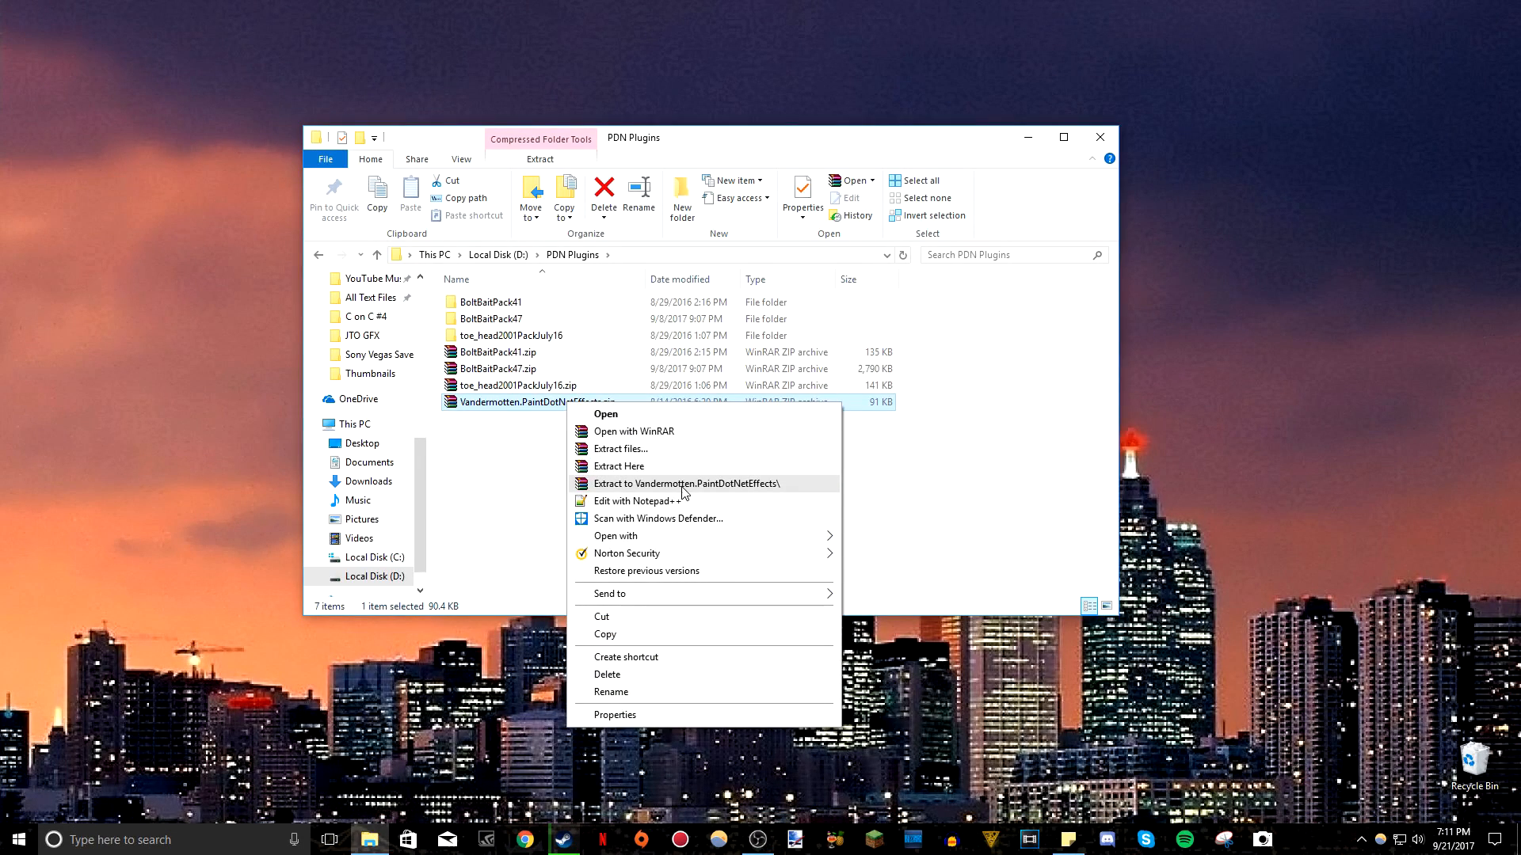
{"action": "left_click", "coordinate": [685, 483]}
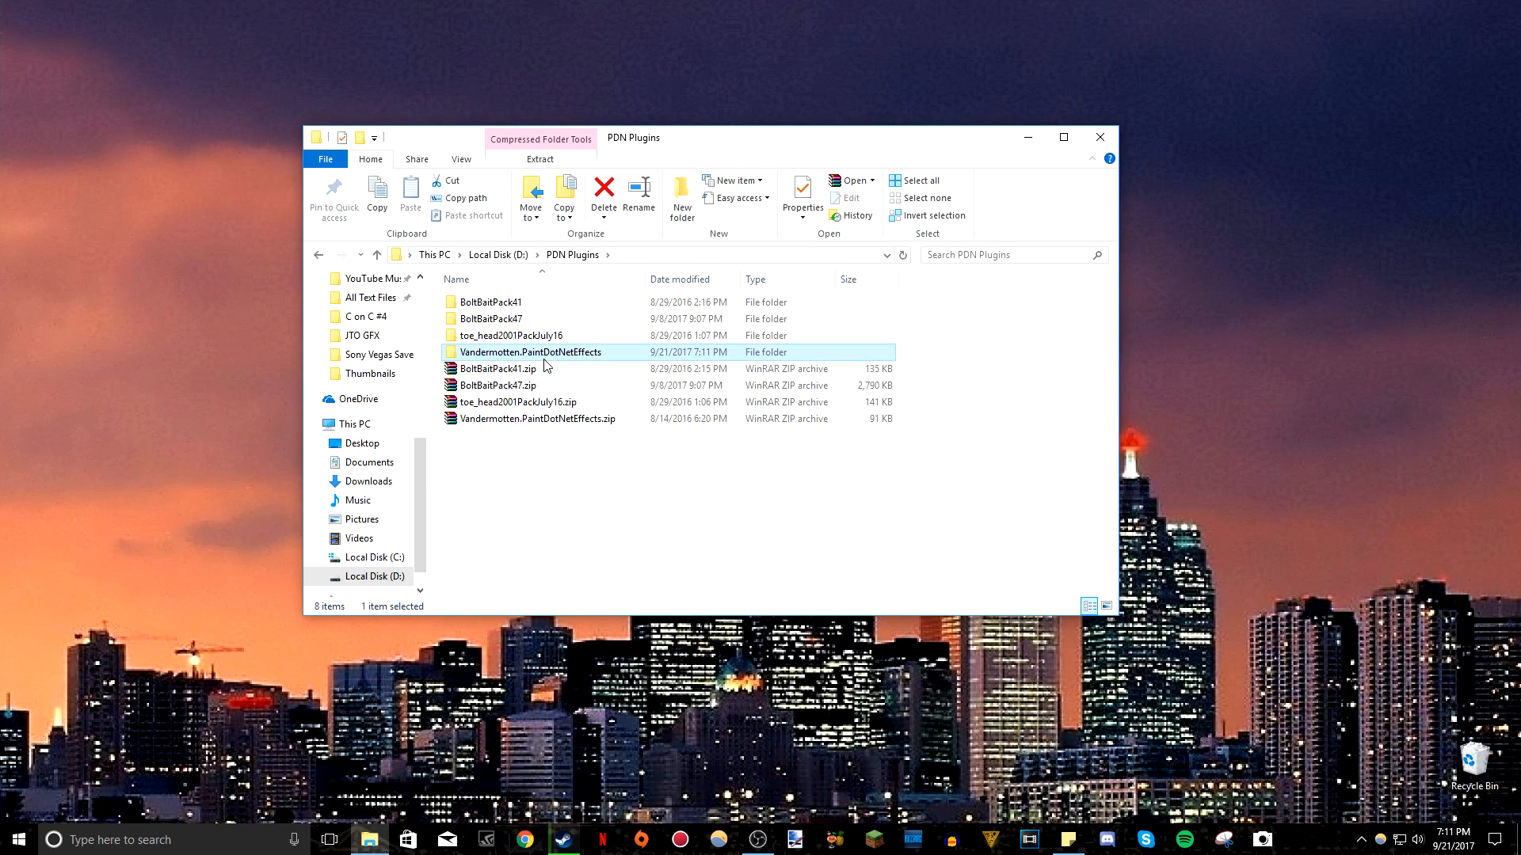
{"action": "right_click", "coordinate": [499, 385]}
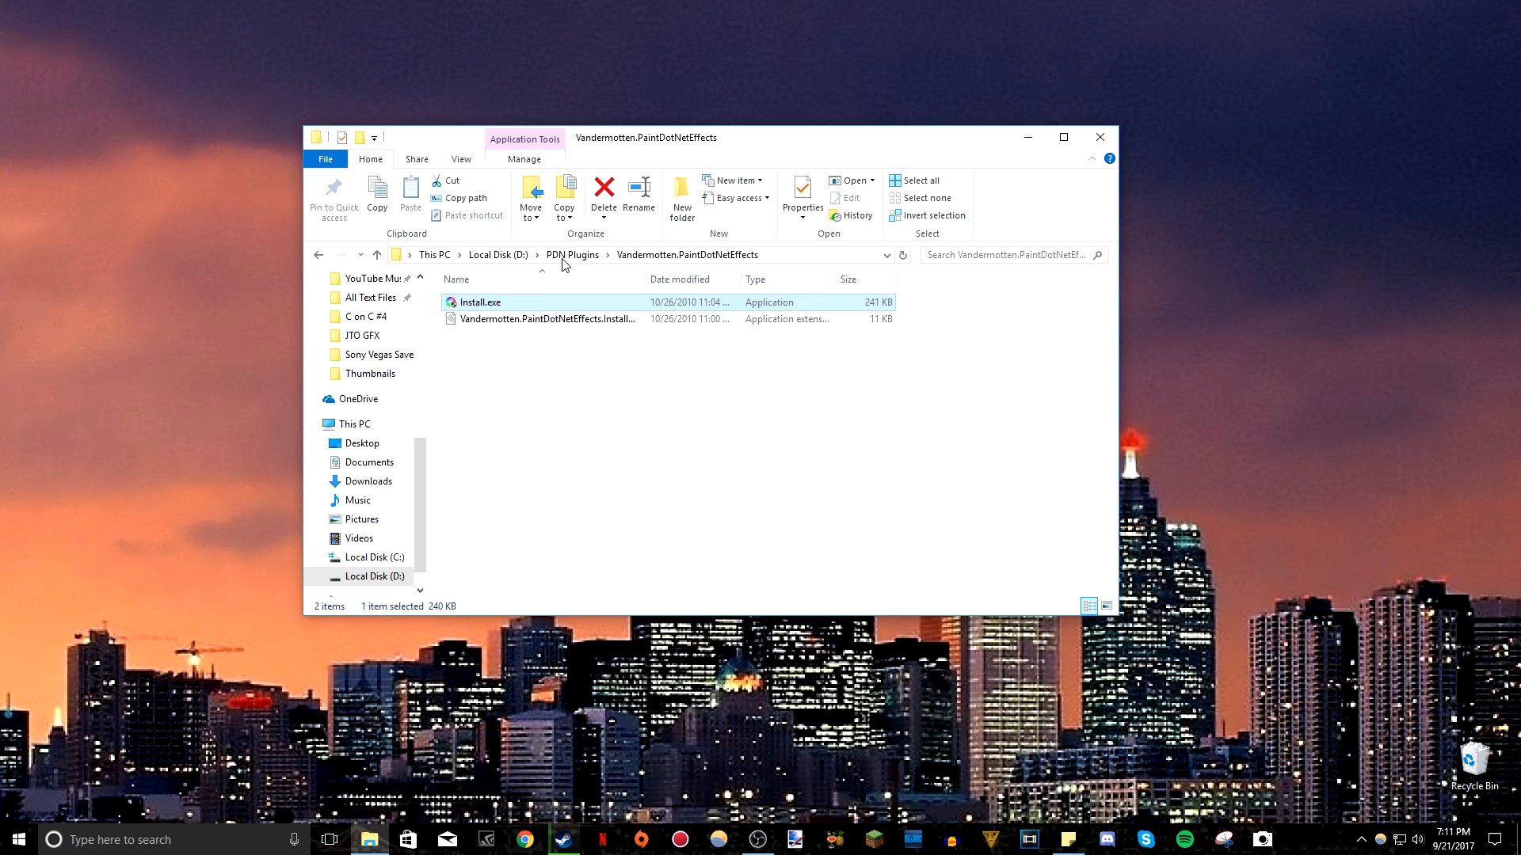
{"action": "mouse_move", "coordinate": [503, 309]}
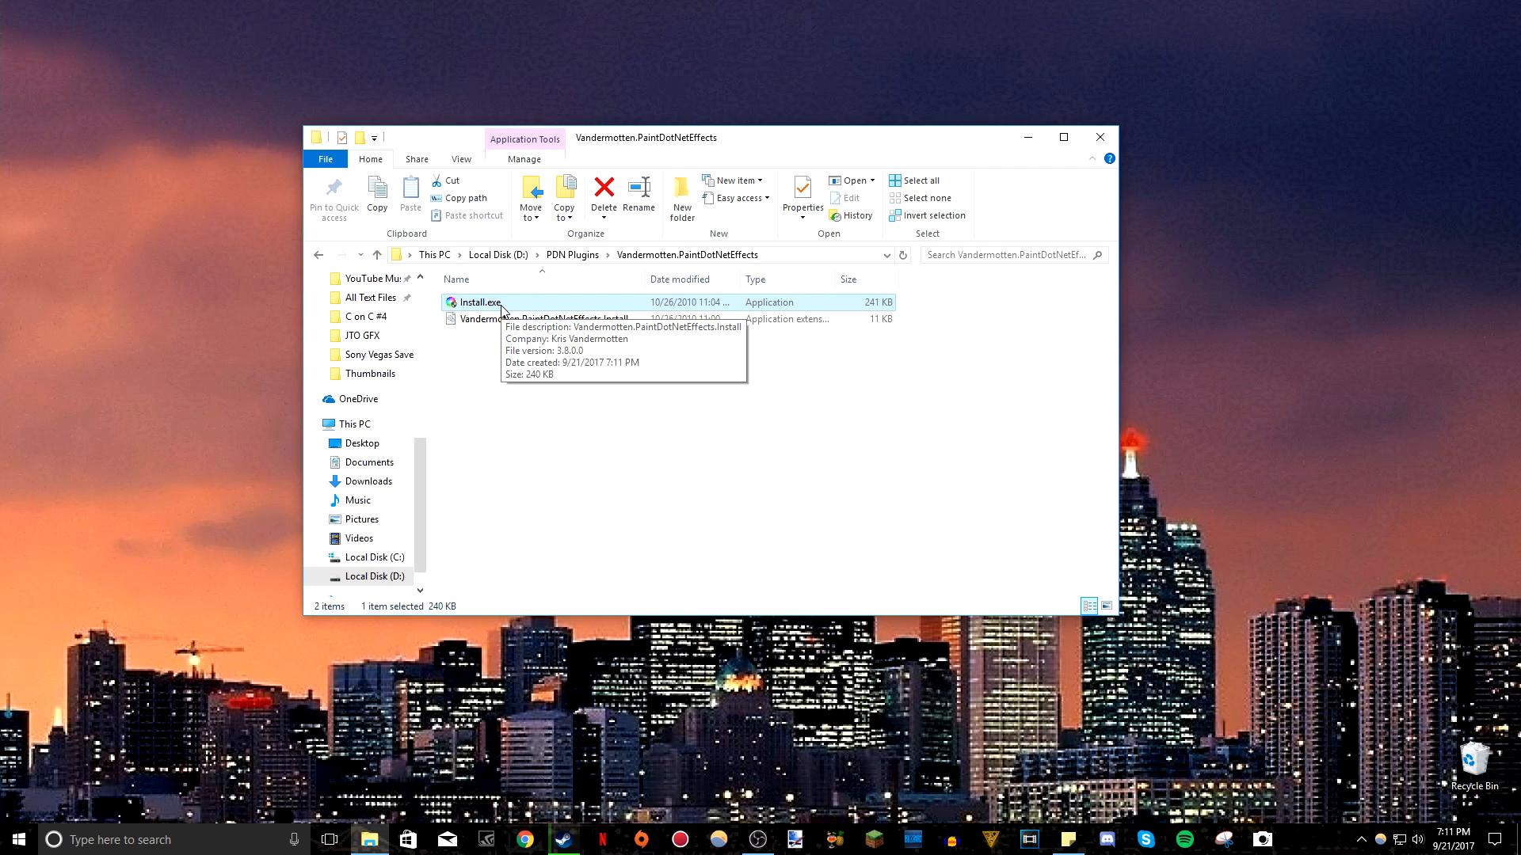
{"action": "mouse_move", "coordinate": [964, 388]}
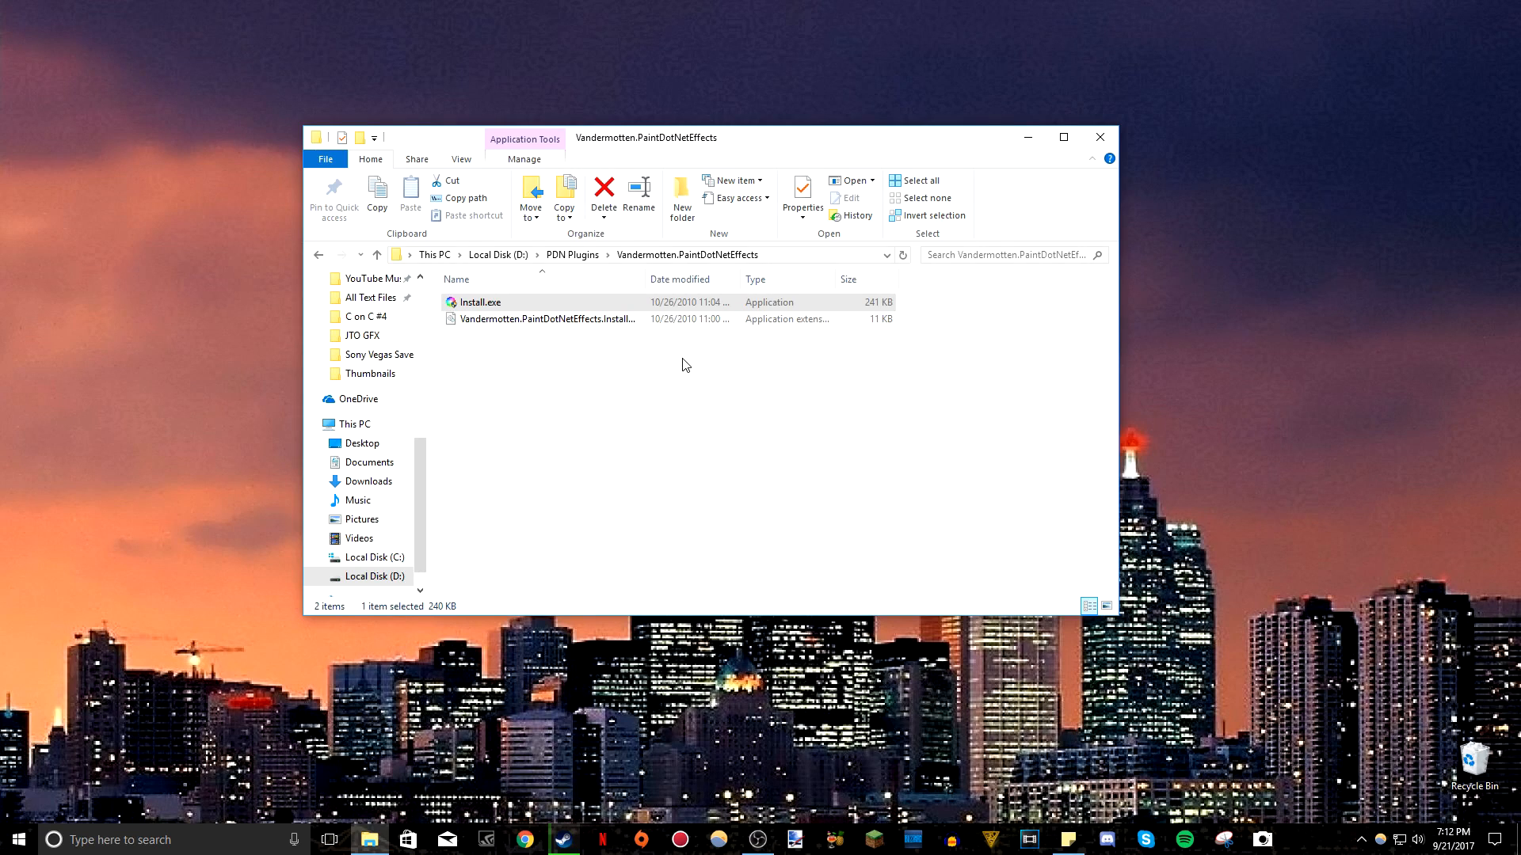
Run Install.exe, cancel the effects installer, and select the BoltBaitPack47 folder.
{"action": "double_click", "coordinate": [484, 302]}
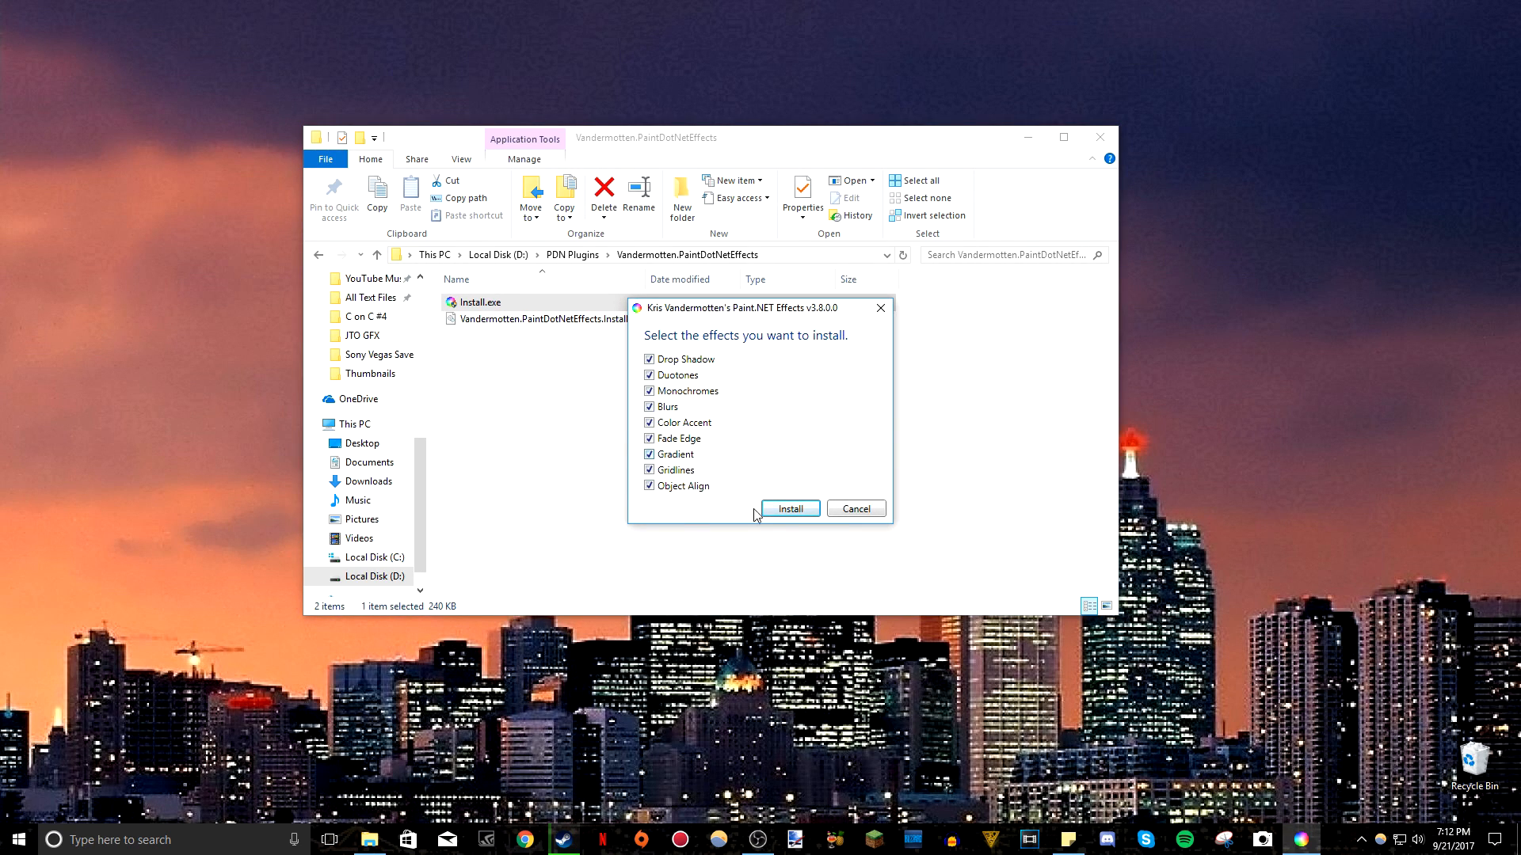
{"action": "mouse_move", "coordinate": [860, 519]}
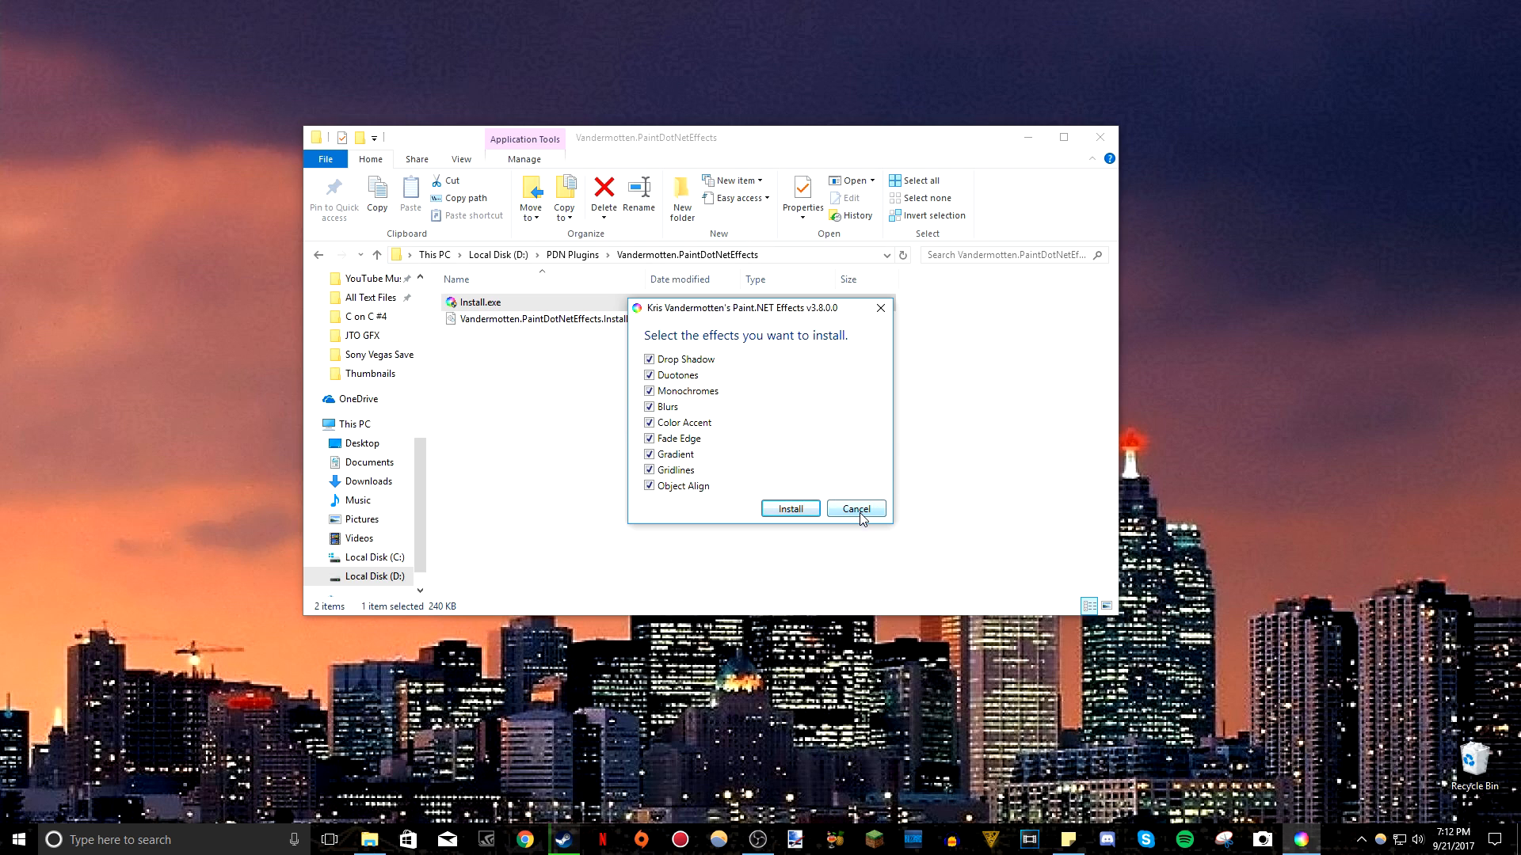
{"action": "left_click", "coordinate": [856, 508]}
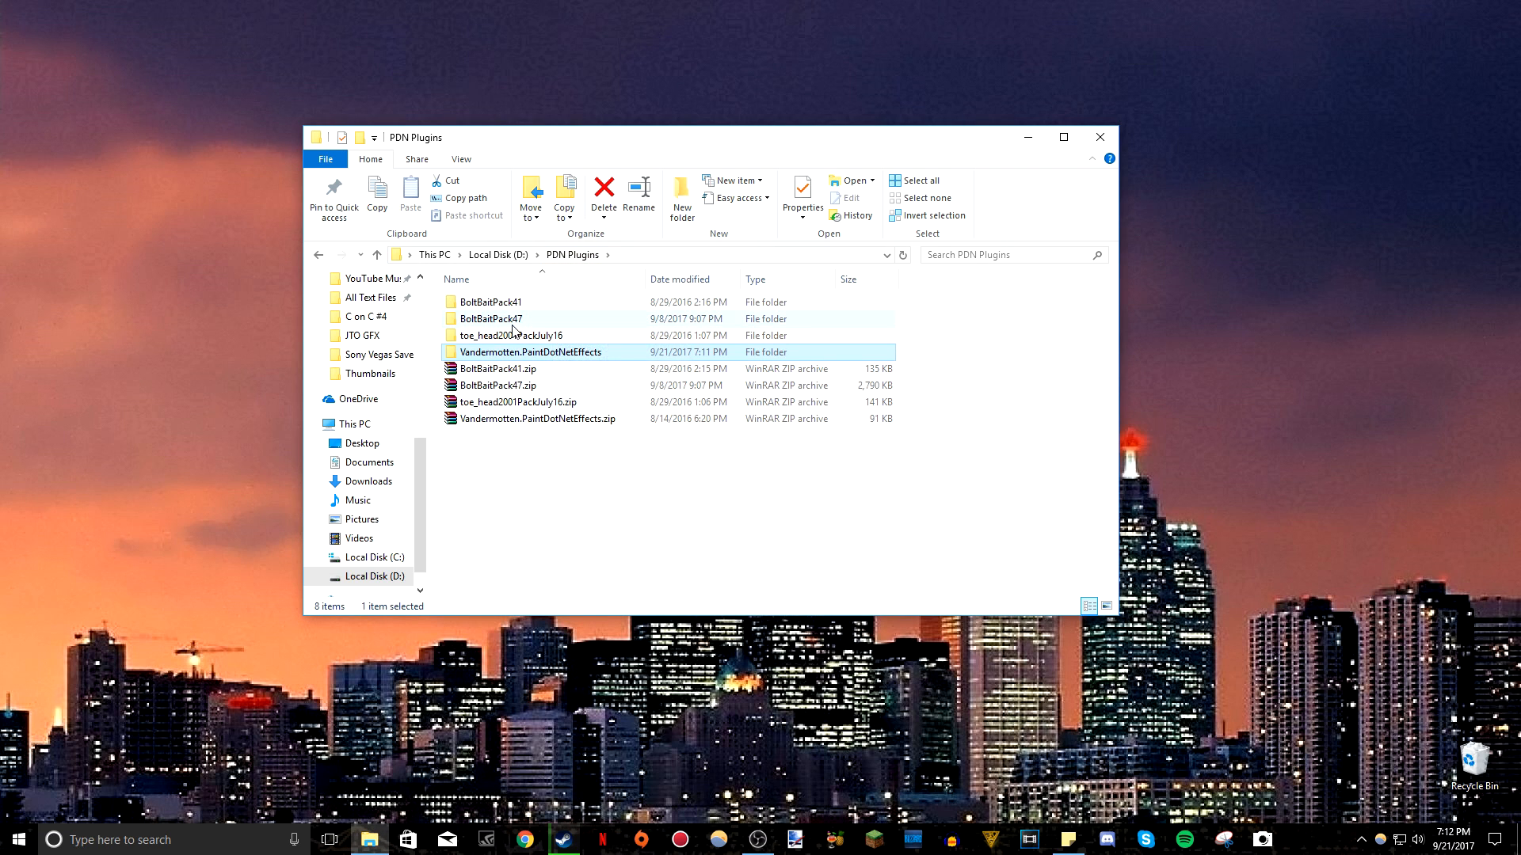
{"action": "left_click", "coordinate": [491, 319]}
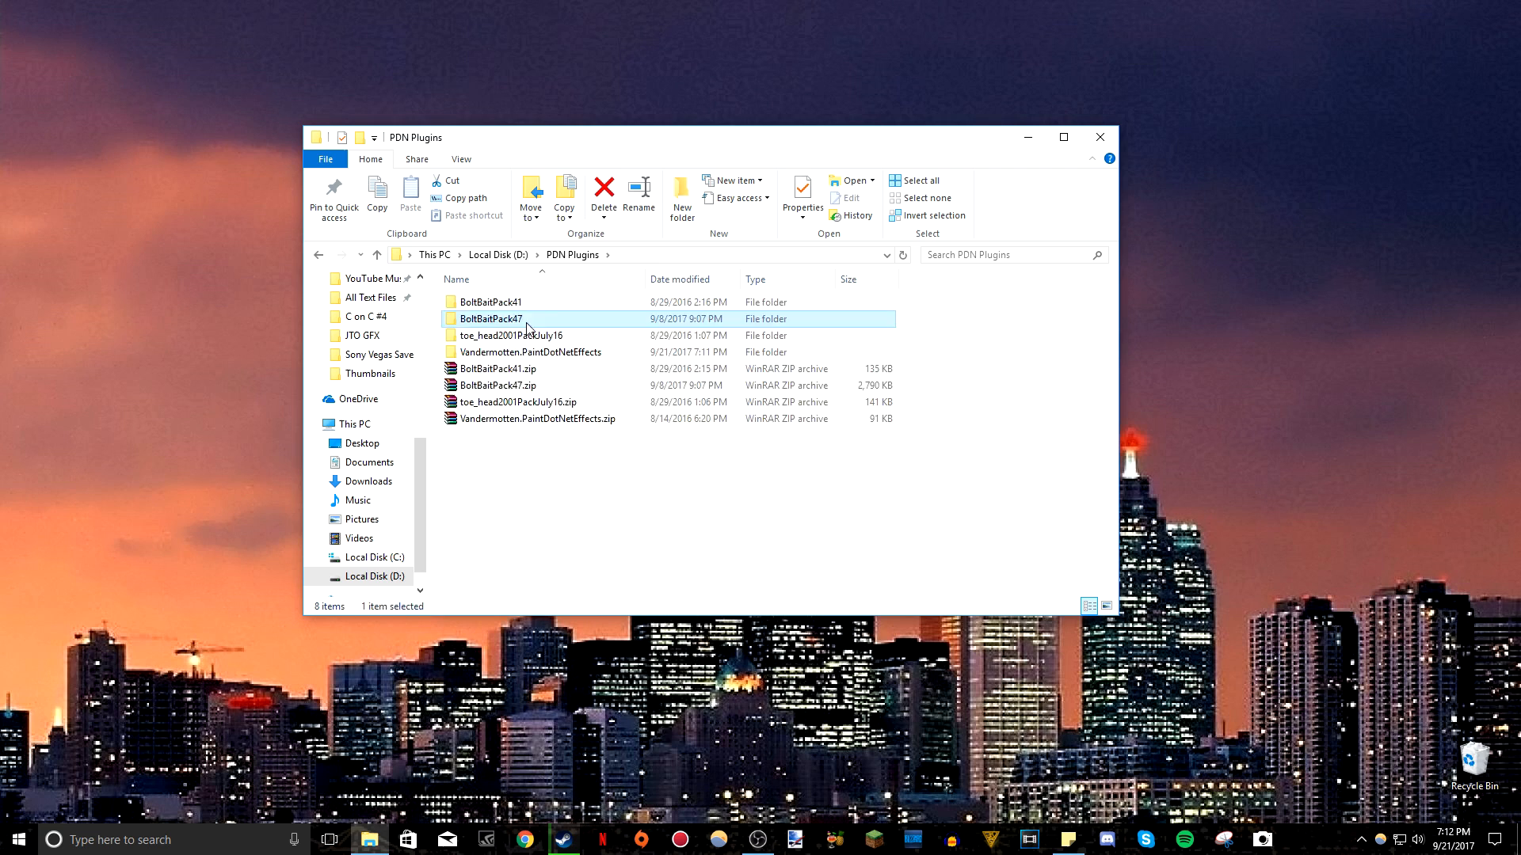
Open BoltBaitPack47, select BoltBaitPackInstall47.exe, and close the File Explorer window.
{"action": "double_click", "coordinate": [496, 319]}
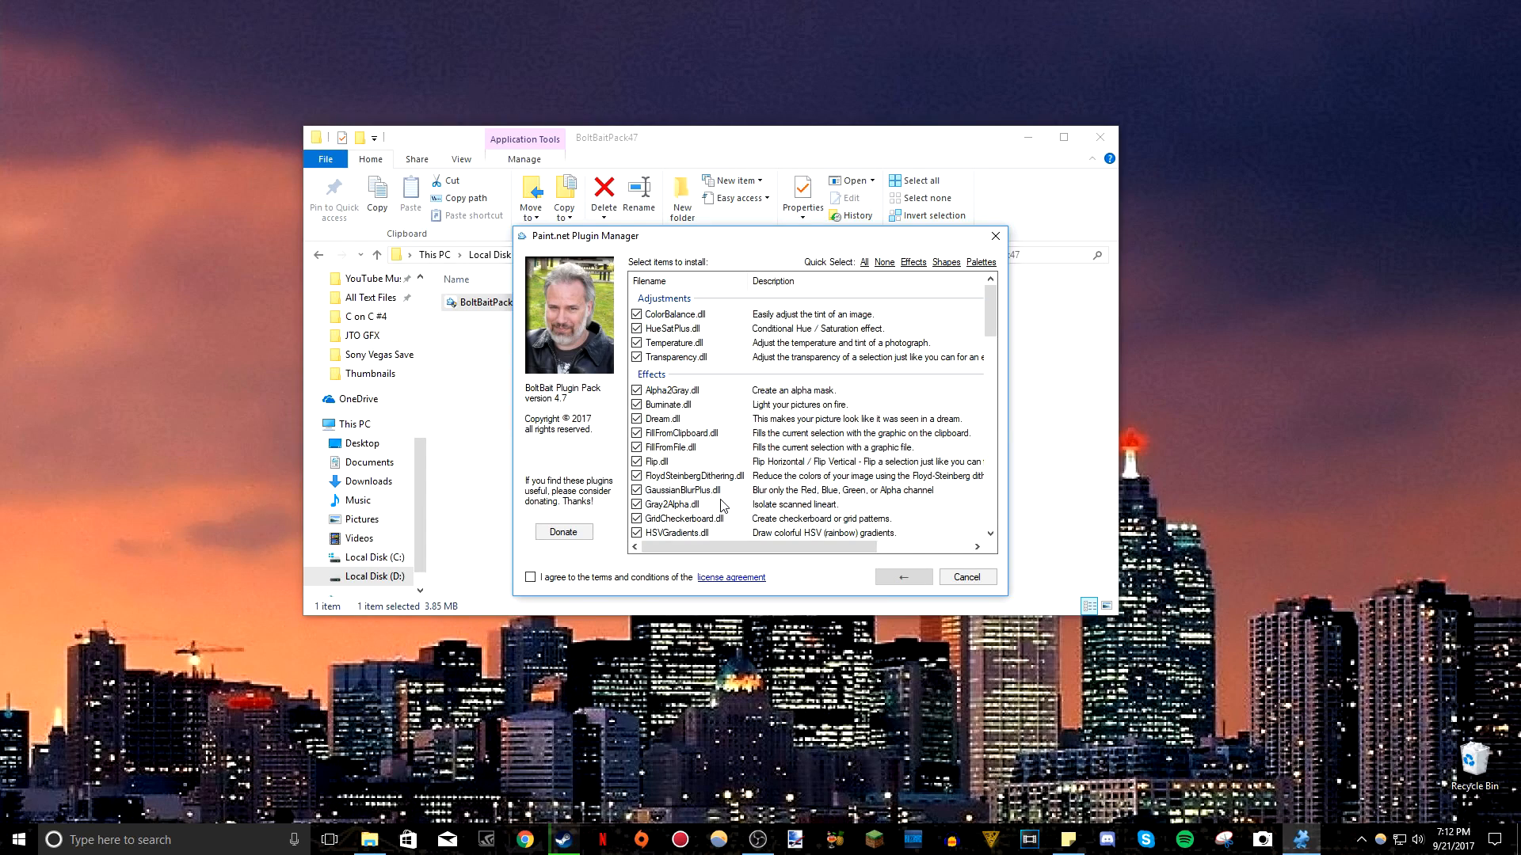
{"action": "mouse_move", "coordinate": [801, 448]}
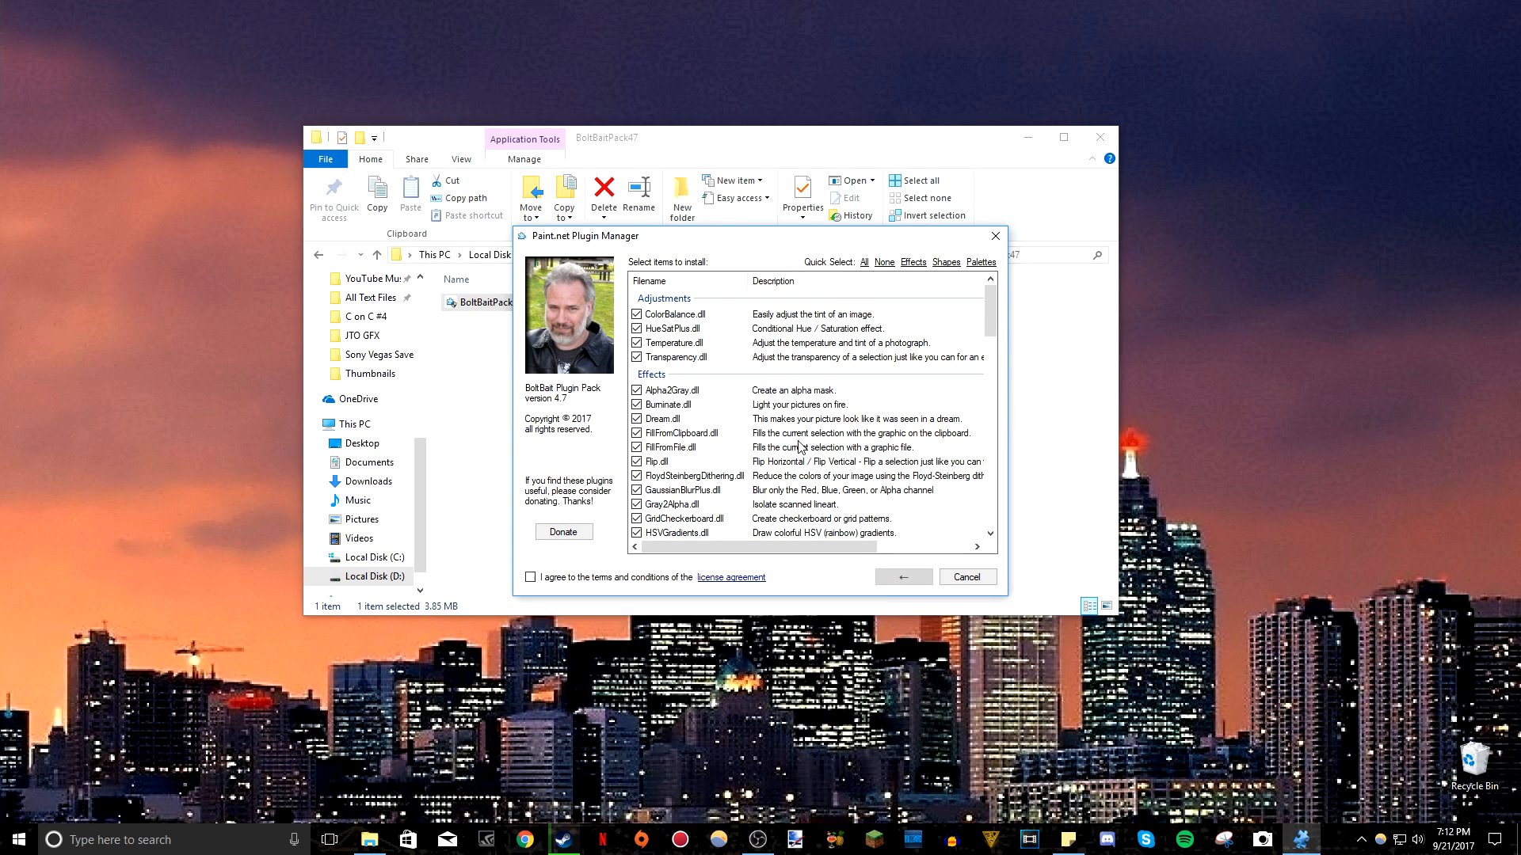
{"action": "mouse_move", "coordinate": [590, 310]}
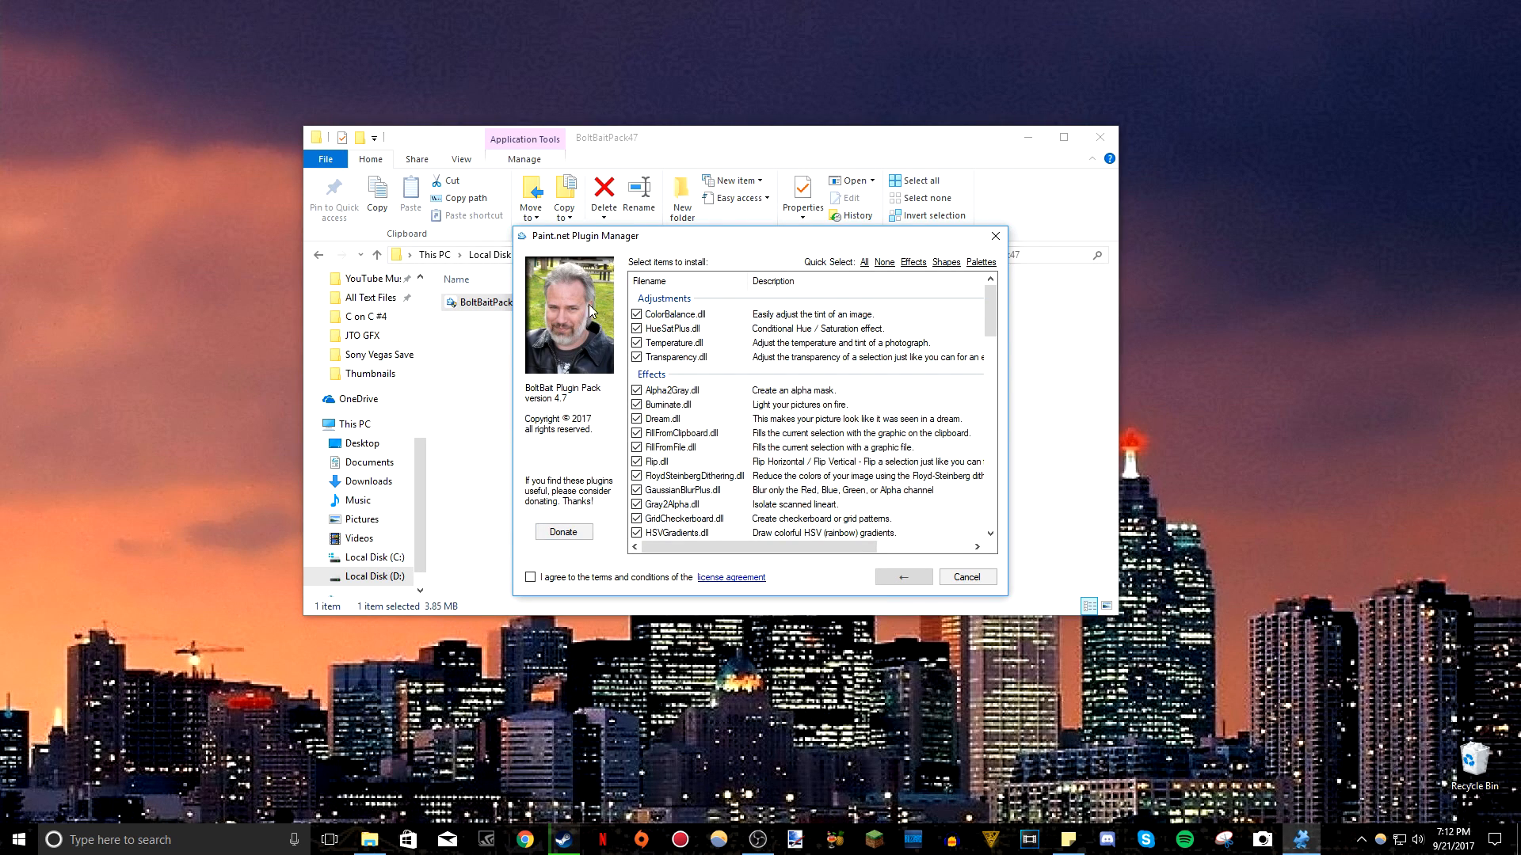
{"action": "scroll", "scroll_direction": "down", "scroll_amount": 3}
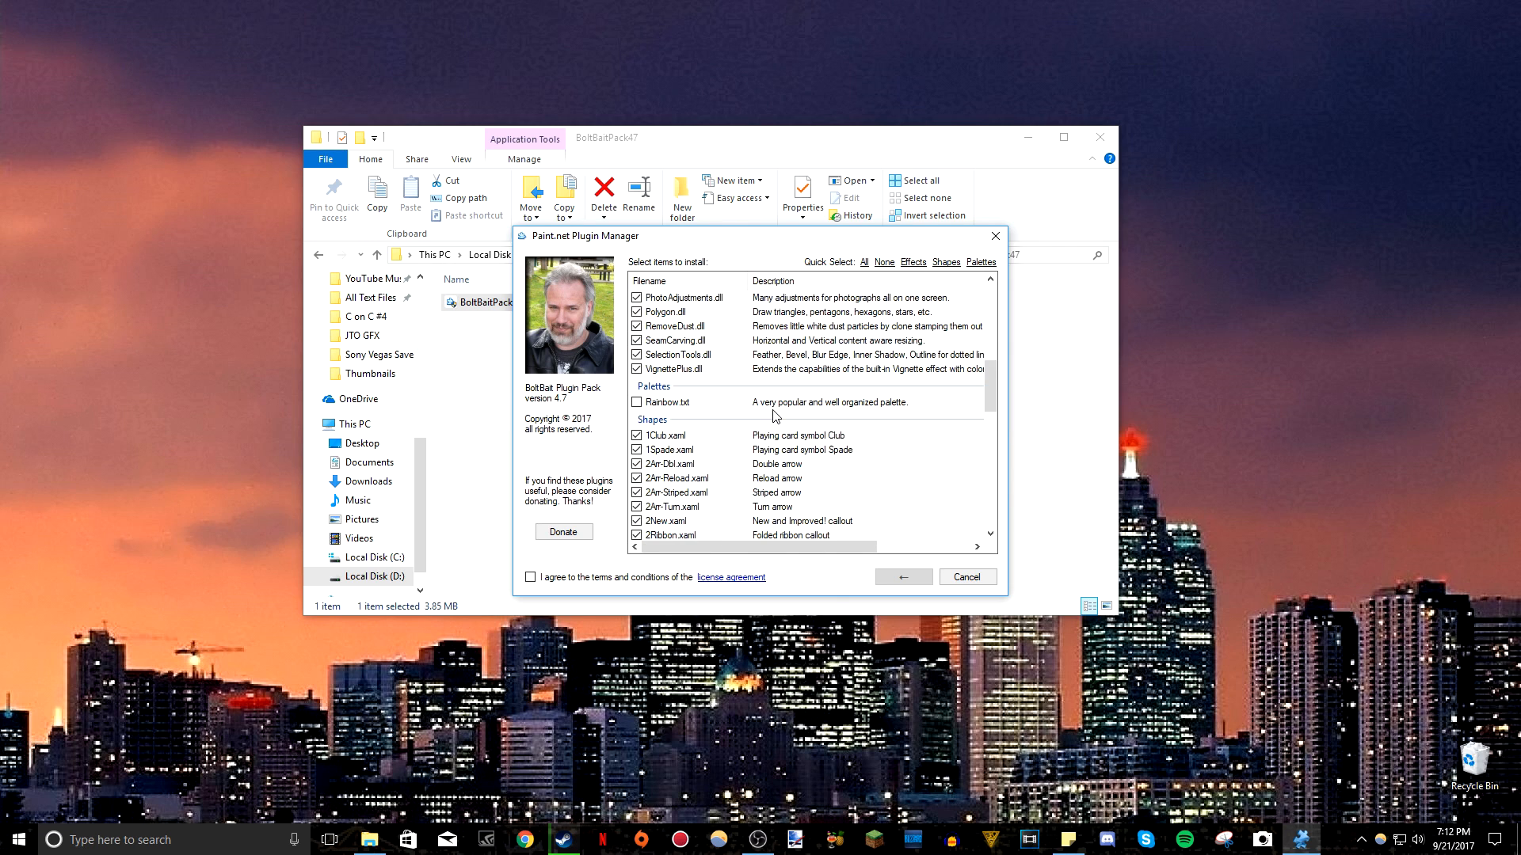
{"action": "scroll", "scroll_direction": "down", "scroll_amount": 3}
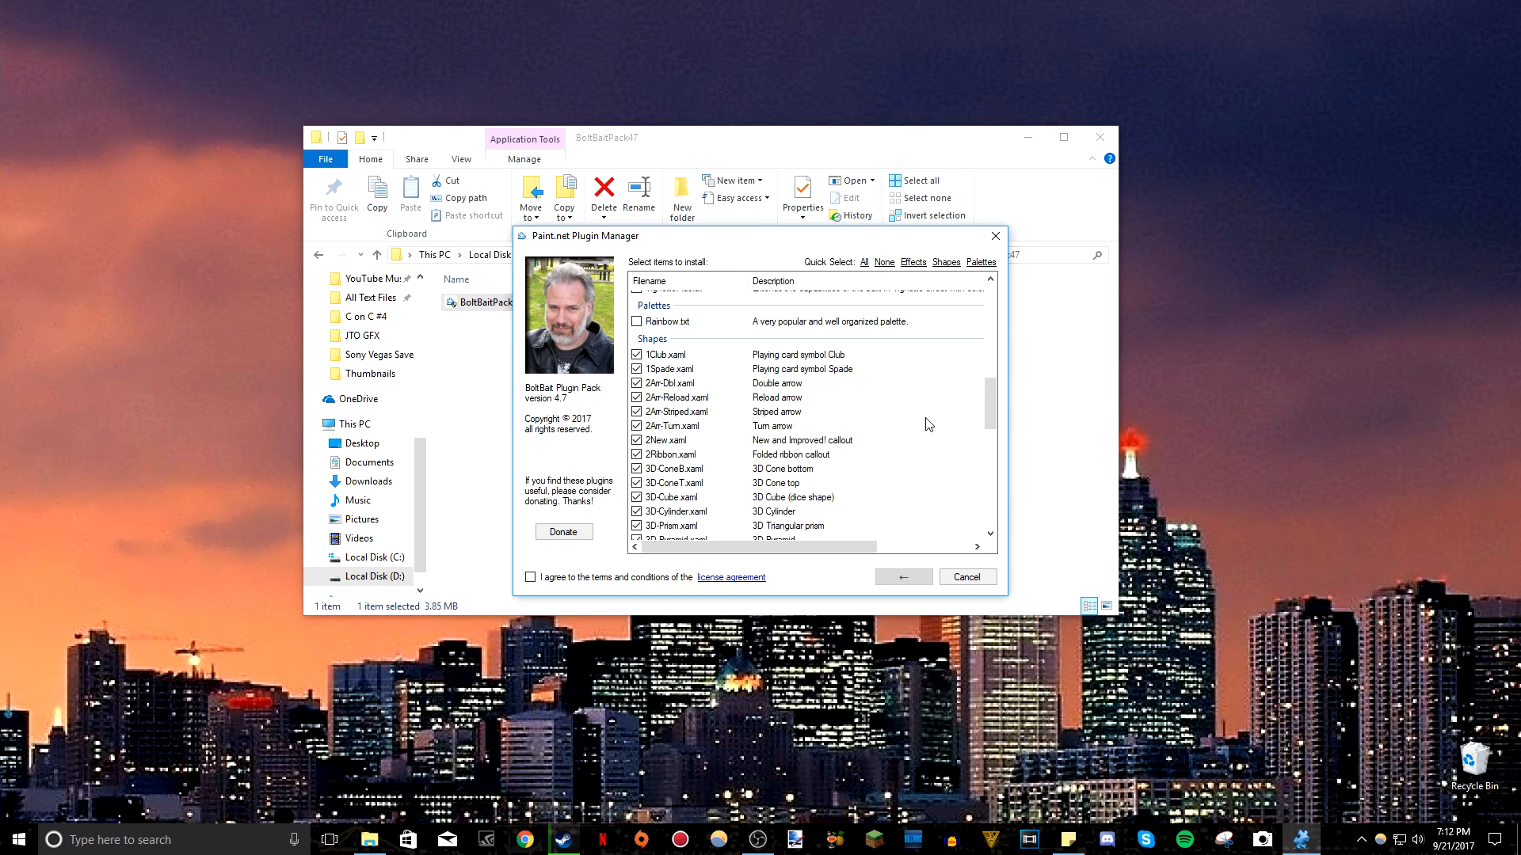
{"action": "scroll", "scroll_direction": "down", "scroll_amount": 3}
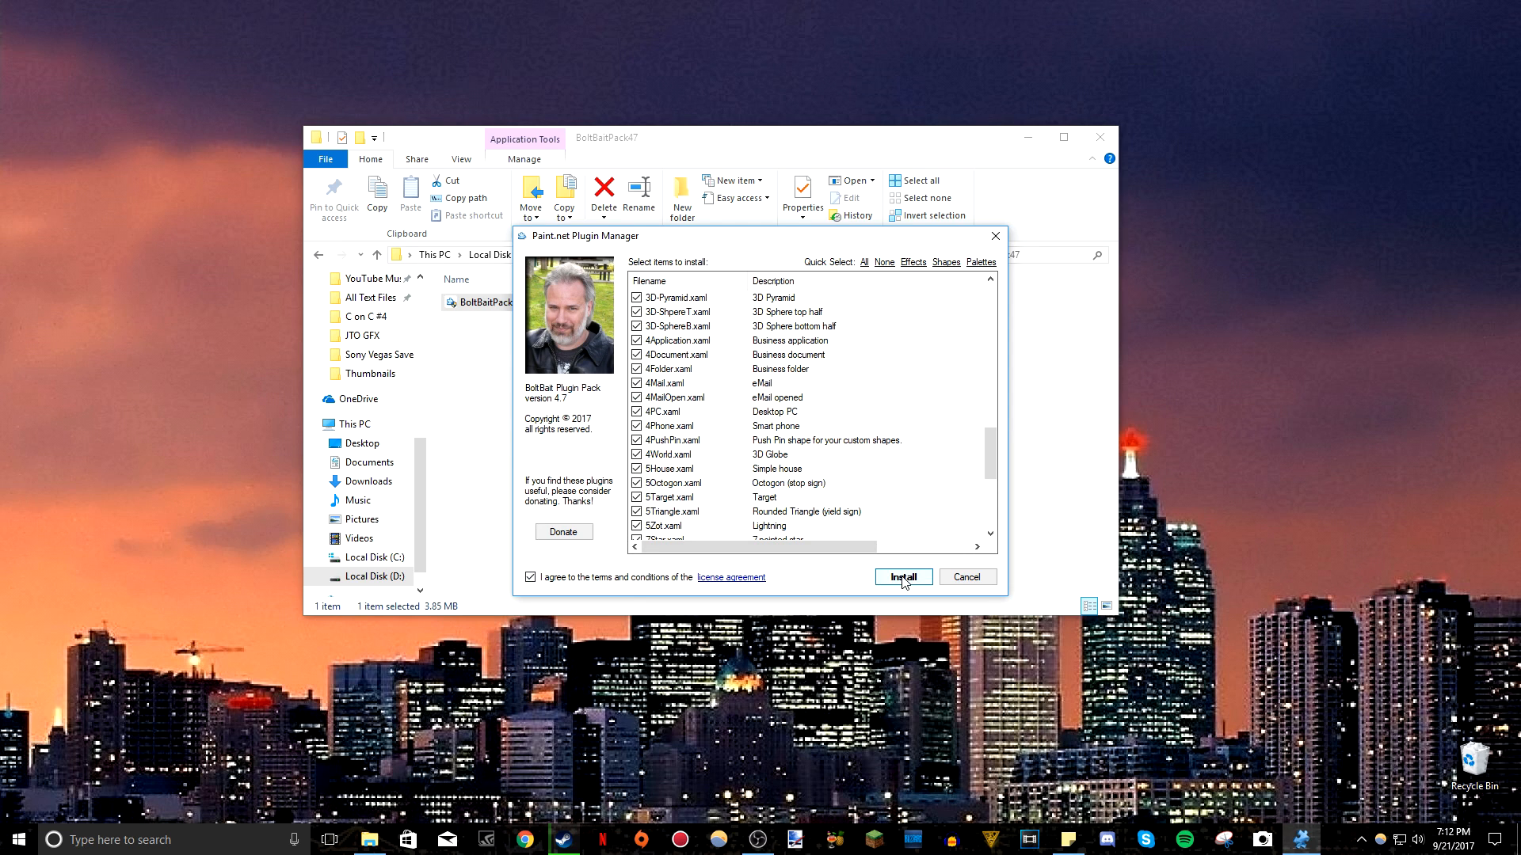
{"action": "left_click", "coordinate": [903, 576]}
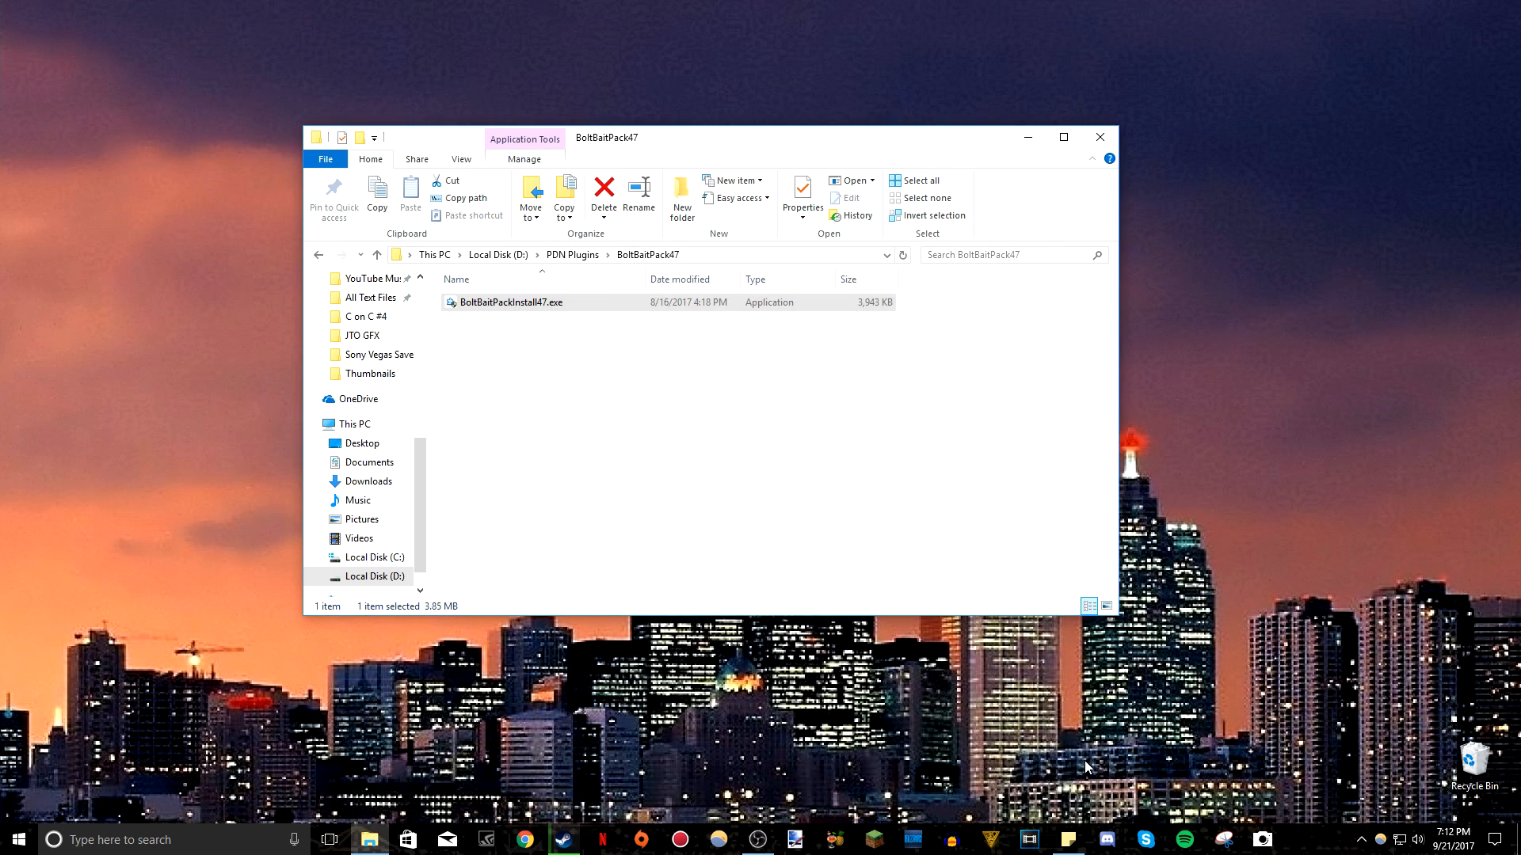
{"action": "left_click", "coordinate": [1099, 136]}
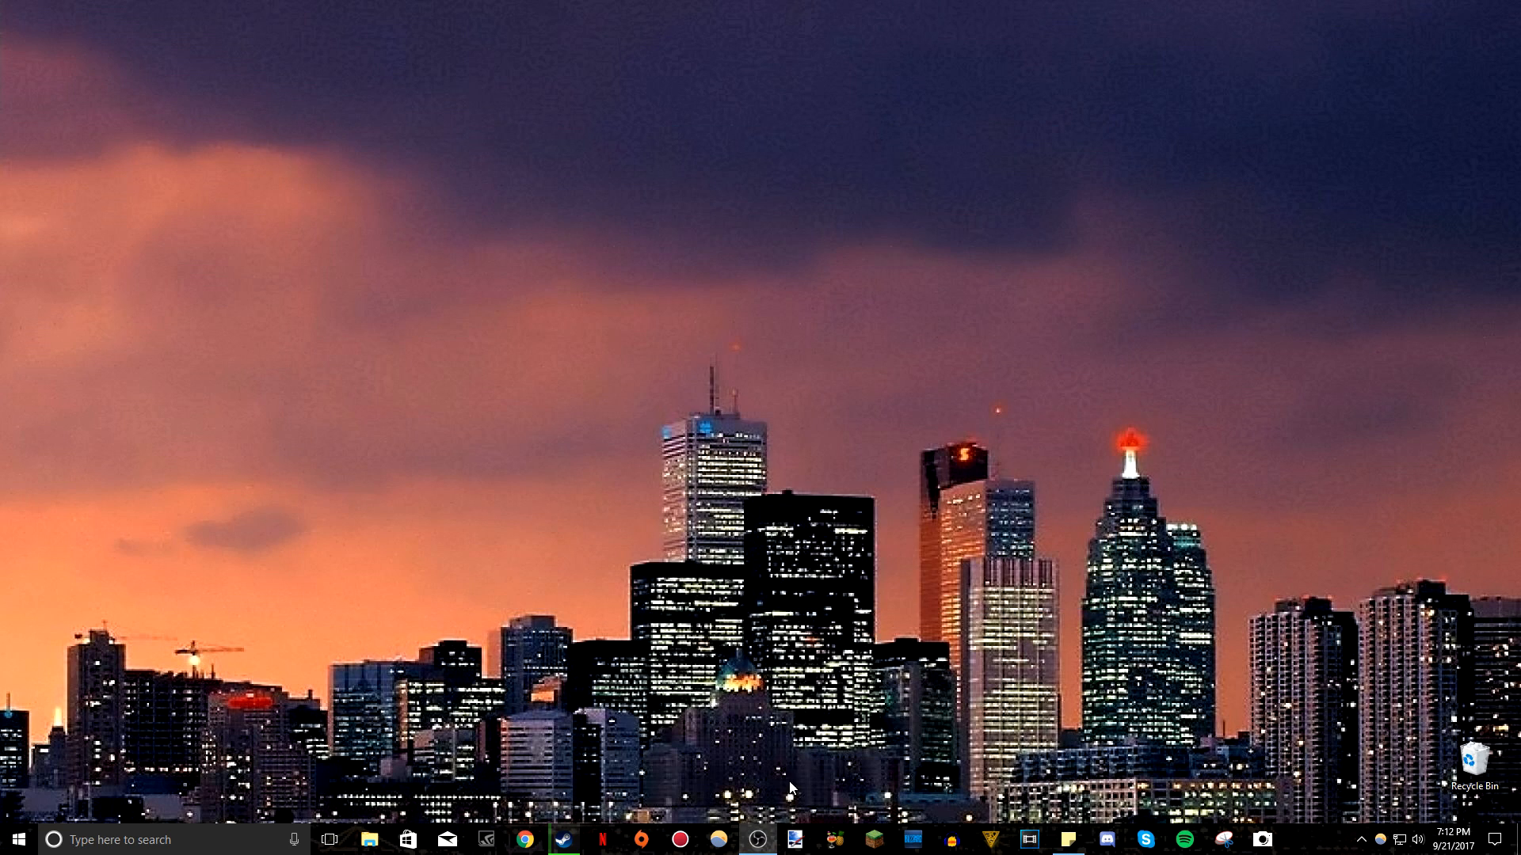
Switch to paint.net and view the Effects menu's Object submenu.
{"action": "left_click", "coordinate": [795, 838]}
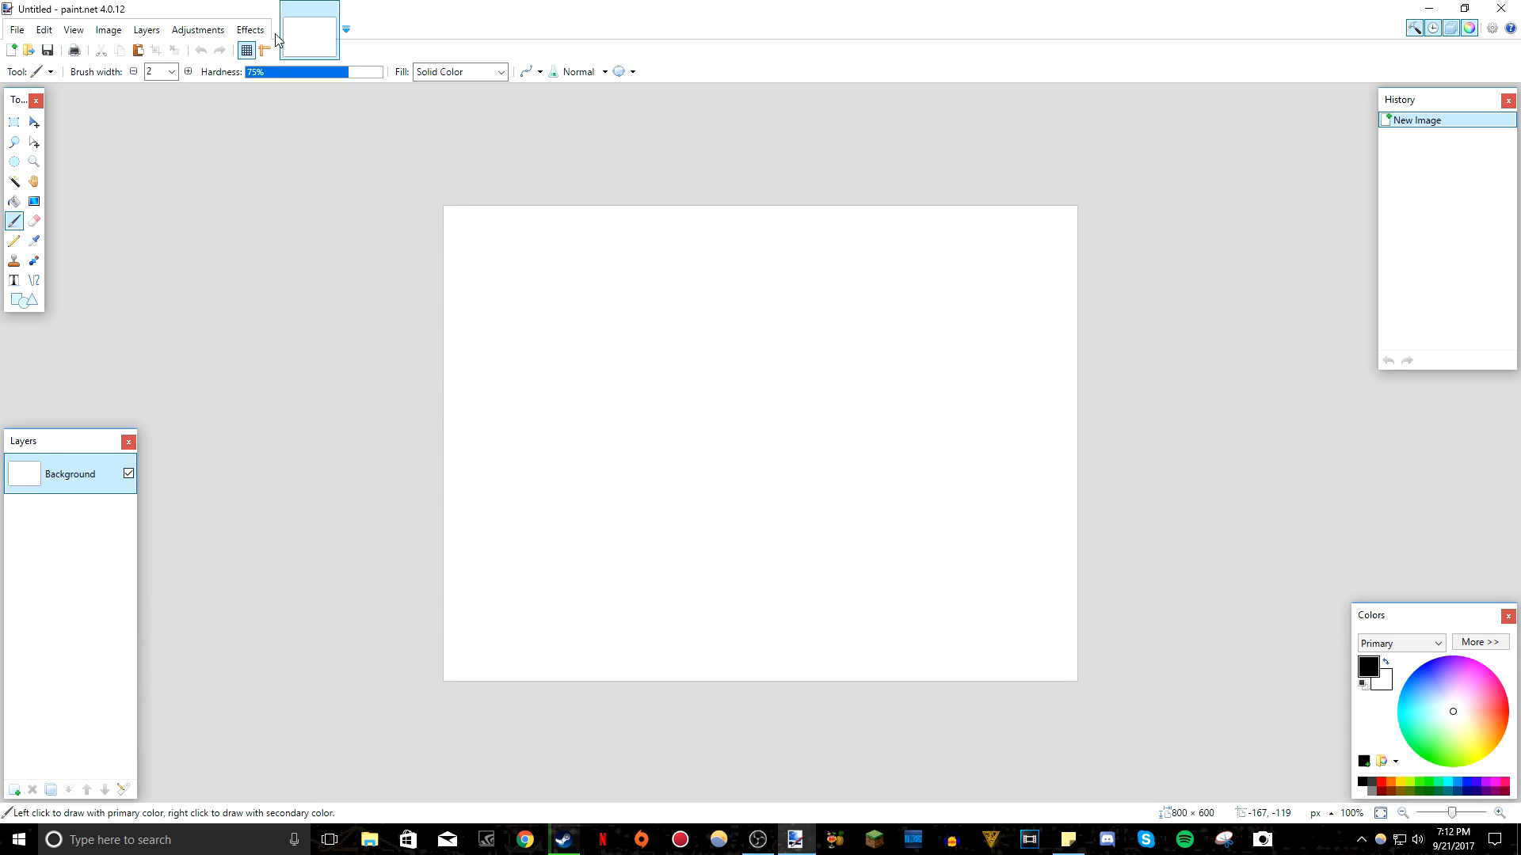
{"action": "left_click", "coordinate": [250, 29]}
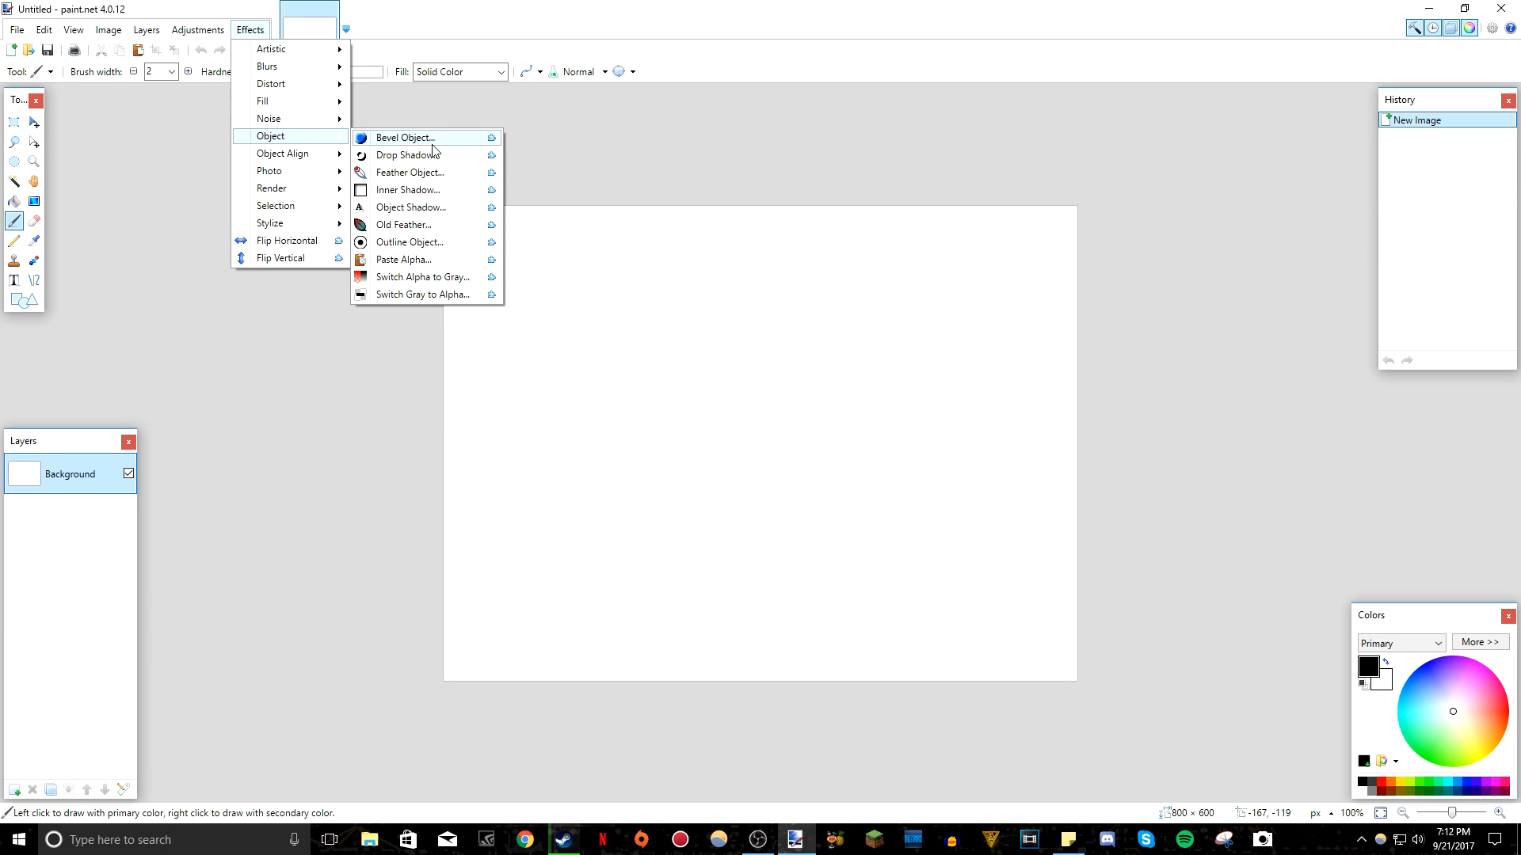
{"action": "mouse_move", "coordinate": [418, 157]}
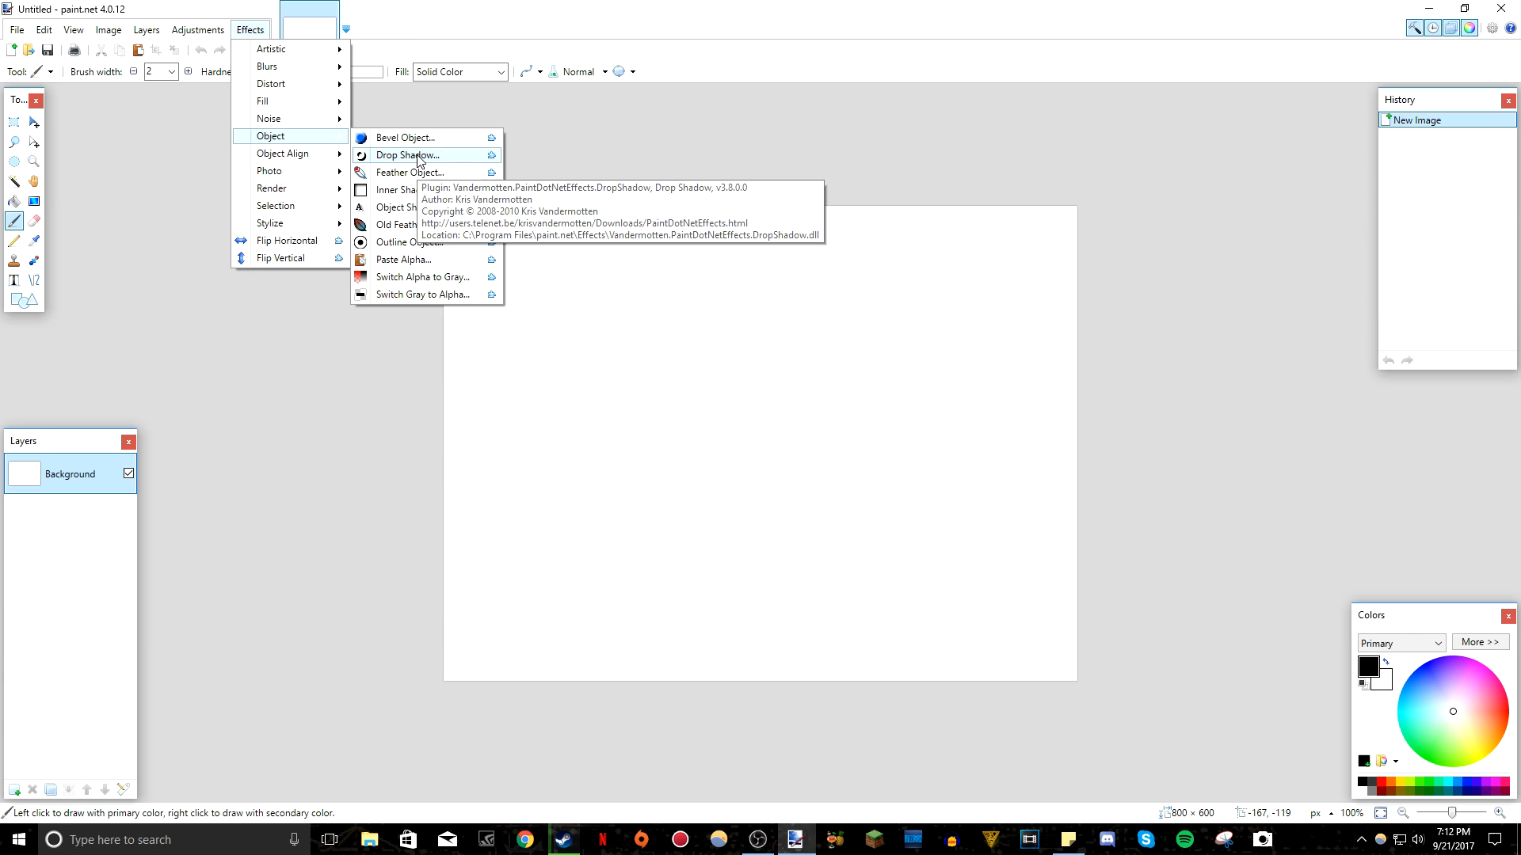
{"action": "mouse_move", "coordinate": [269, 222]}
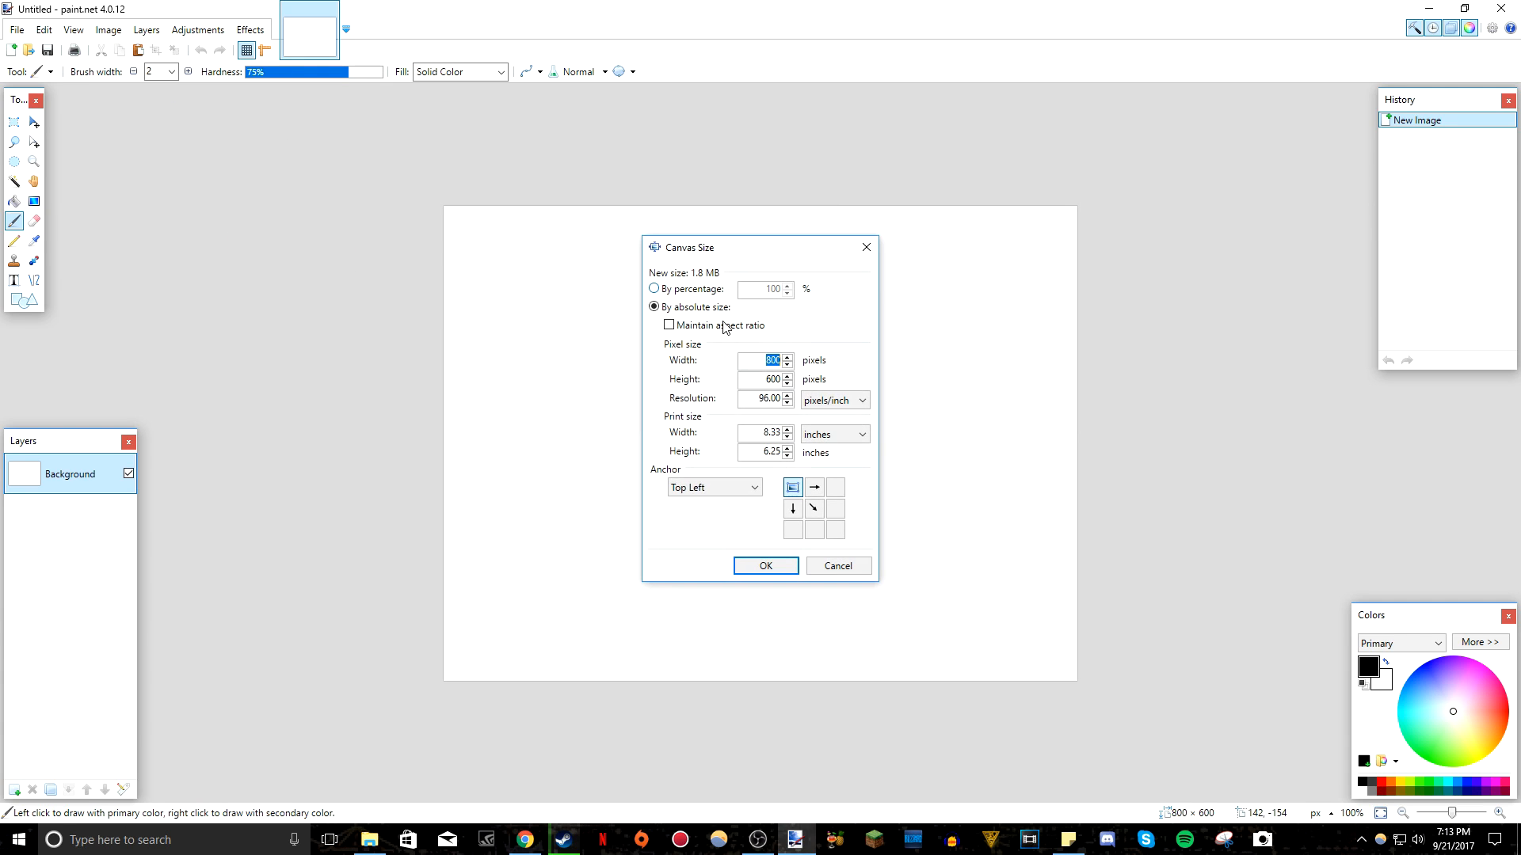
Set the canvas width to 1280 pixels and confirm.
{"action": "type", "text": "1280"}
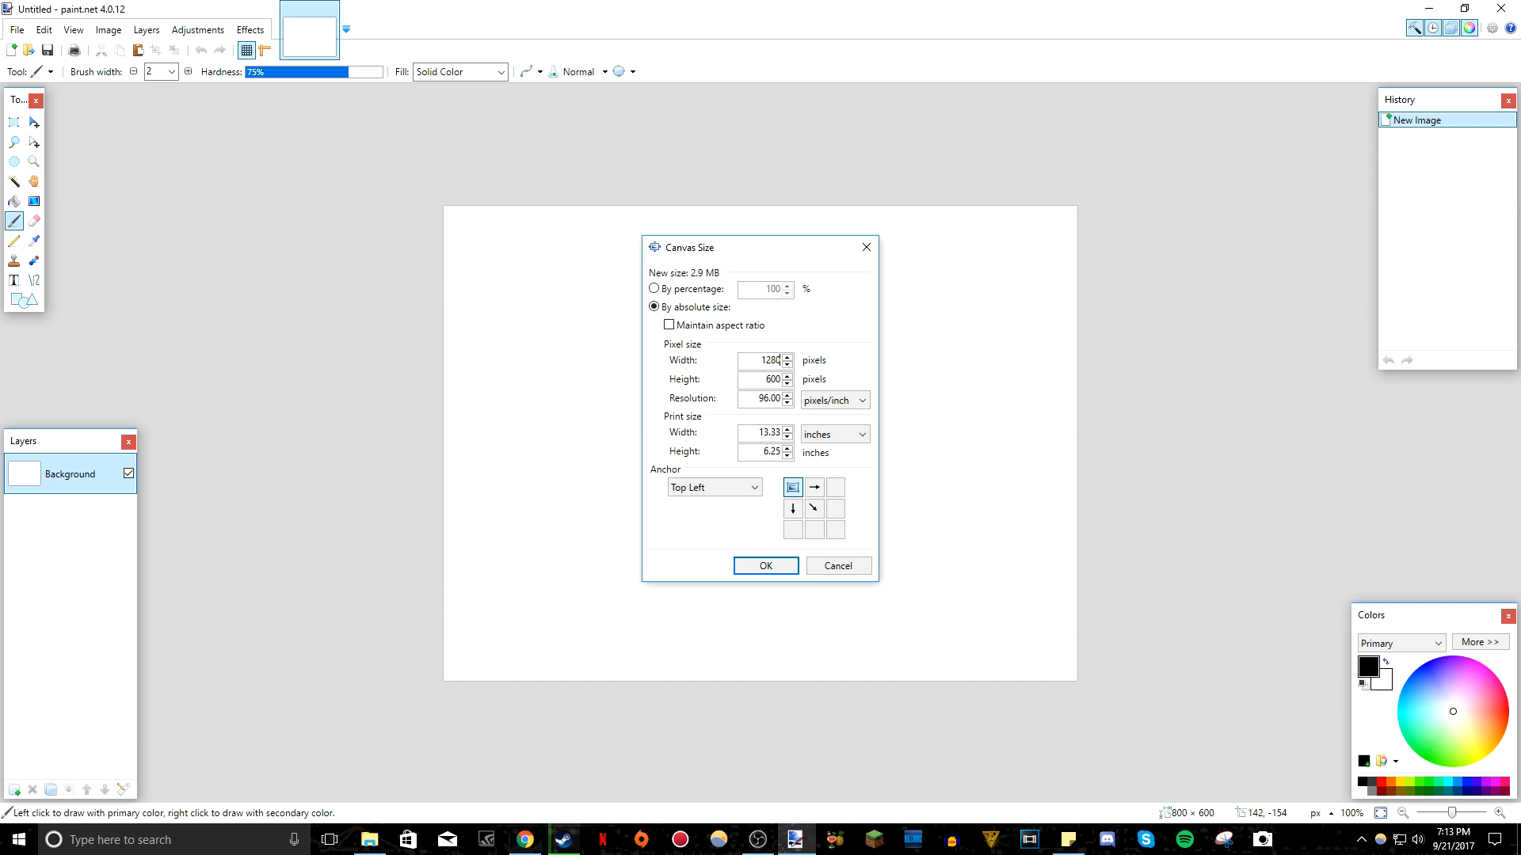
{"action": "left_click", "coordinate": [765, 565]}
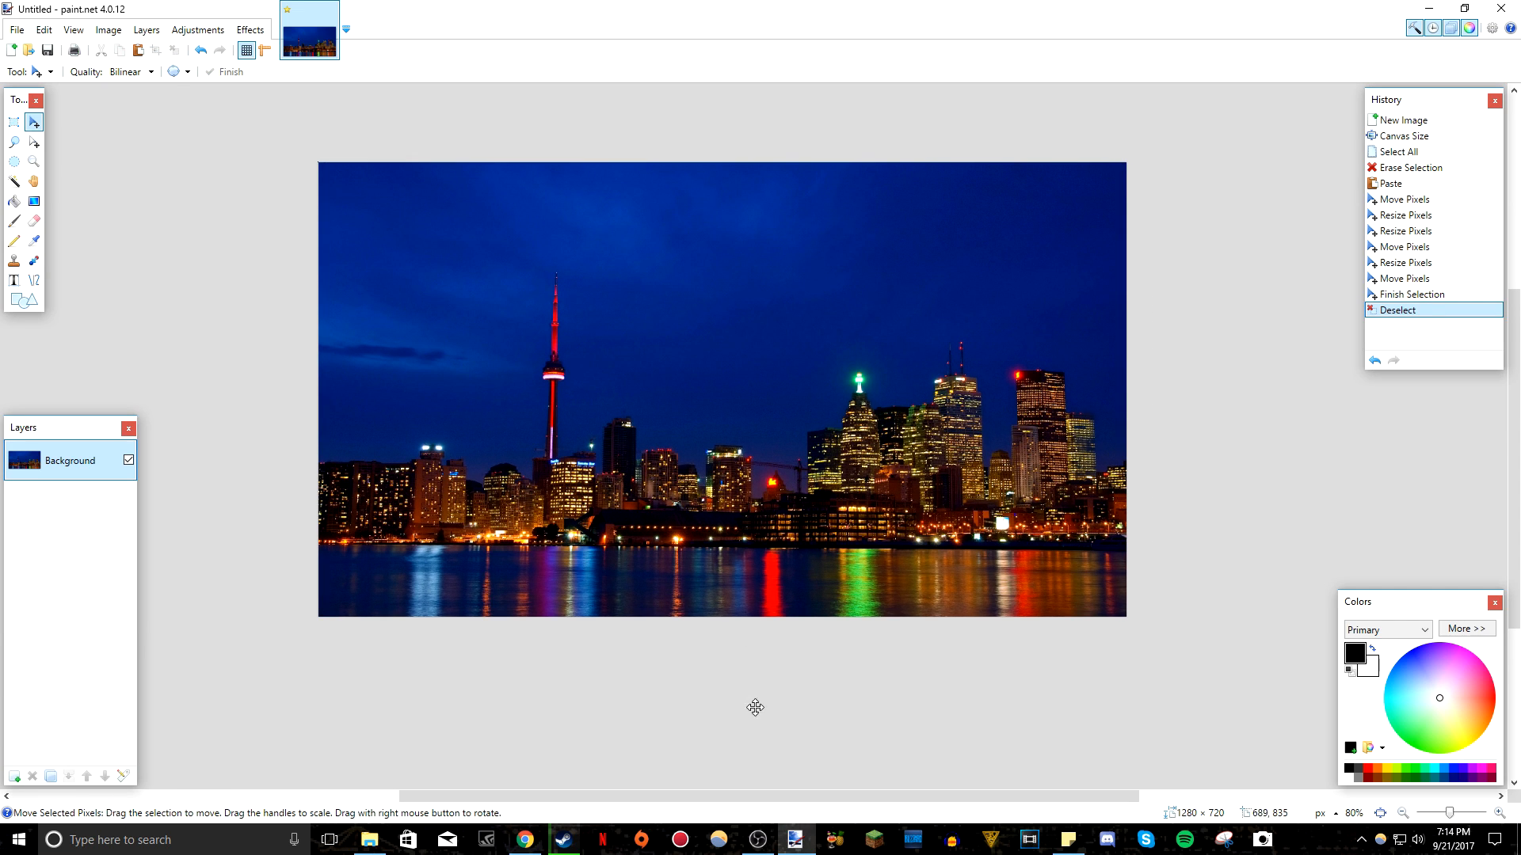
{"action": "mouse_move", "coordinate": [84, 147]}
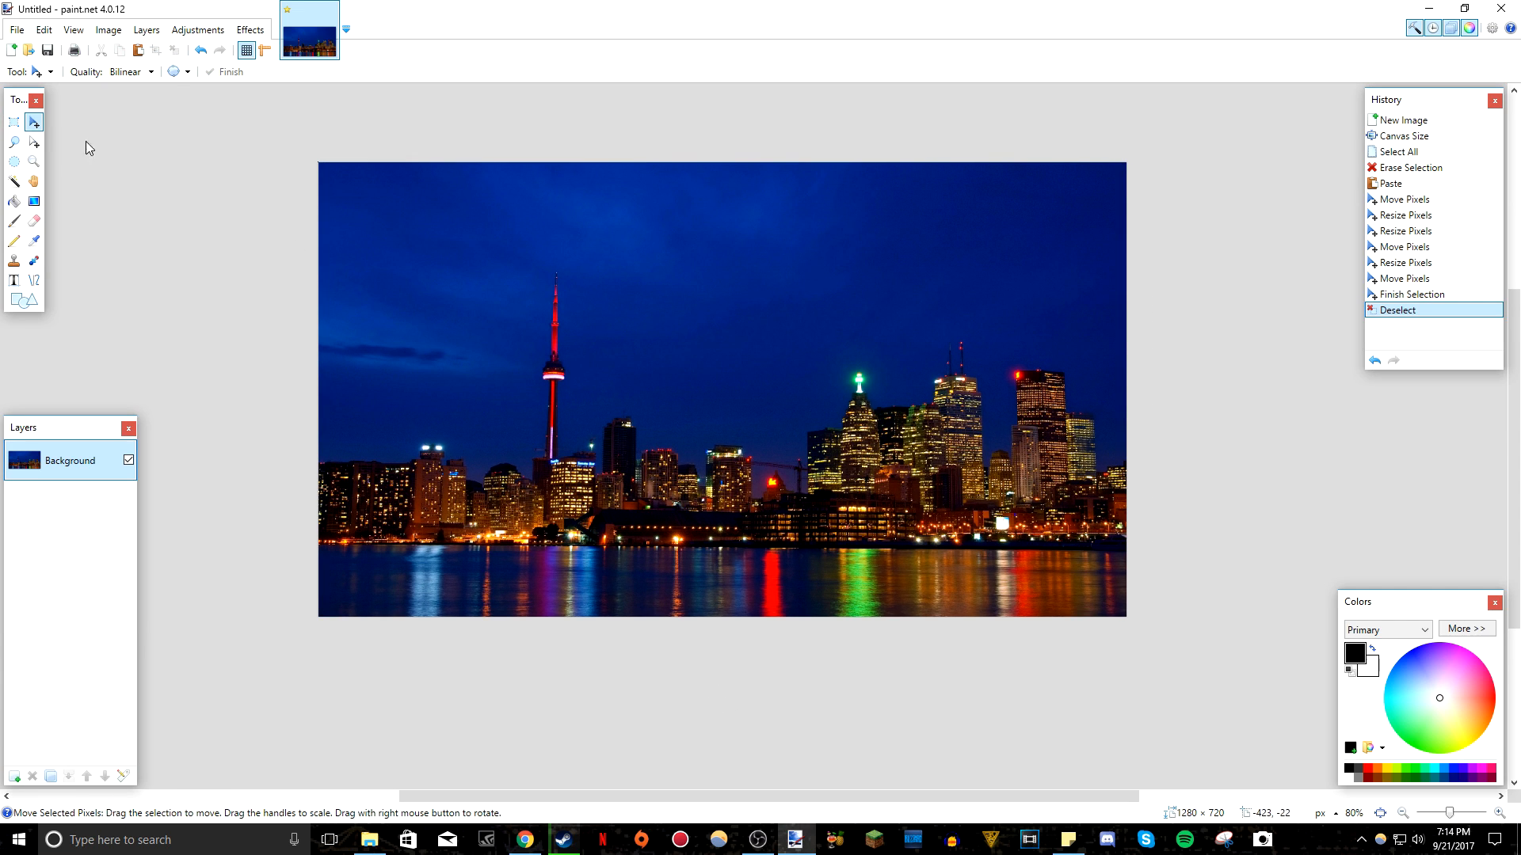
{"action": "mouse_move", "coordinate": [186, 144]}
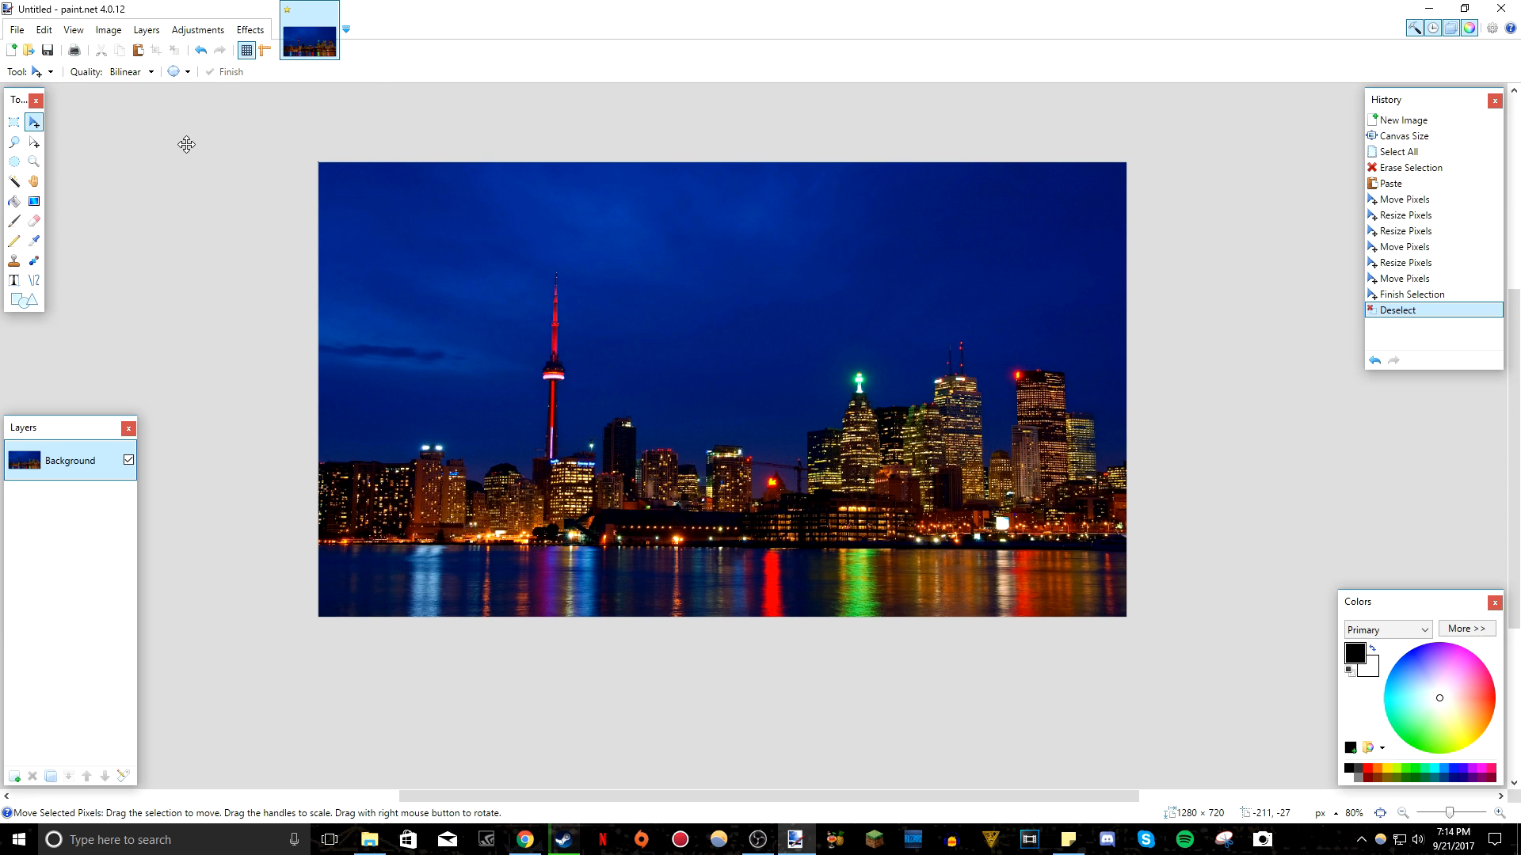
Apply an S-shaped RGB Curves adjustment to the skyline photo and compare before and after.
{"action": "left_click", "coordinate": [185, 30]}
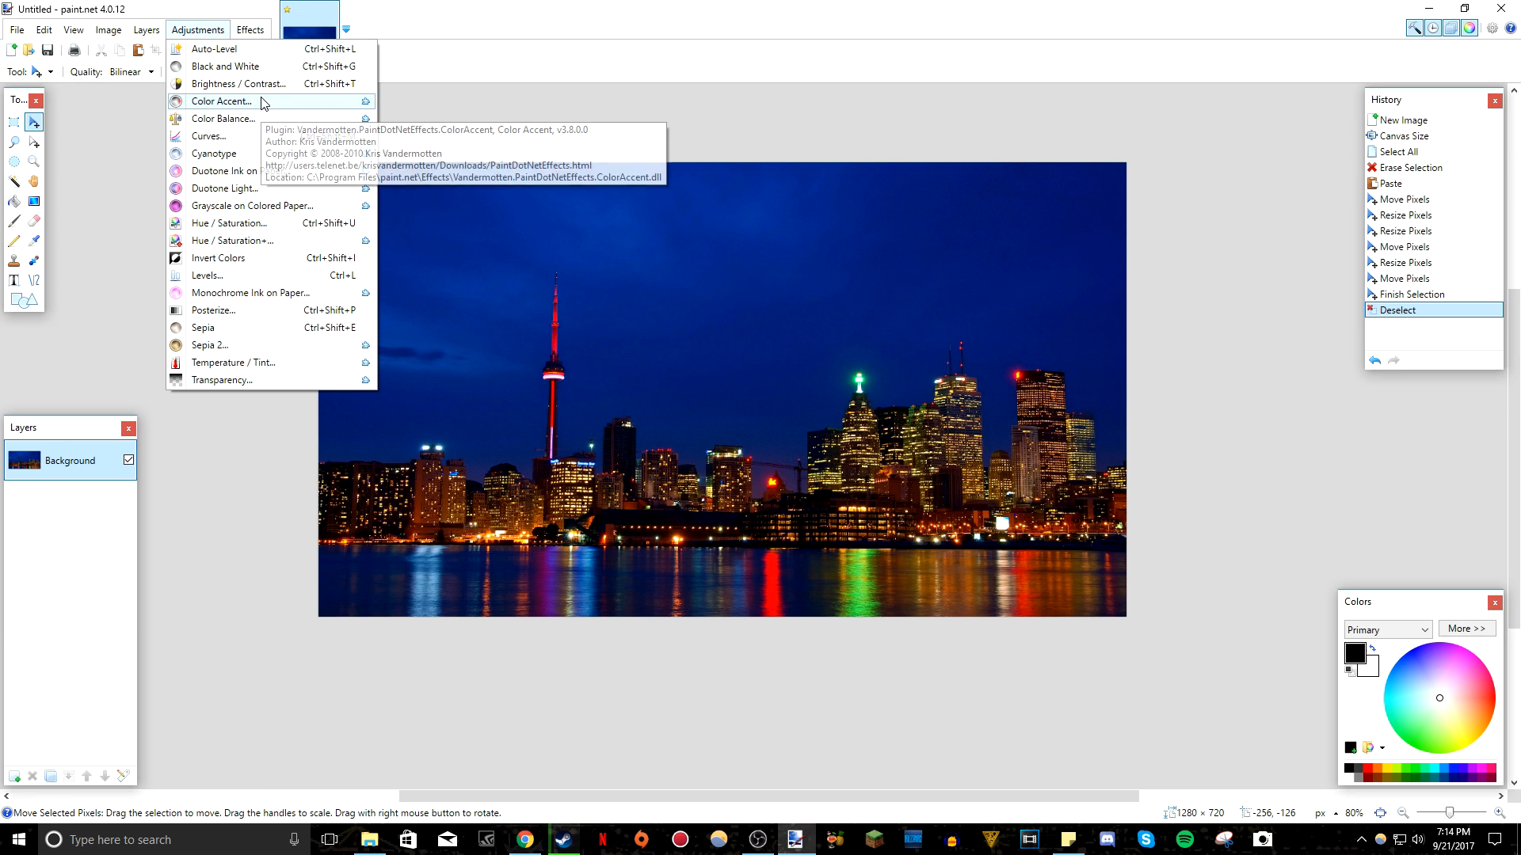
{"action": "mouse_move", "coordinate": [308, 238]}
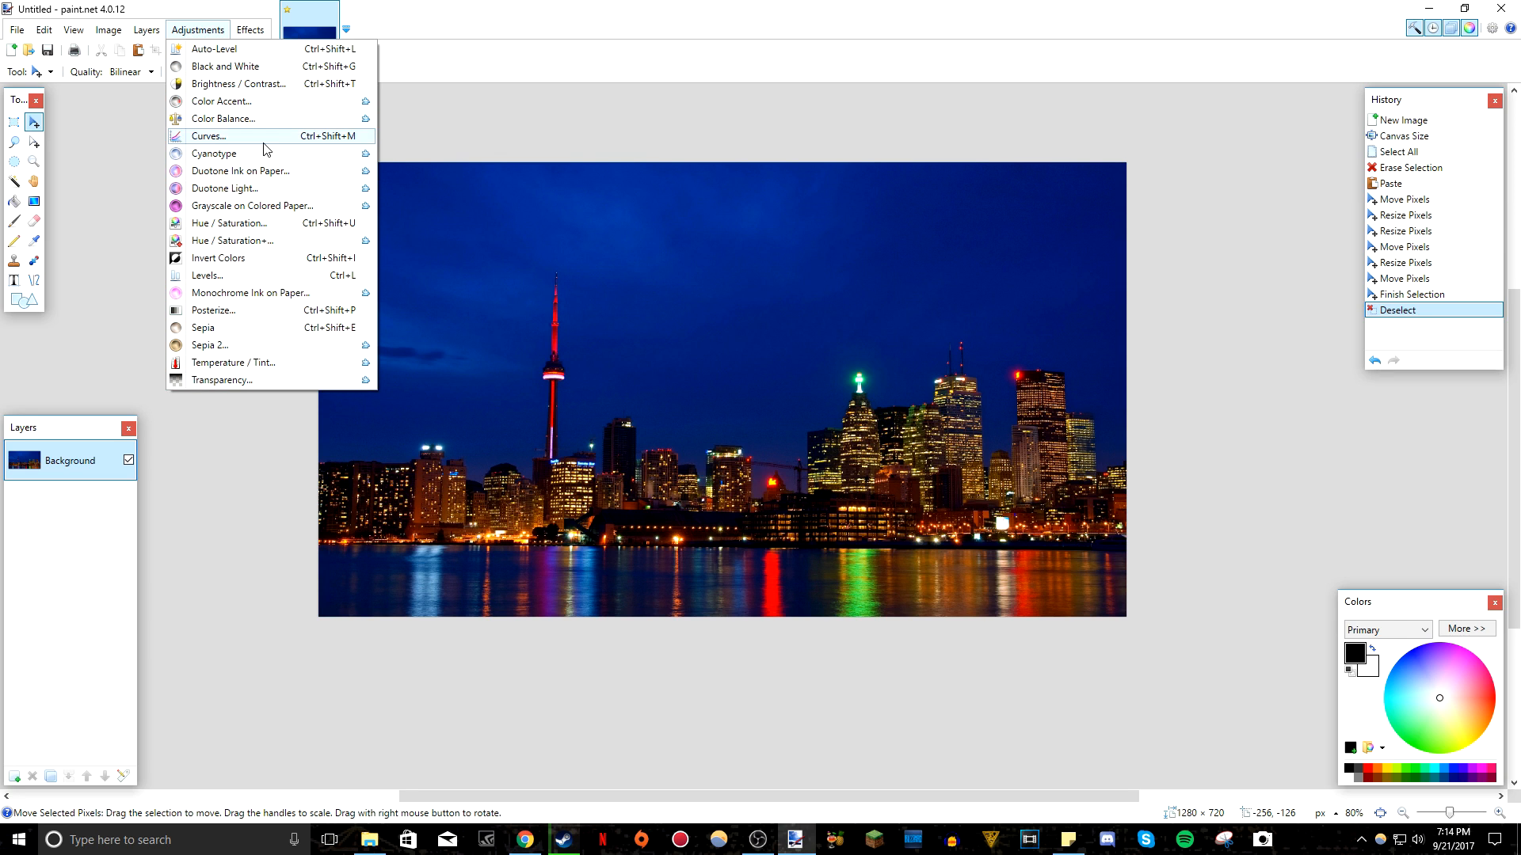
{"action": "left_click", "coordinate": [208, 136]}
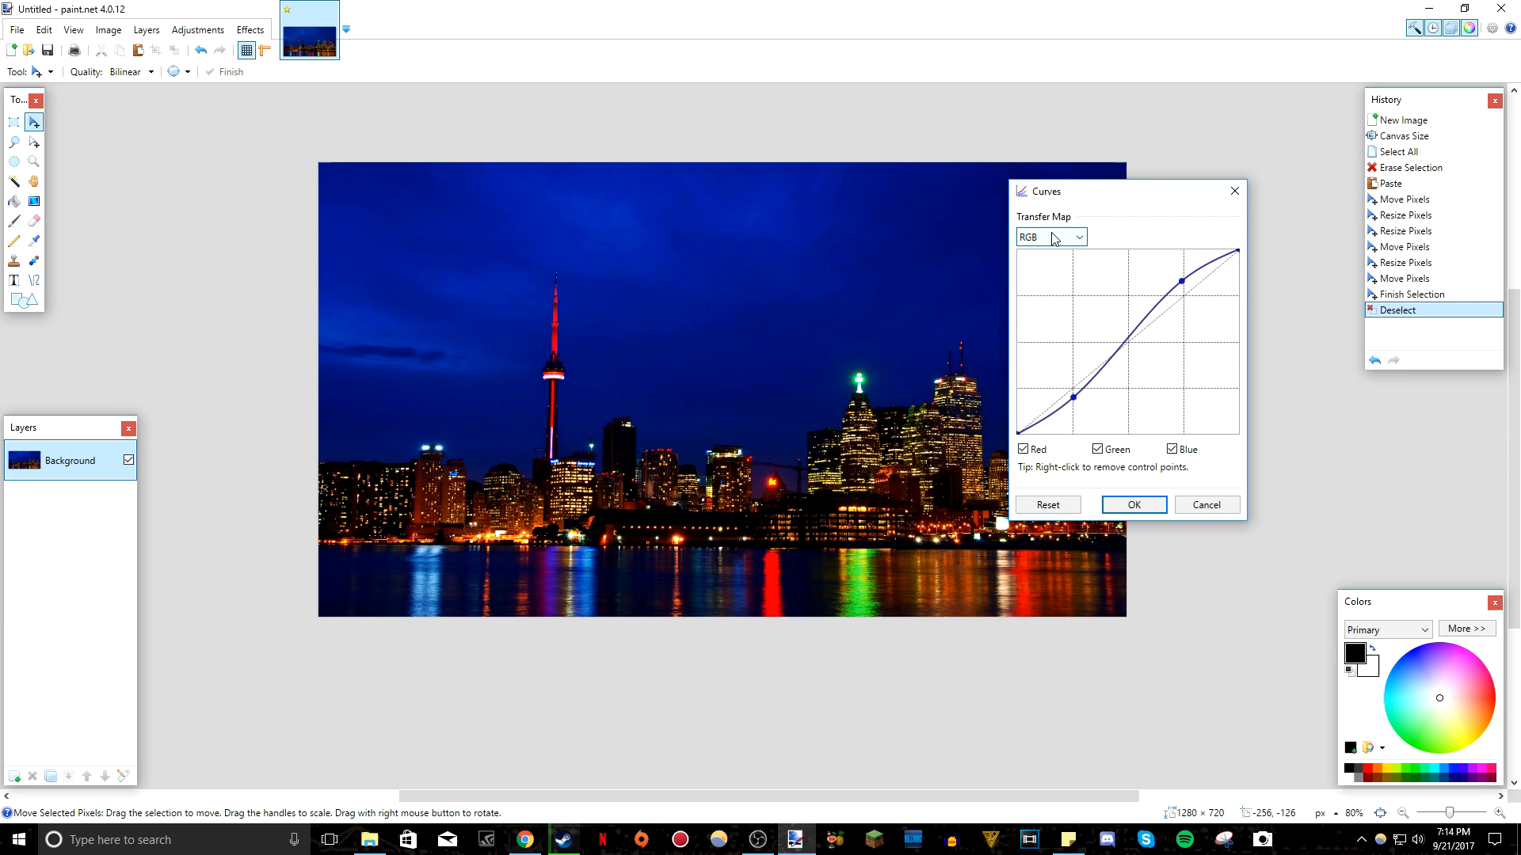
{"action": "left_click", "coordinate": [1051, 237]}
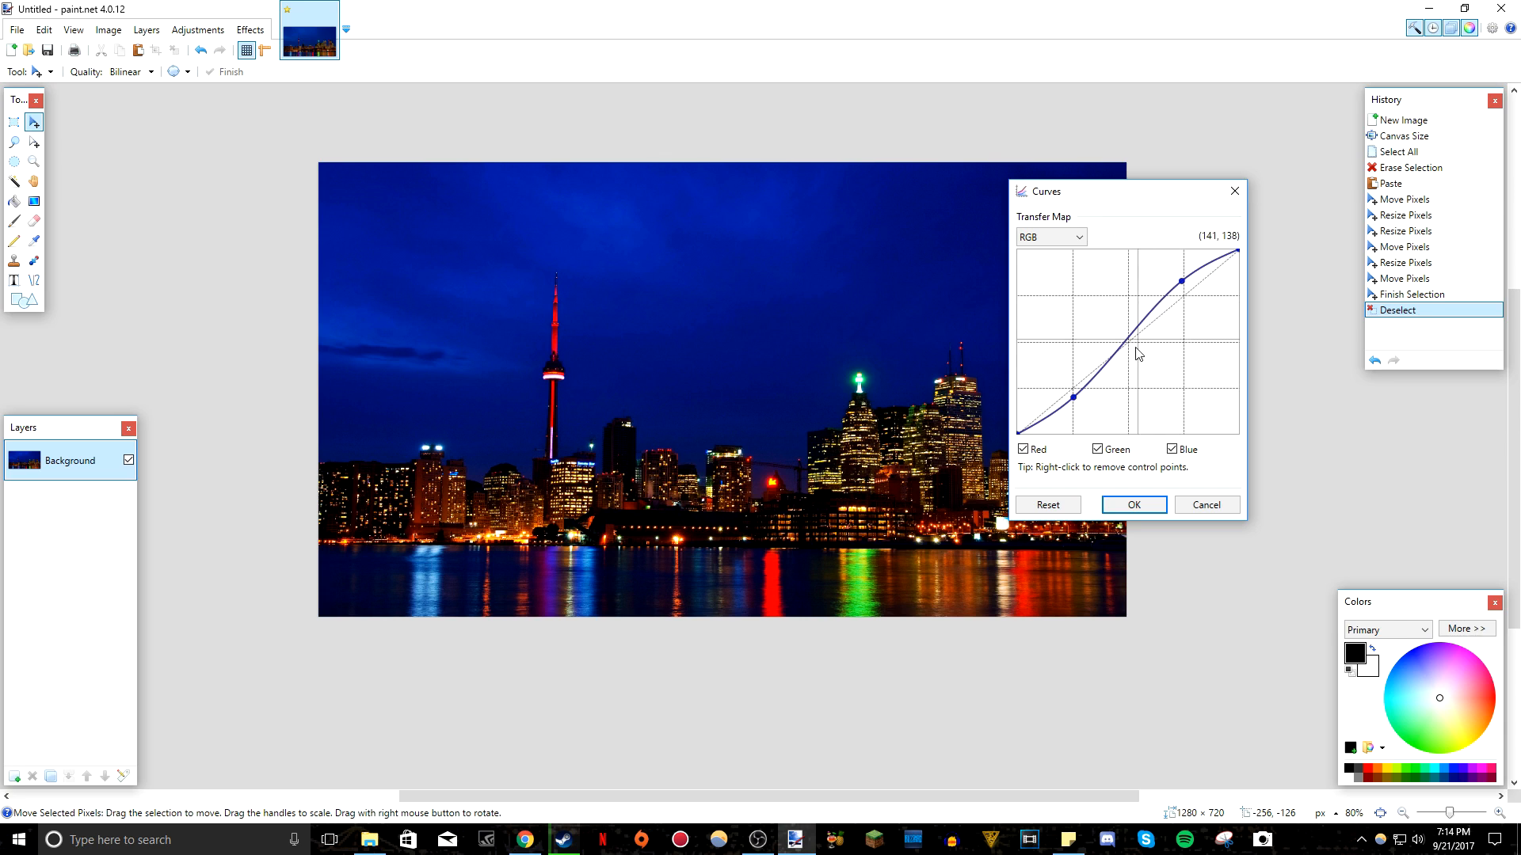
{"action": "left_click", "coordinate": [1134, 505]}
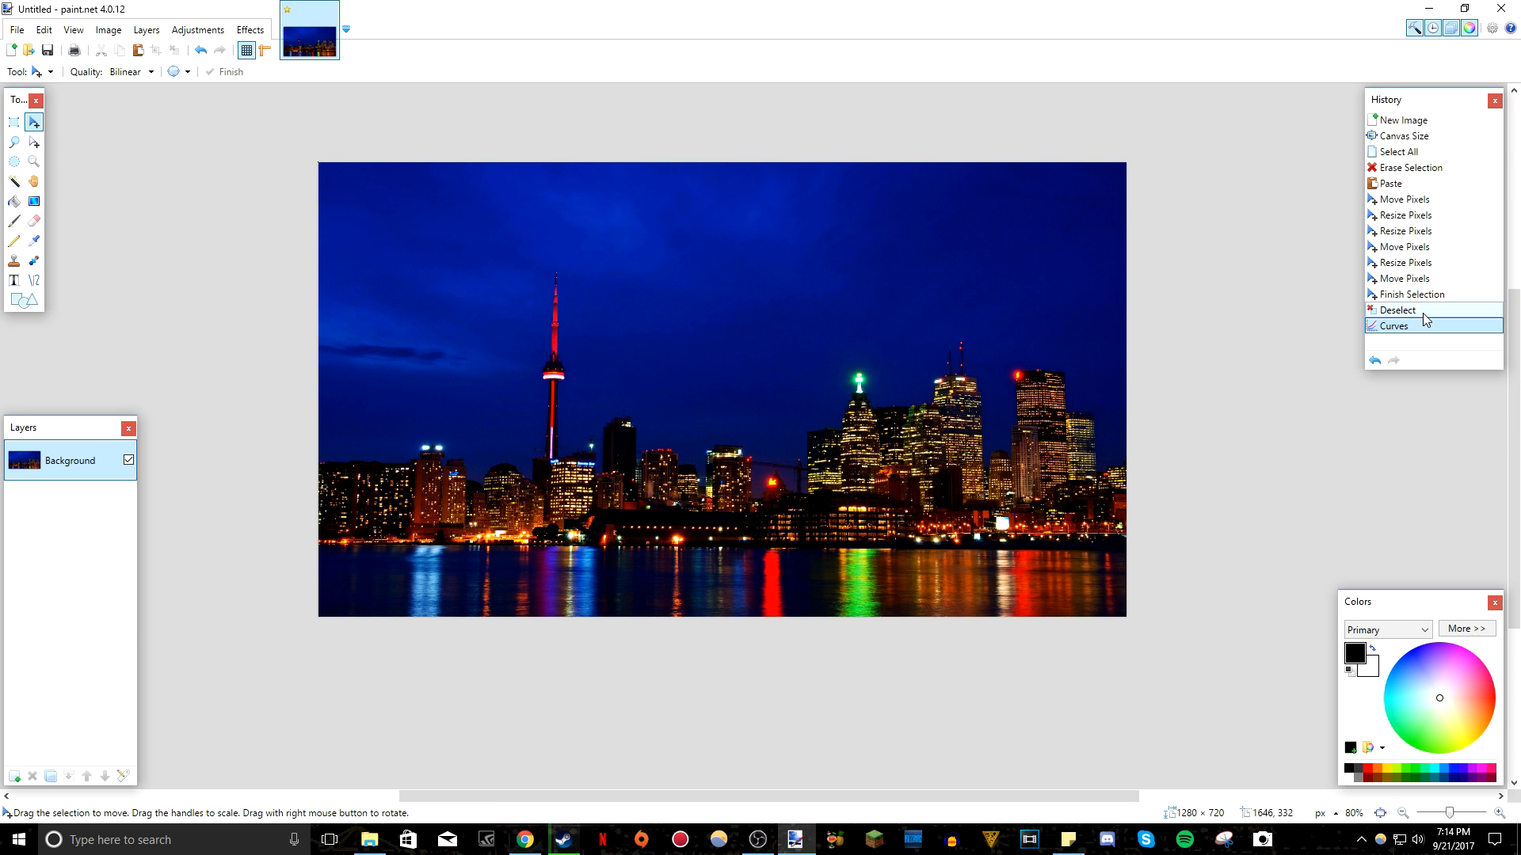
{"action": "left_click", "coordinate": [1395, 325]}
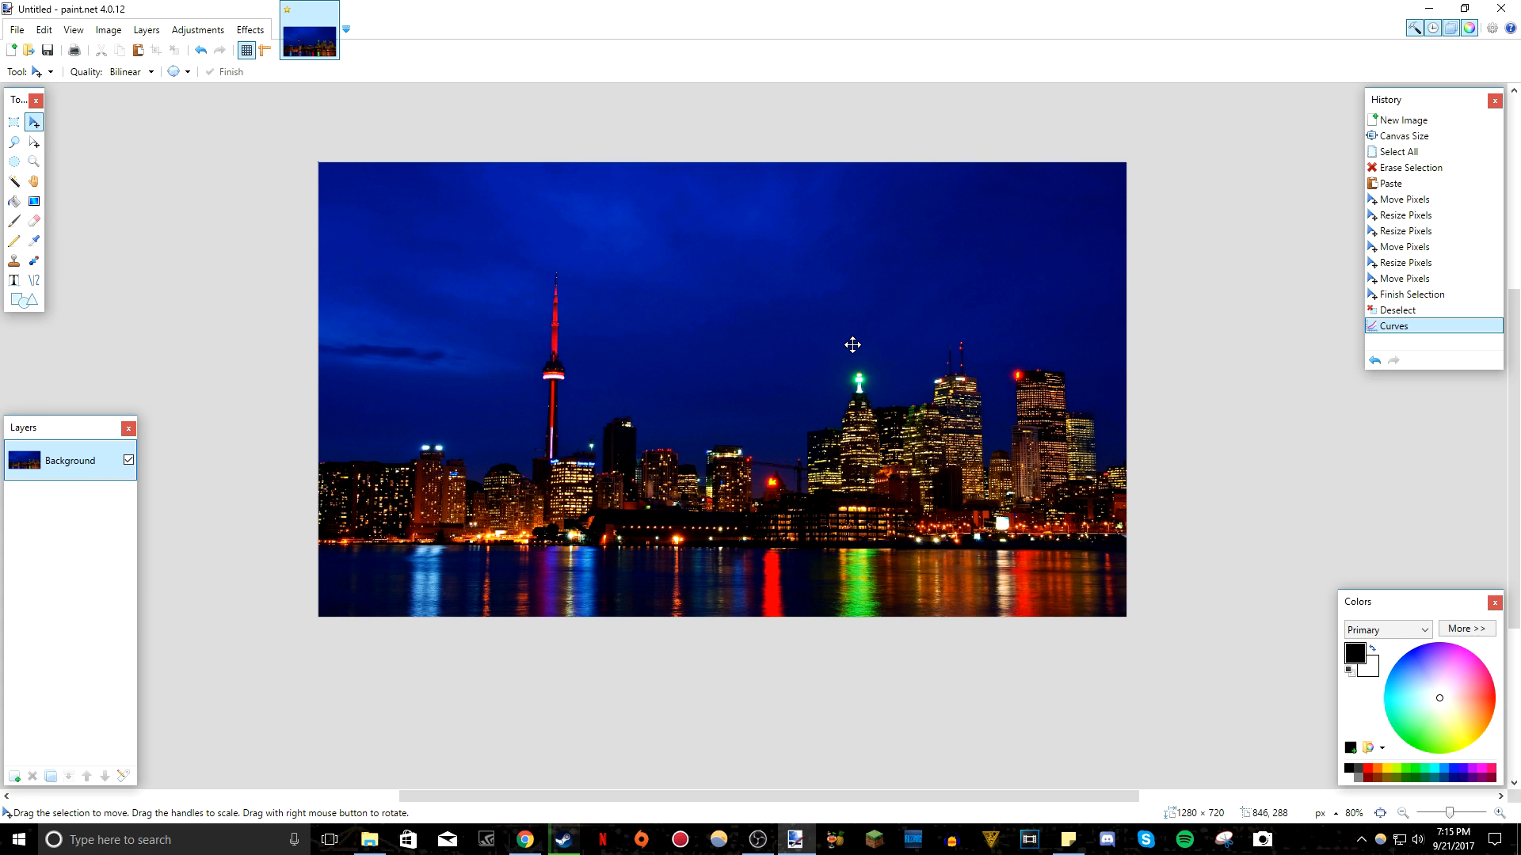
{"action": "left_click", "coordinate": [201, 30]}
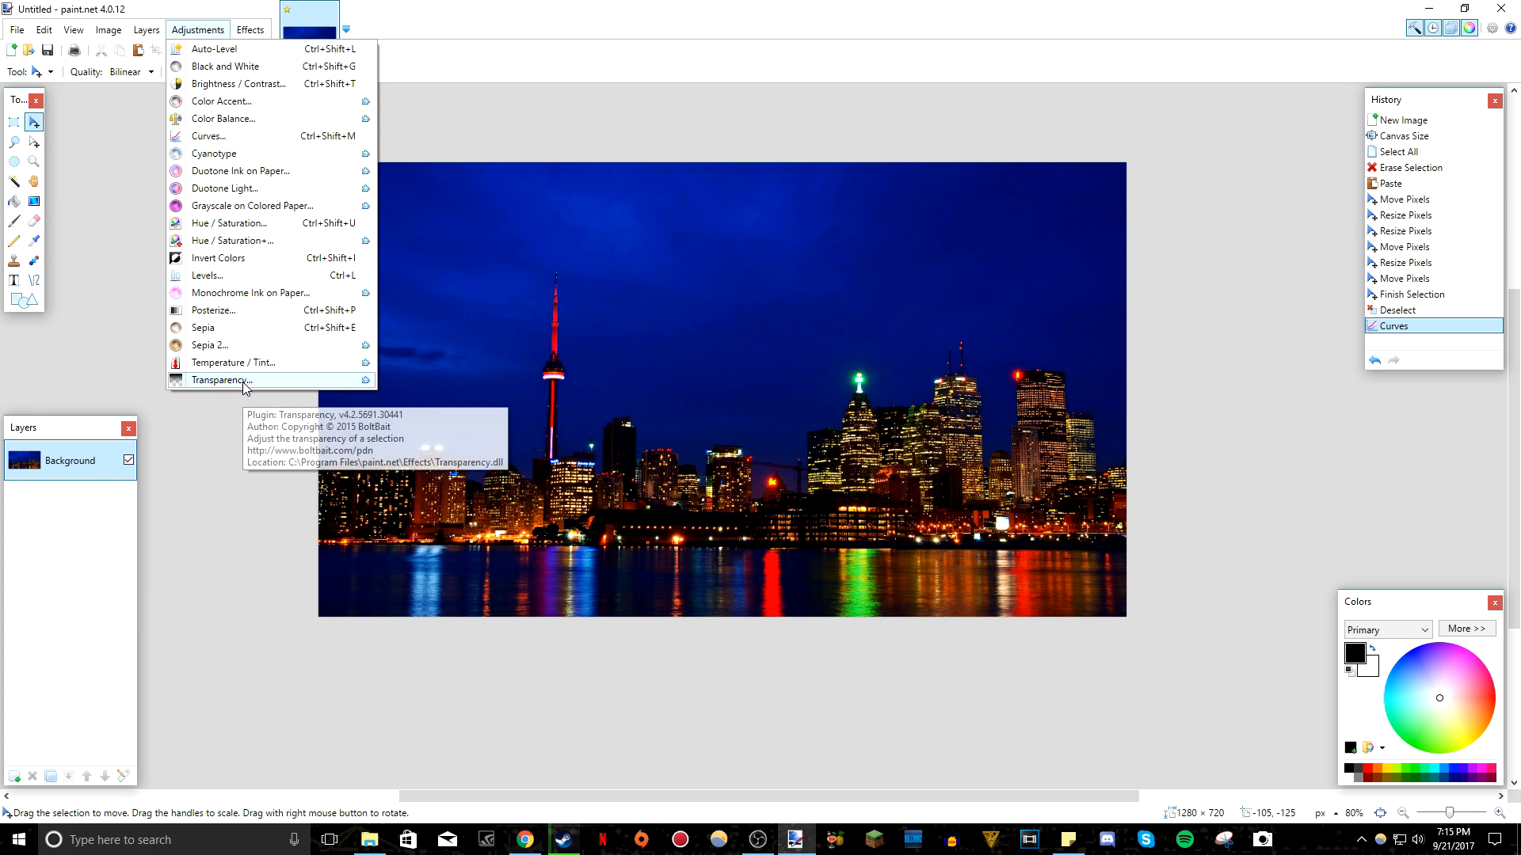
{"action": "left_click", "coordinate": [220, 380]}
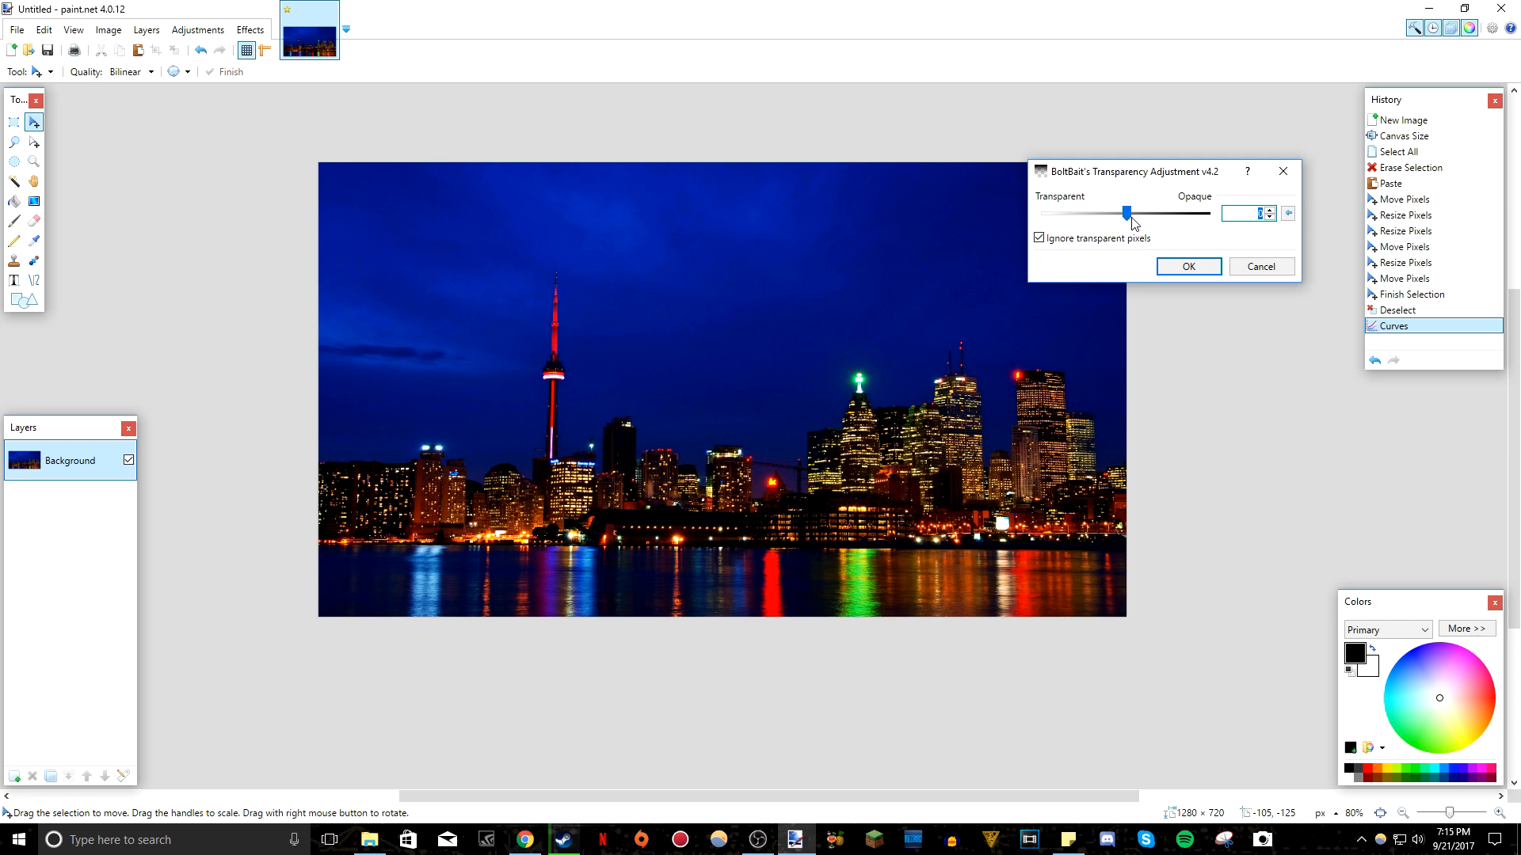
{"action": "left_click_drag", "start_coordinate": [1153, 212], "coordinate": [1086, 212]}
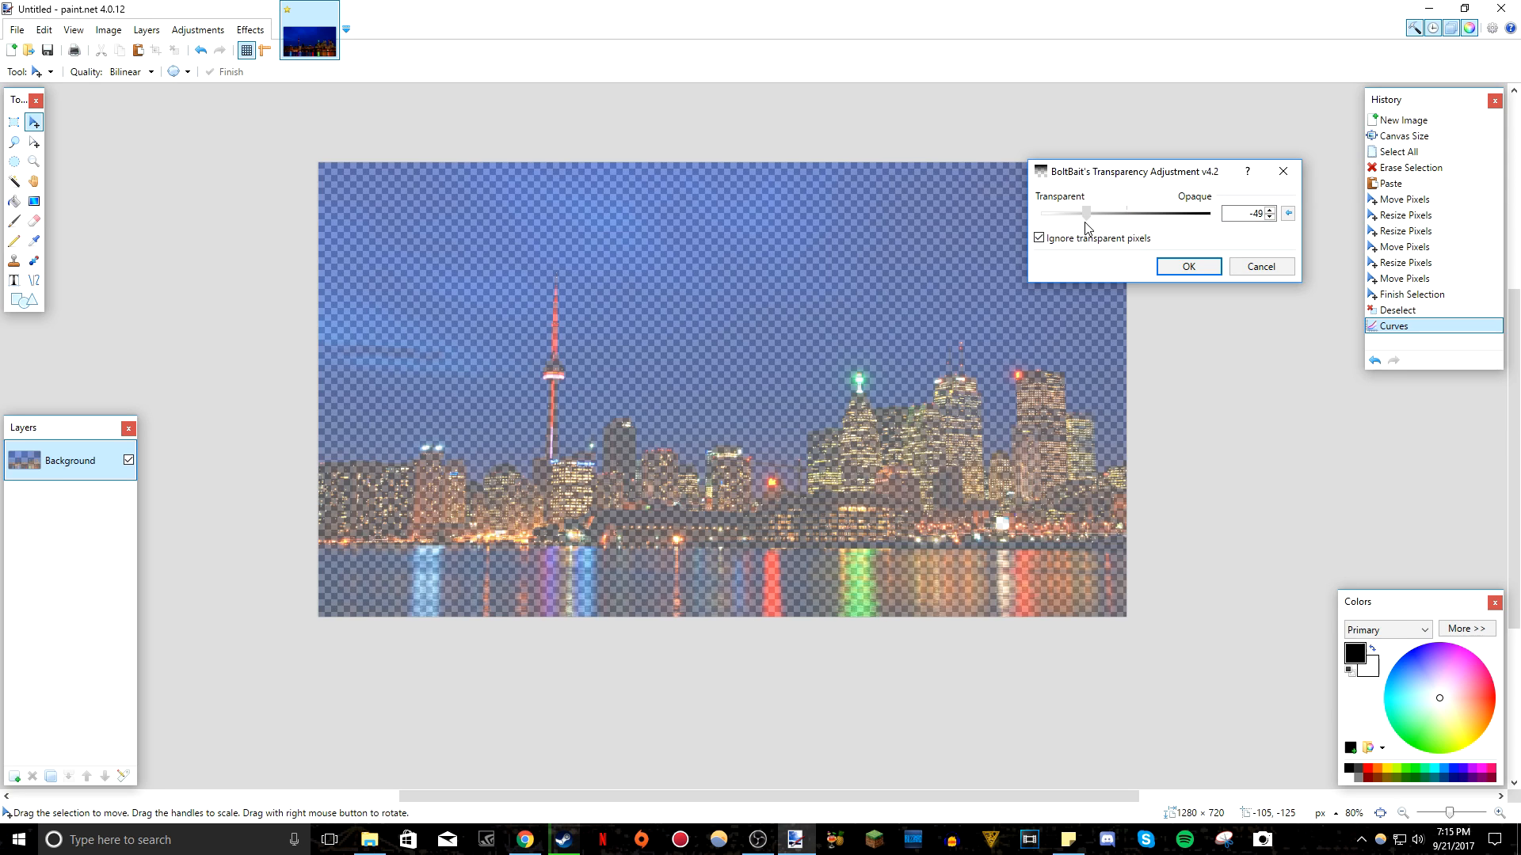
{"action": "left_click_drag", "start_coordinate": [1086, 213], "coordinate": [1162, 212]}
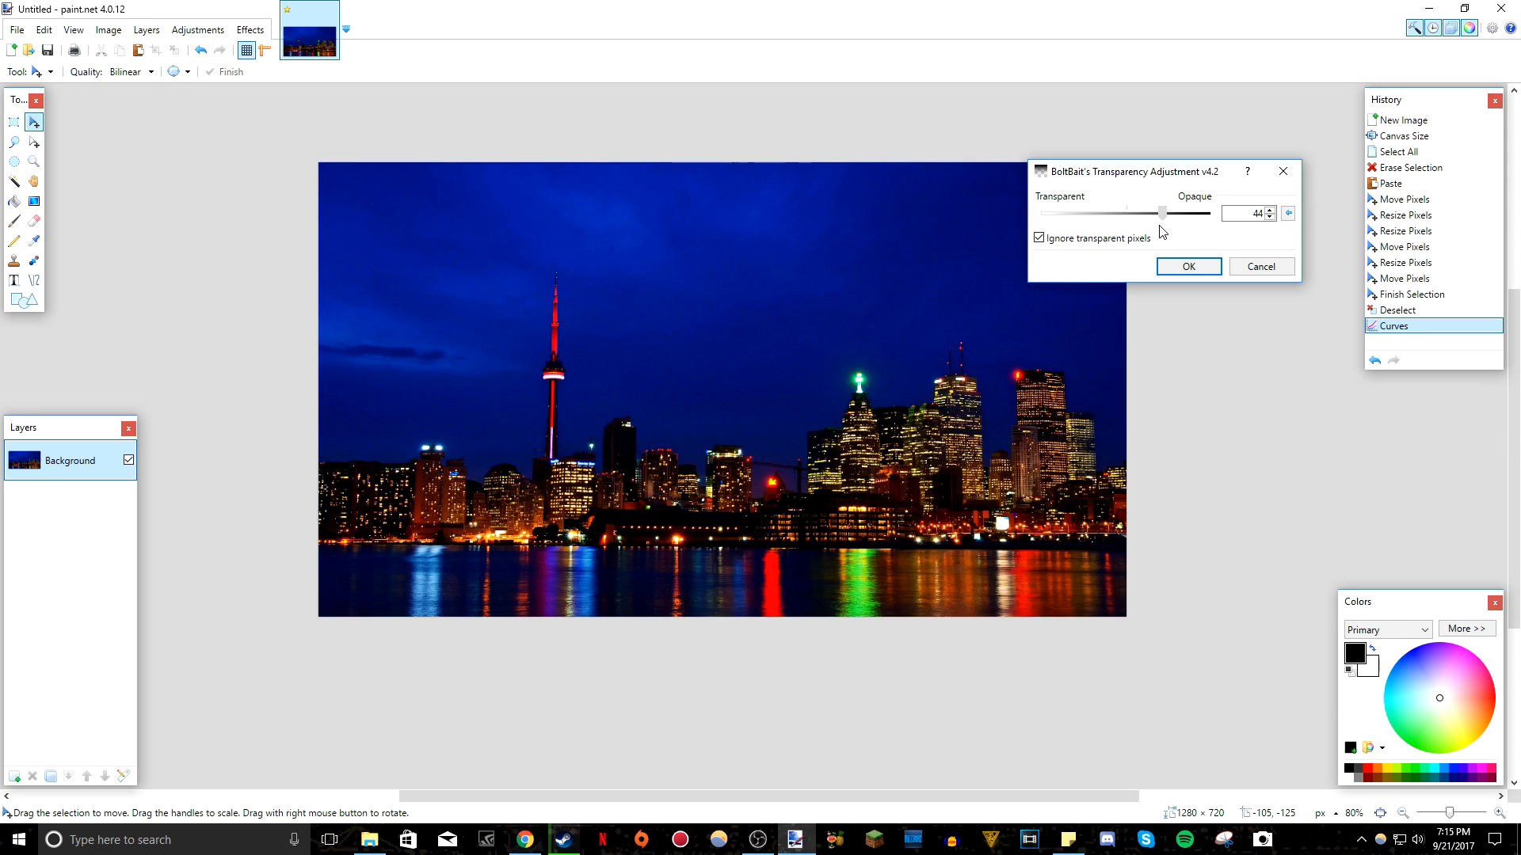
{"action": "left_click_drag", "start_coordinate": [1162, 212], "coordinate": [1193, 212]}
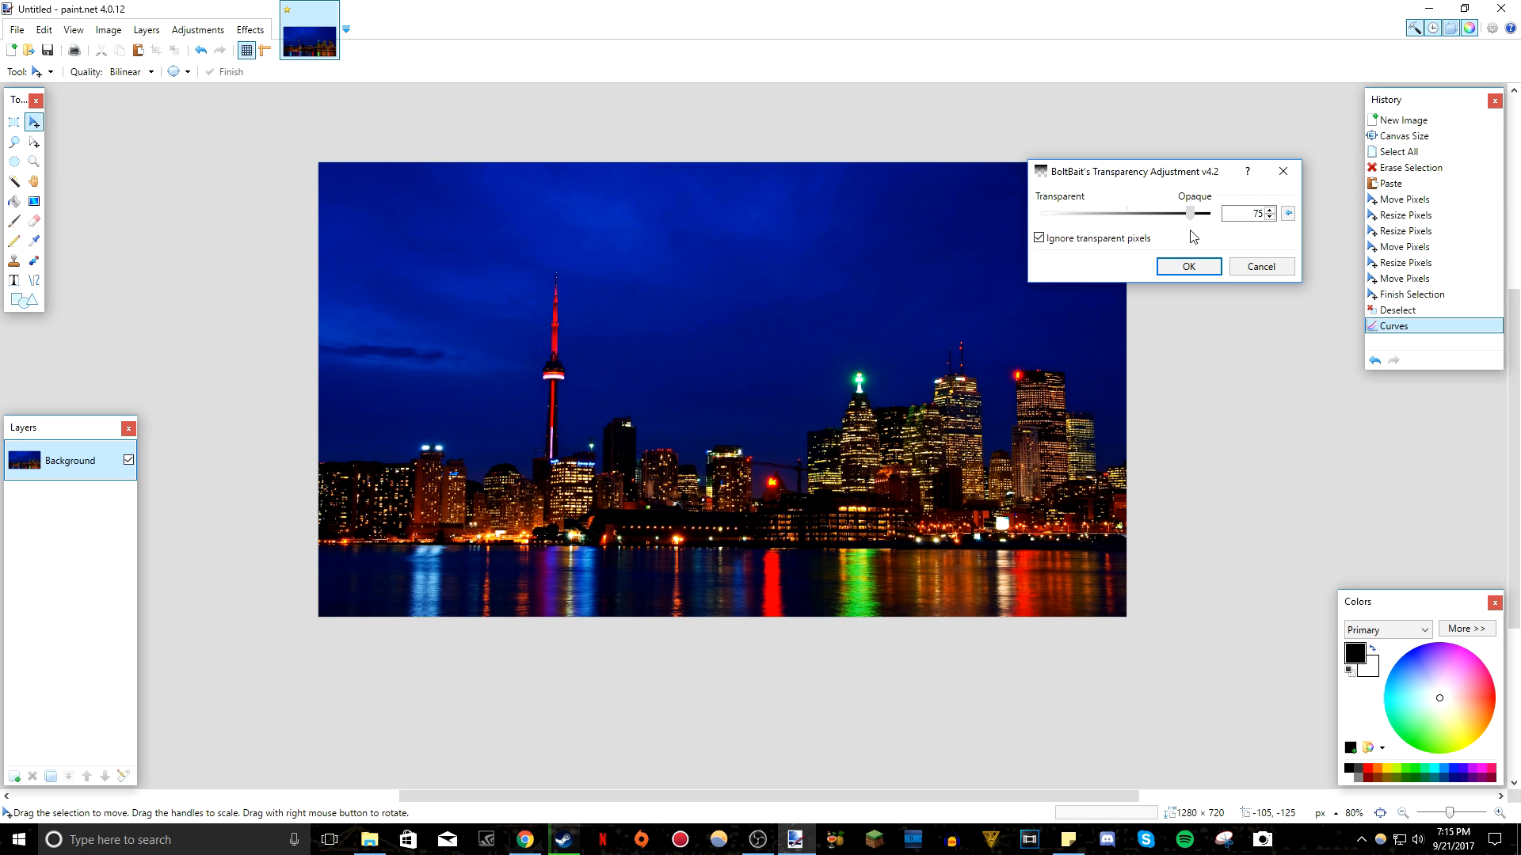
{"action": "left_click_drag", "start_coordinate": [1190, 212], "coordinate": [1147, 212]}
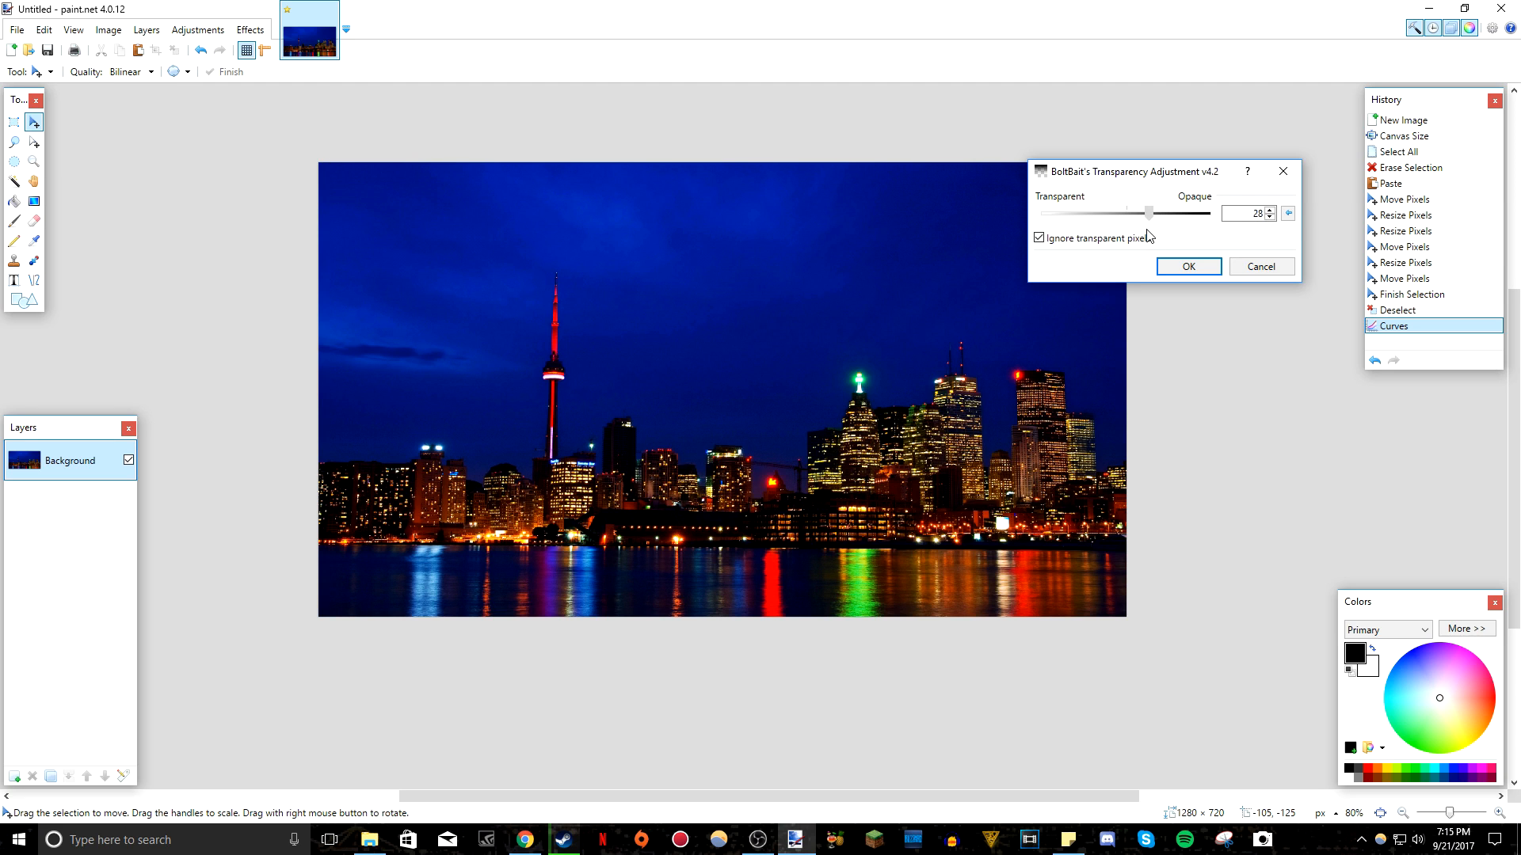
{"action": "left_click_drag", "start_coordinate": [1150, 212], "coordinate": [1043, 212]}
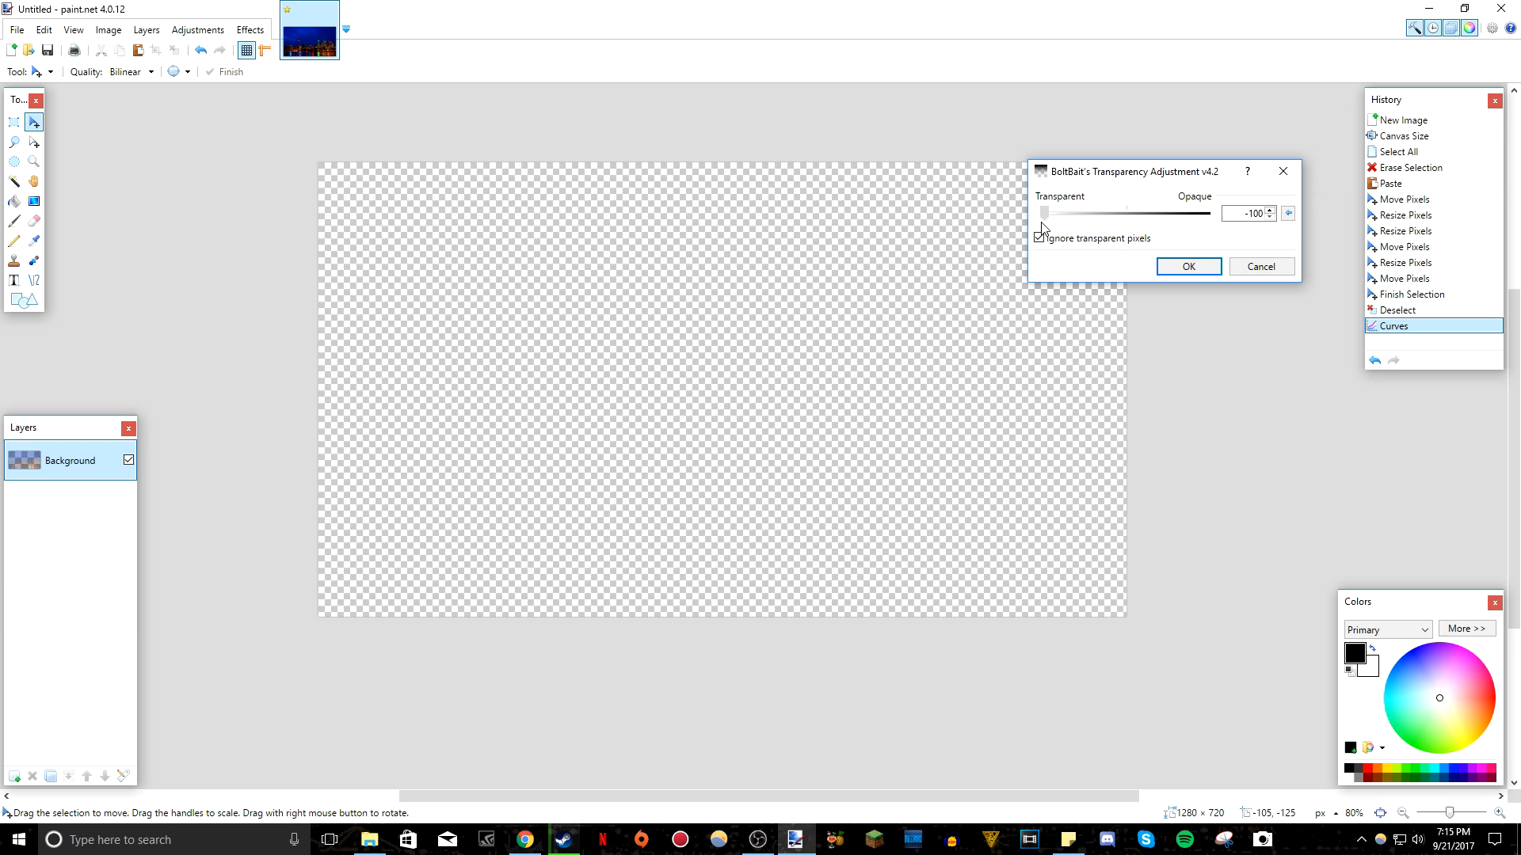
{"action": "left_click_drag", "start_coordinate": [1042, 212], "coordinate": [1071, 212]}
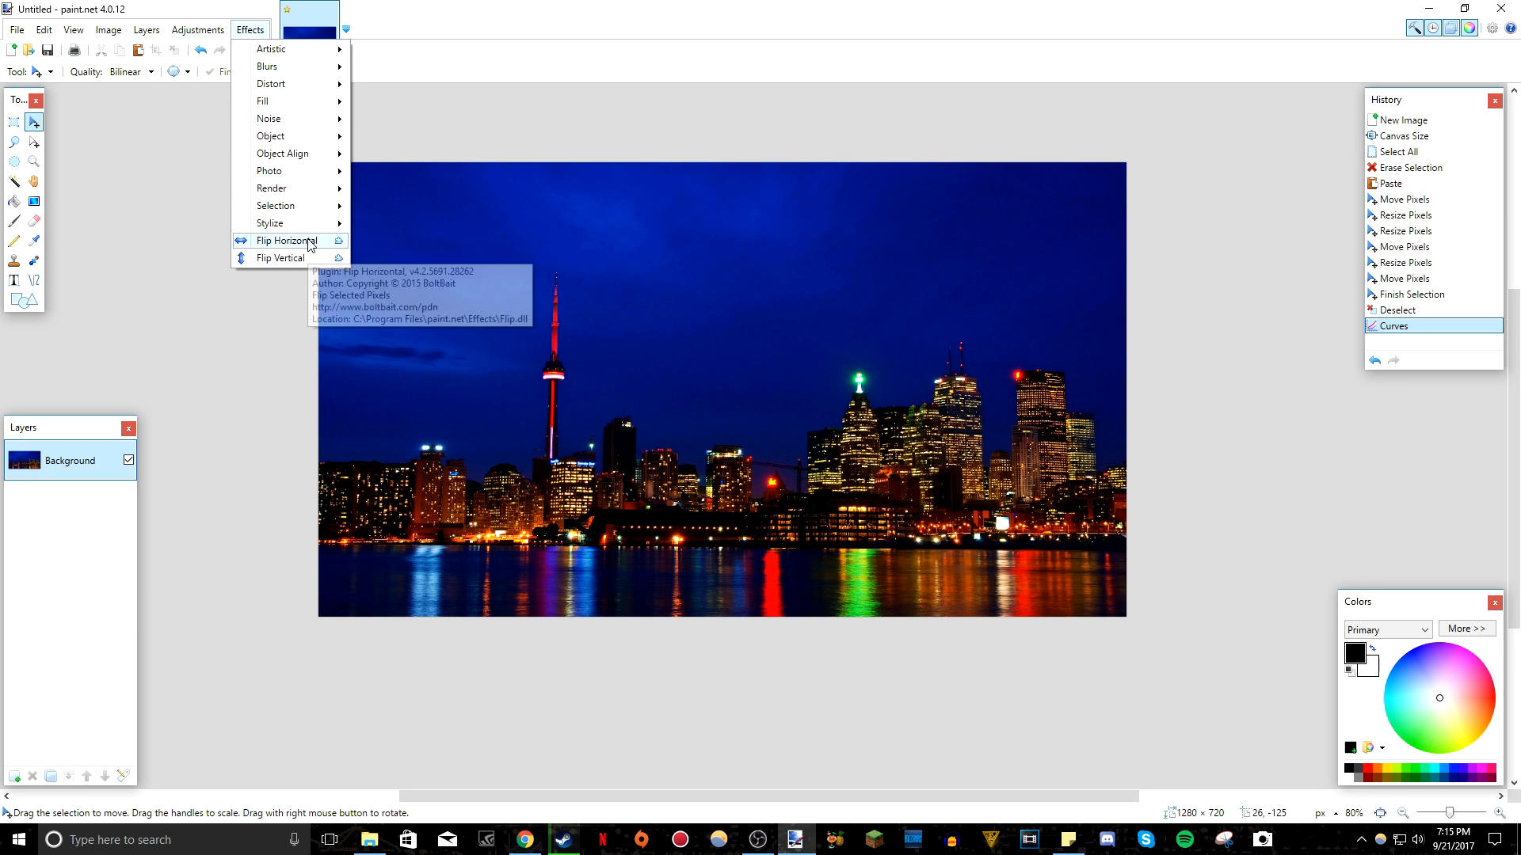
{"action": "left_click", "coordinate": [283, 240]}
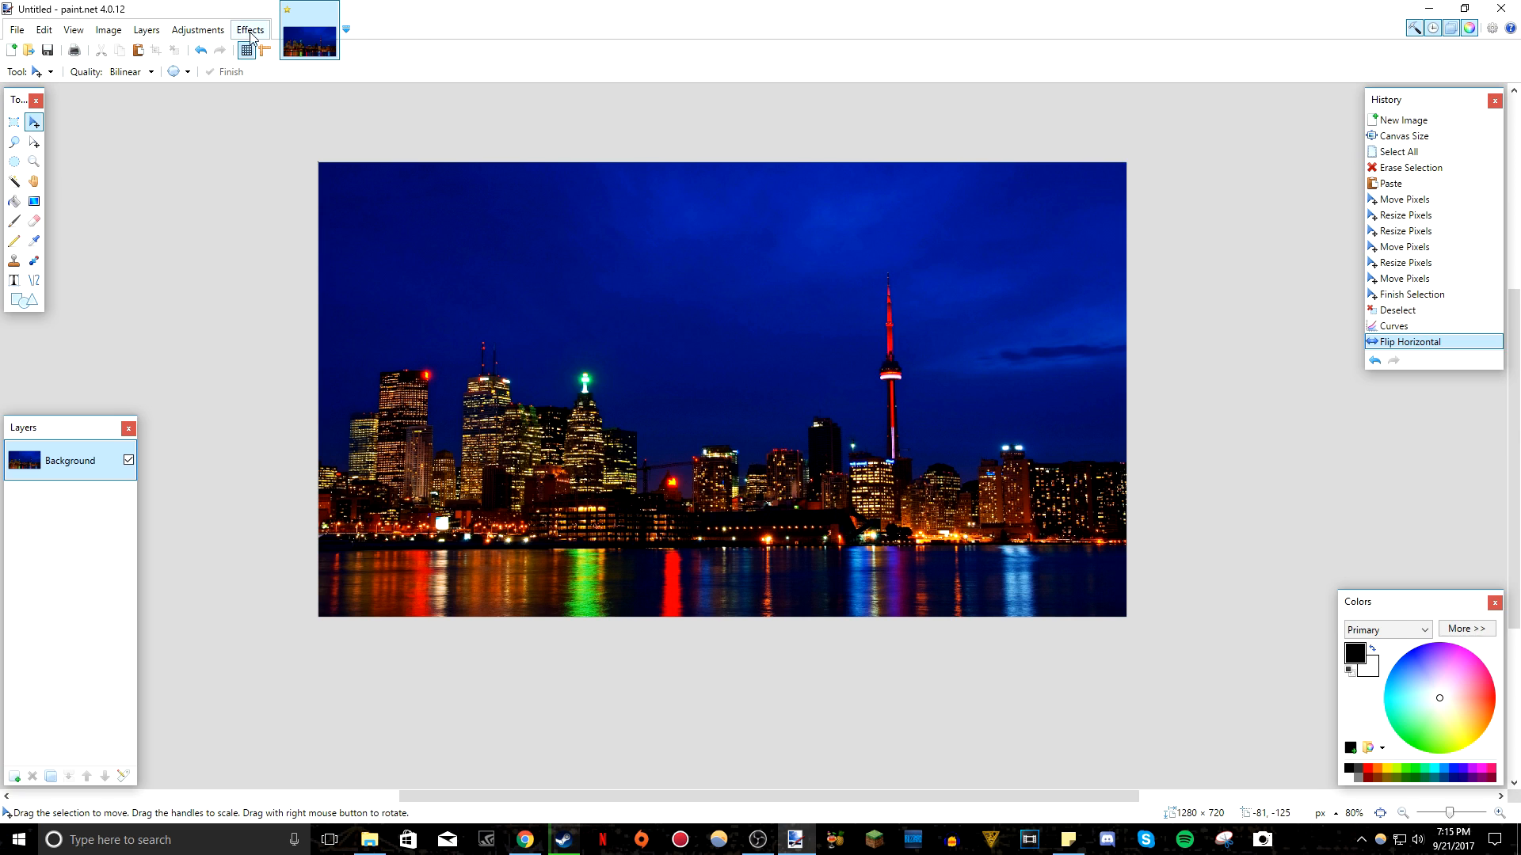
{"action": "left_click", "coordinate": [249, 30]}
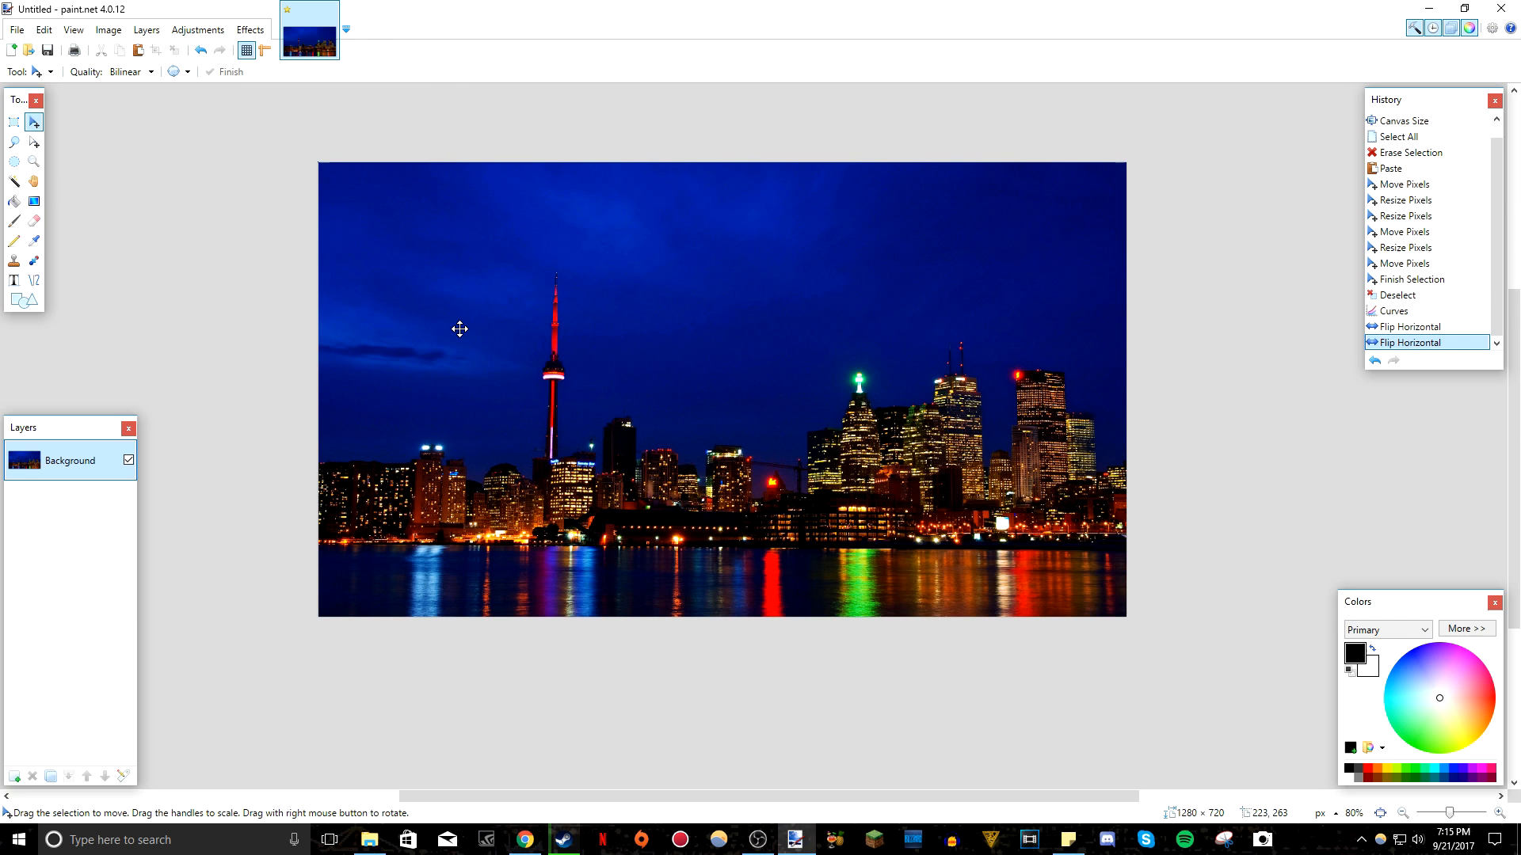
{"action": "left_click", "coordinate": [250, 29]}
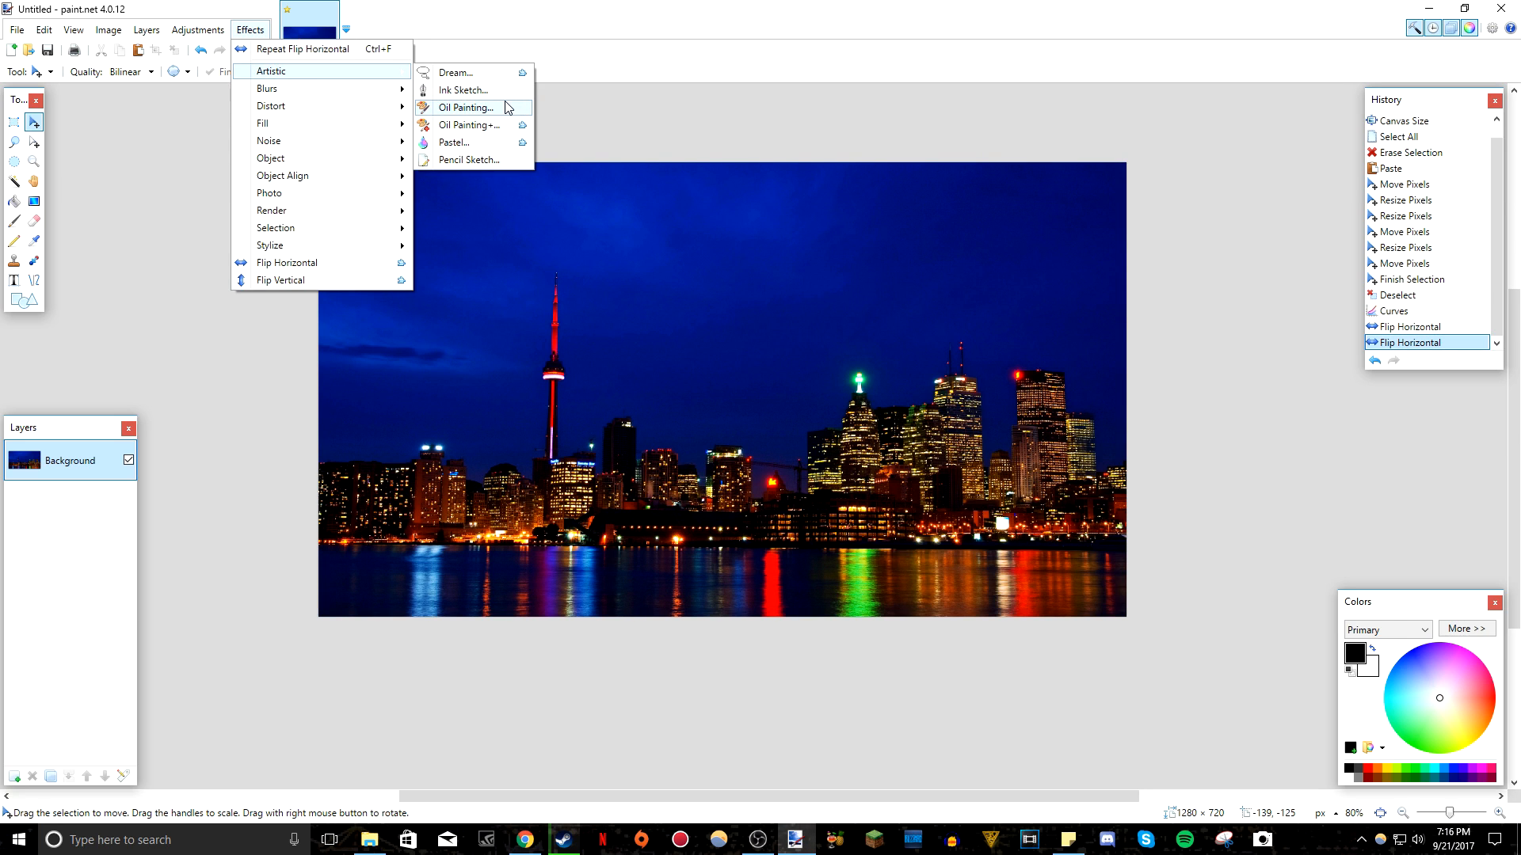
Try the Dream and Pastel effects on the skyline photo, adjusting focus and stroke size.
{"action": "left_click", "coordinate": [458, 72]}
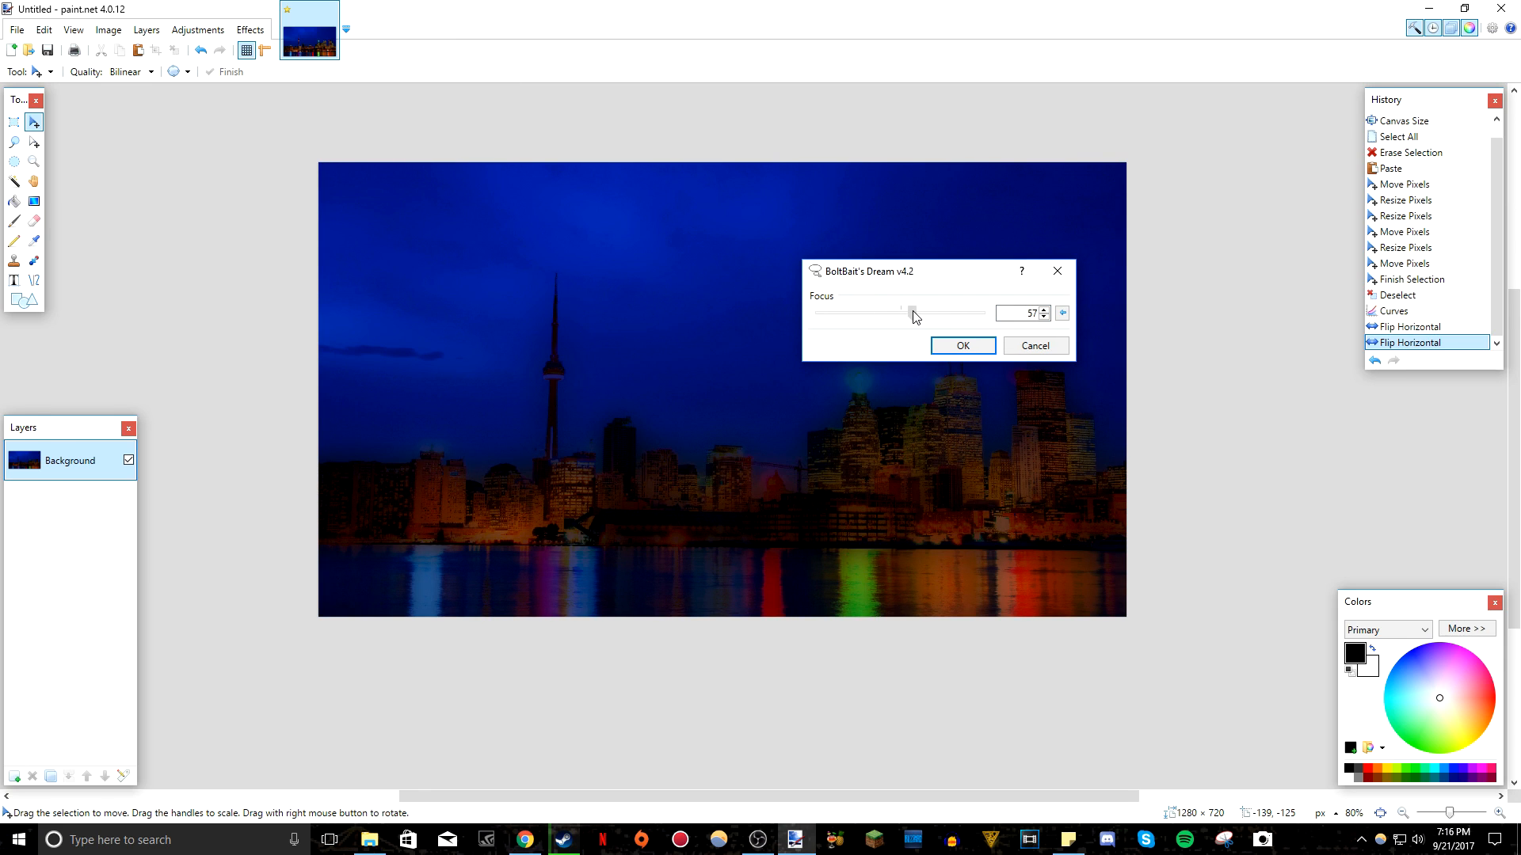
{"action": "left_click_drag", "start_coordinate": [912, 313], "coordinate": [840, 313]}
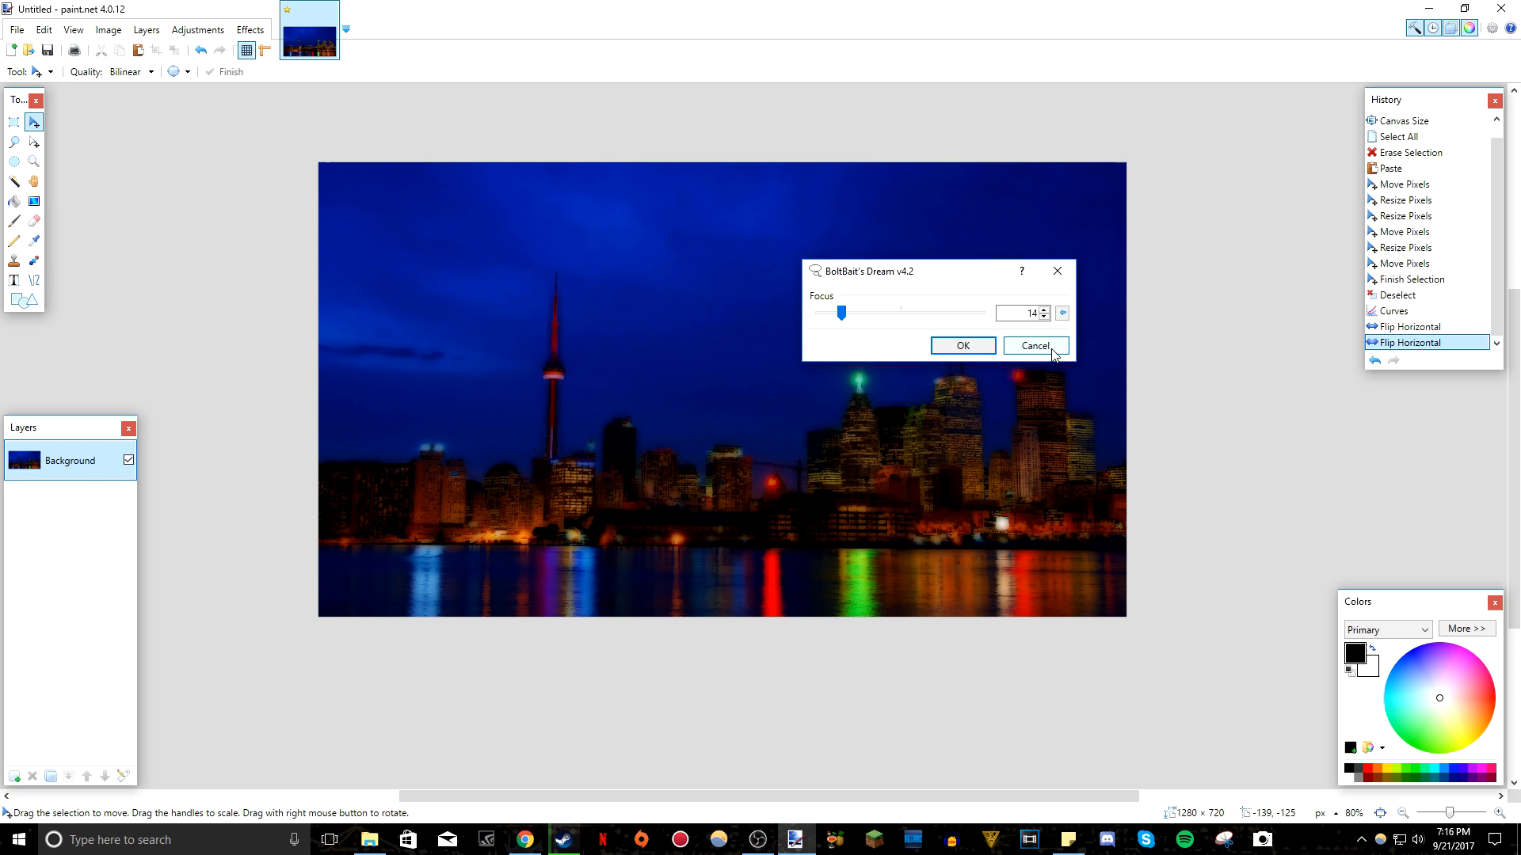
{"action": "left_click_drag", "start_coordinate": [842, 313], "coordinate": [960, 312]}
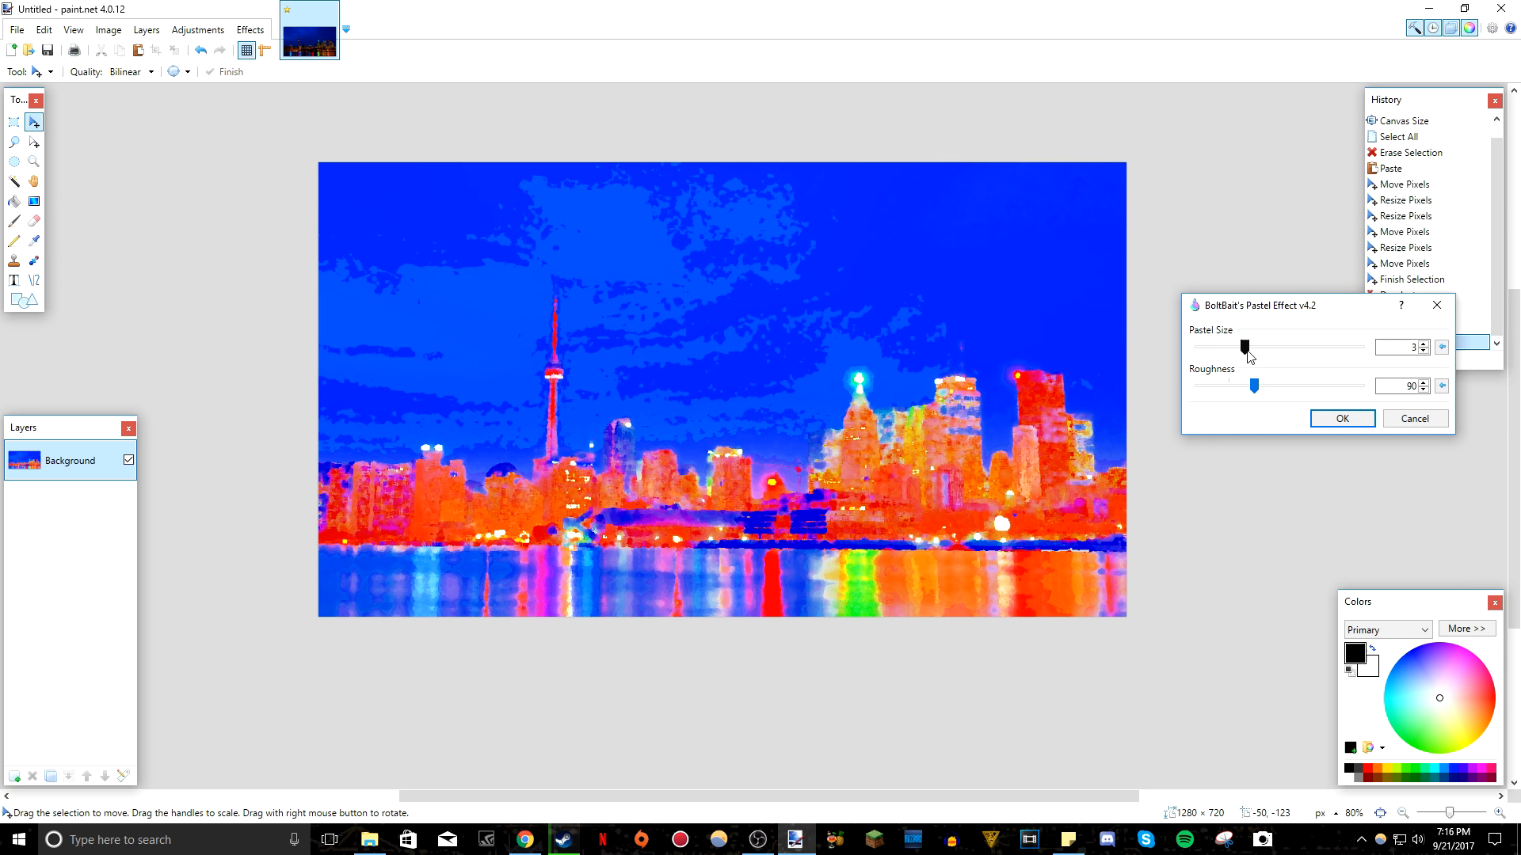
{"action": "left_click_drag", "start_coordinate": [1246, 347], "coordinate": [1197, 346]}
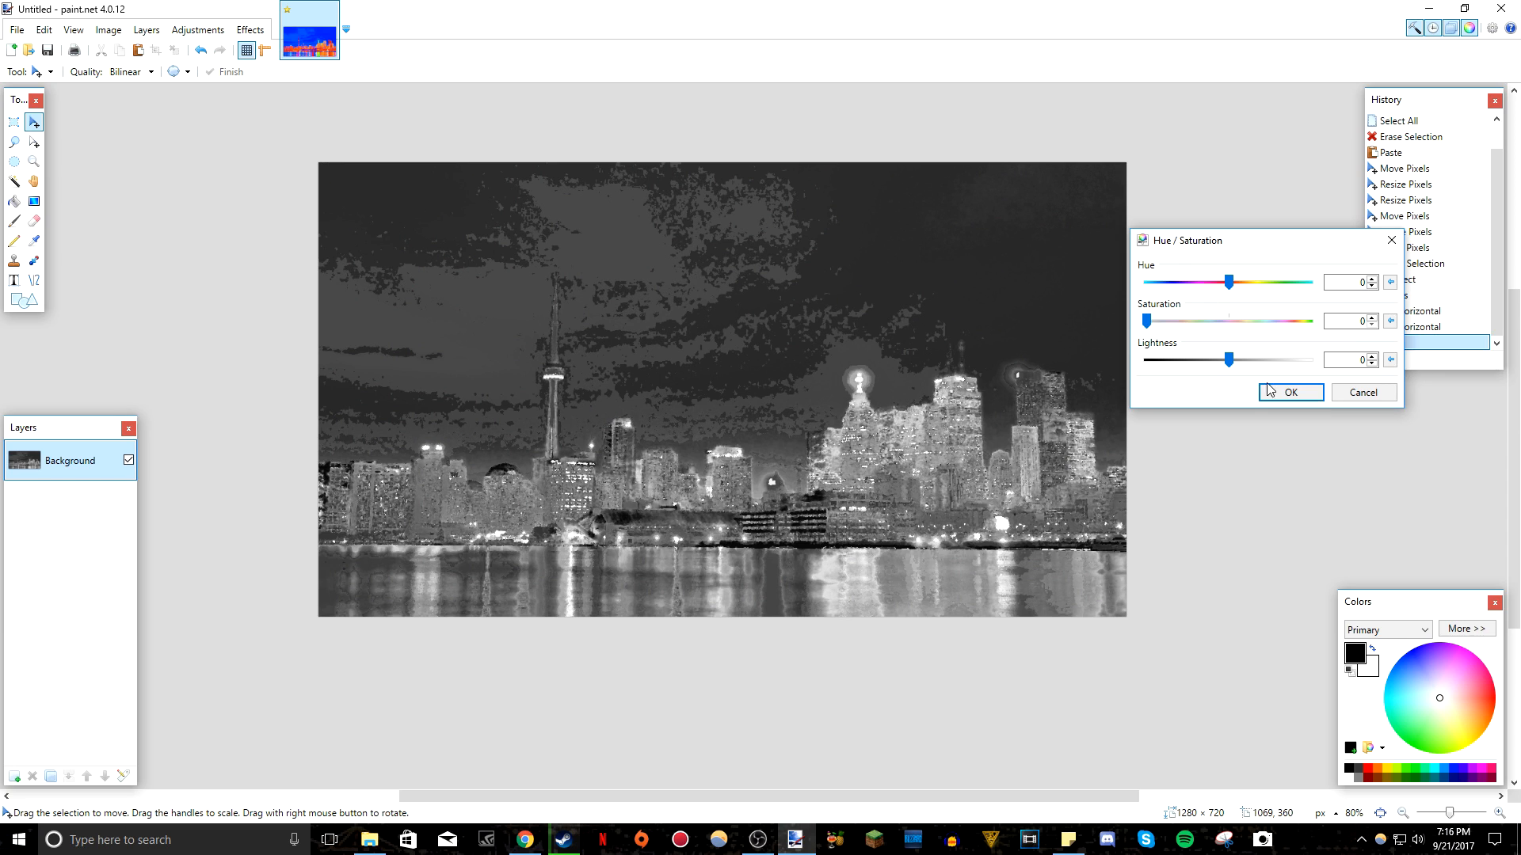
{"action": "left_click", "coordinate": [250, 29]}
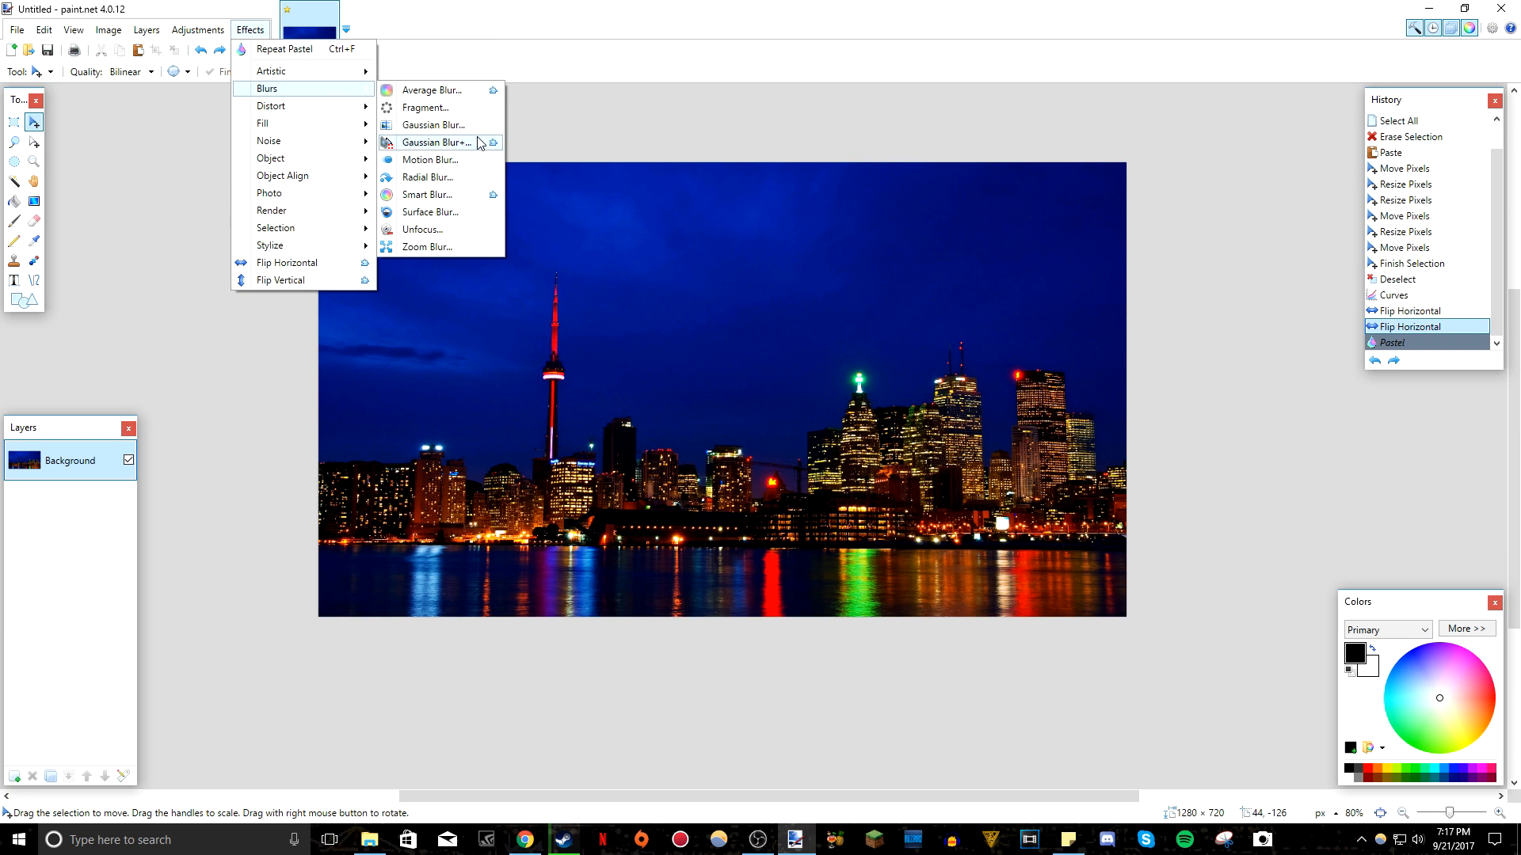
{"action": "left_click", "coordinate": [433, 142]}
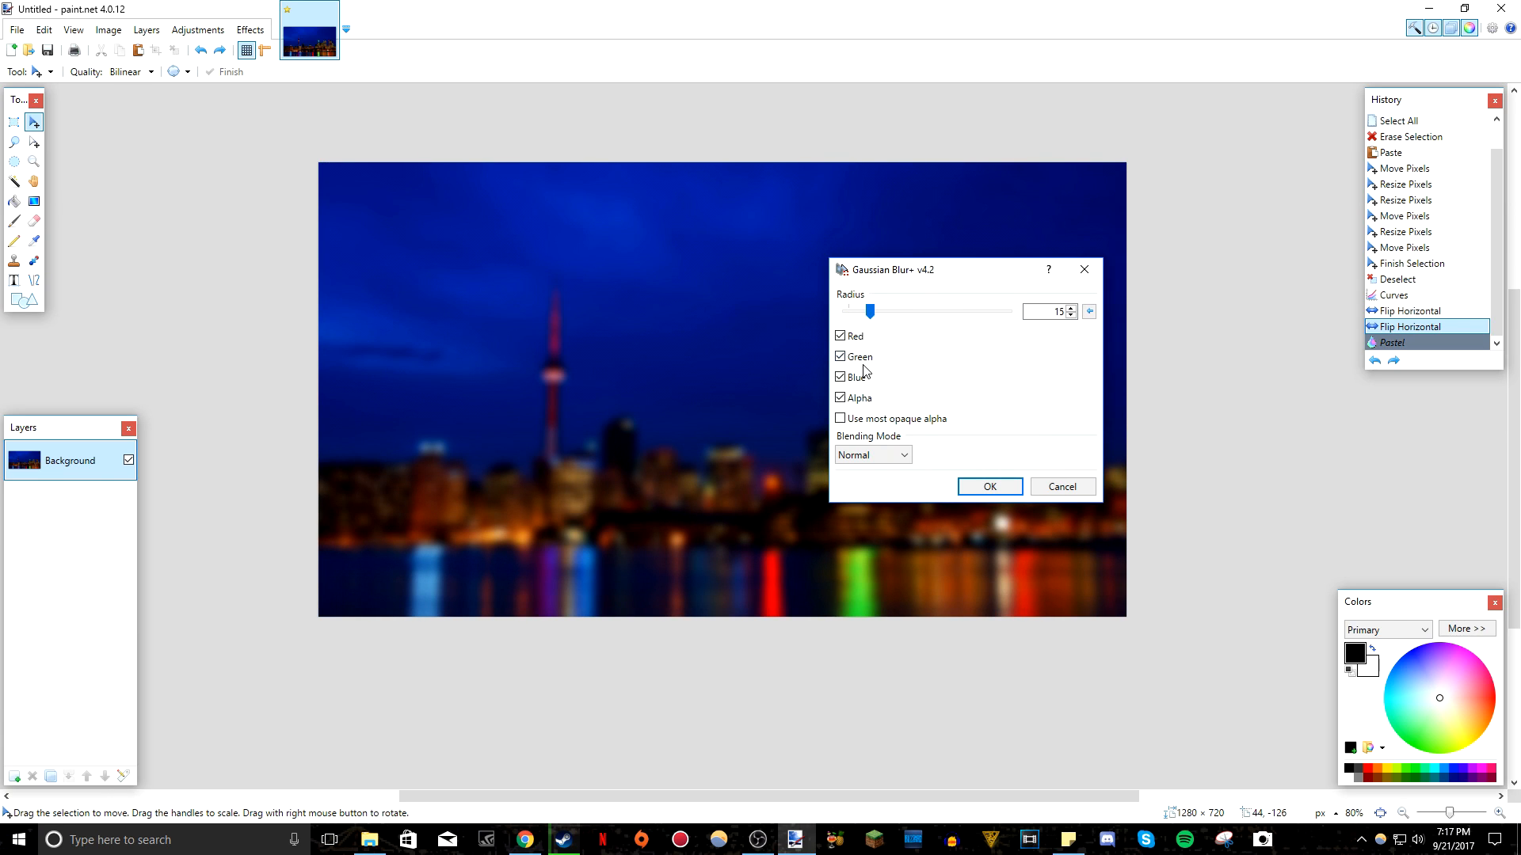
{"action": "left_click", "coordinate": [840, 377]}
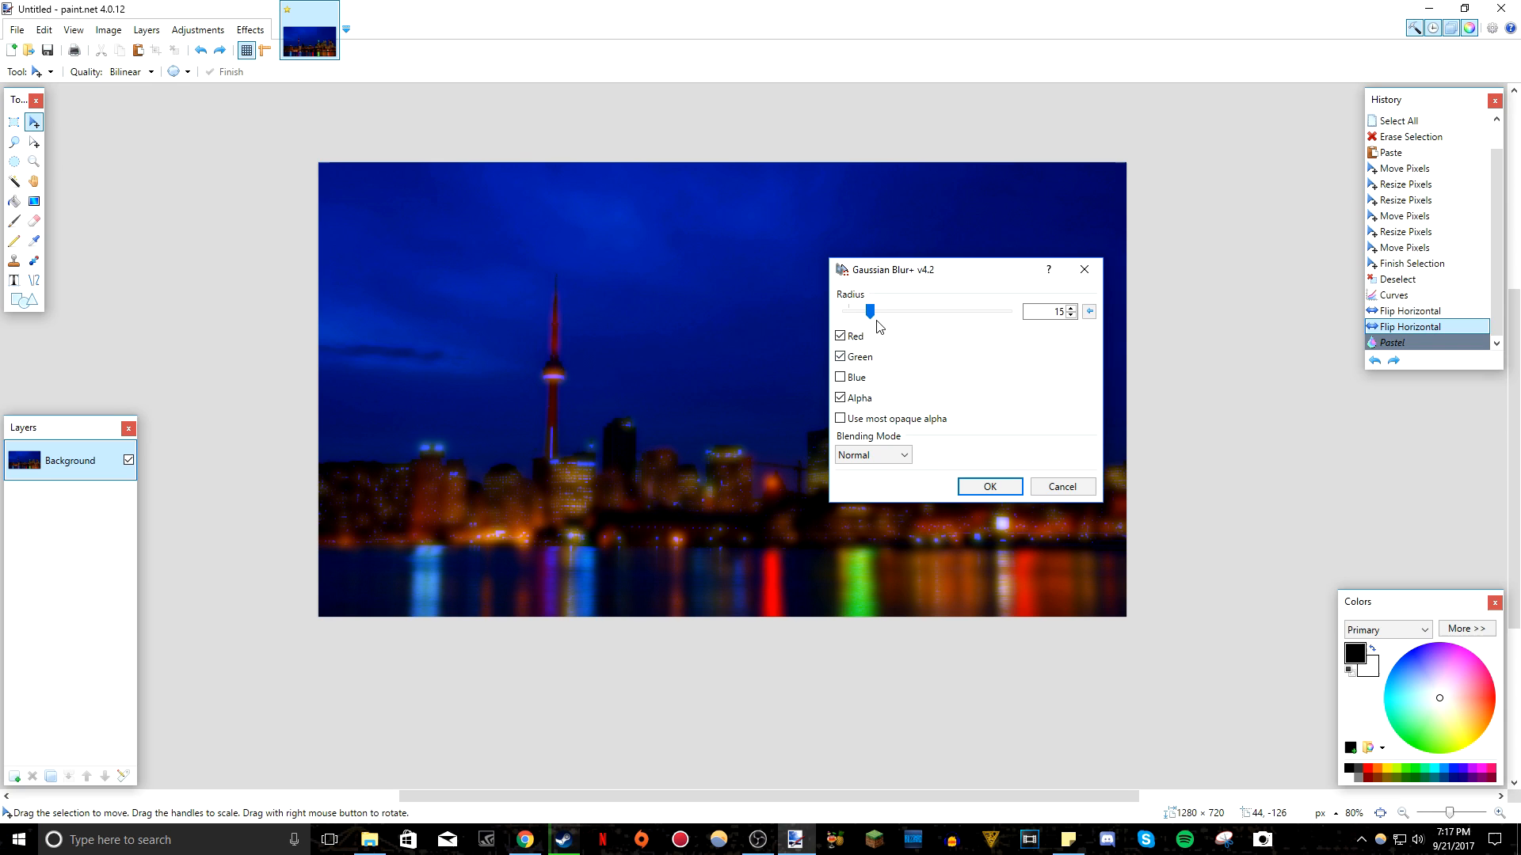
{"action": "left_click", "coordinate": [841, 377]}
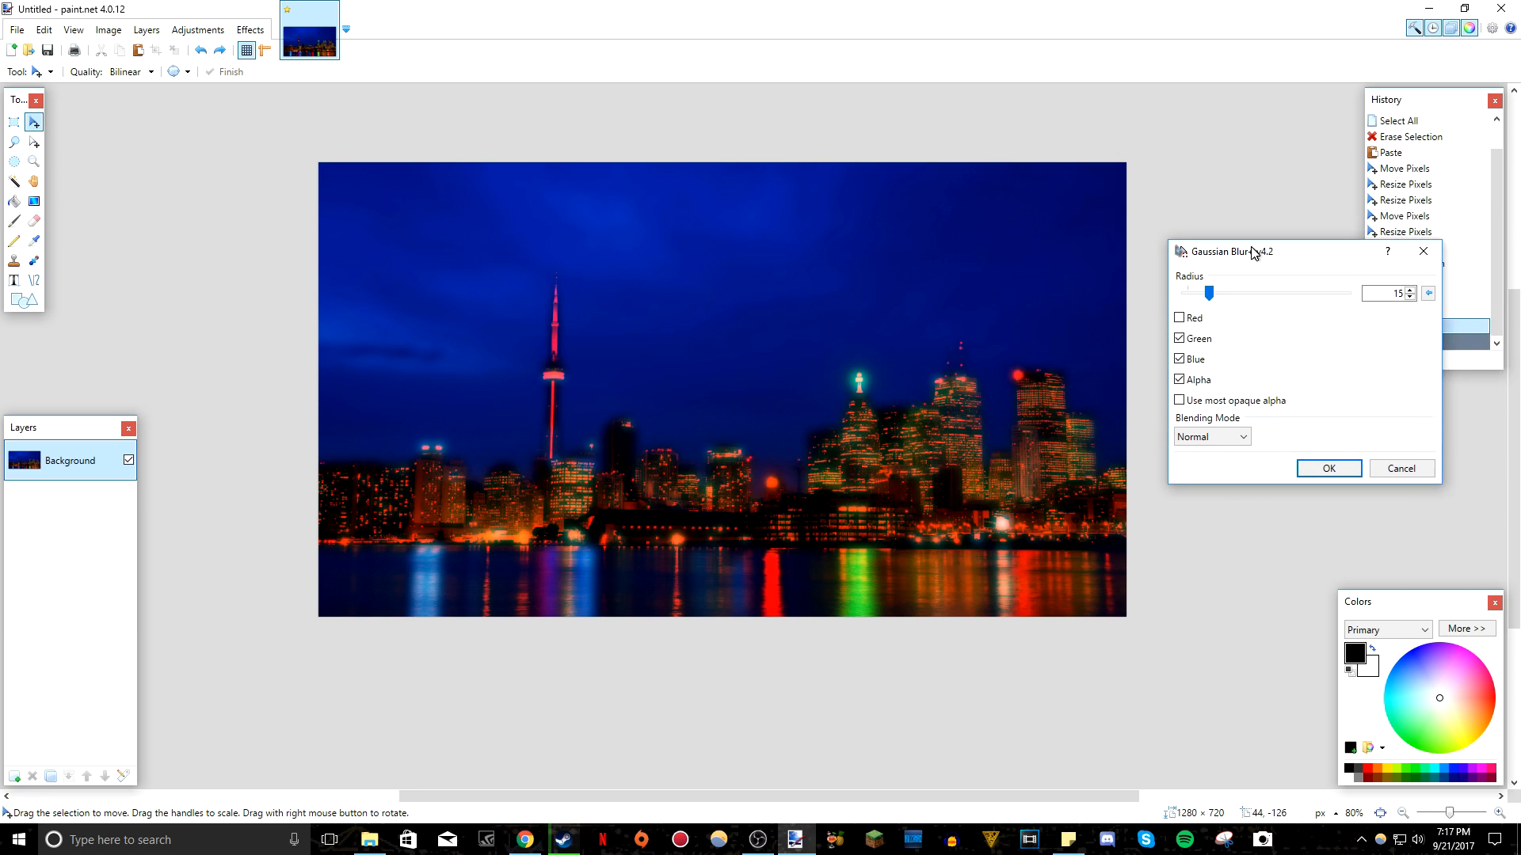
{"action": "left_click", "coordinate": [1212, 437]}
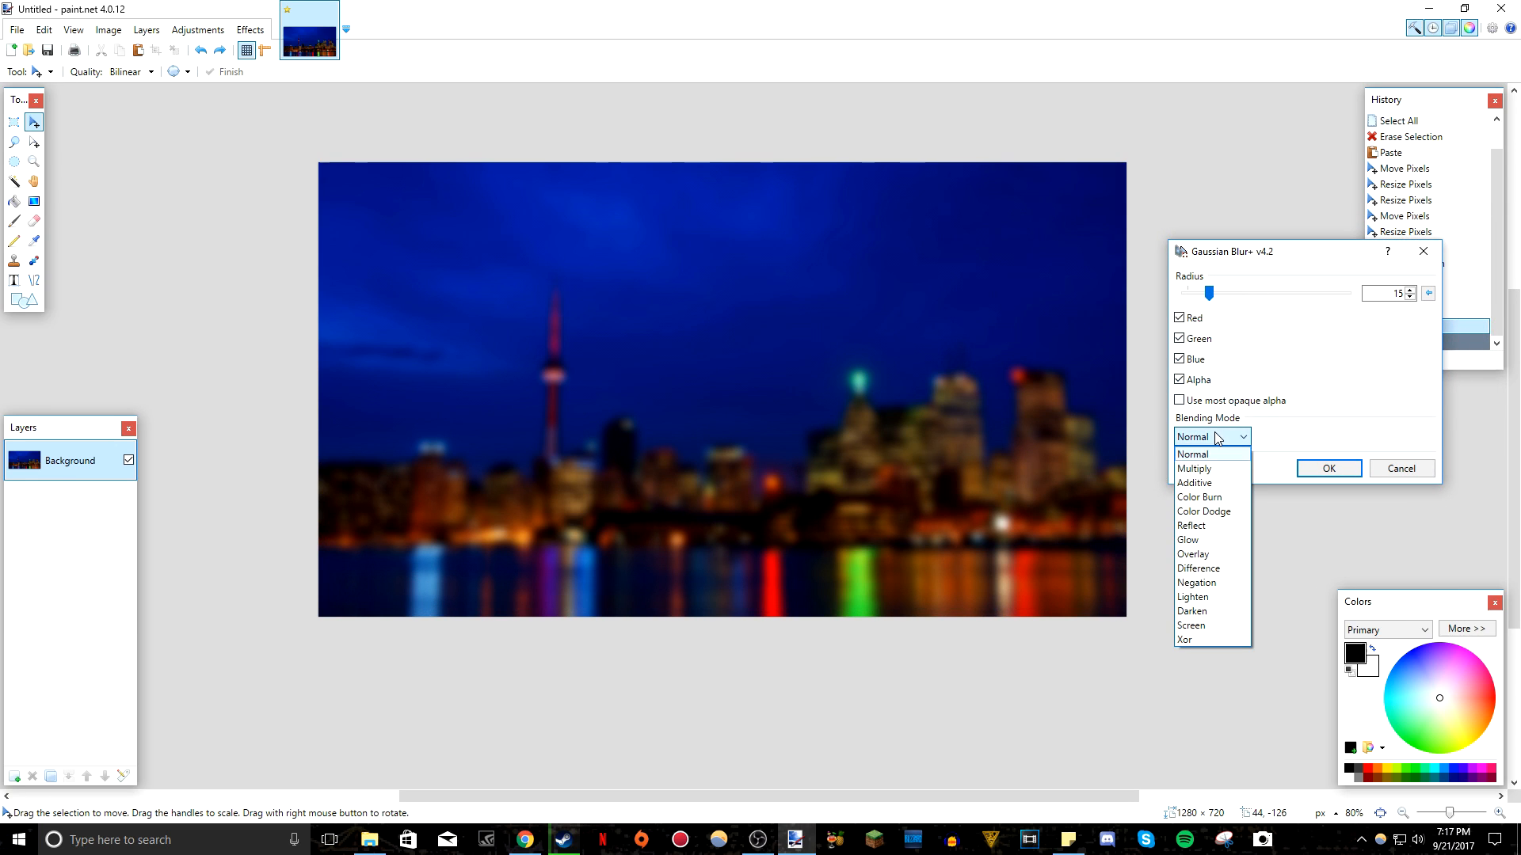
{"action": "left_click", "coordinate": [1199, 497]}
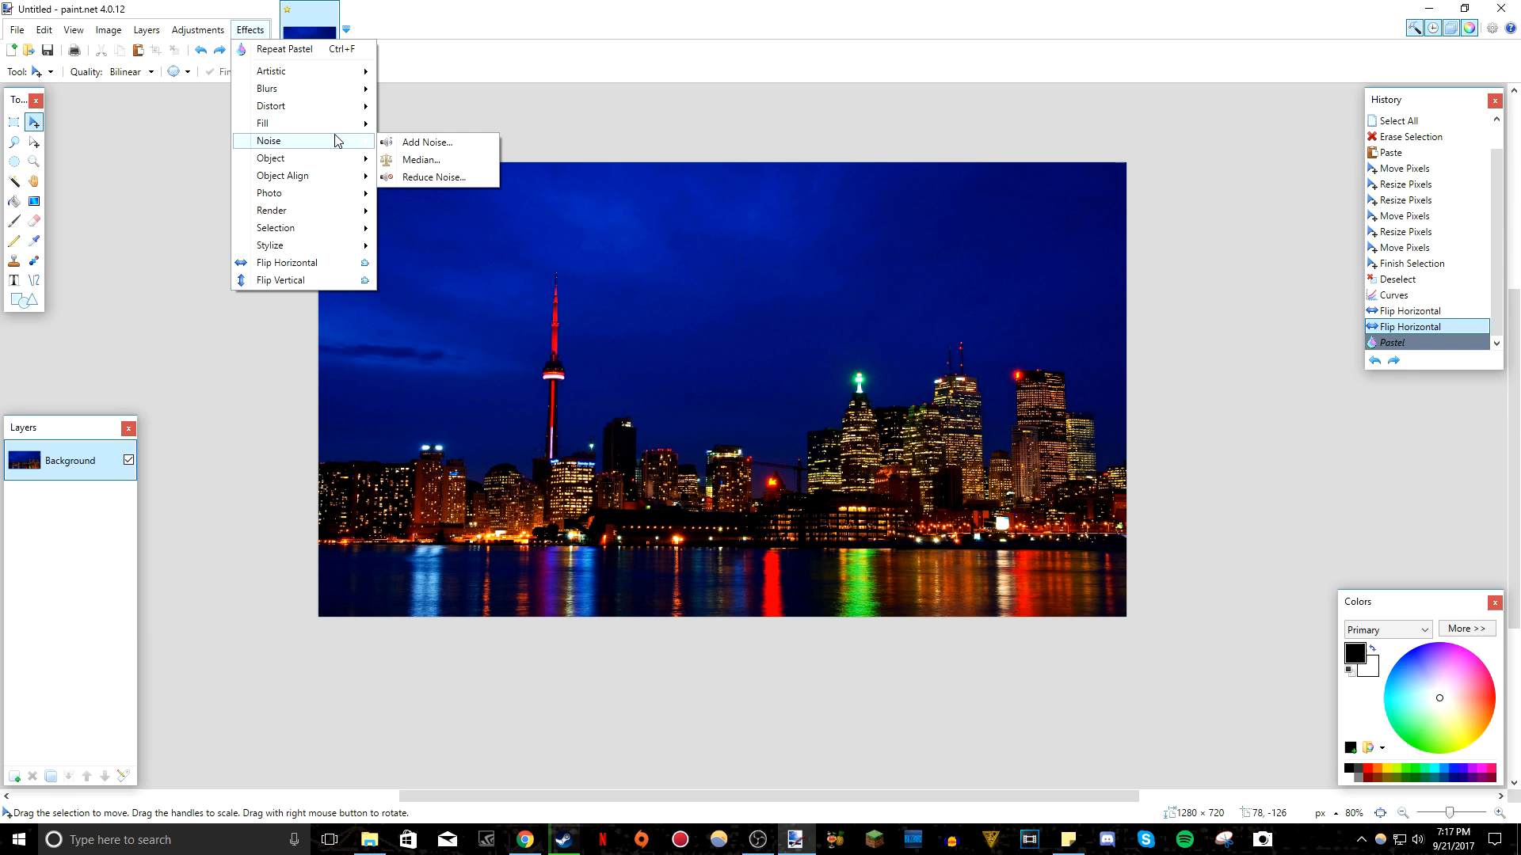
{"action": "mouse_move", "coordinate": [315, 122]}
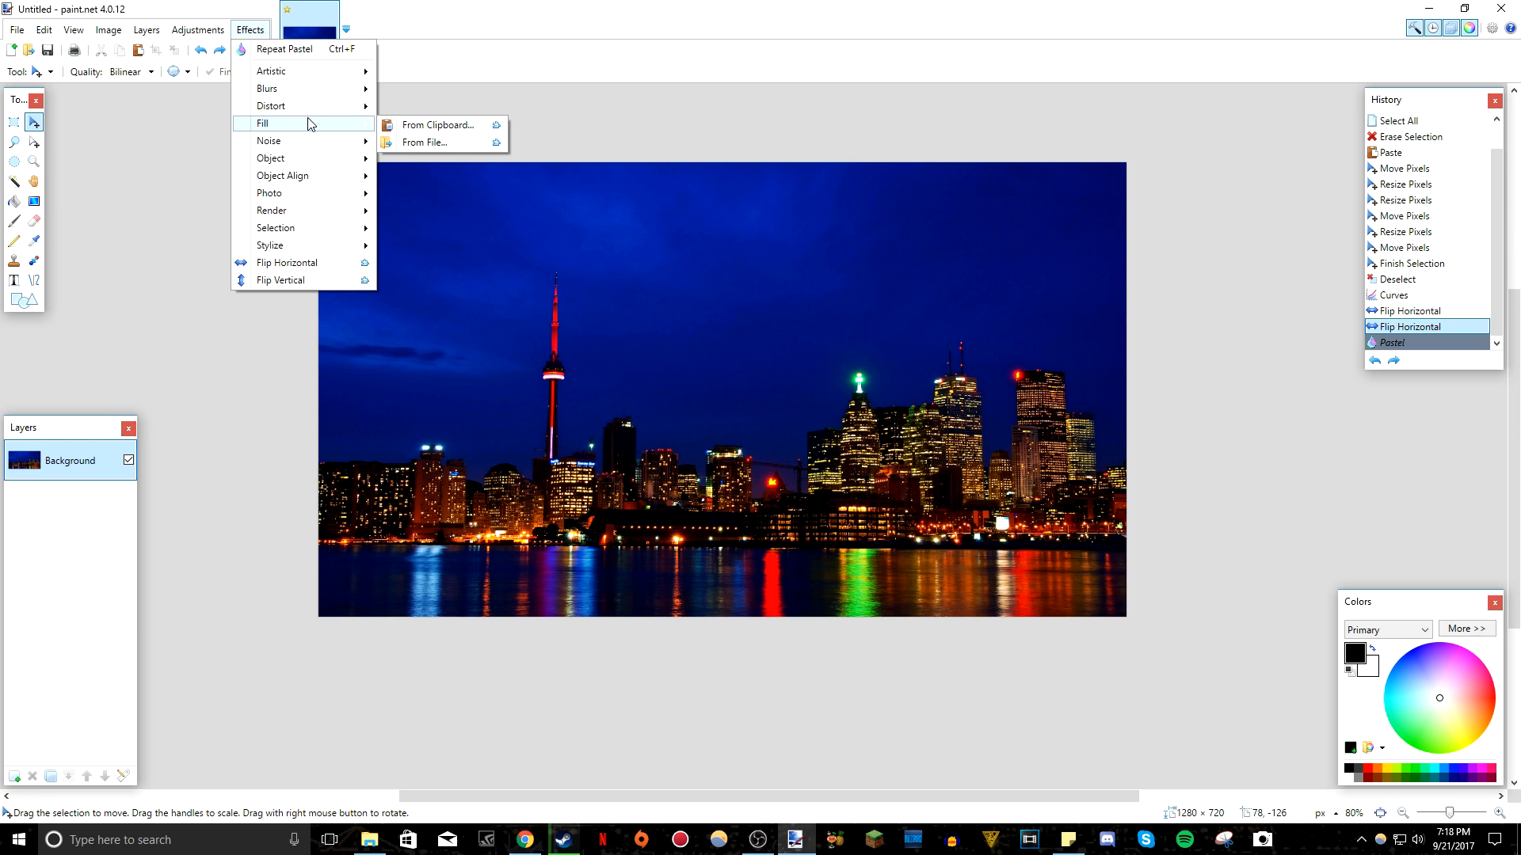
{"action": "mouse_move", "coordinate": [450, 140]}
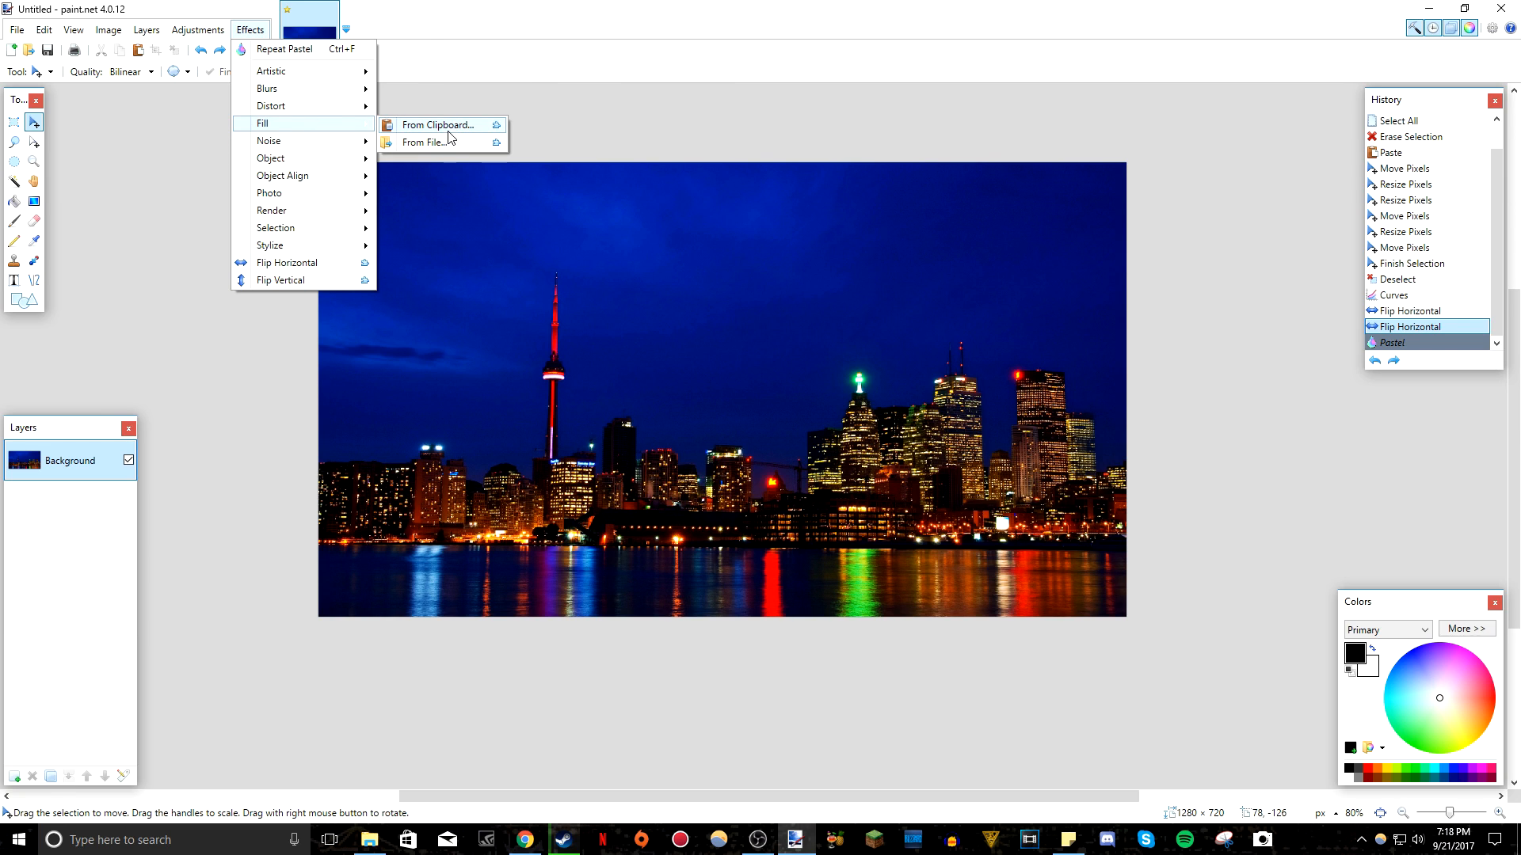
{"action": "mouse_move", "coordinate": [452, 135]}
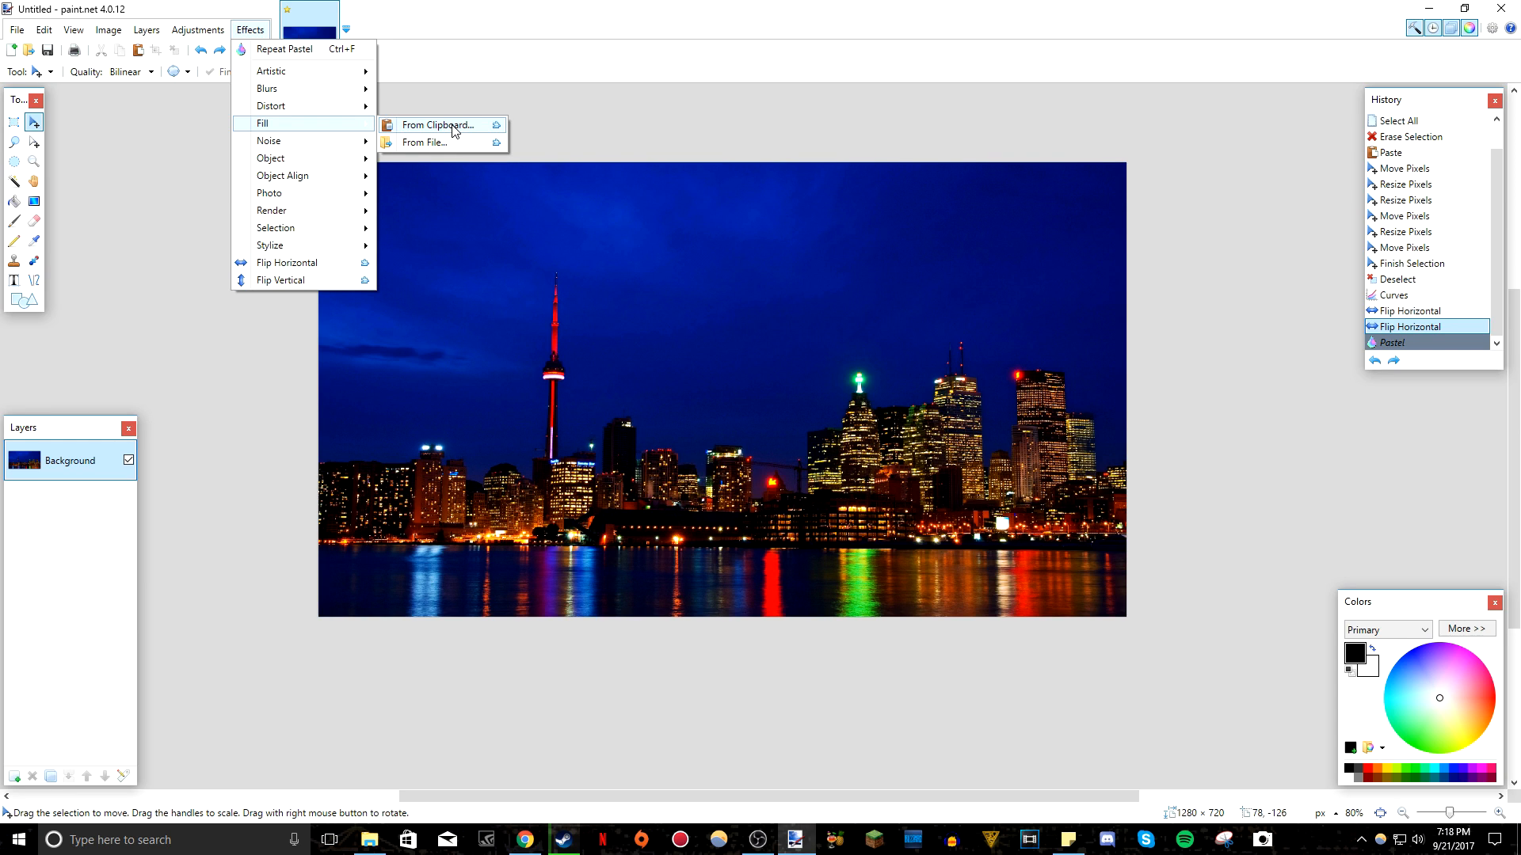
{"action": "mouse_move", "coordinate": [434, 143]}
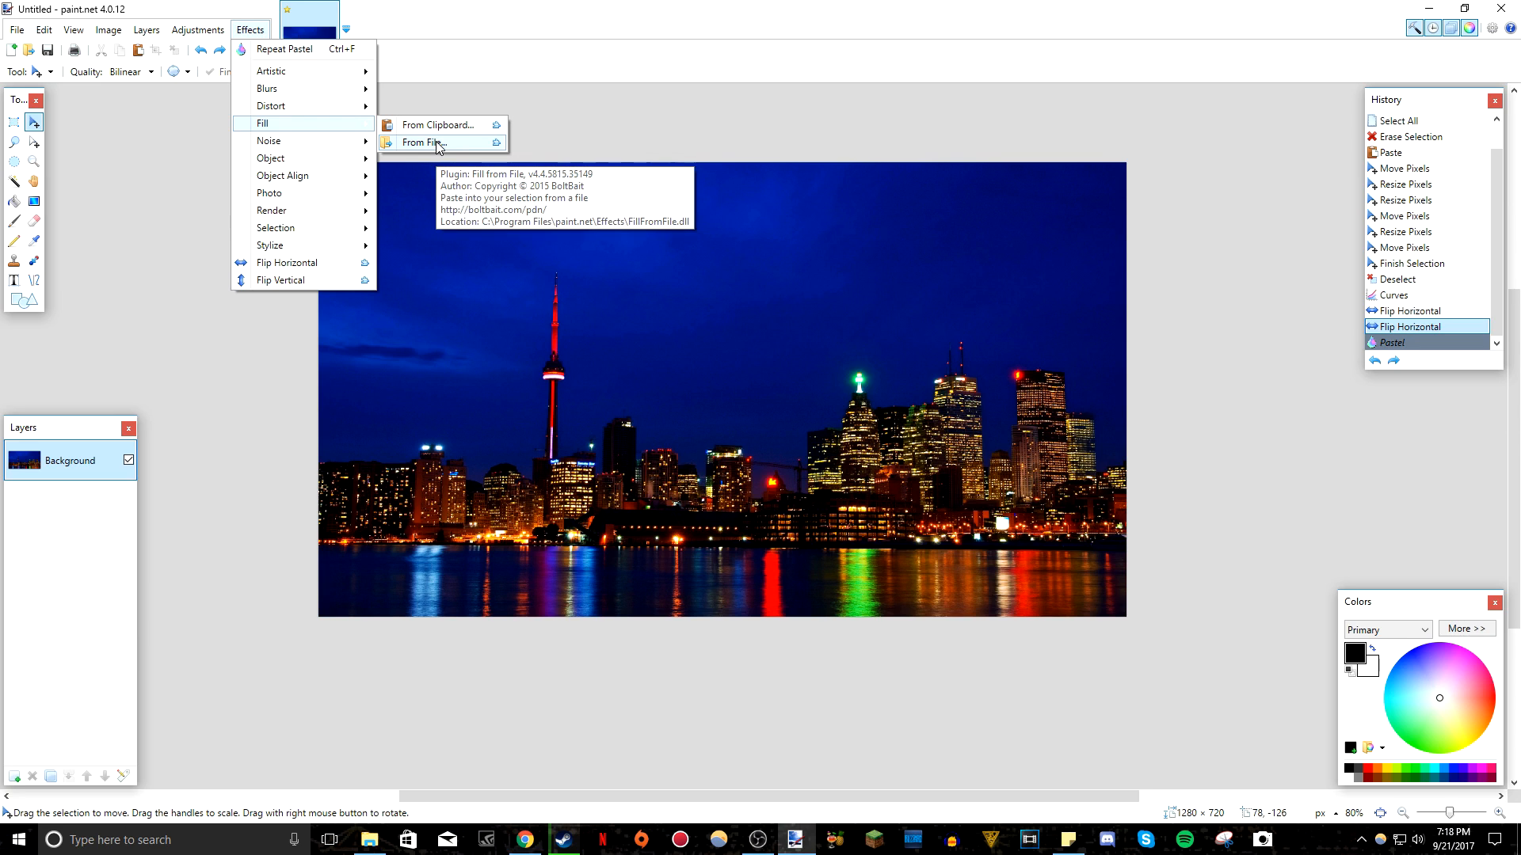
{"action": "mouse_move", "coordinate": [285, 141]}
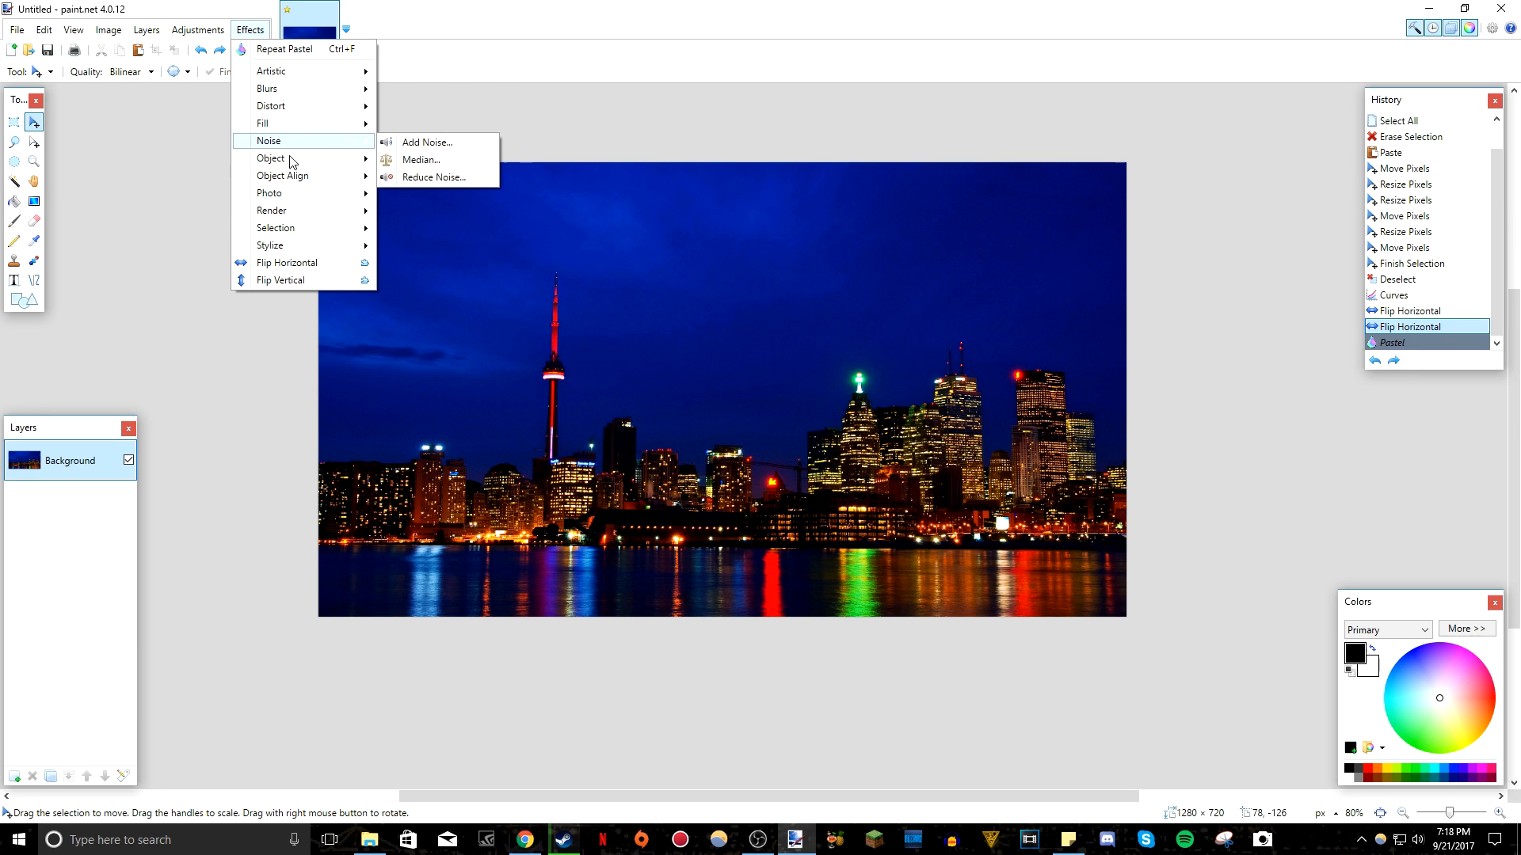
{"action": "mouse_move", "coordinate": [285, 159]}
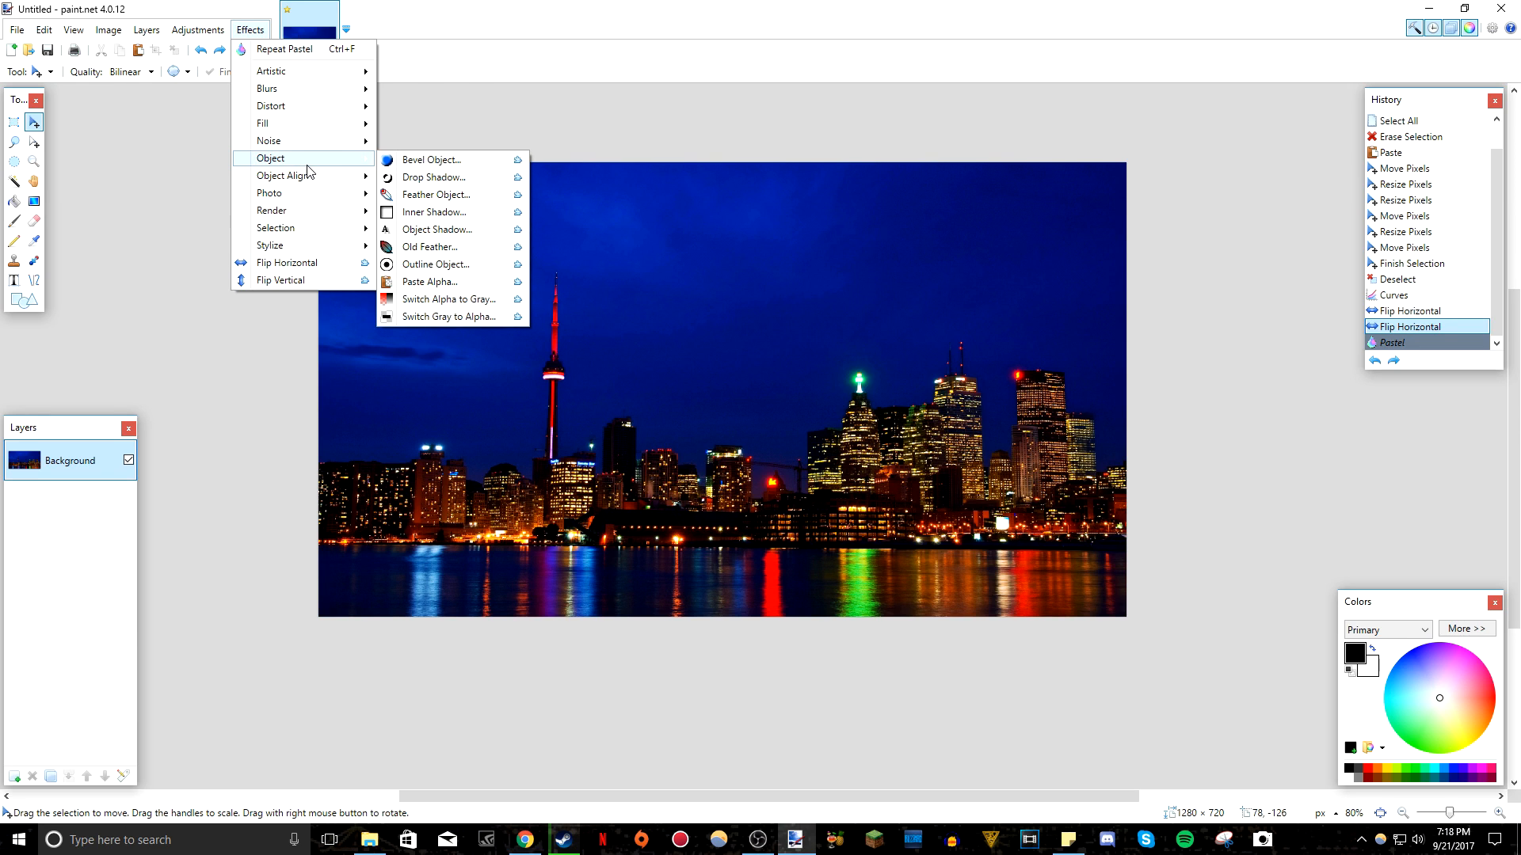
{"action": "mouse_move", "coordinate": [478, 163]}
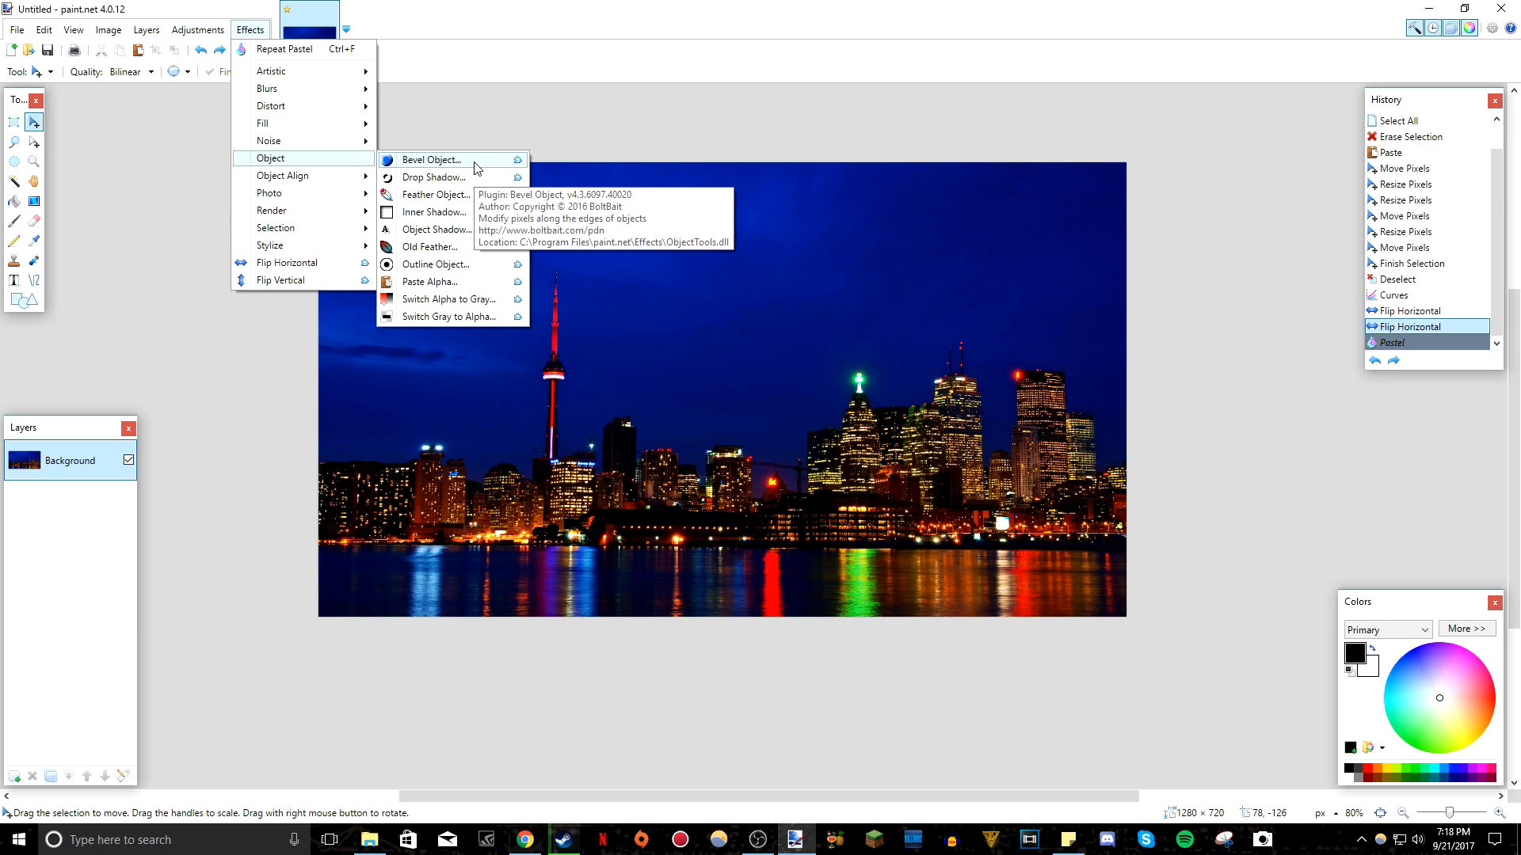
{"action": "left_click", "coordinate": [430, 159]}
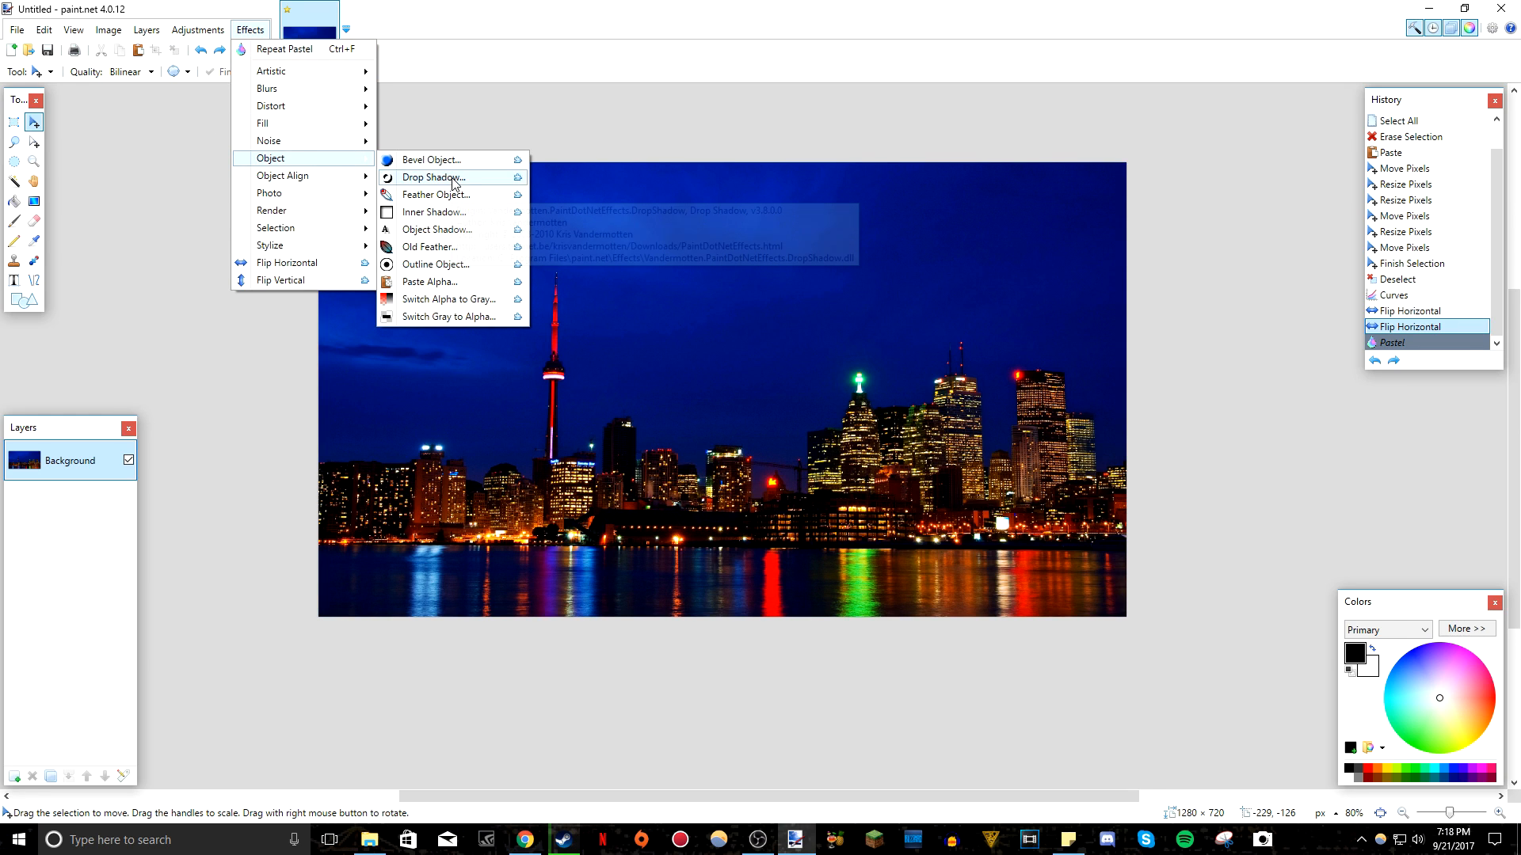
{"action": "left_click", "coordinate": [431, 194]}
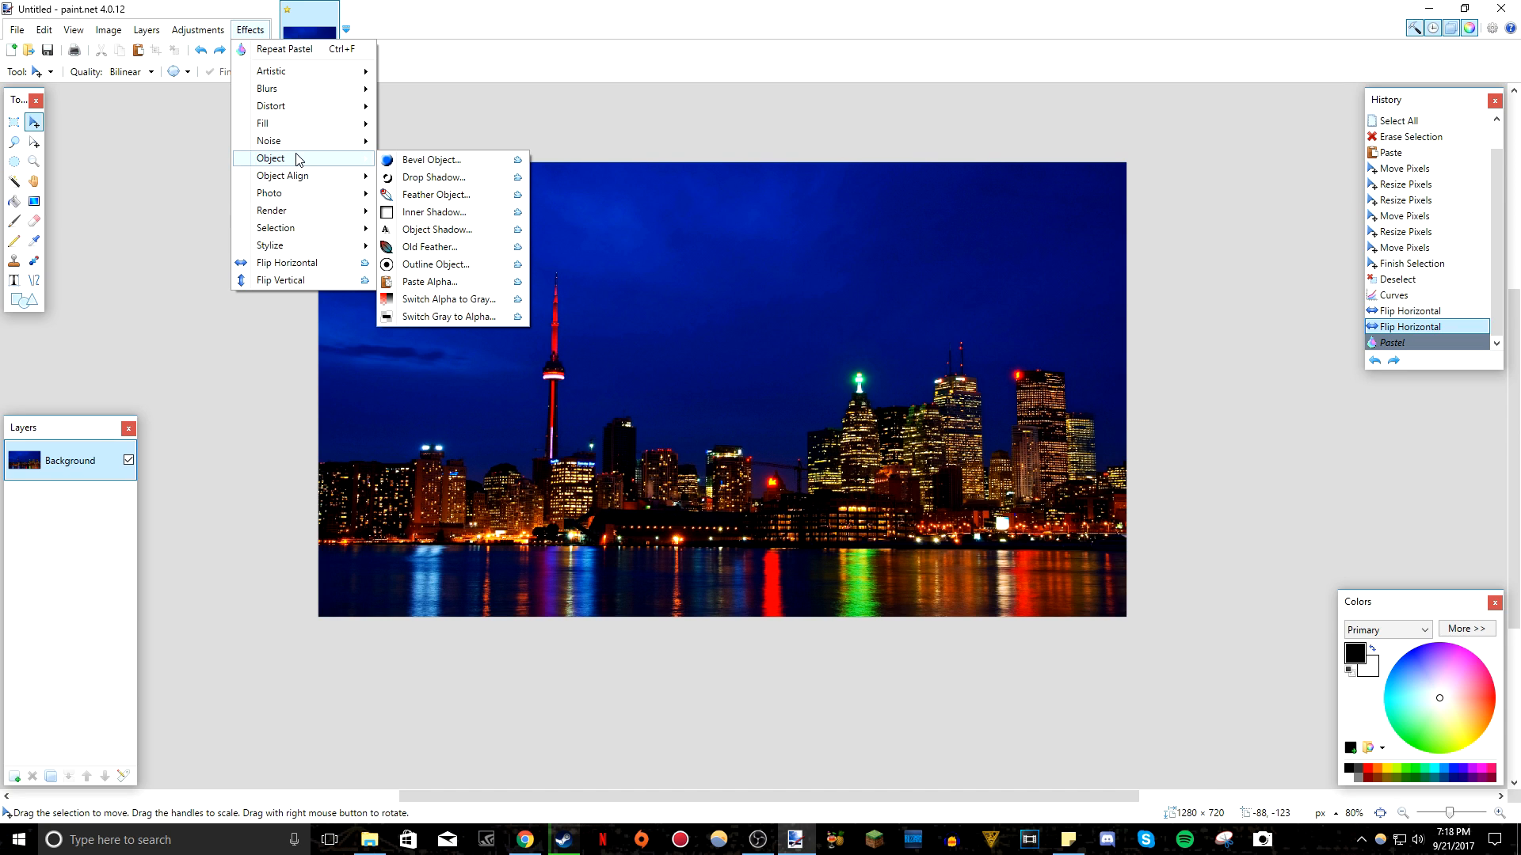
{"action": "mouse_move", "coordinate": [447, 178]}
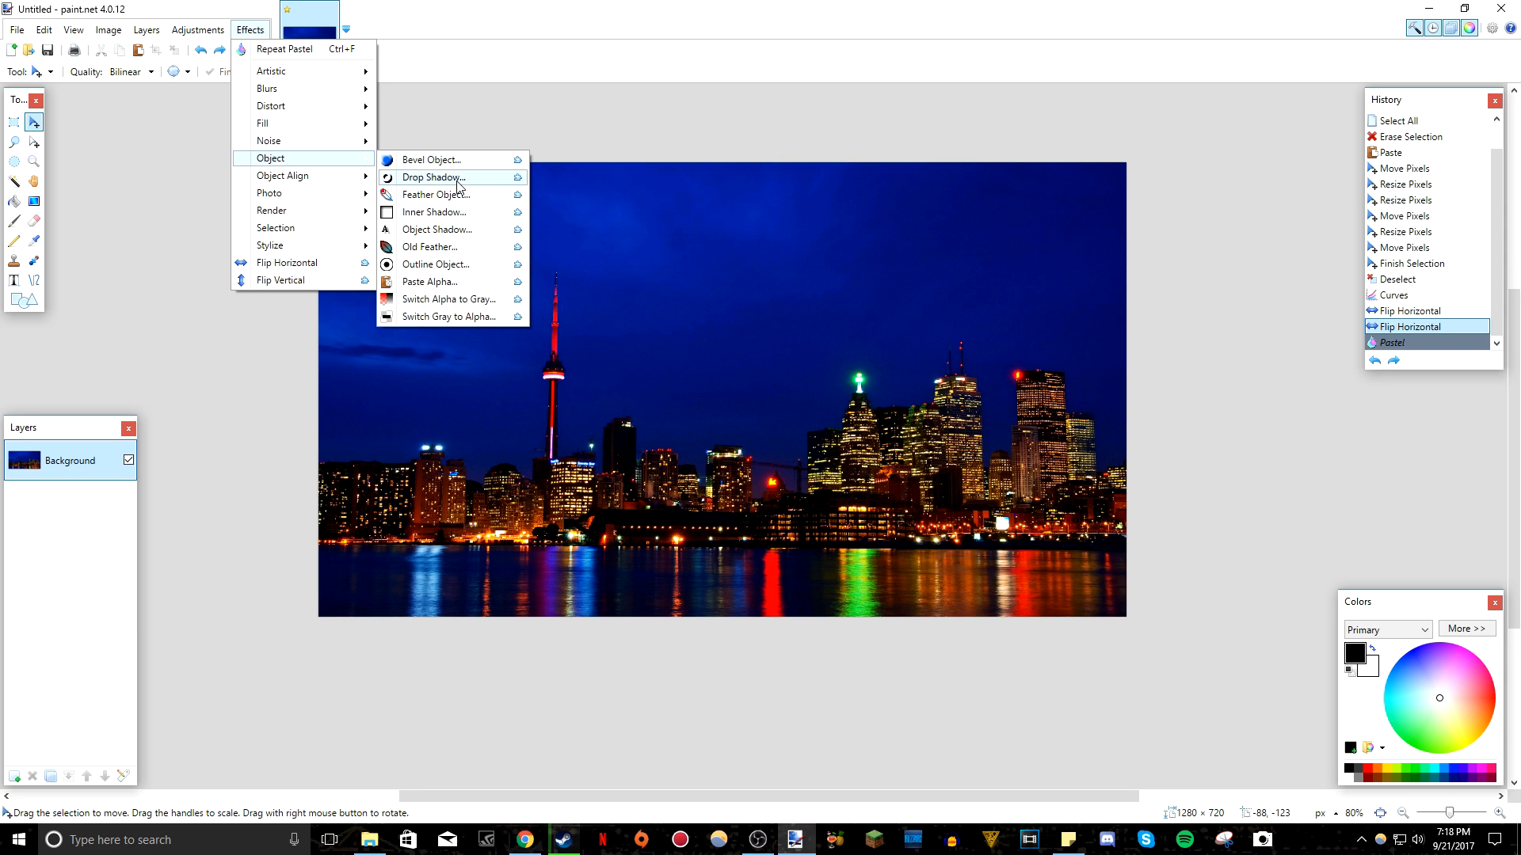
{"action": "mouse_move", "coordinate": [458, 180]}
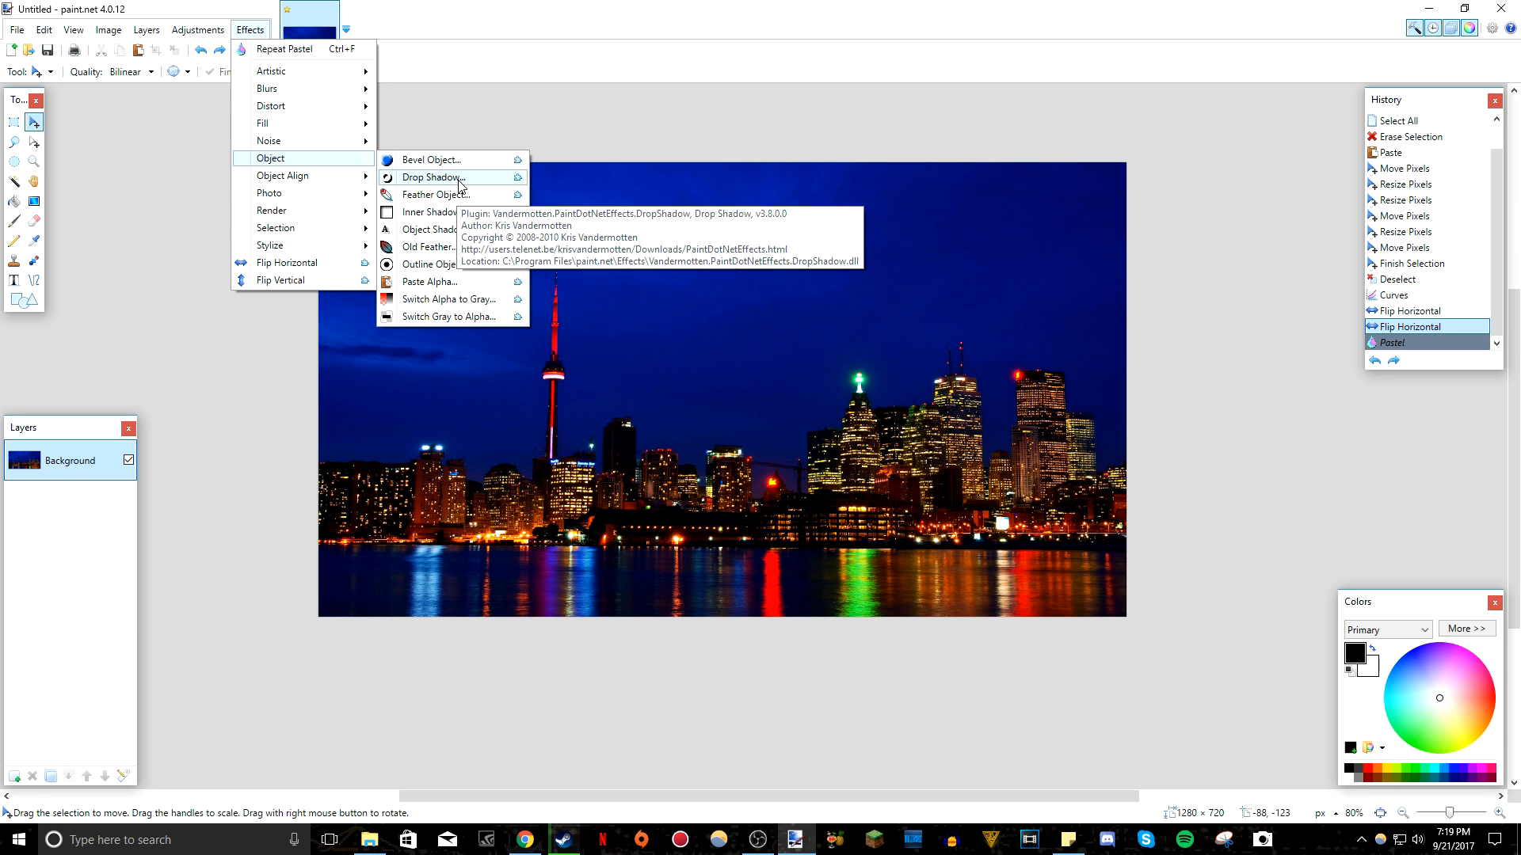
{"action": "mouse_move", "coordinate": [446, 166]}
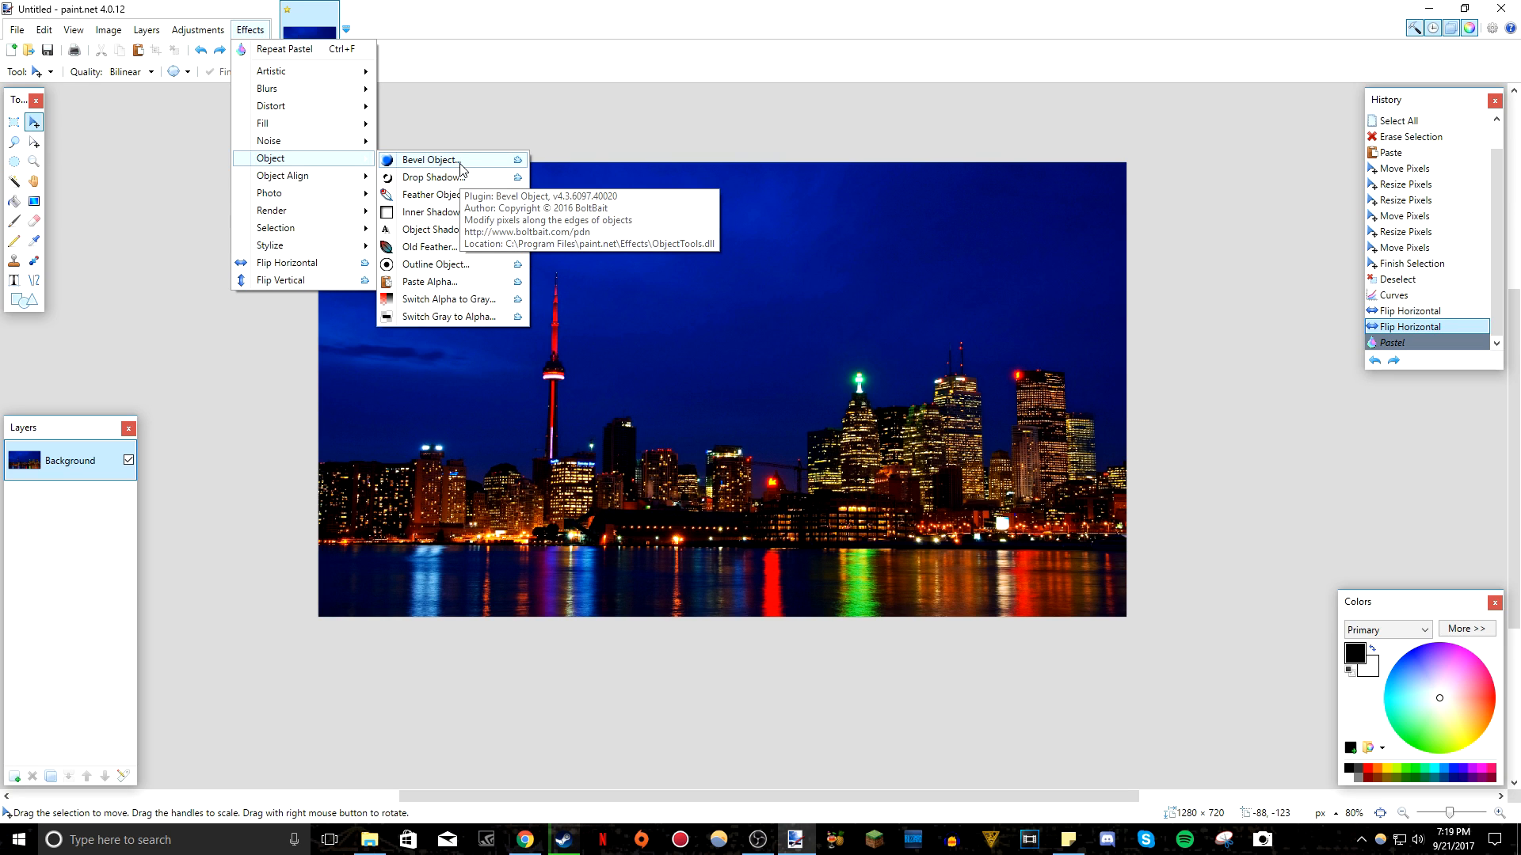
{"action": "mouse_move", "coordinate": [441, 212]}
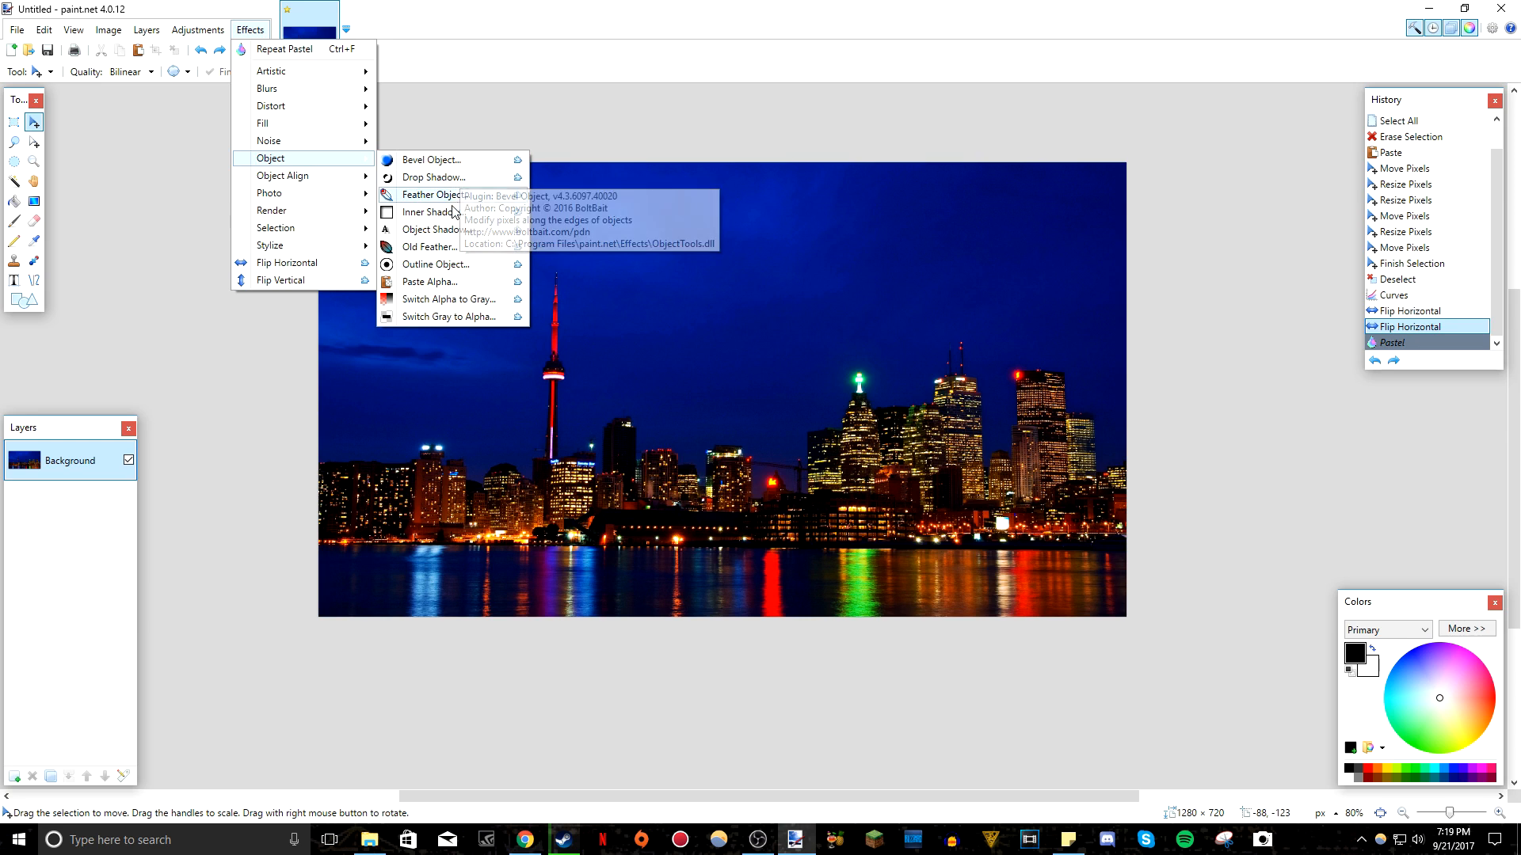
{"action": "mouse_move", "coordinate": [445, 233]}
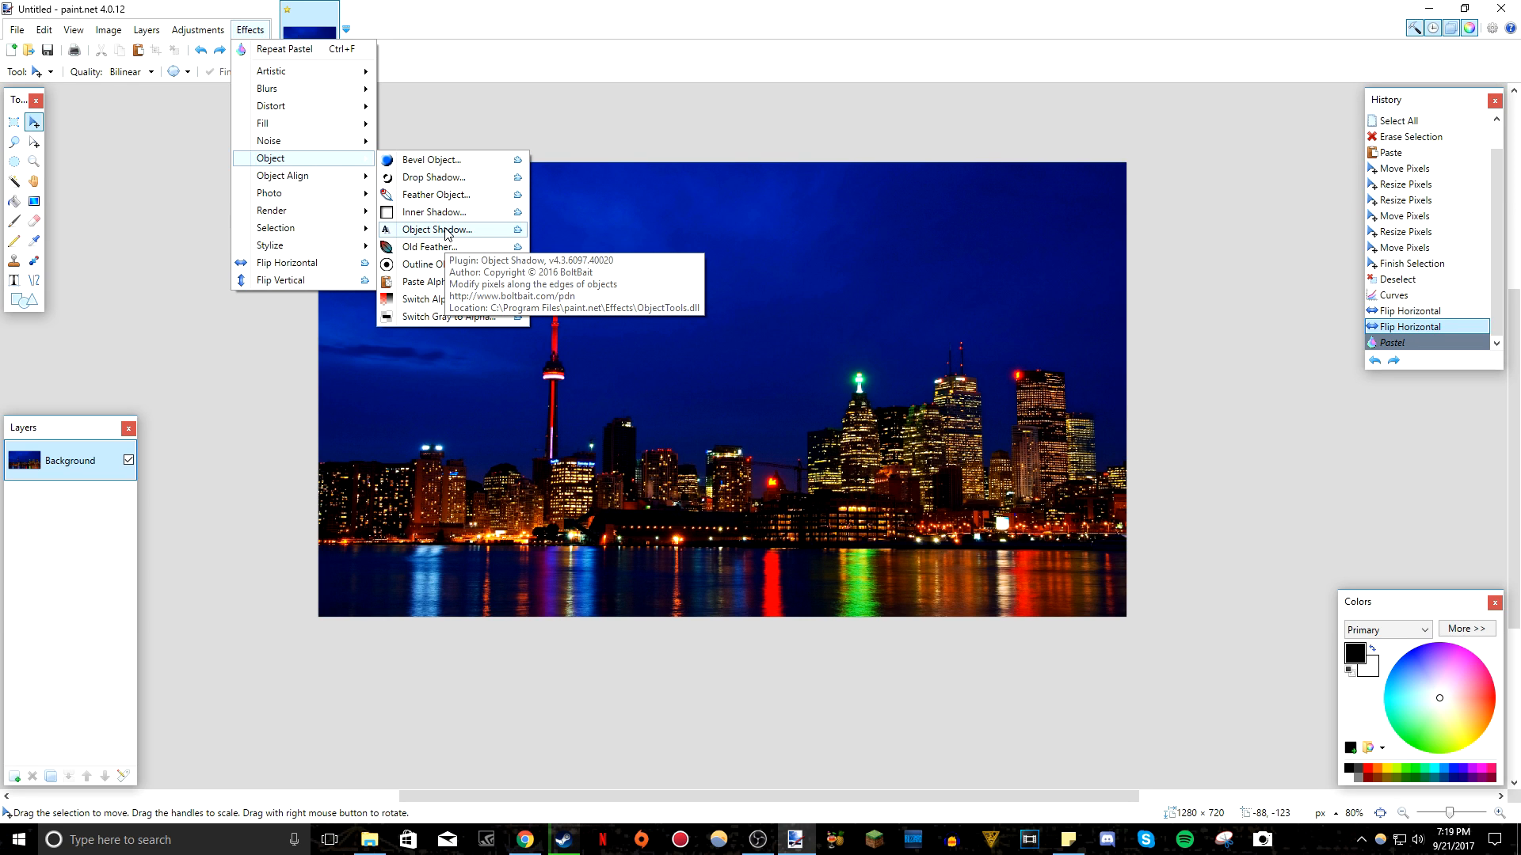
{"action": "mouse_move", "coordinate": [282, 176]}
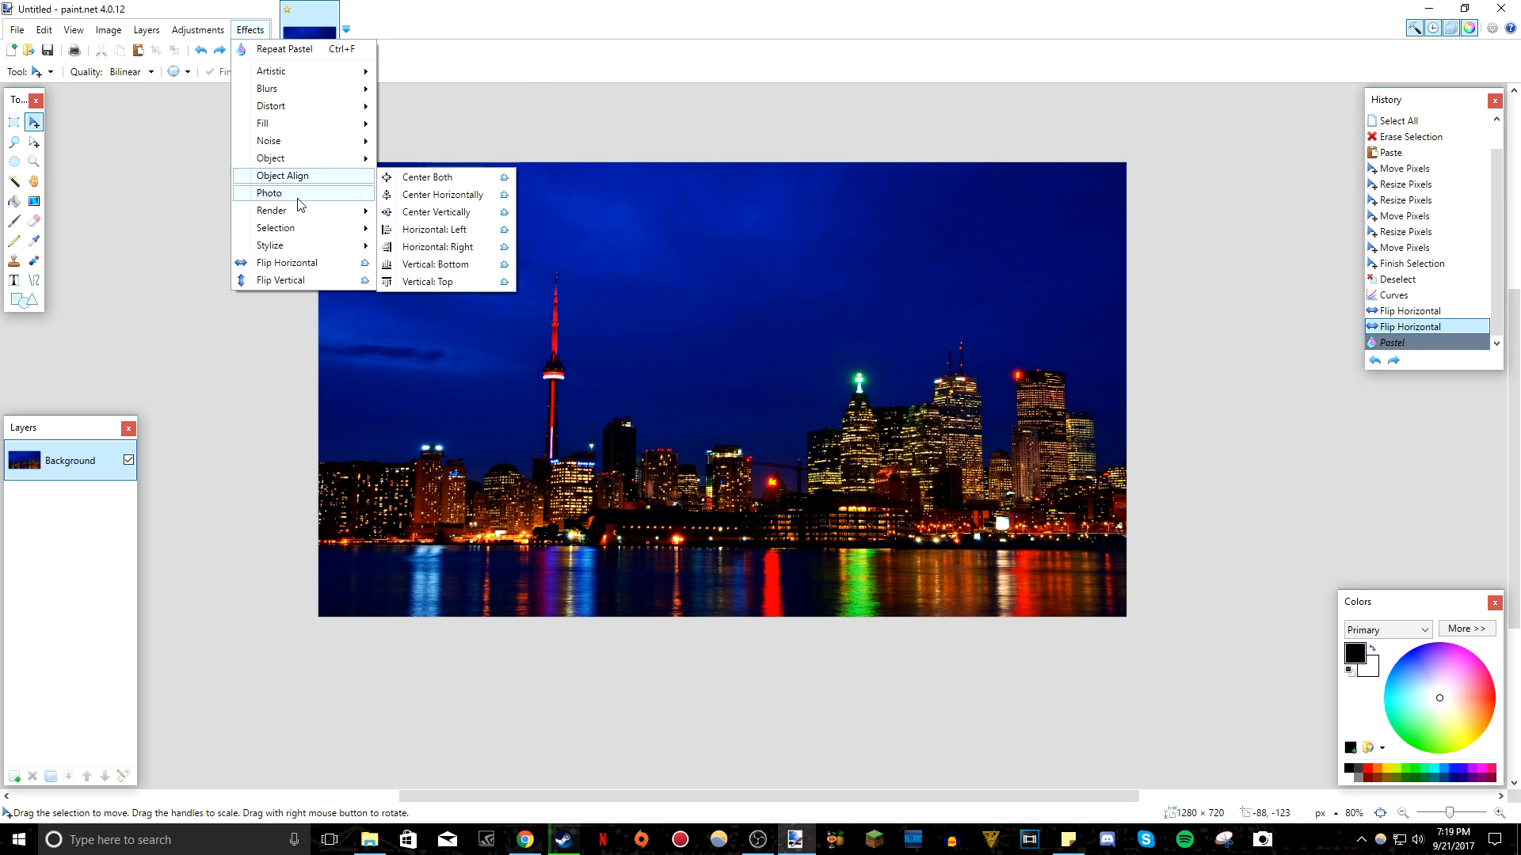
{"action": "mouse_move", "coordinate": [295, 193]}
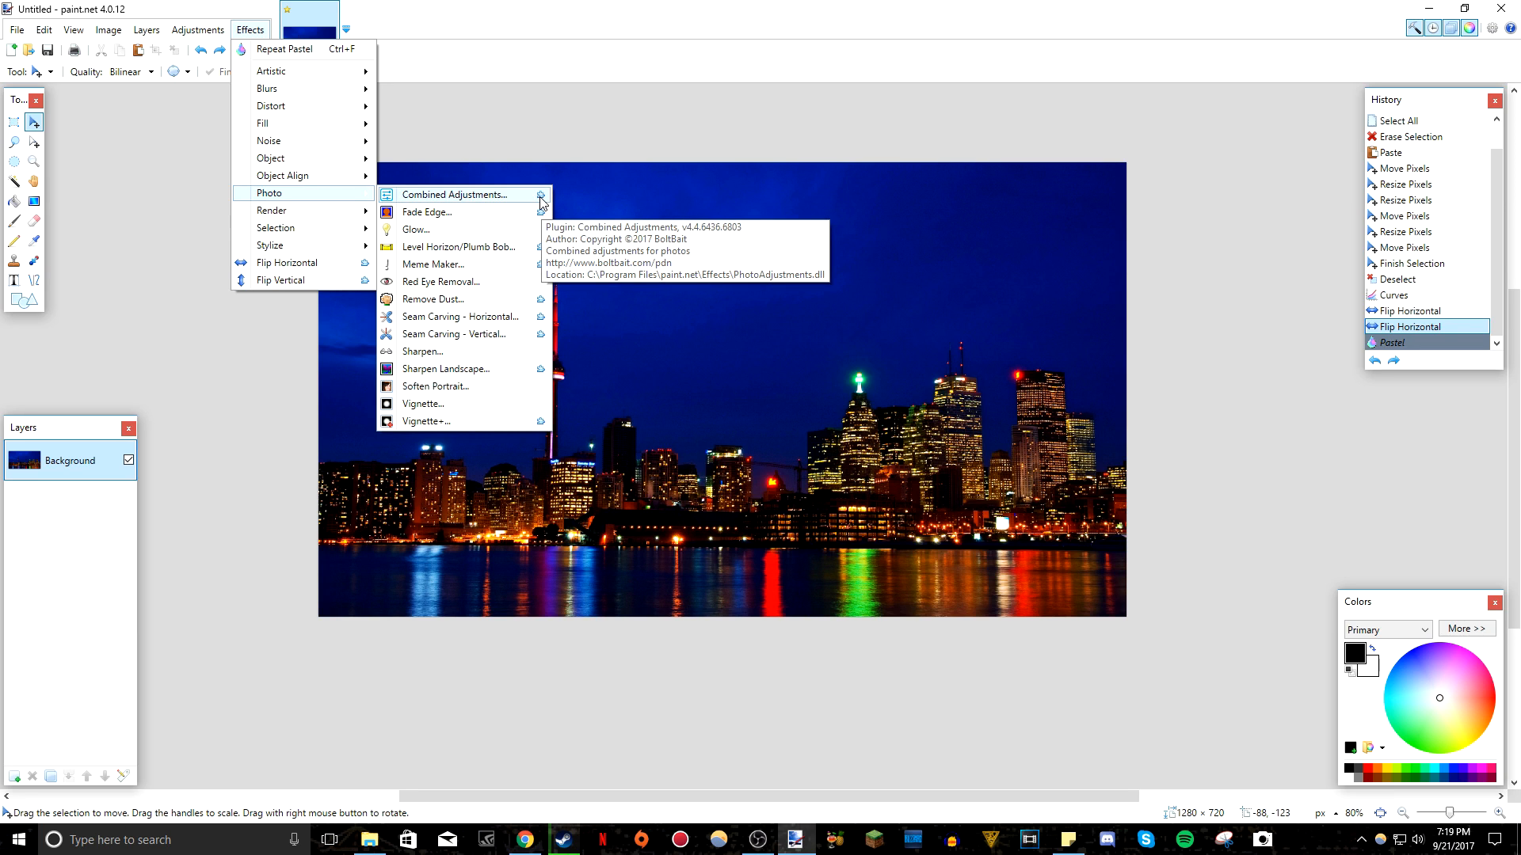
{"action": "mouse_move", "coordinate": [500, 206]}
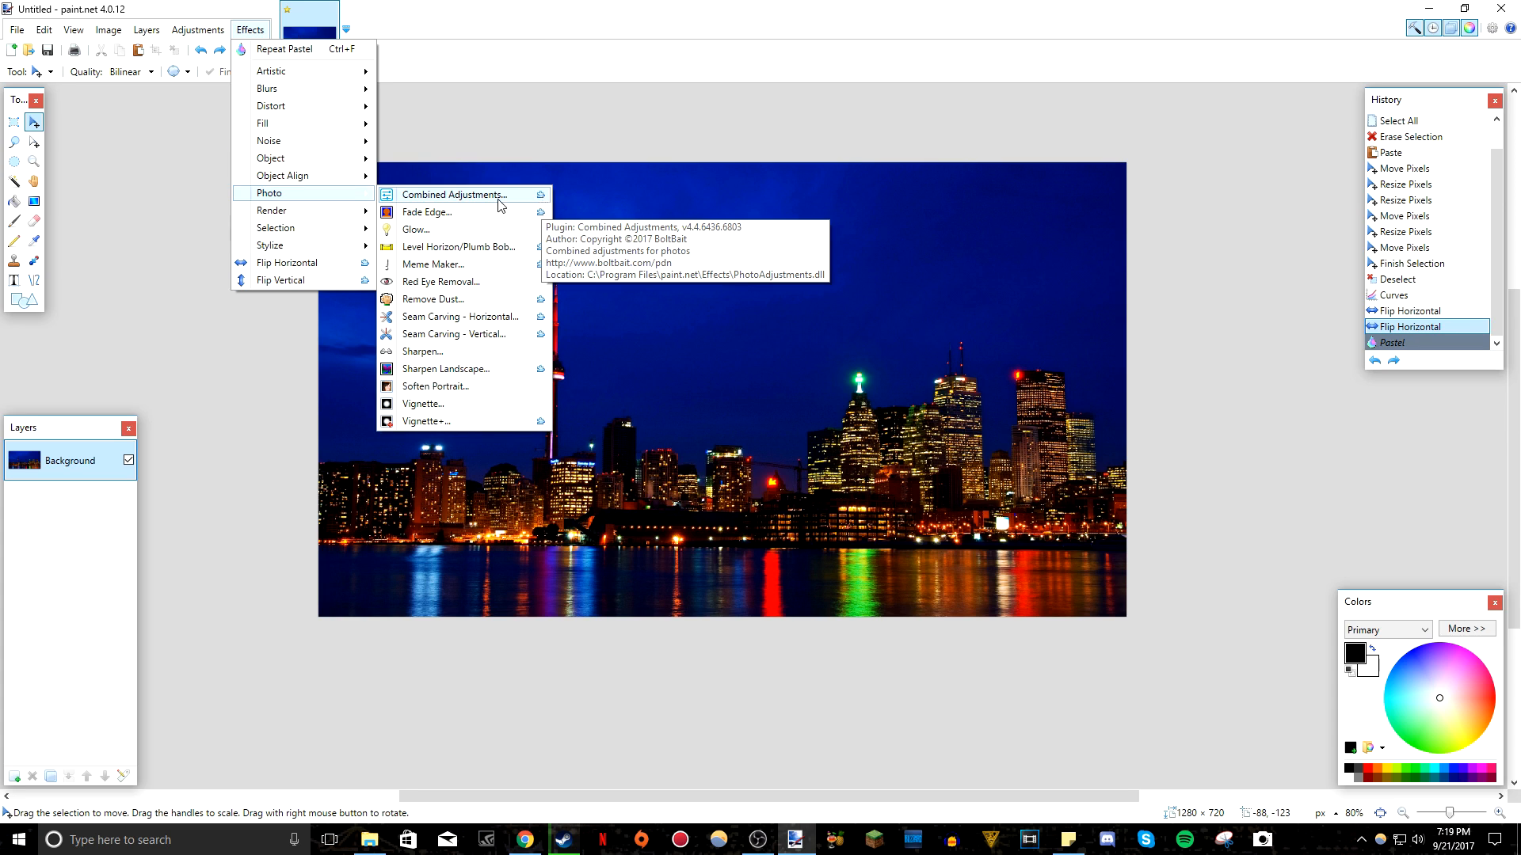
{"action": "mouse_move", "coordinate": [277, 159]}
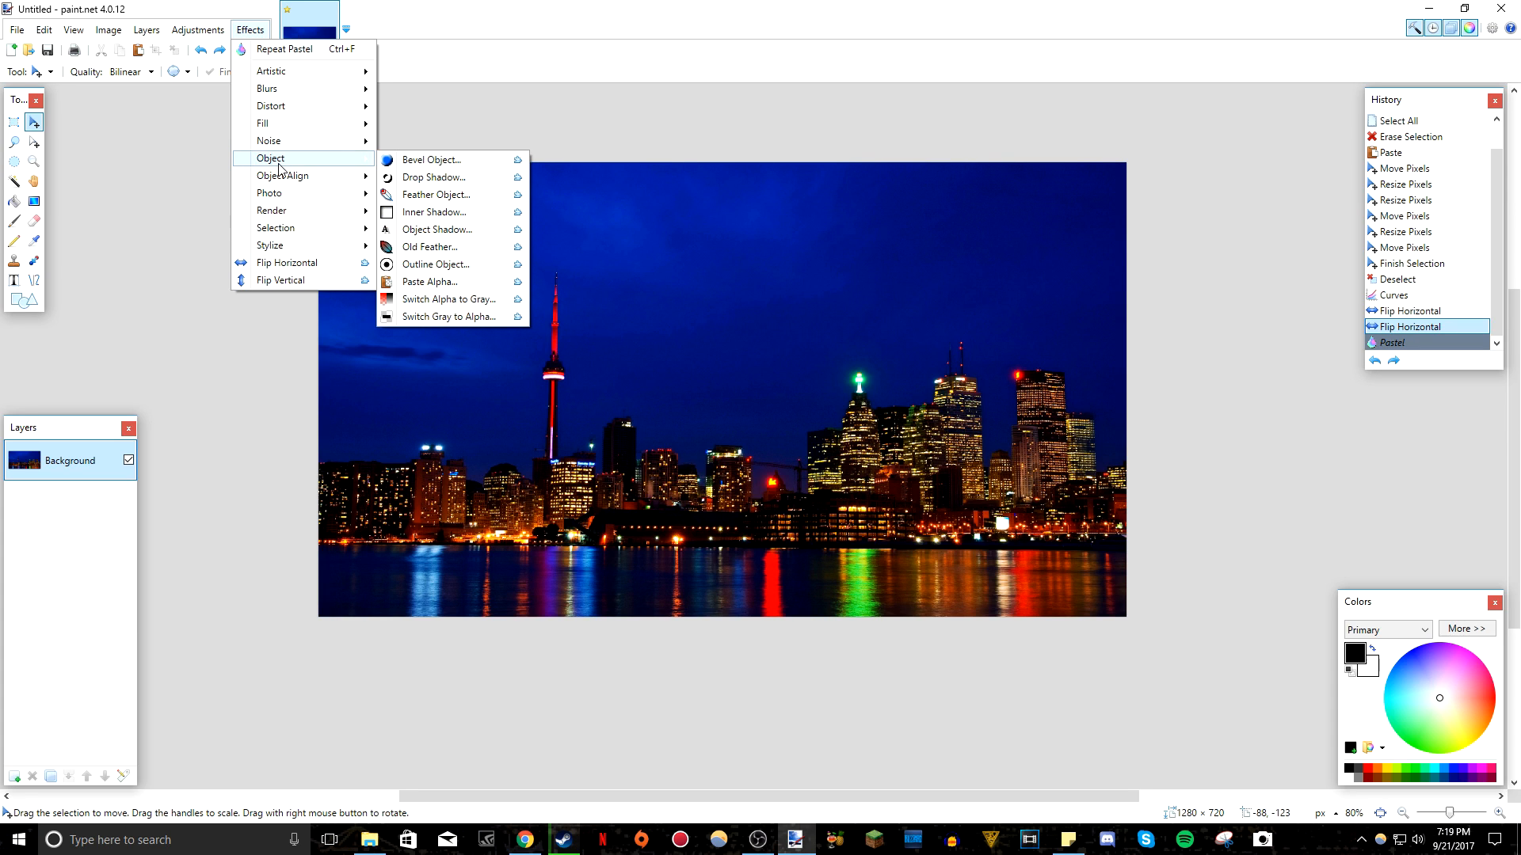
{"action": "mouse_move", "coordinate": [433, 164]}
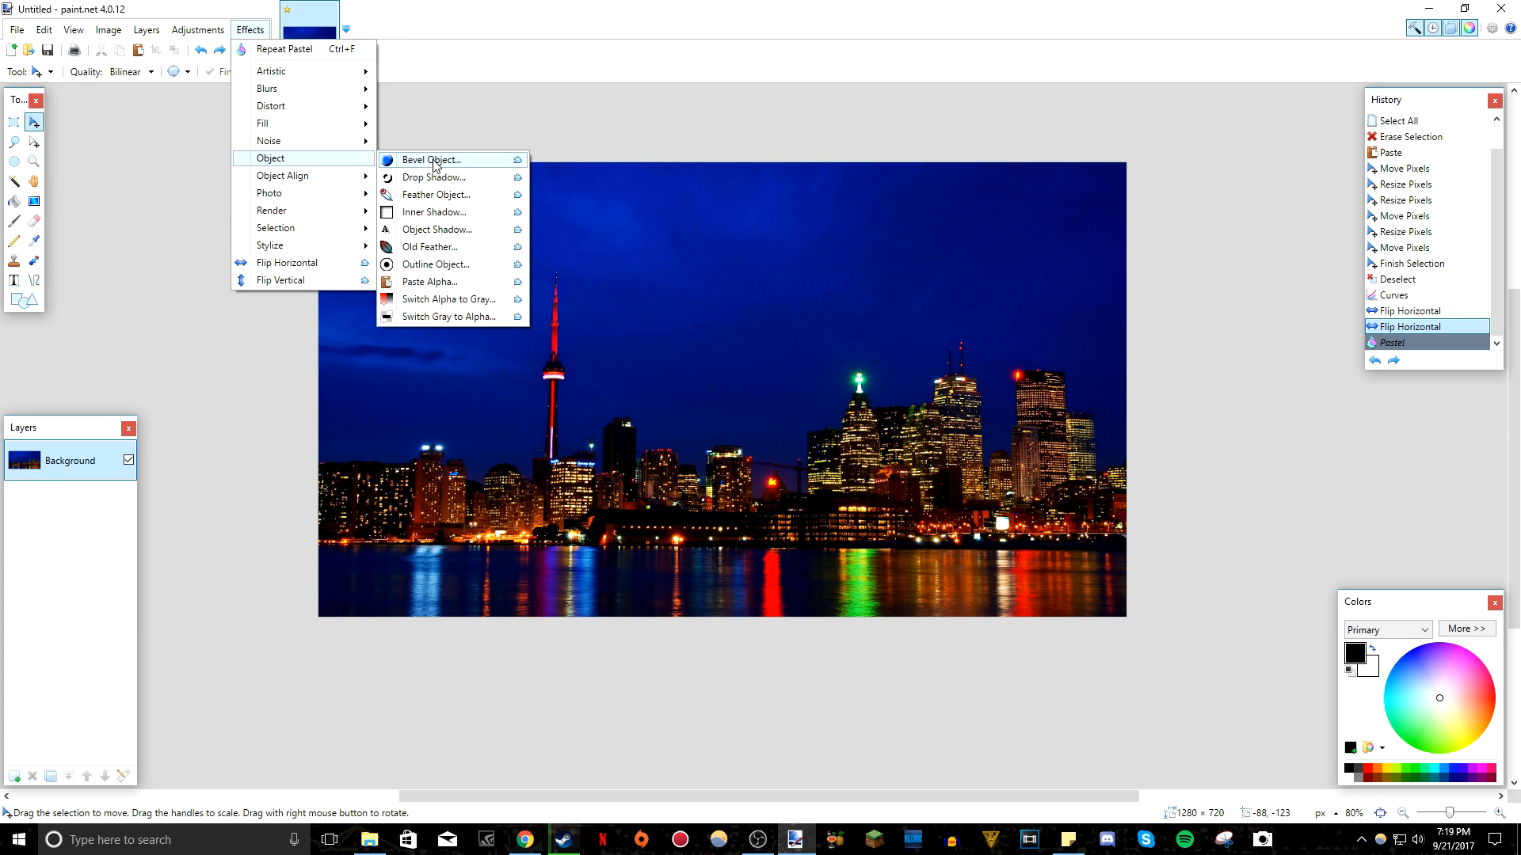
{"action": "mouse_move", "coordinate": [458, 229]}
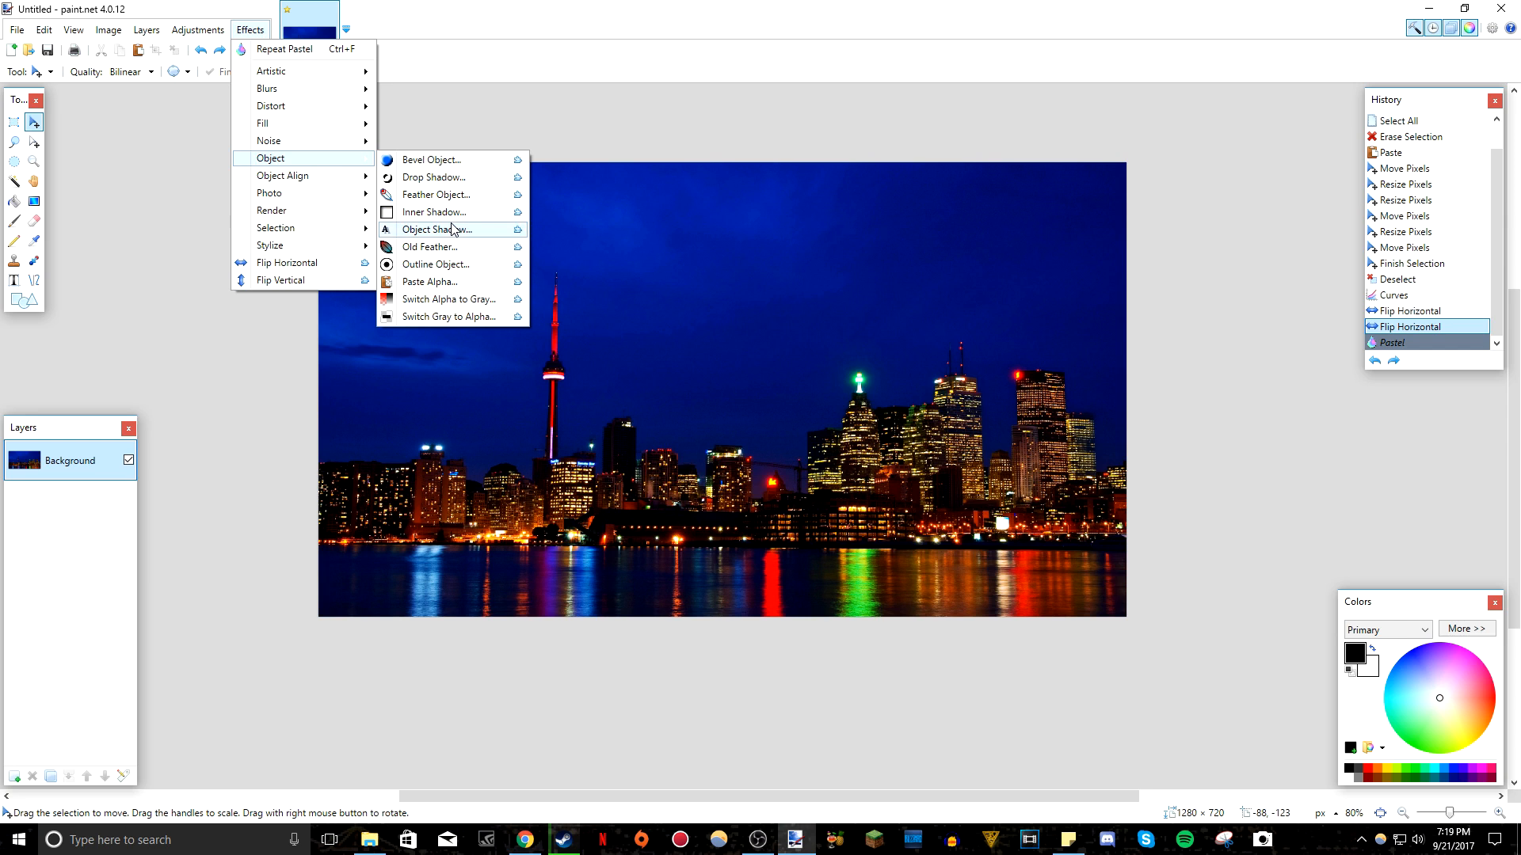
Cancel Inner Shadow and deselect the scaled-down skyline photo, leaving a transparent border.
{"action": "left_click", "coordinate": [431, 212]}
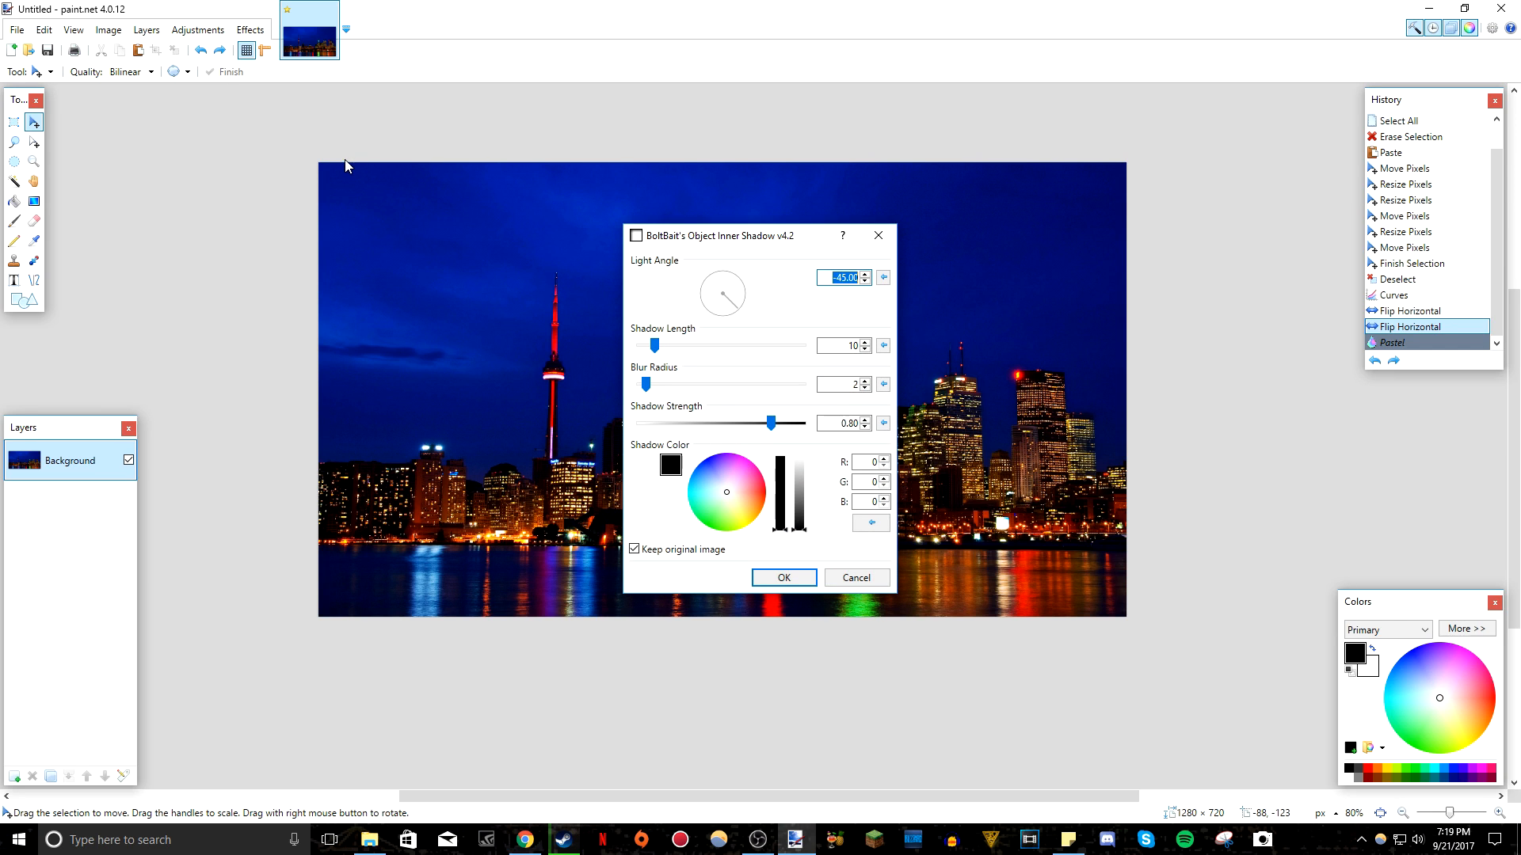
{"action": "mouse_move", "coordinate": [1196, 171]}
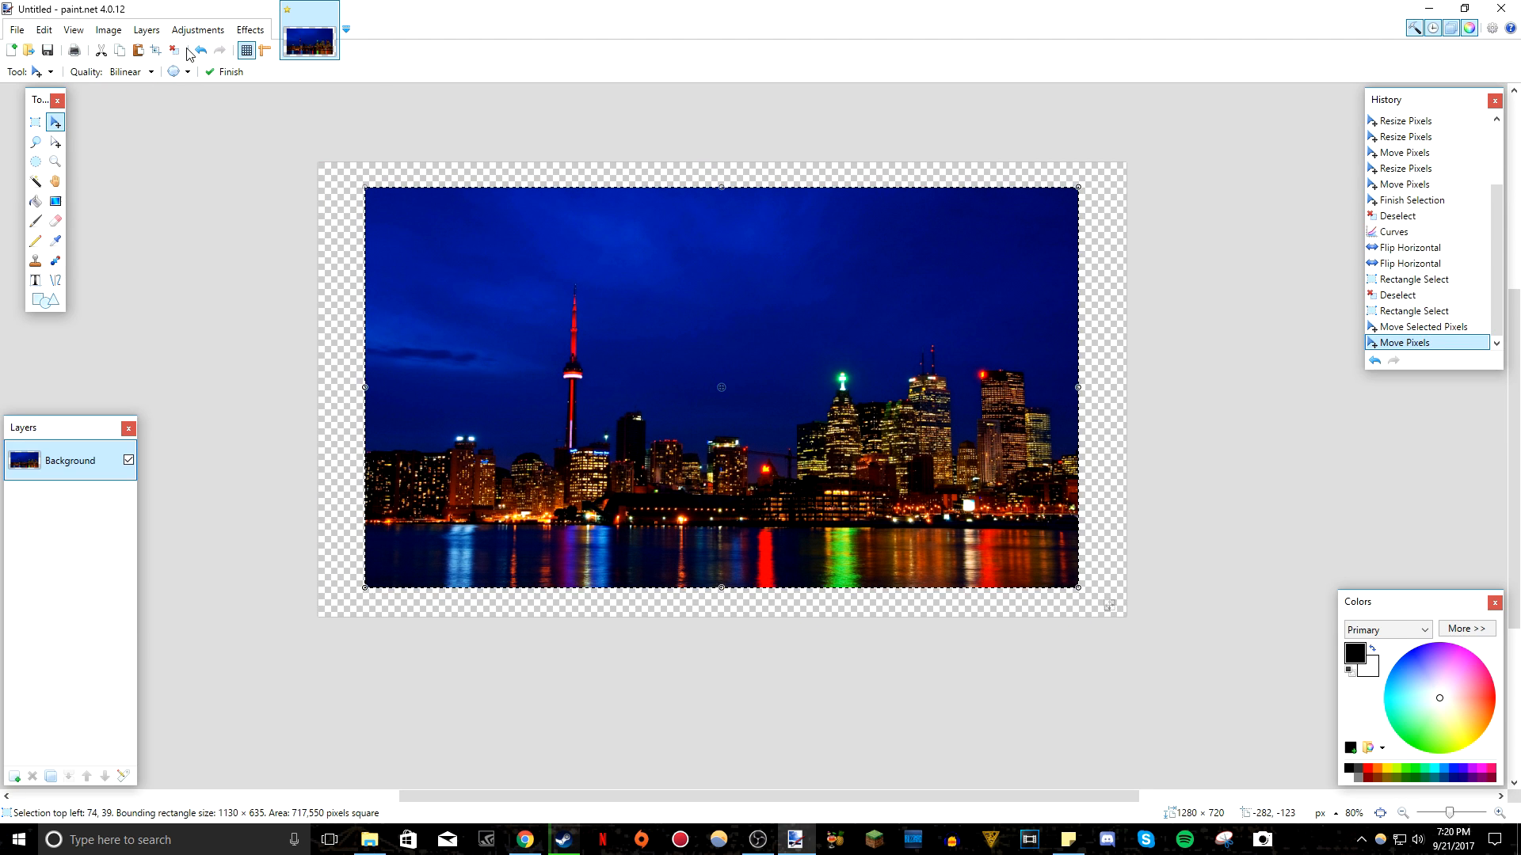
{"action": "left_click", "coordinate": [250, 29]}
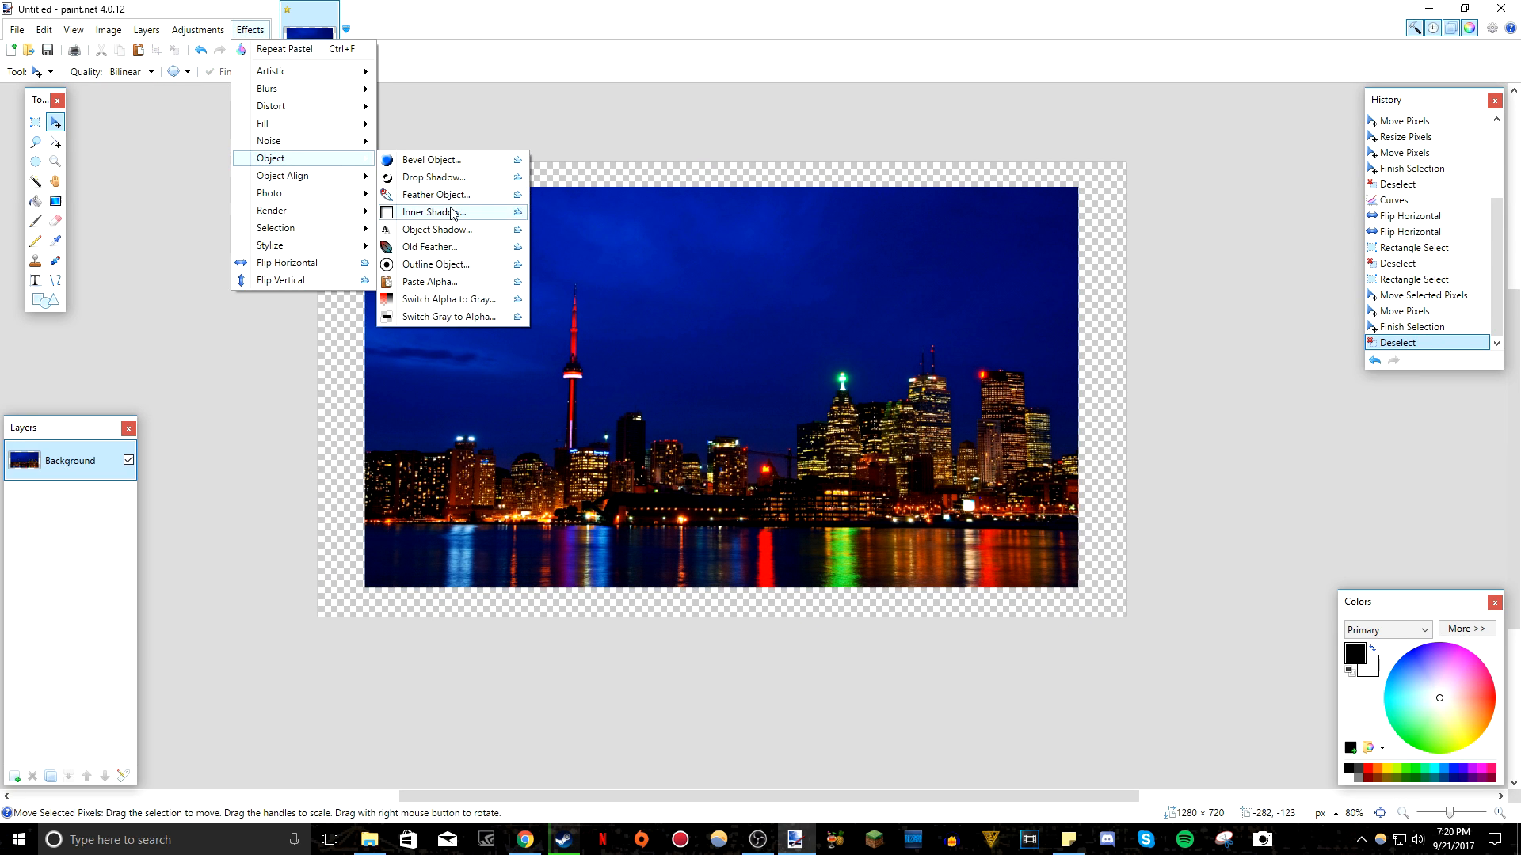
Set Object Inner Shadow length to 15, blur radius 19, and a near-white light cyan colour.
{"action": "left_click", "coordinate": [431, 213]}
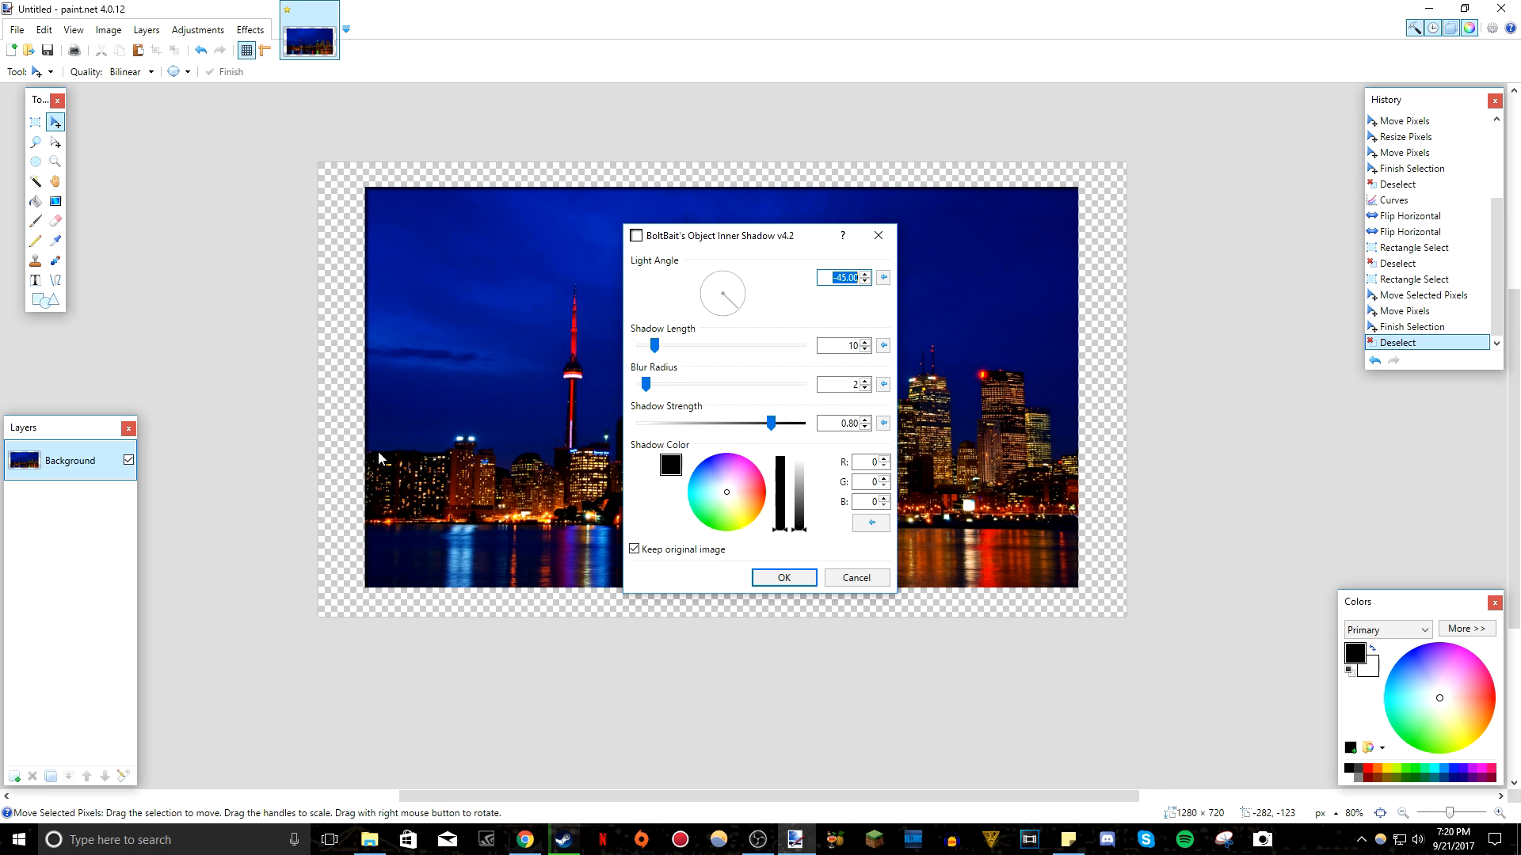
{"action": "mouse_move", "coordinate": [374, 198]}
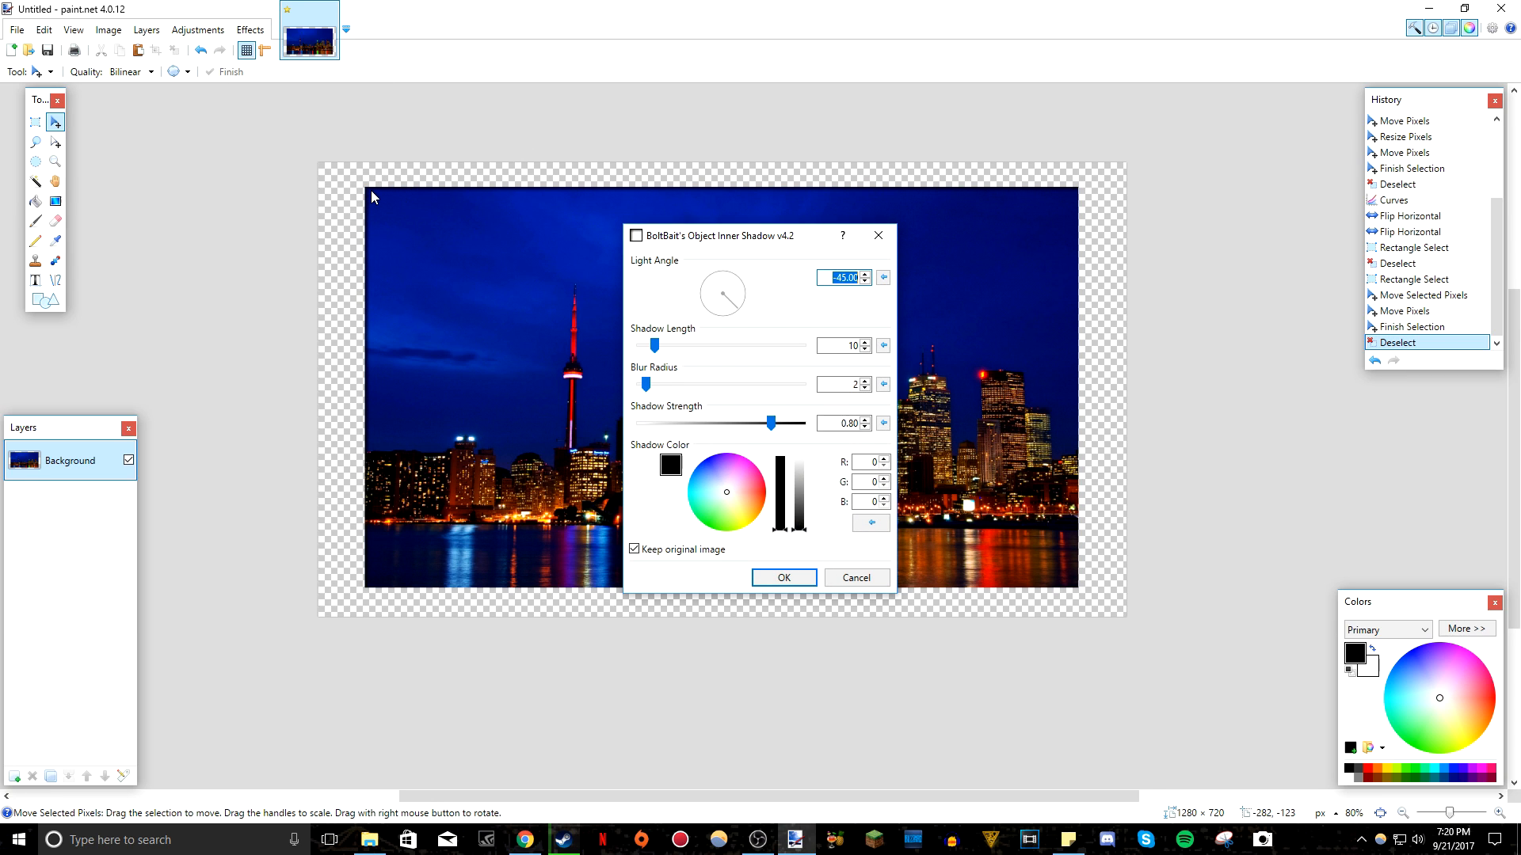
{"action": "mouse_move", "coordinate": [606, 312]}
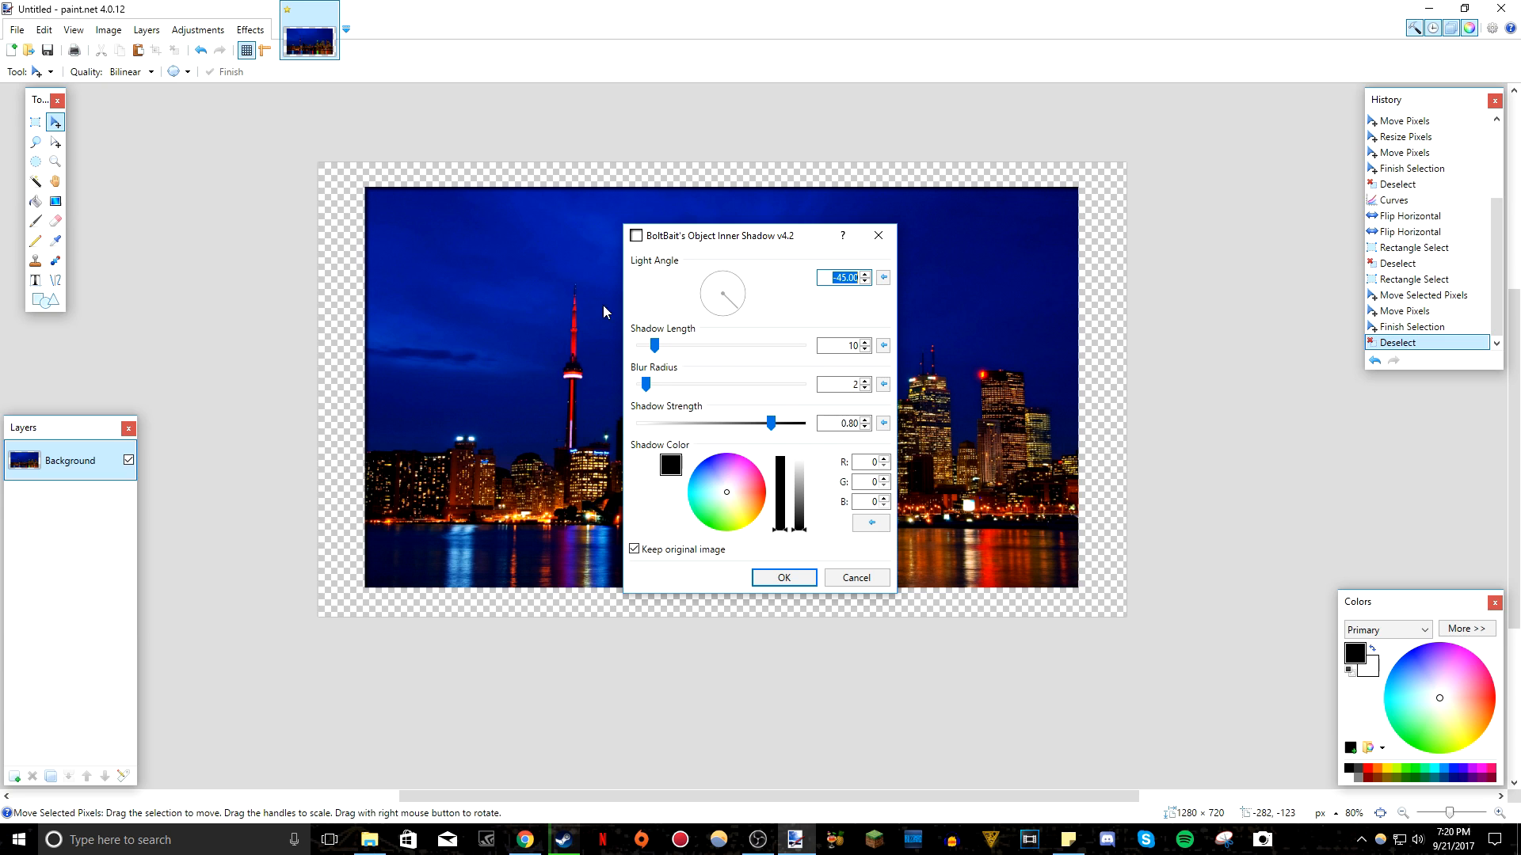
{"action": "left_click_drag", "start_coordinate": [650, 346], "coordinate": [686, 346]}
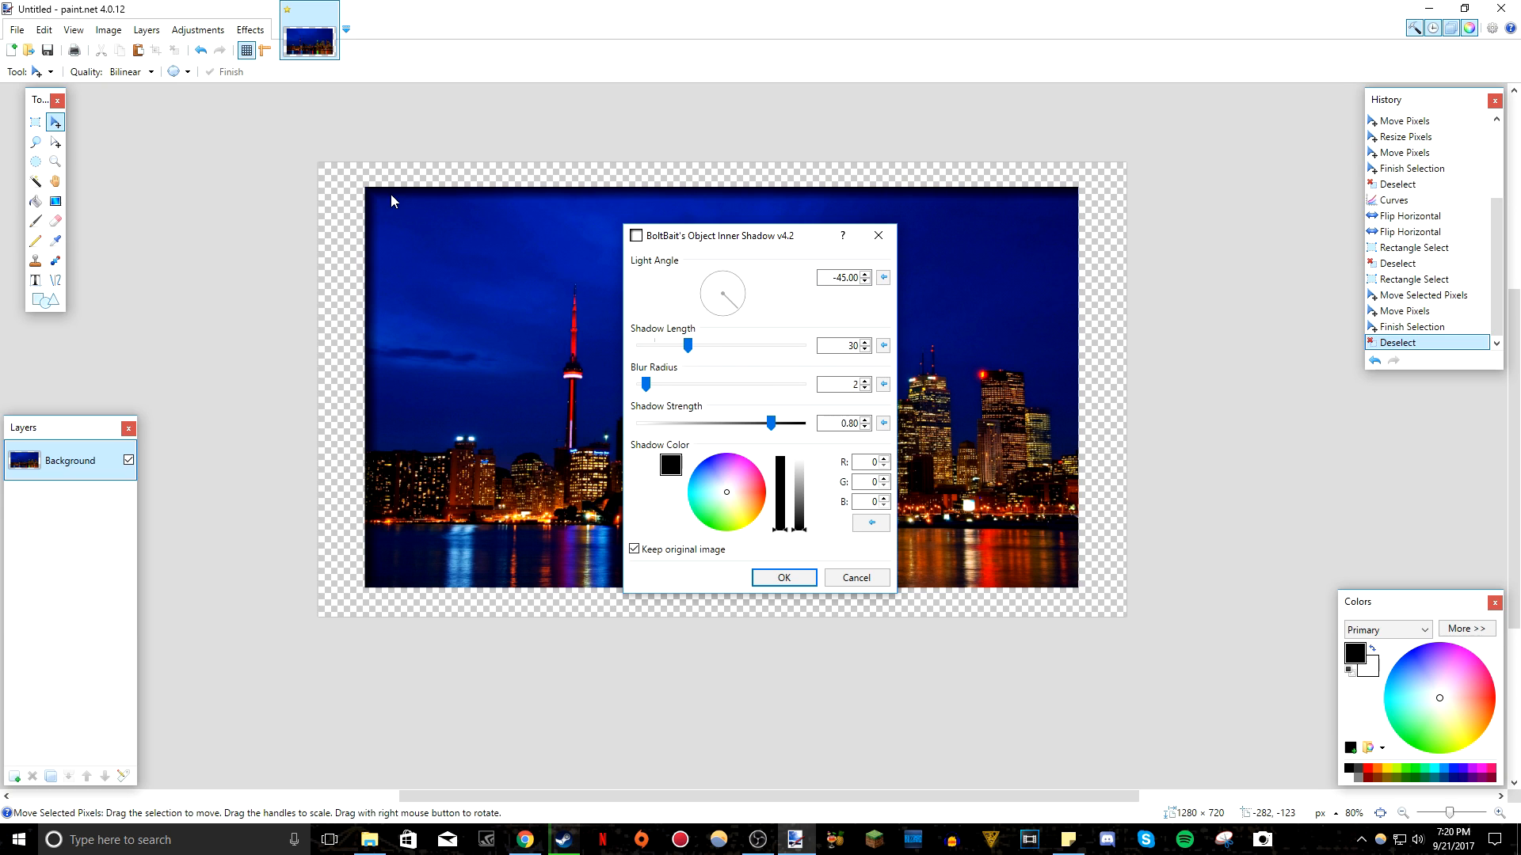
{"action": "mouse_move", "coordinate": [745, 483]}
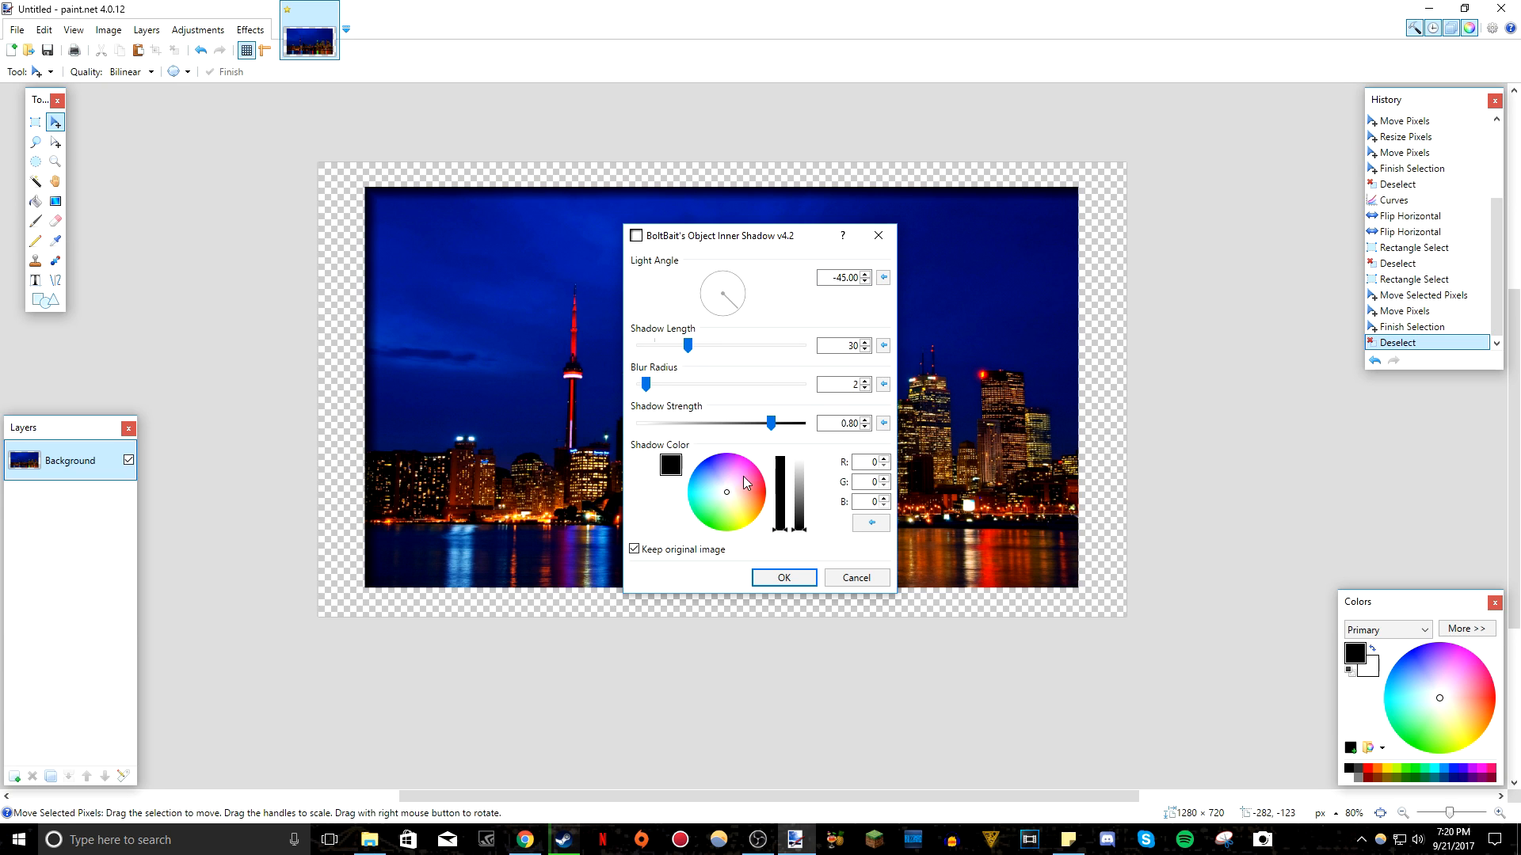
{"action": "left_click", "coordinate": [762, 491]}
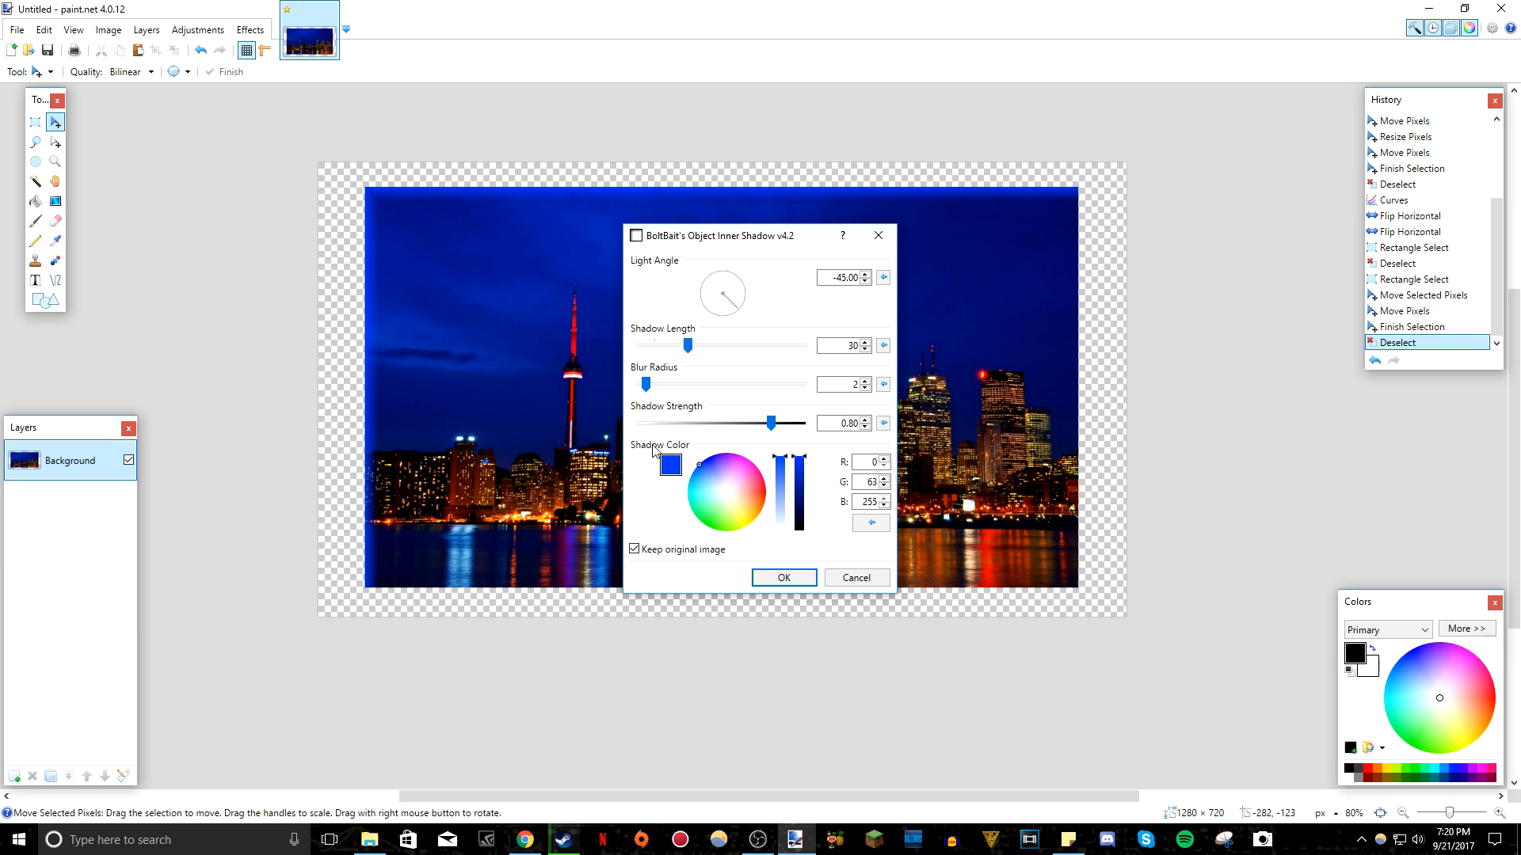
{"action": "left_click", "coordinate": [726, 496]}
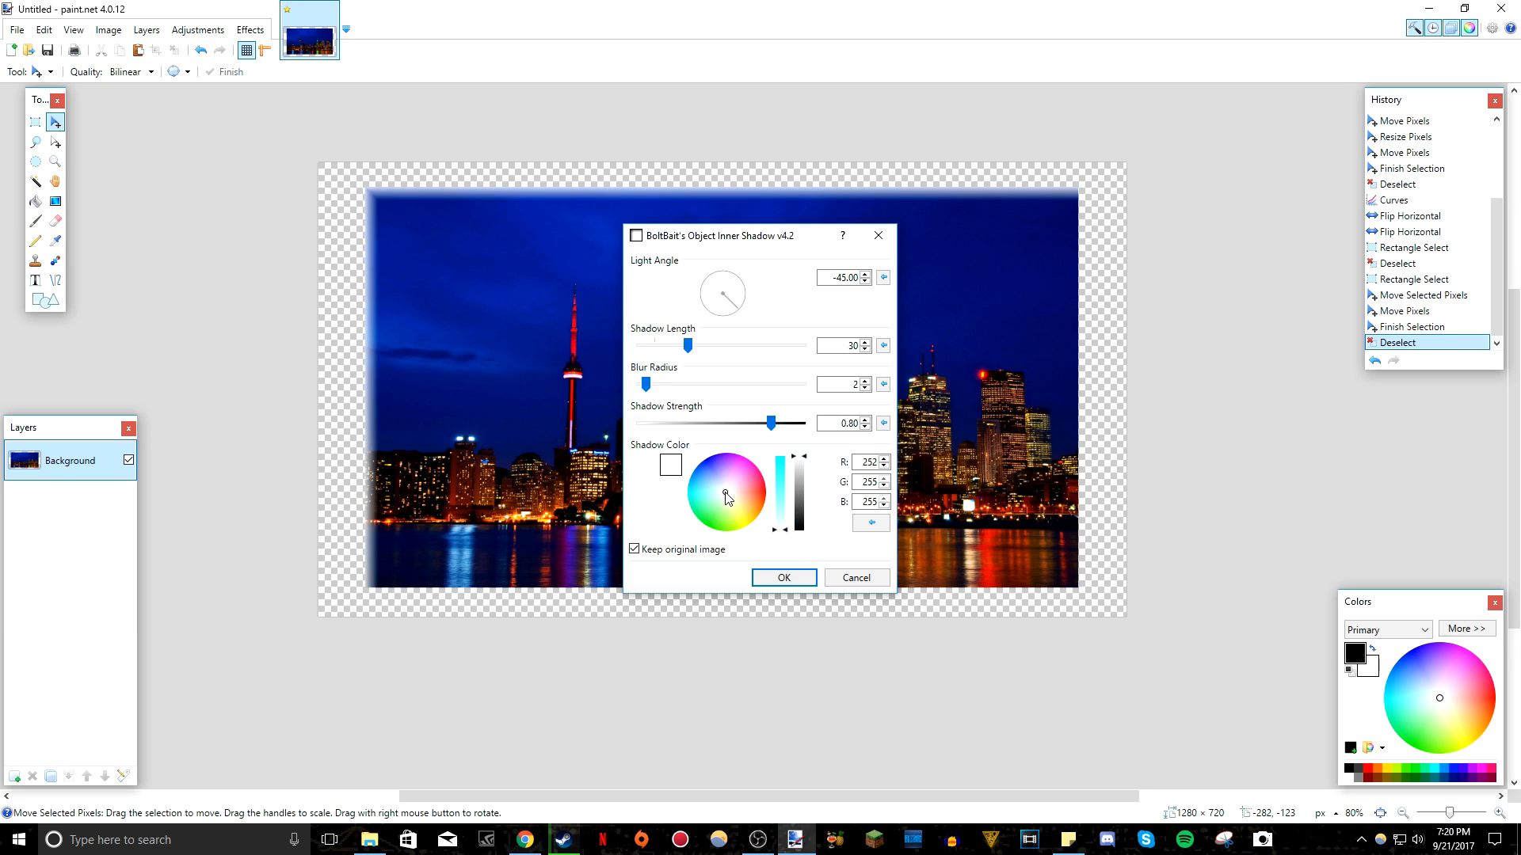
{"action": "left_click_drag", "start_coordinate": [688, 345], "coordinate": [659, 346]}
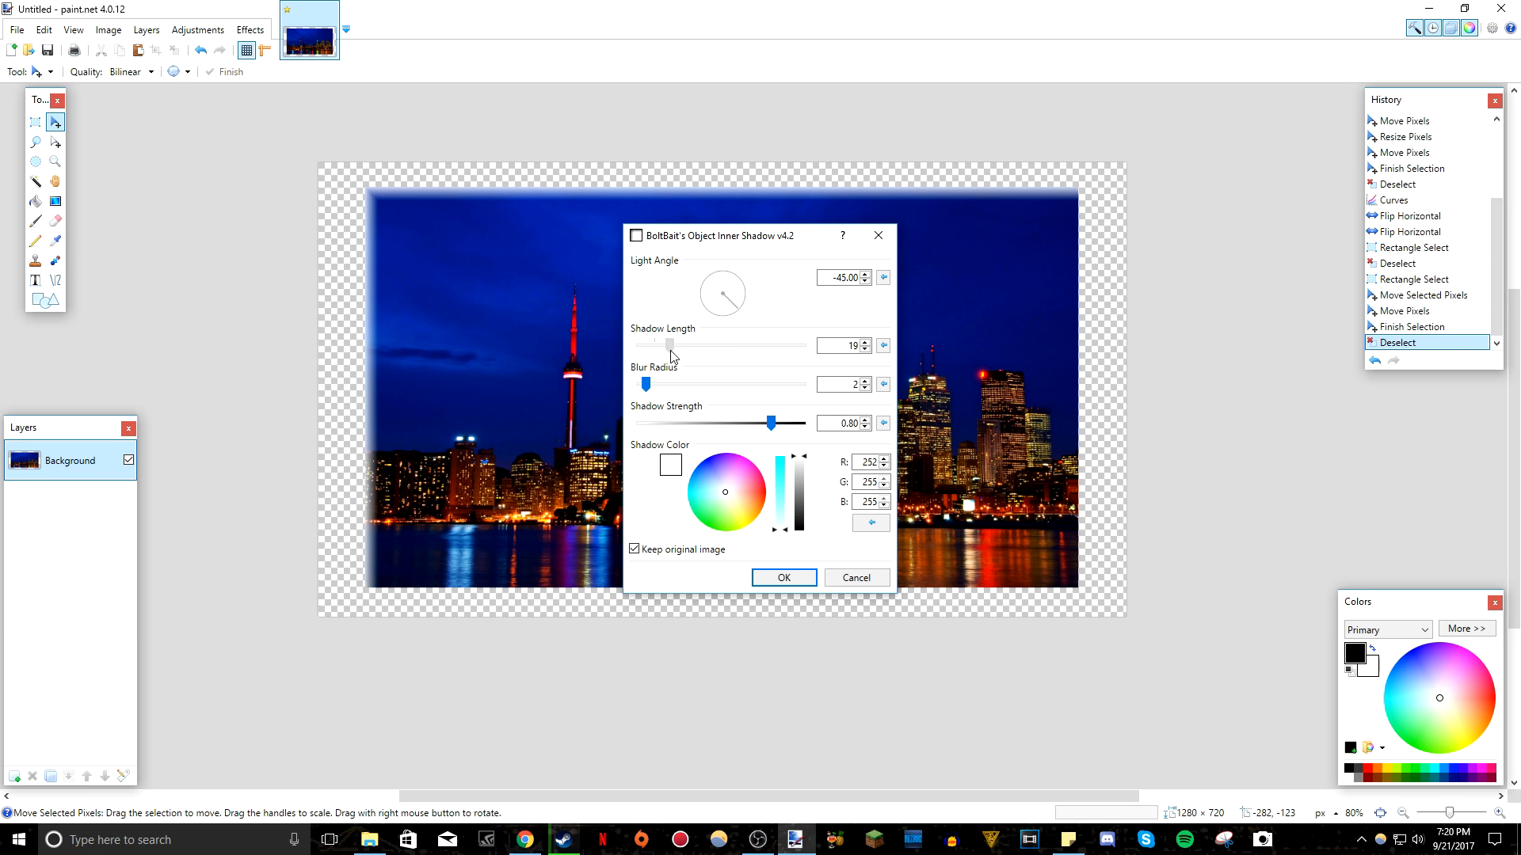
{"action": "left_click_drag", "start_coordinate": [670, 344], "coordinate": [664, 345]}
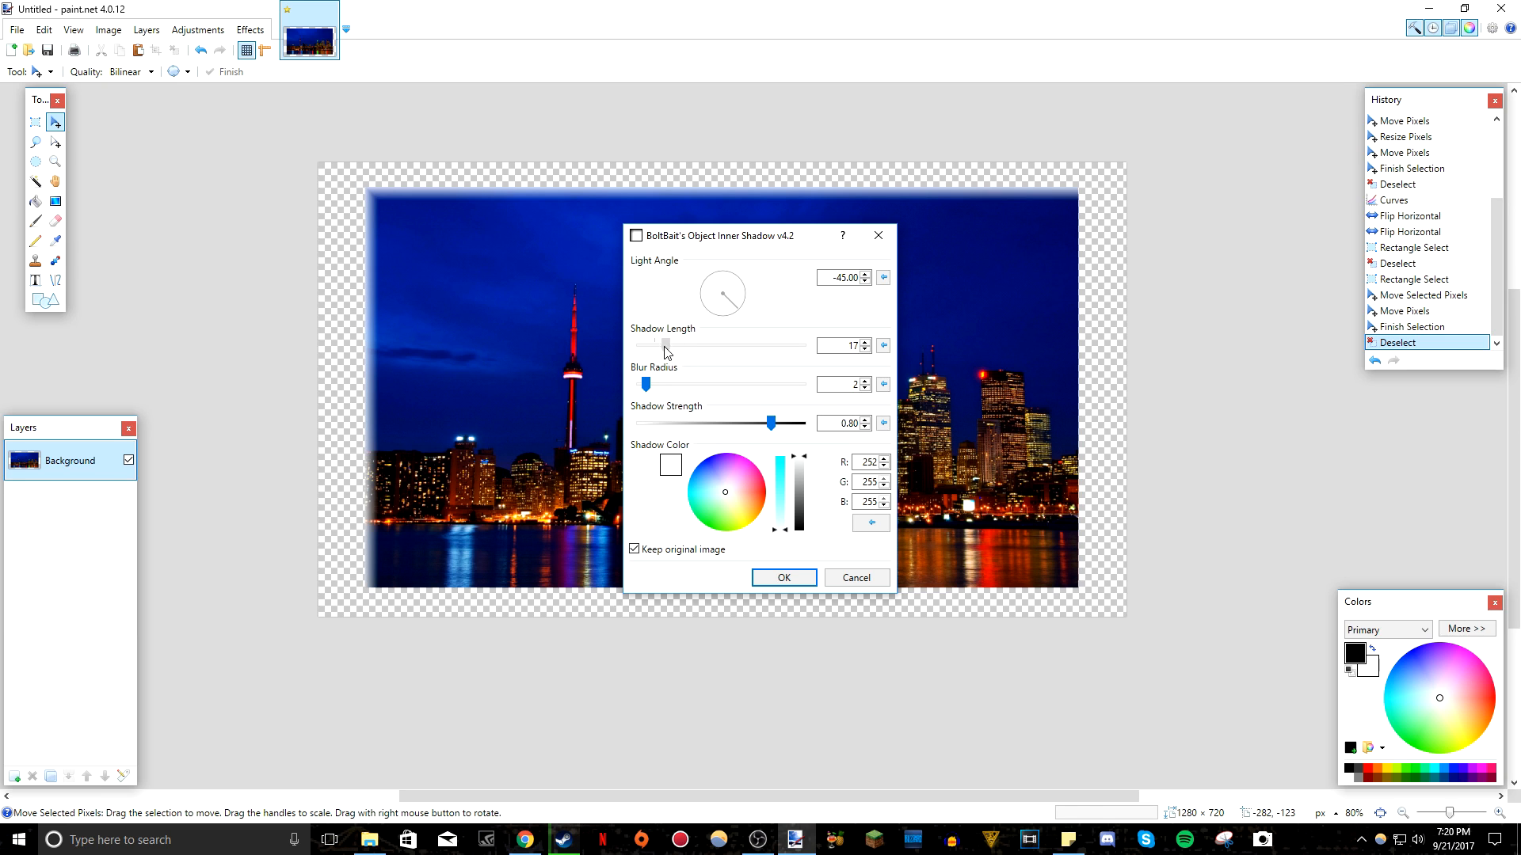
{"action": "left_click_drag", "start_coordinate": [666, 346], "coordinate": [664, 345]}
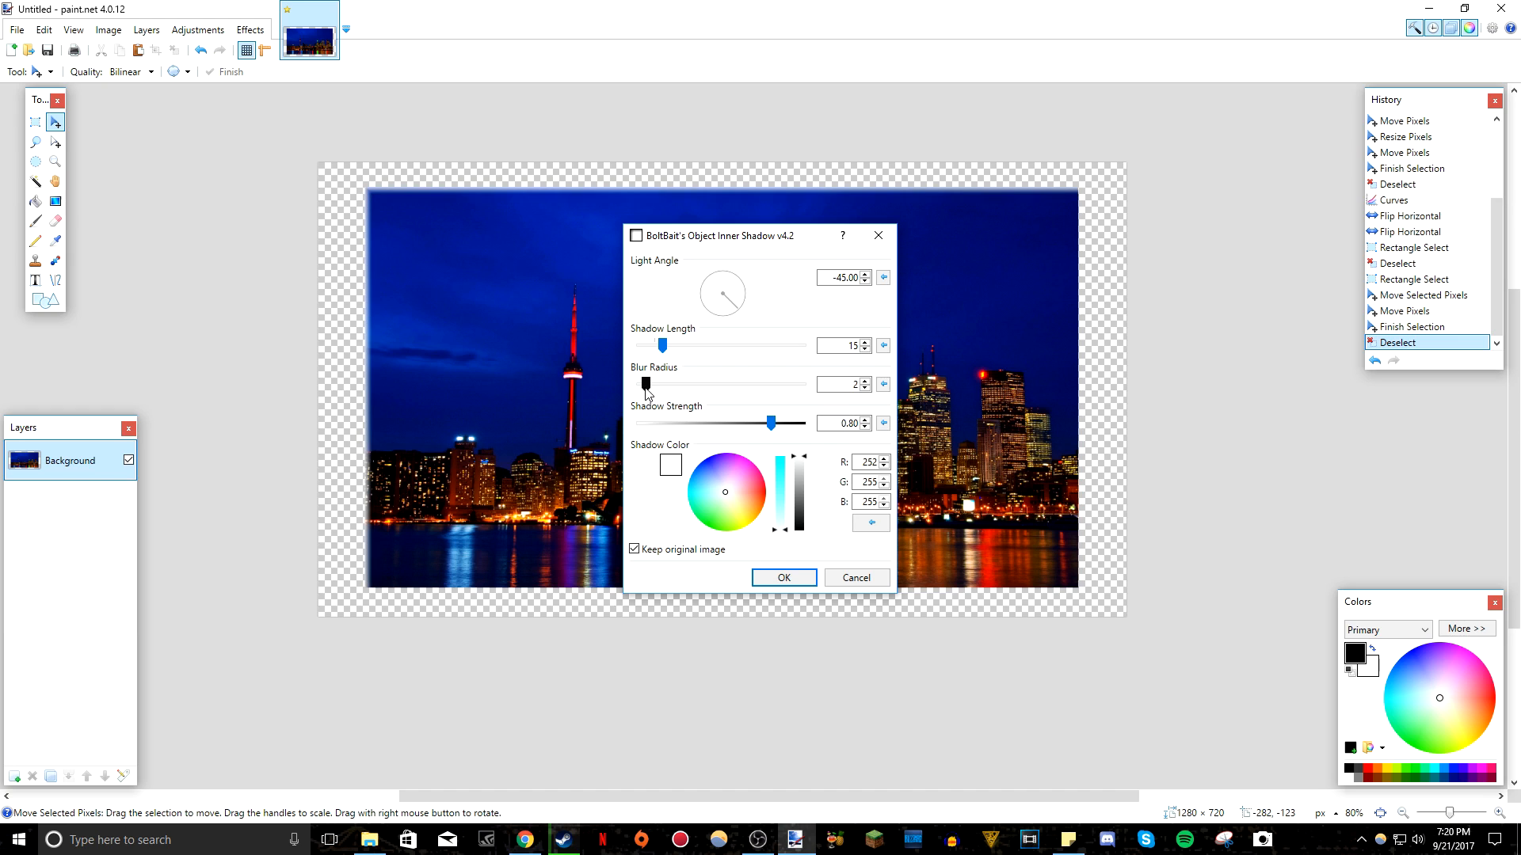
{"action": "left_click_drag", "start_coordinate": [646, 384], "coordinate": [701, 385]}
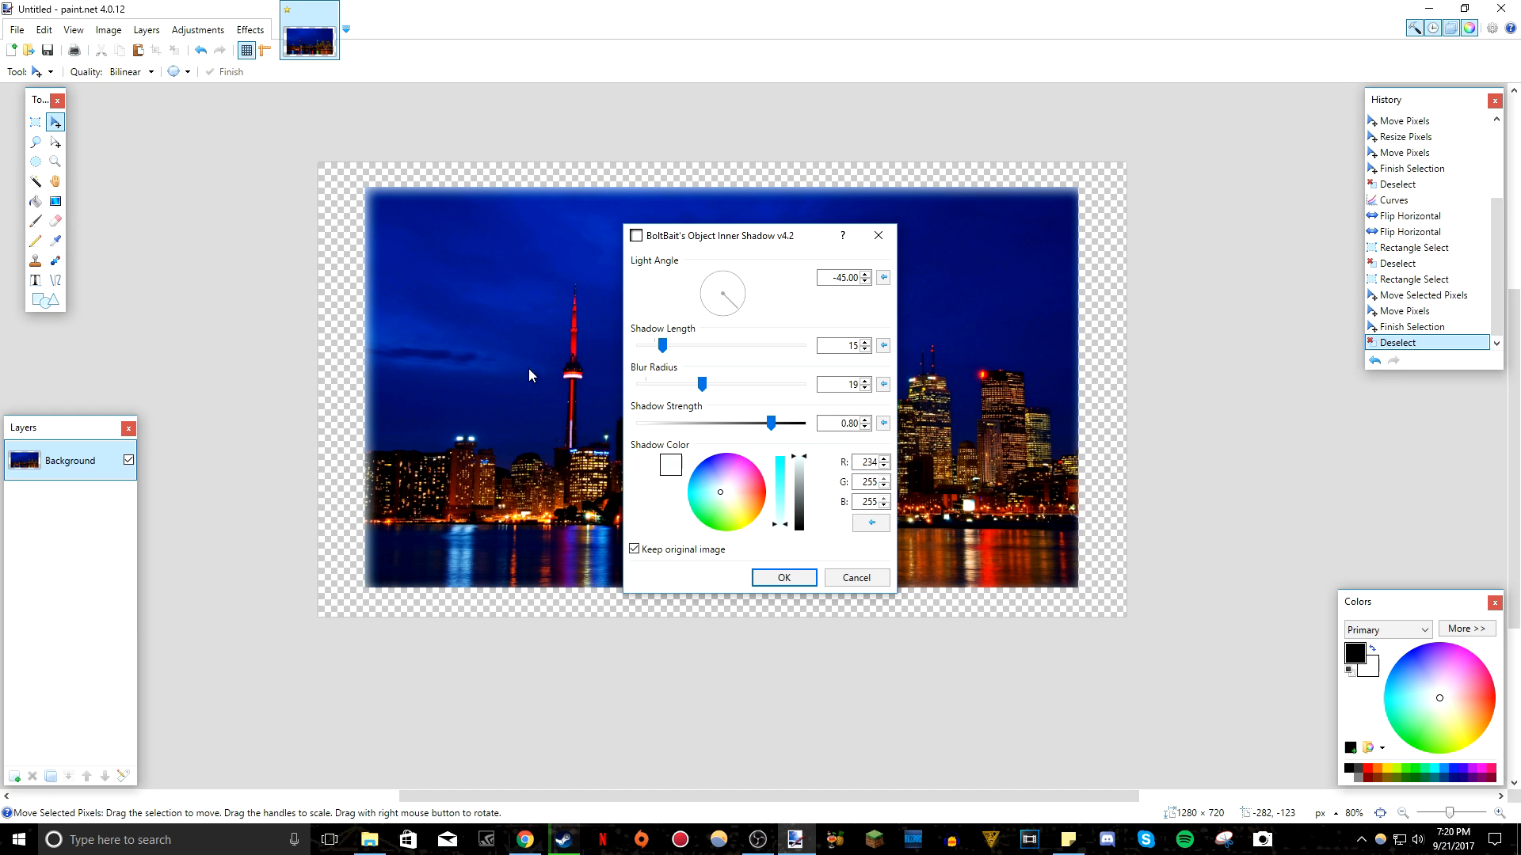
{"action": "mouse_move", "coordinate": [504, 354]}
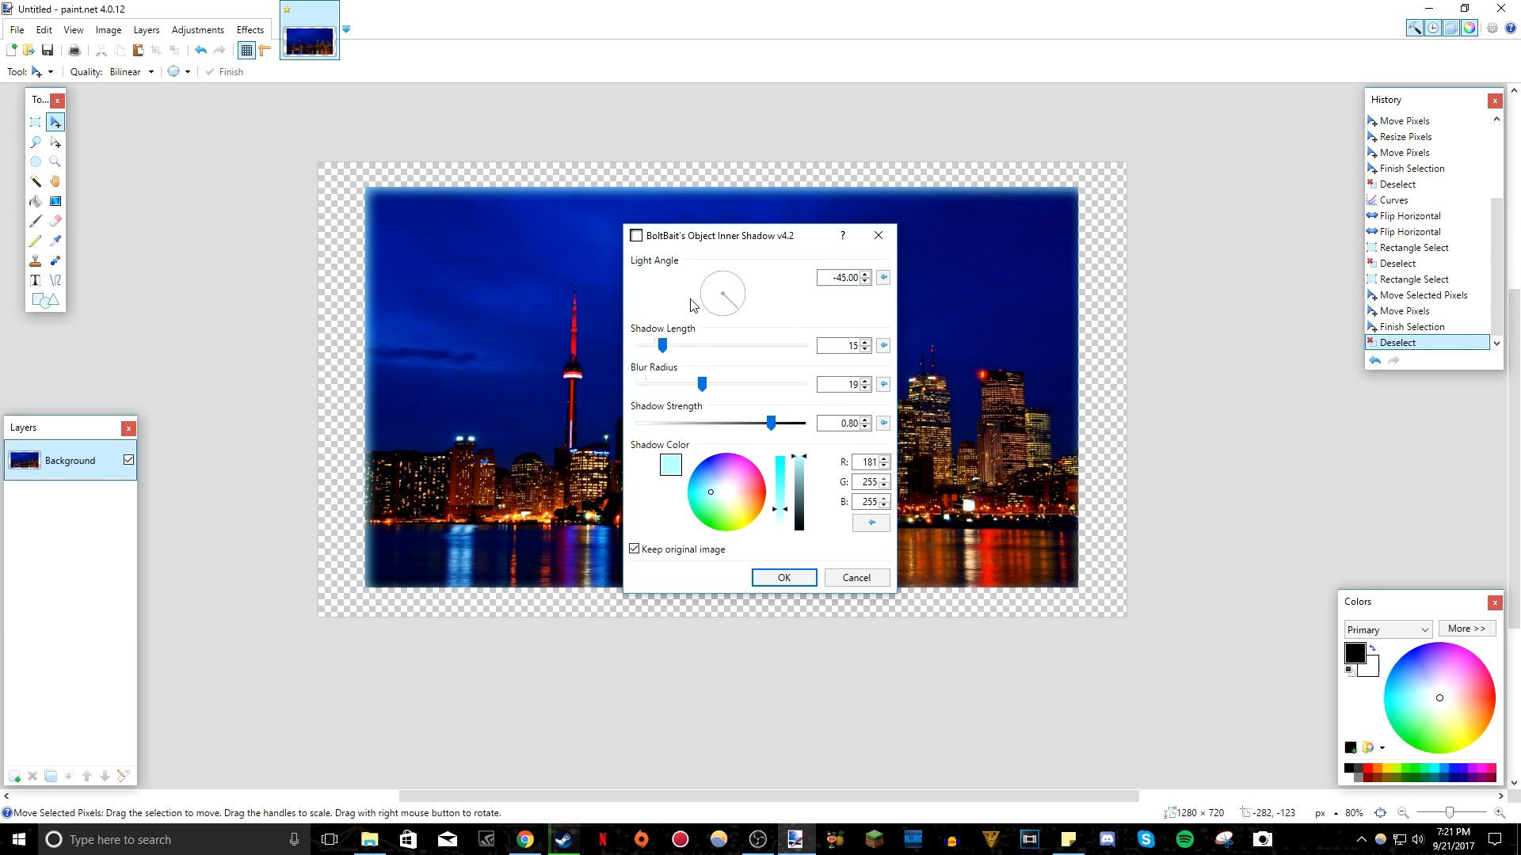
{"action": "mouse_move", "coordinate": [715, 341]}
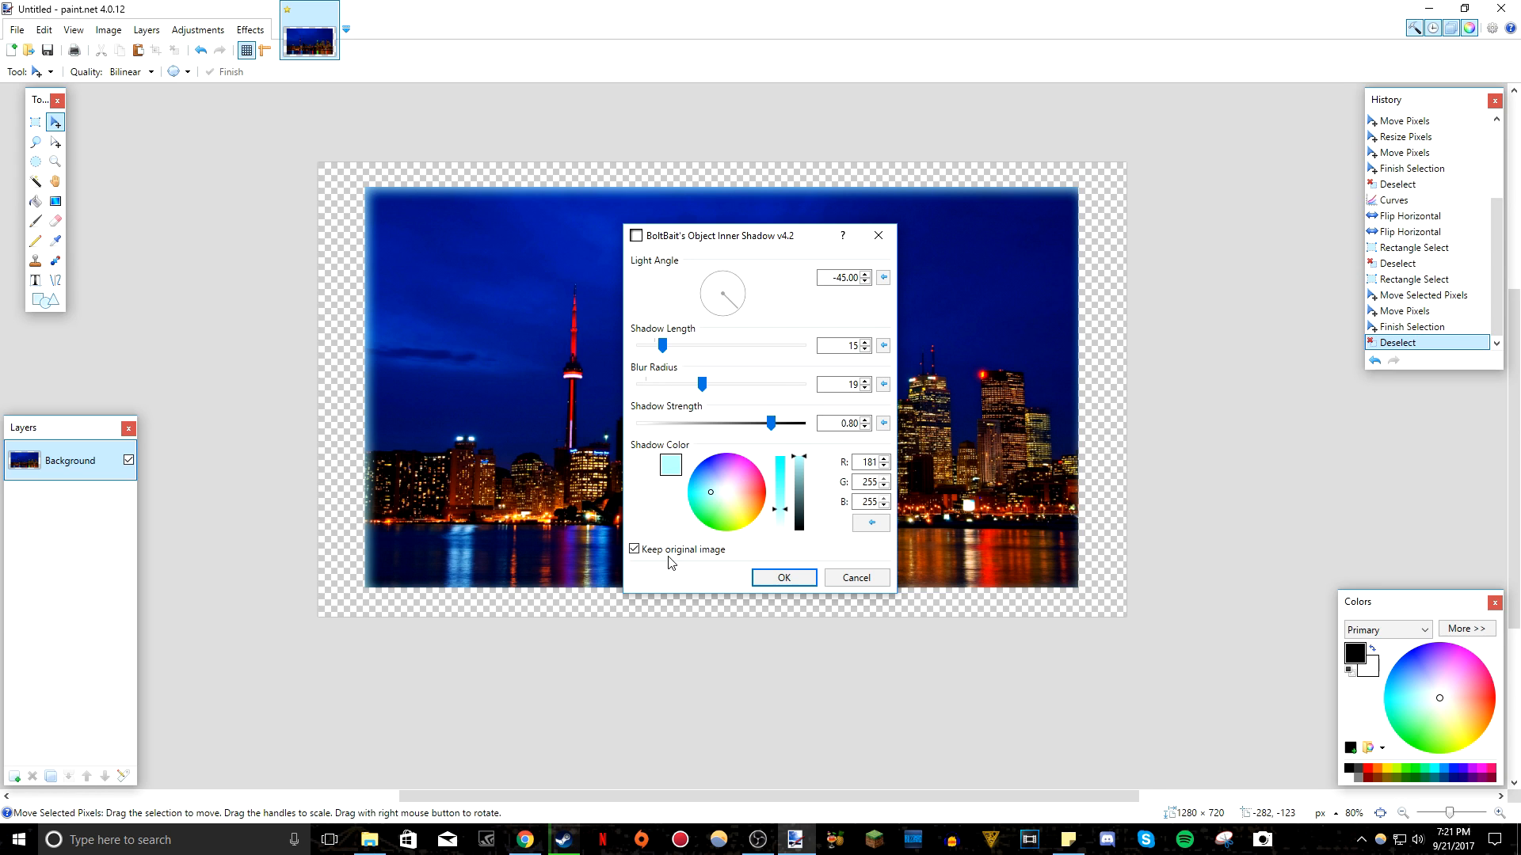
{"action": "mouse_move", "coordinate": [824, 585]}
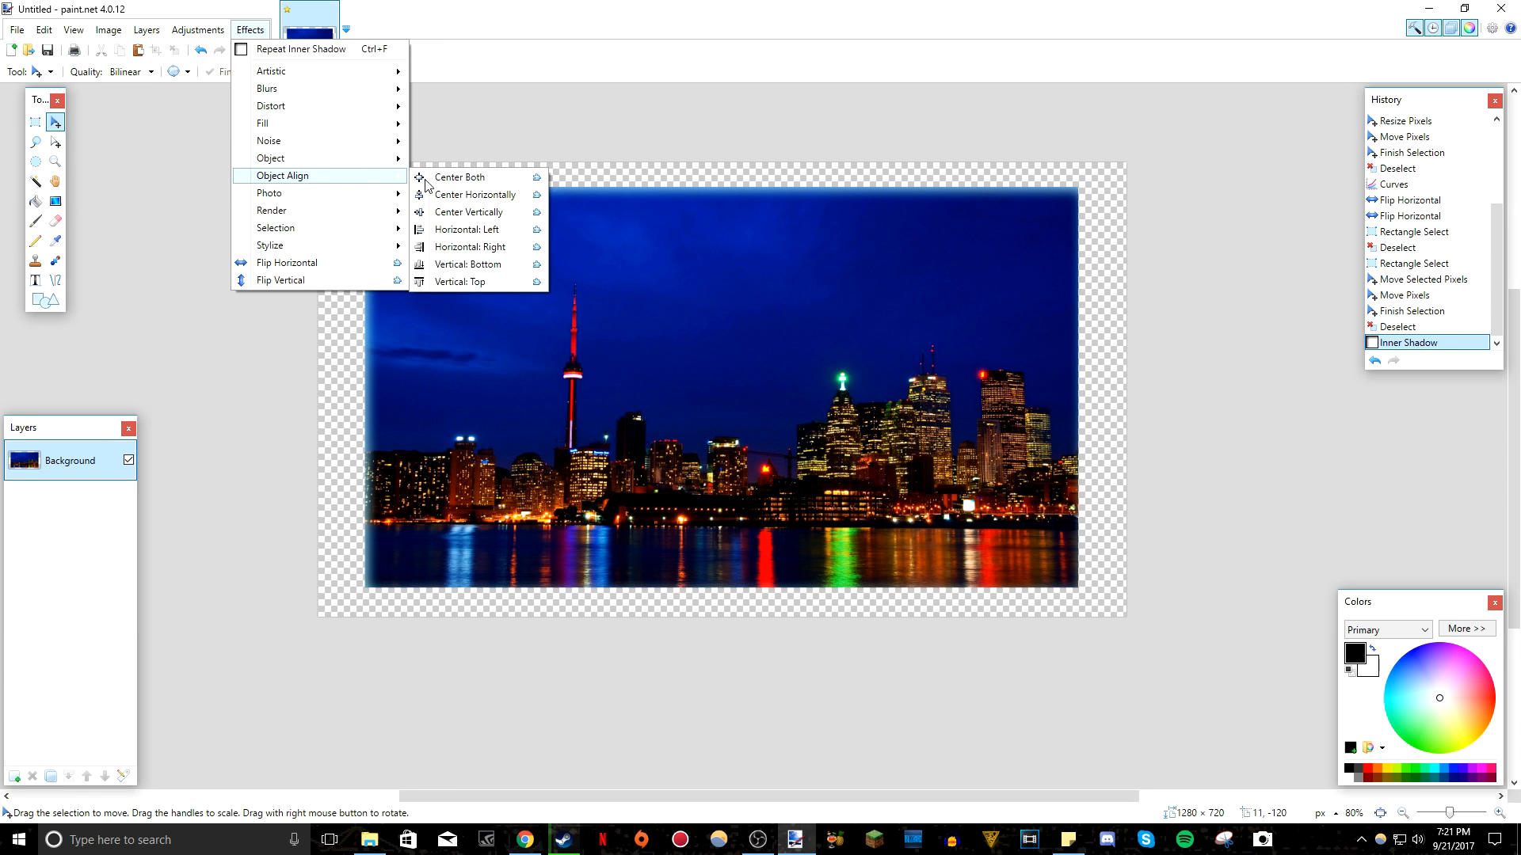
{"action": "mouse_move", "coordinate": [293, 157]}
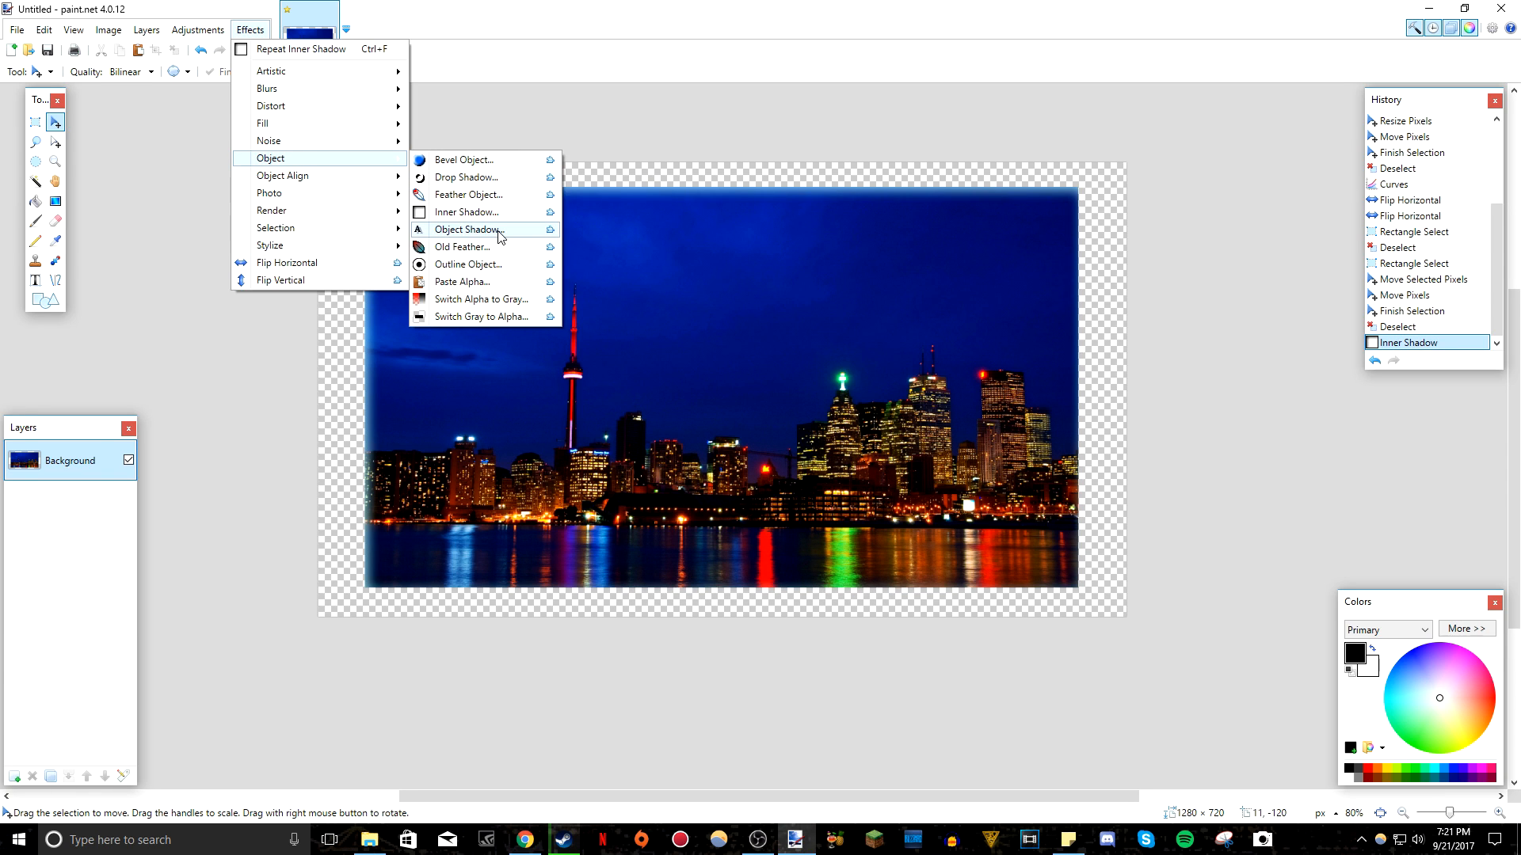
{"action": "mouse_move", "coordinate": [464, 177]}
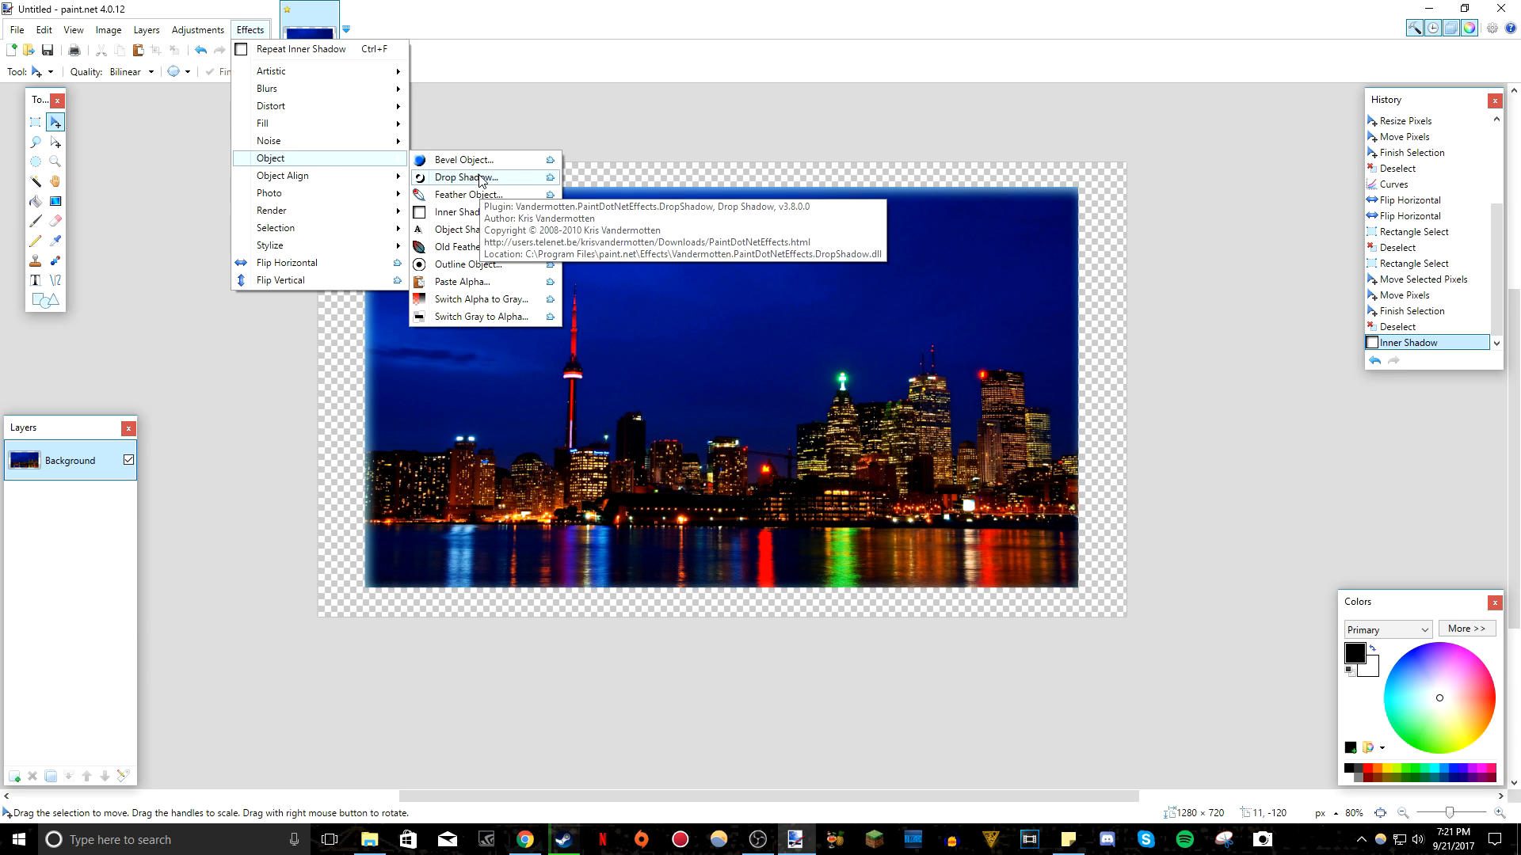
Open Object Shadow and set shadow radius 61 and strength 0.82.
{"action": "left_click", "coordinate": [461, 177]}
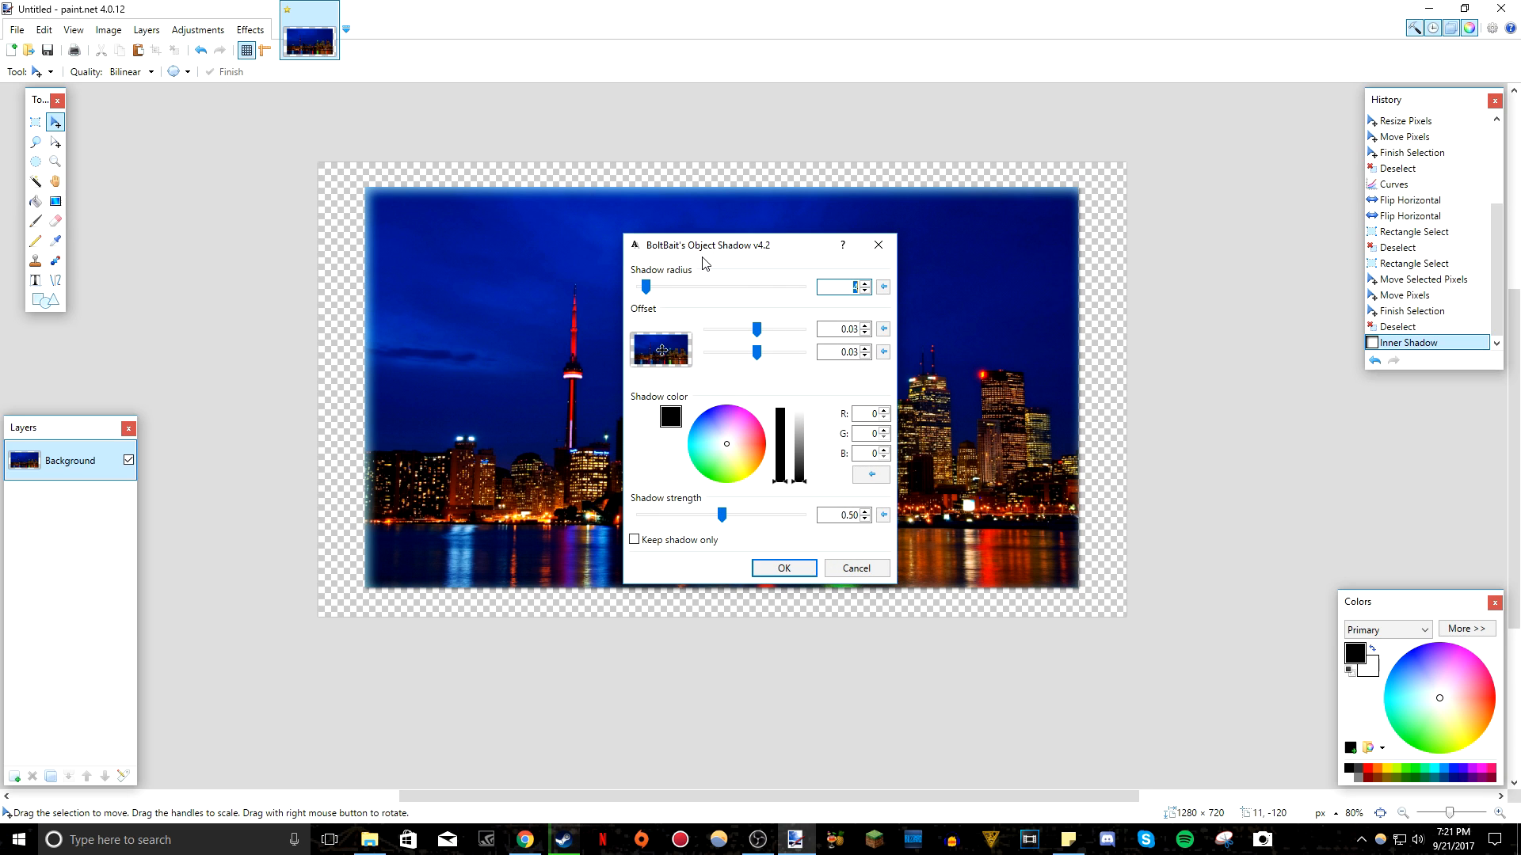
{"action": "left_click_drag", "start_coordinate": [705, 245], "coordinate": [1063, 202]}
{"action": "type", "text": "22"}
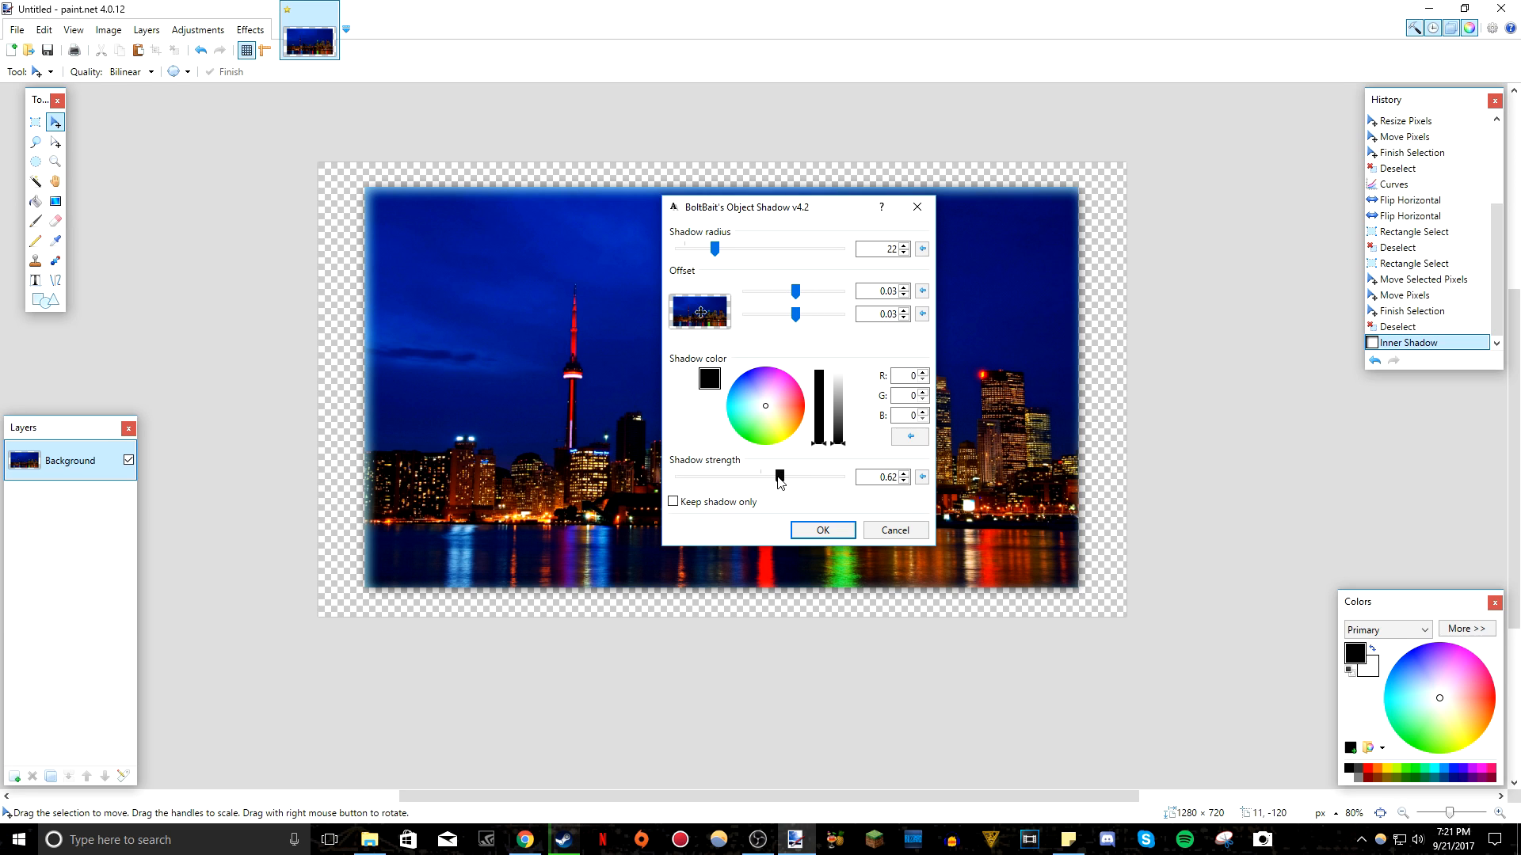
{"action": "left_click_drag", "start_coordinate": [778, 476], "coordinate": [802, 476]}
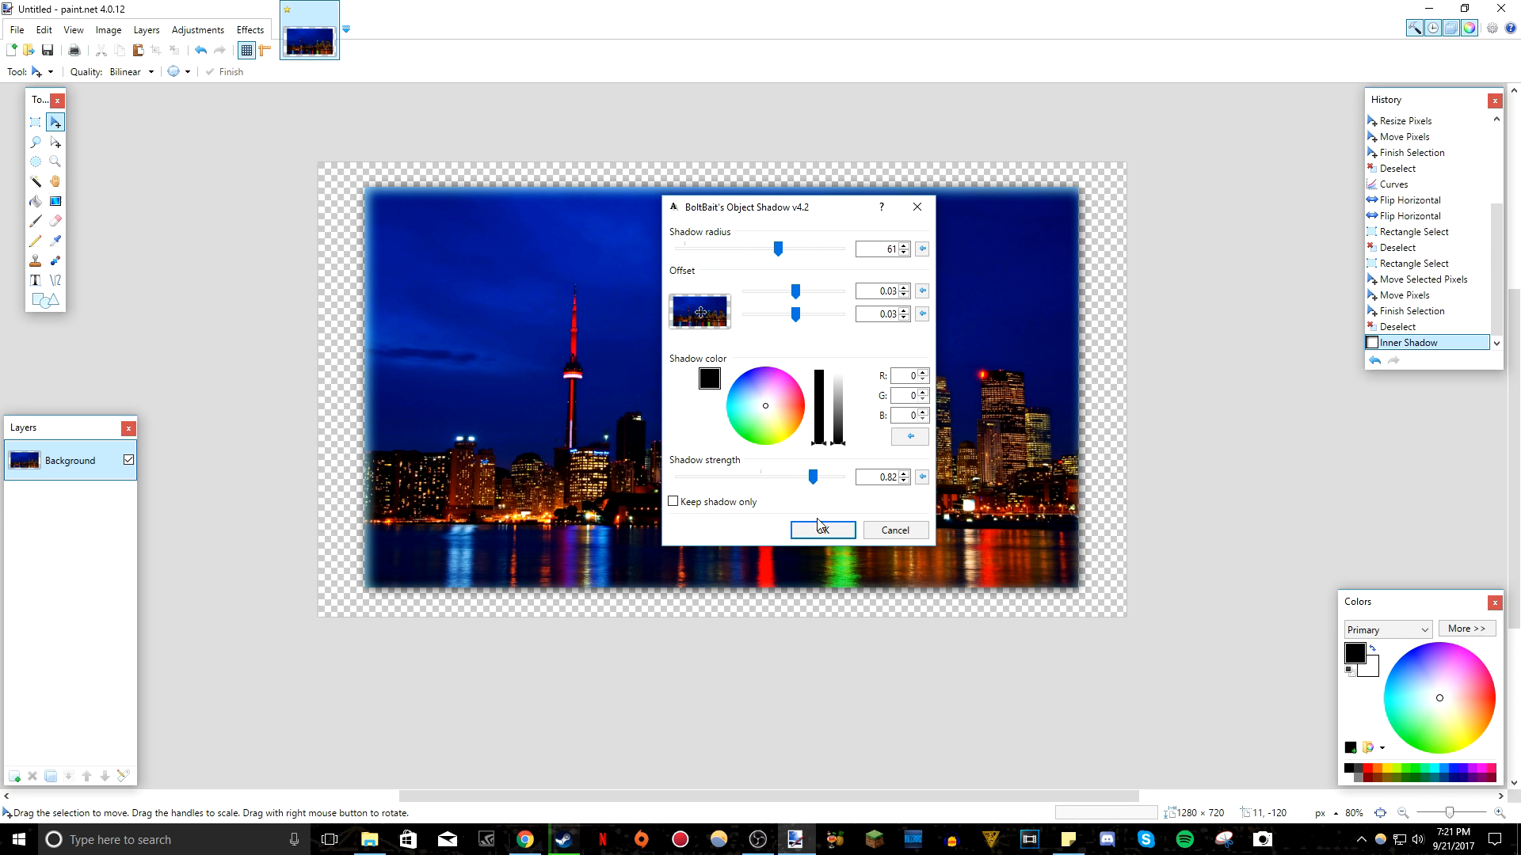
Close Object Shadow, then give the photo a black Drop Shadow with widening radius 0 and high blur.
{"action": "left_click", "coordinate": [822, 530]}
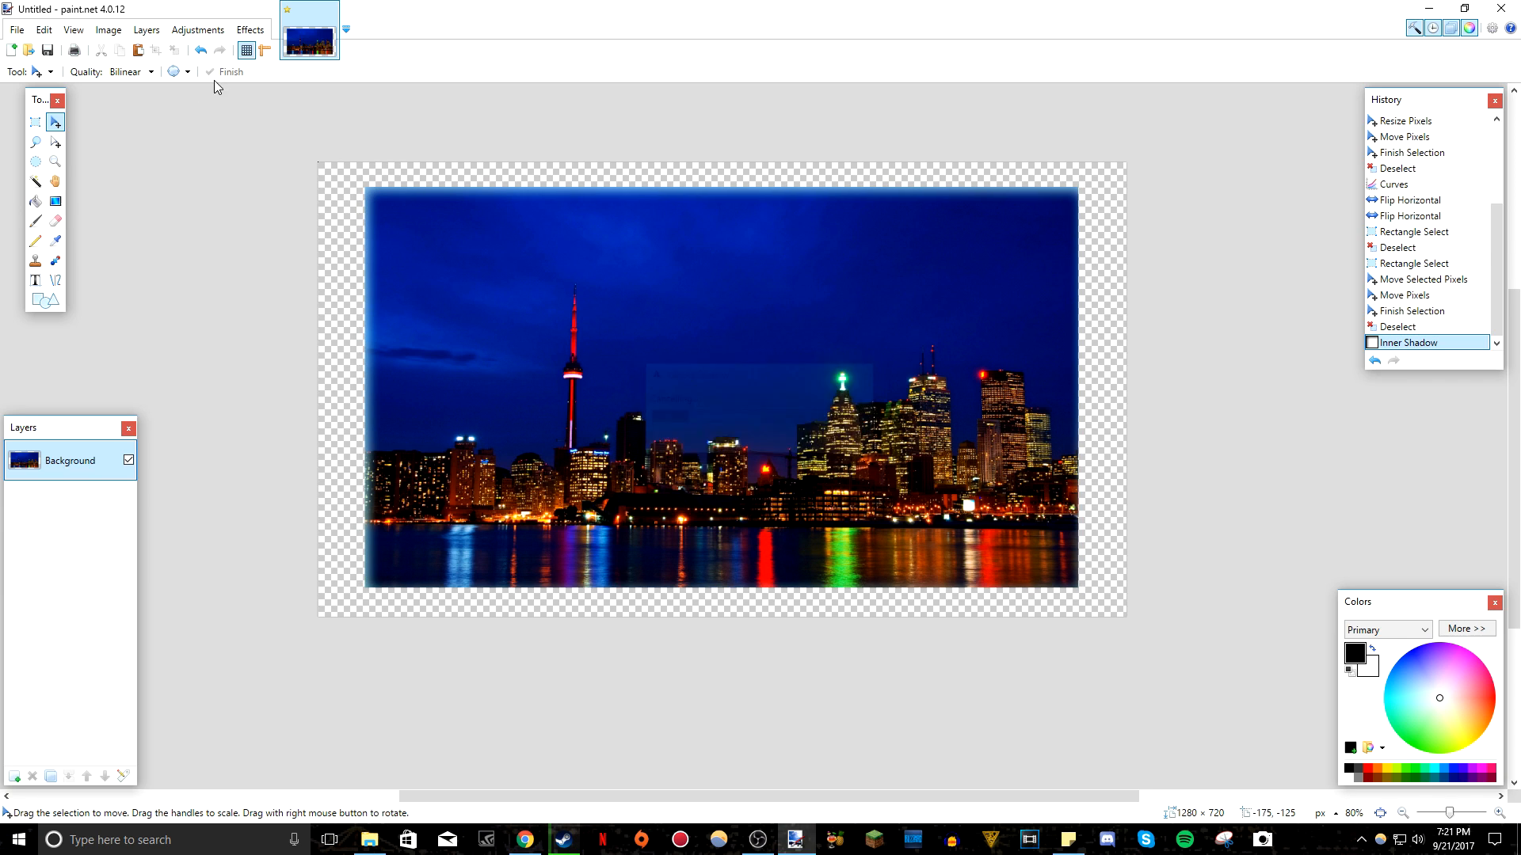
{"action": "left_click", "coordinate": [249, 30]}
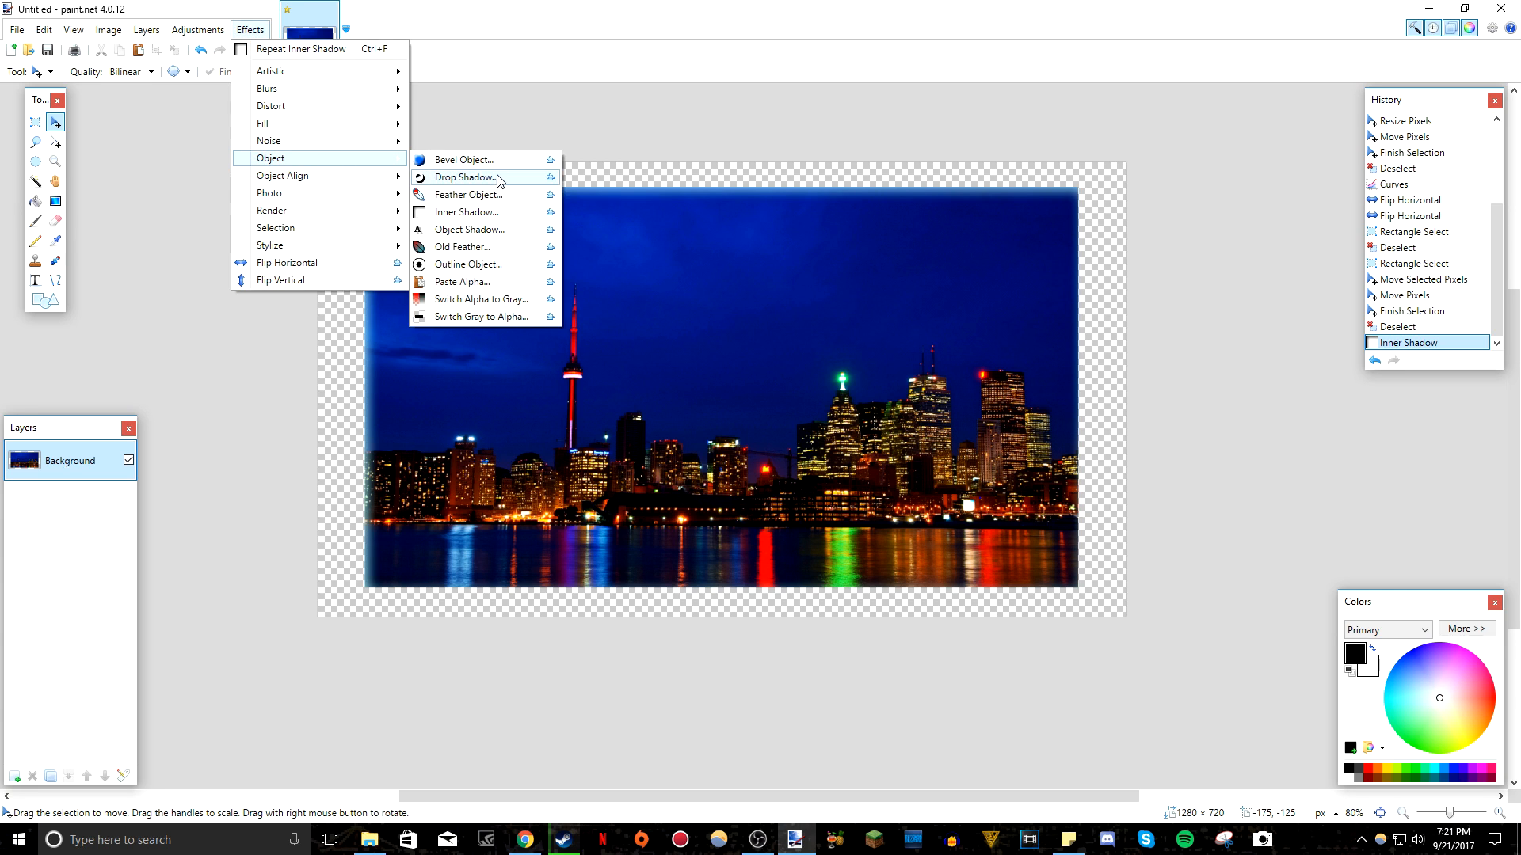
{"action": "left_click", "coordinate": [467, 177]}
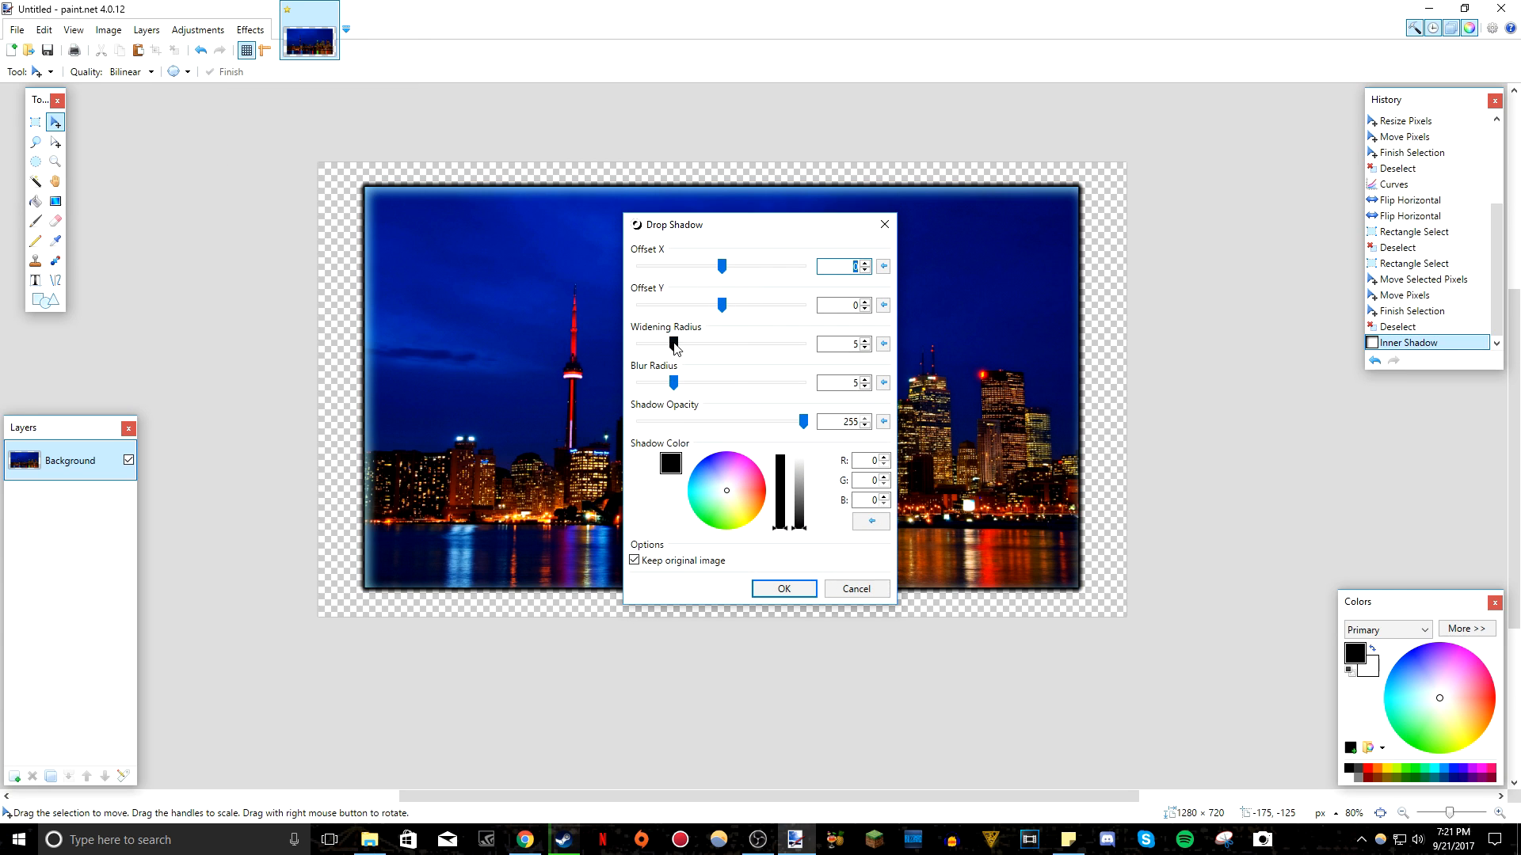
{"action": "left_click_drag", "start_coordinate": [673, 343], "coordinate": [639, 343]}
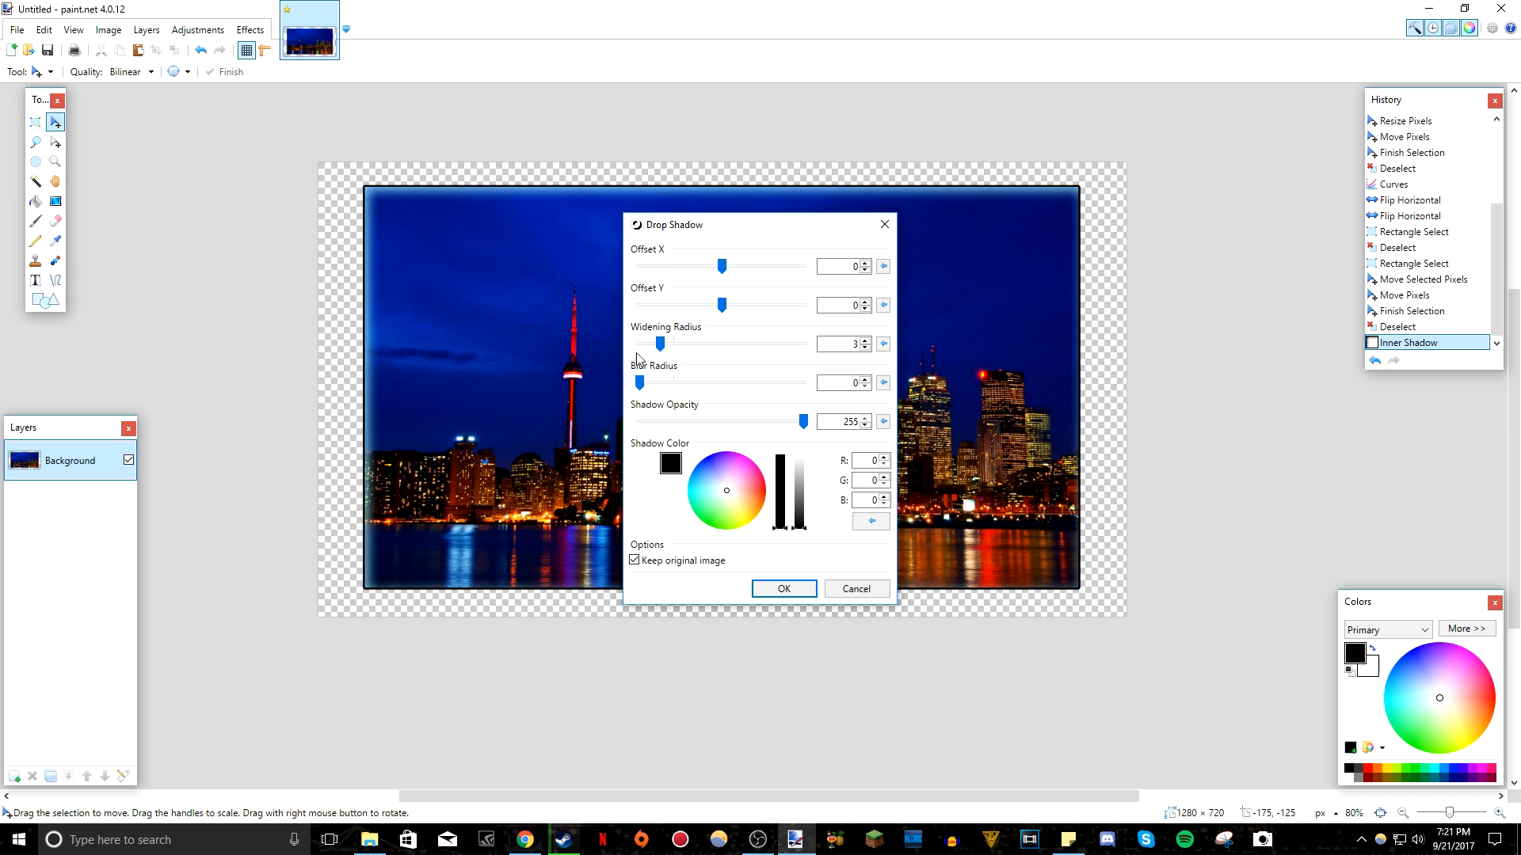
{"action": "left_click_drag", "start_coordinate": [661, 344], "coordinate": [751, 344]}
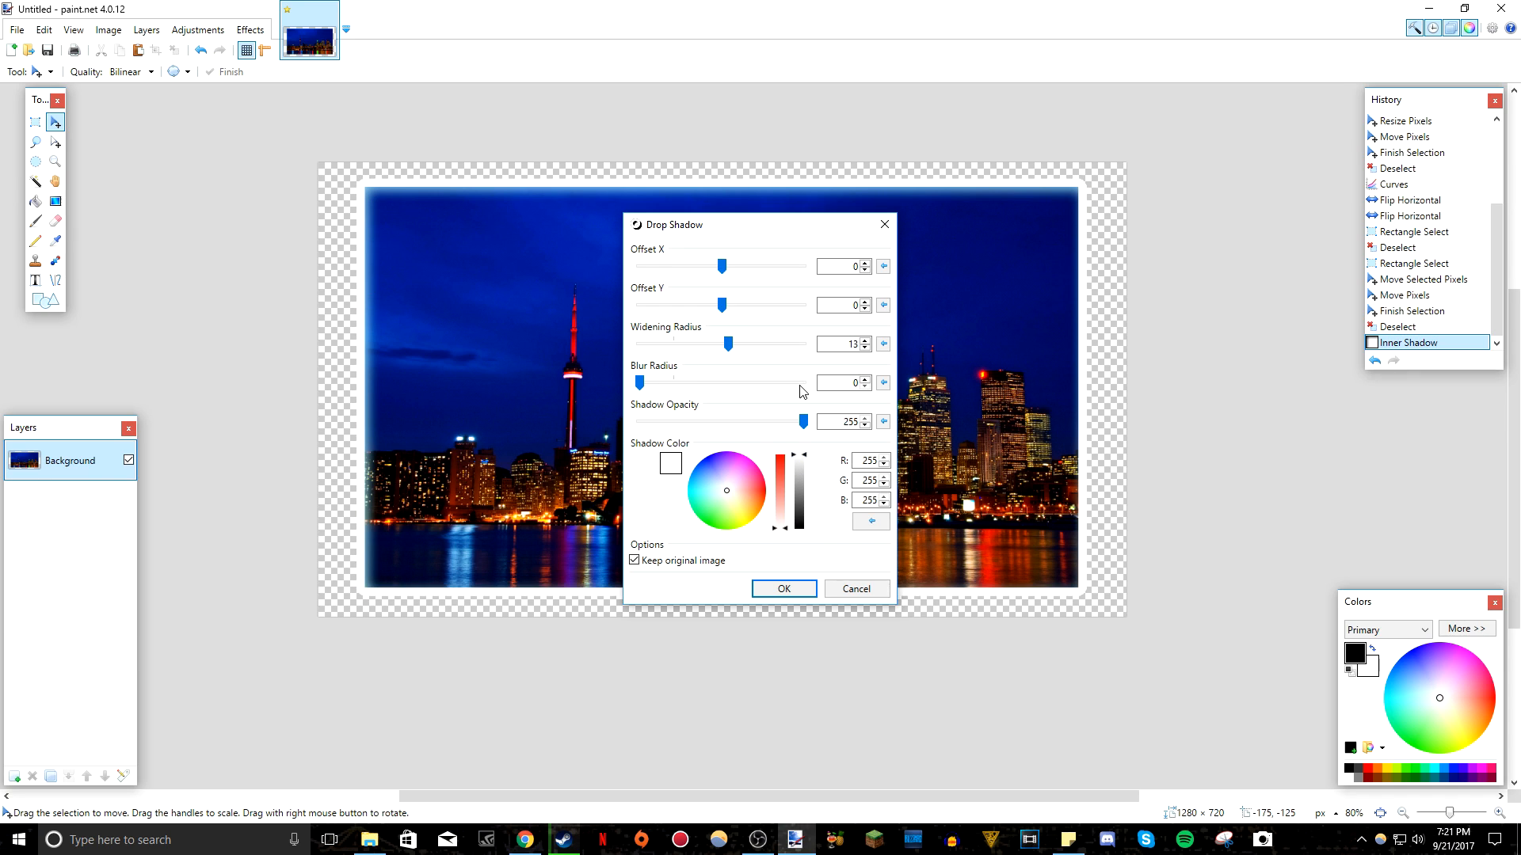
{"action": "mouse_move", "coordinate": [492, 268]}
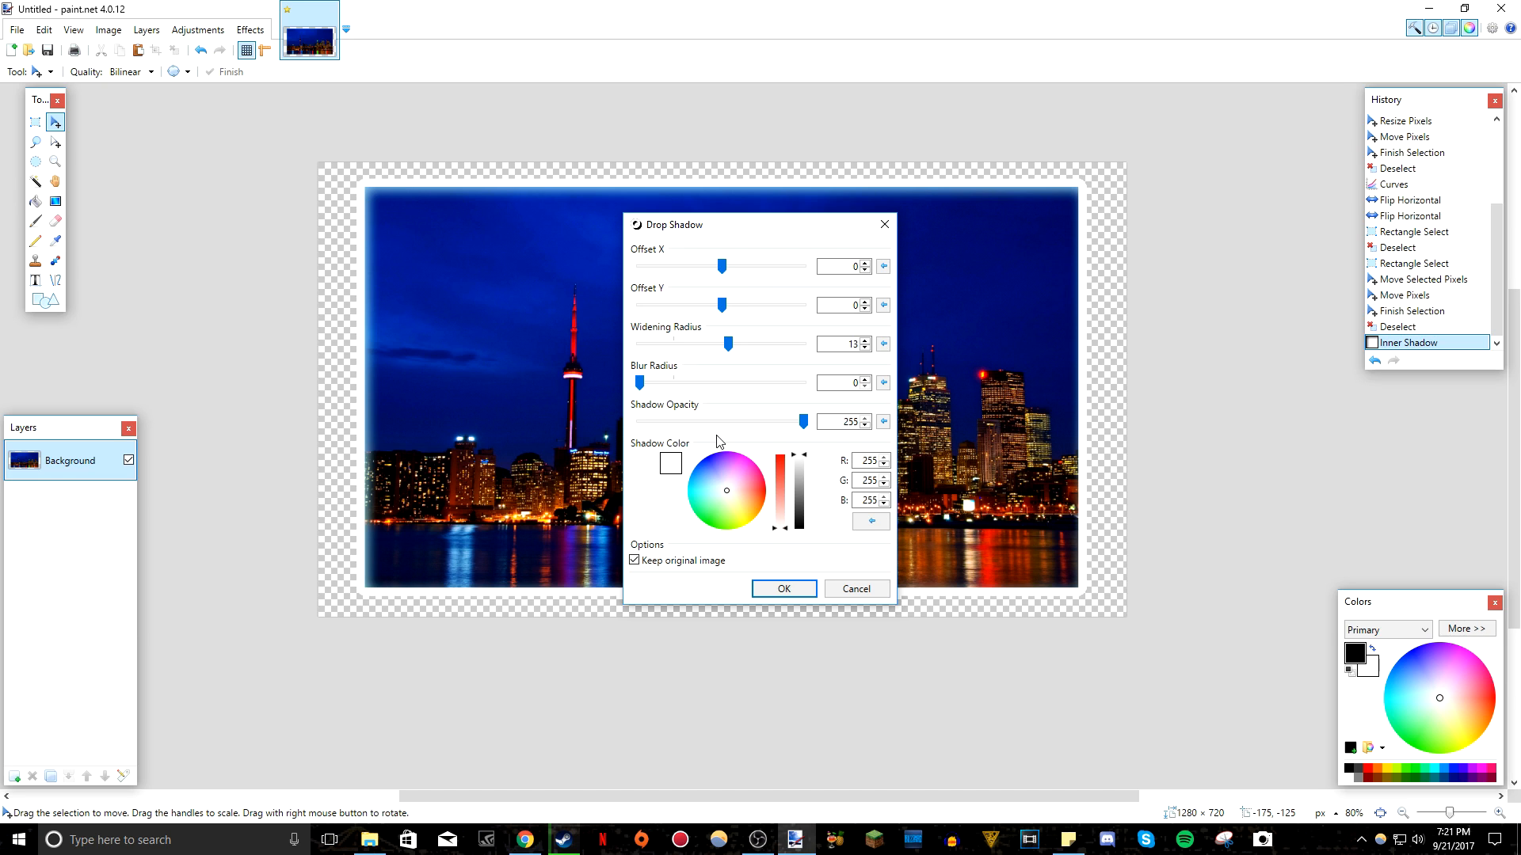
{"action": "mouse_move", "coordinate": [706, 336]}
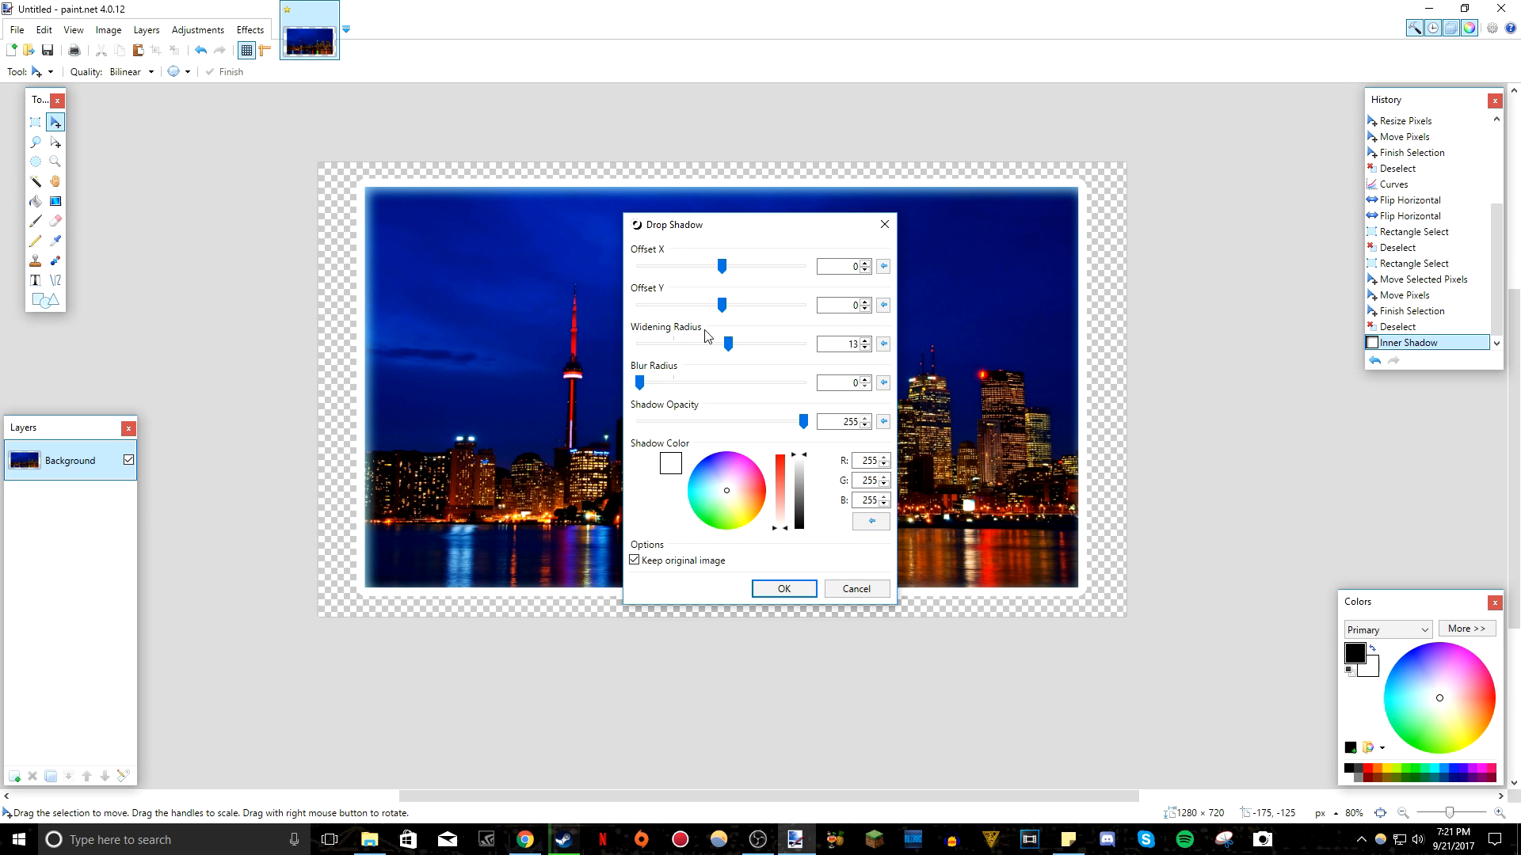
{"action": "left_click_drag", "start_coordinate": [727, 343], "coordinate": [639, 343]}
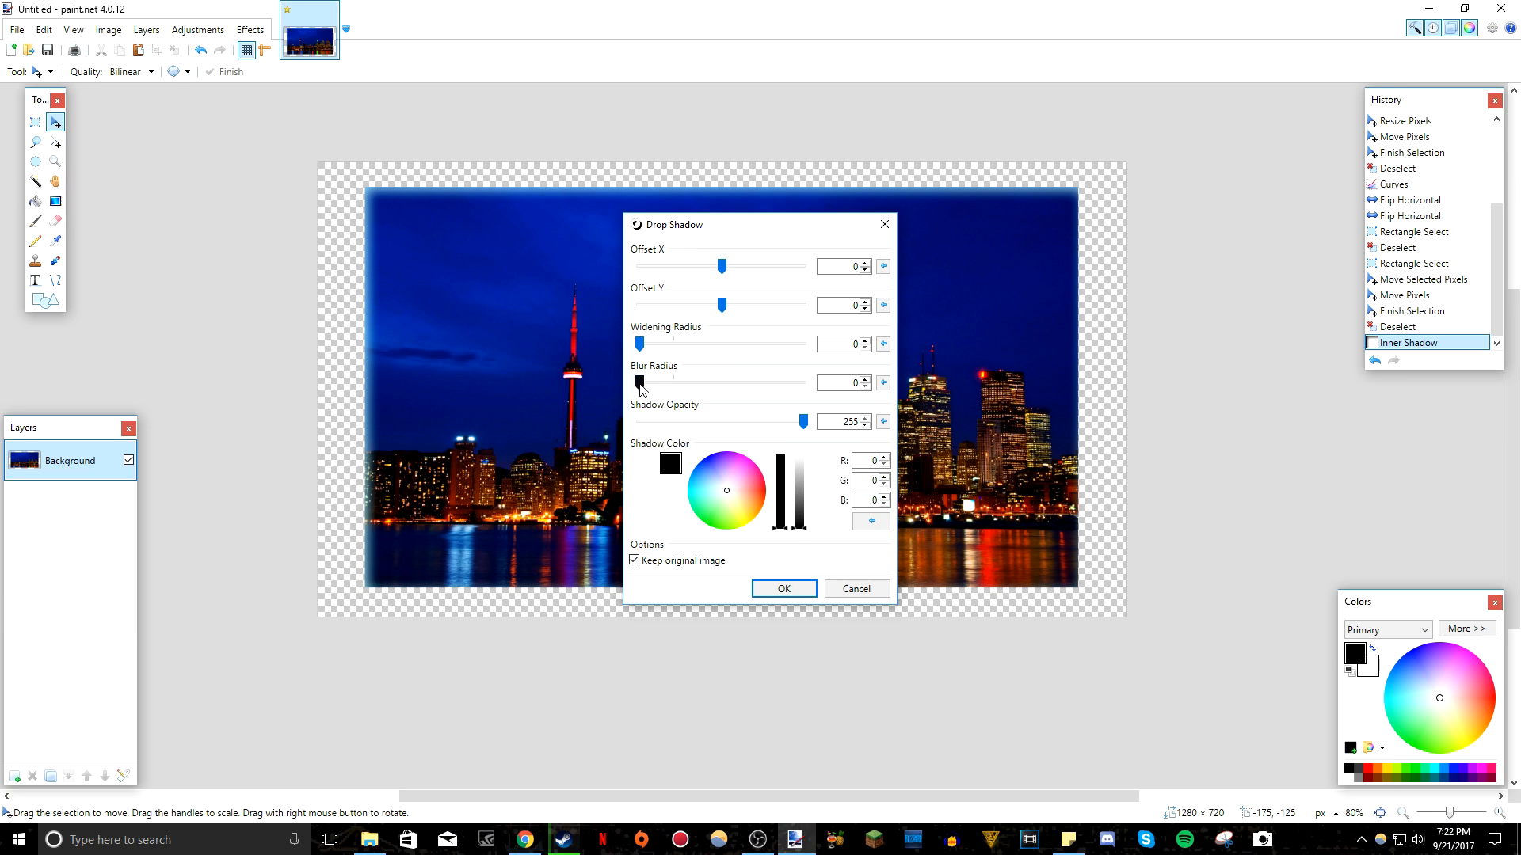
{"action": "left_click_drag", "start_coordinate": [641, 363], "coordinate": [803, 364]}
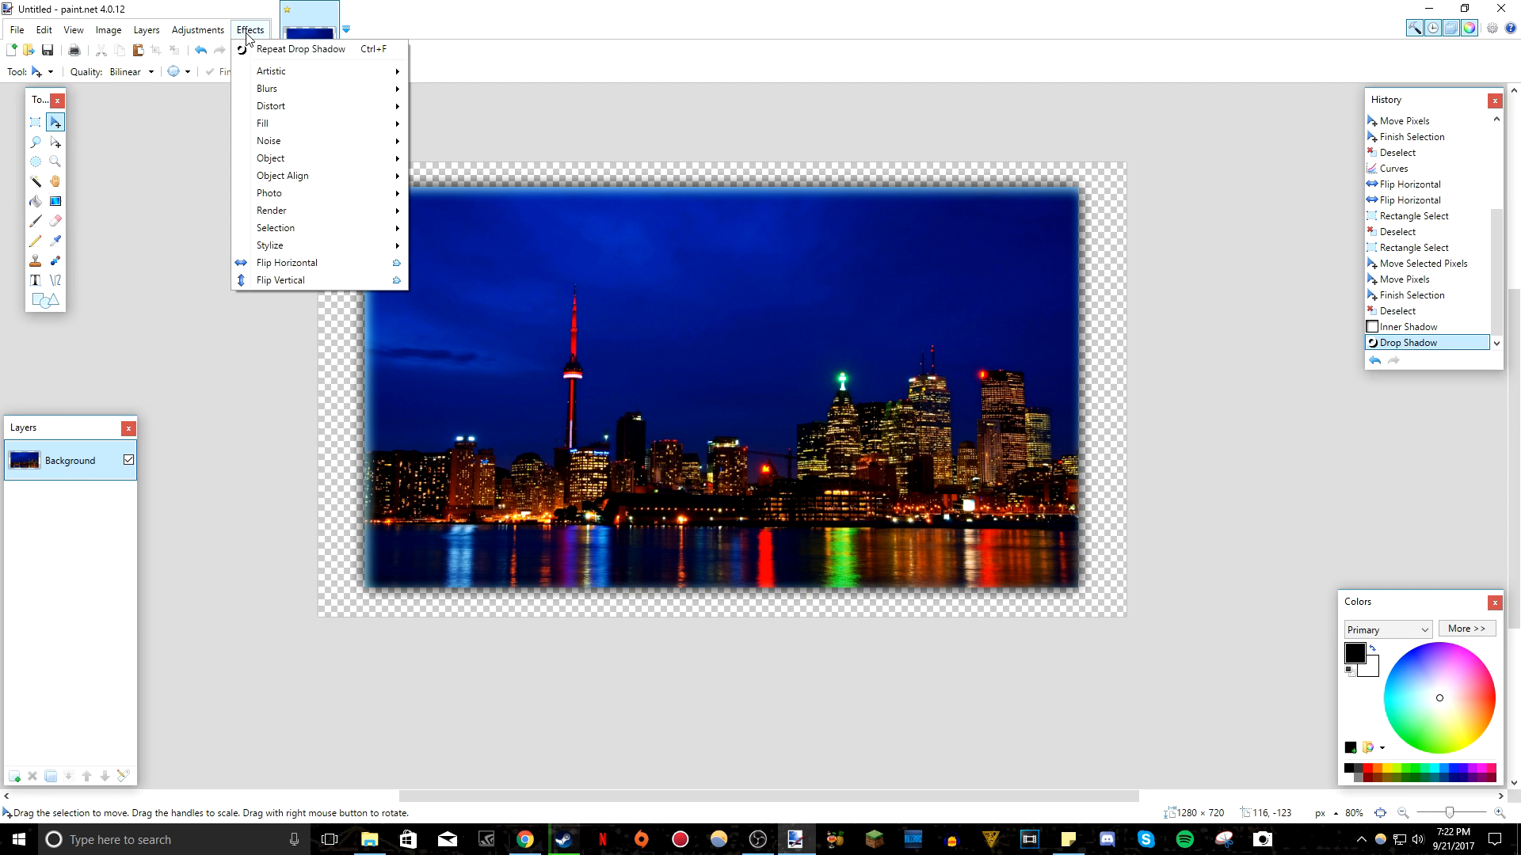
{"action": "mouse_move", "coordinate": [305, 194]}
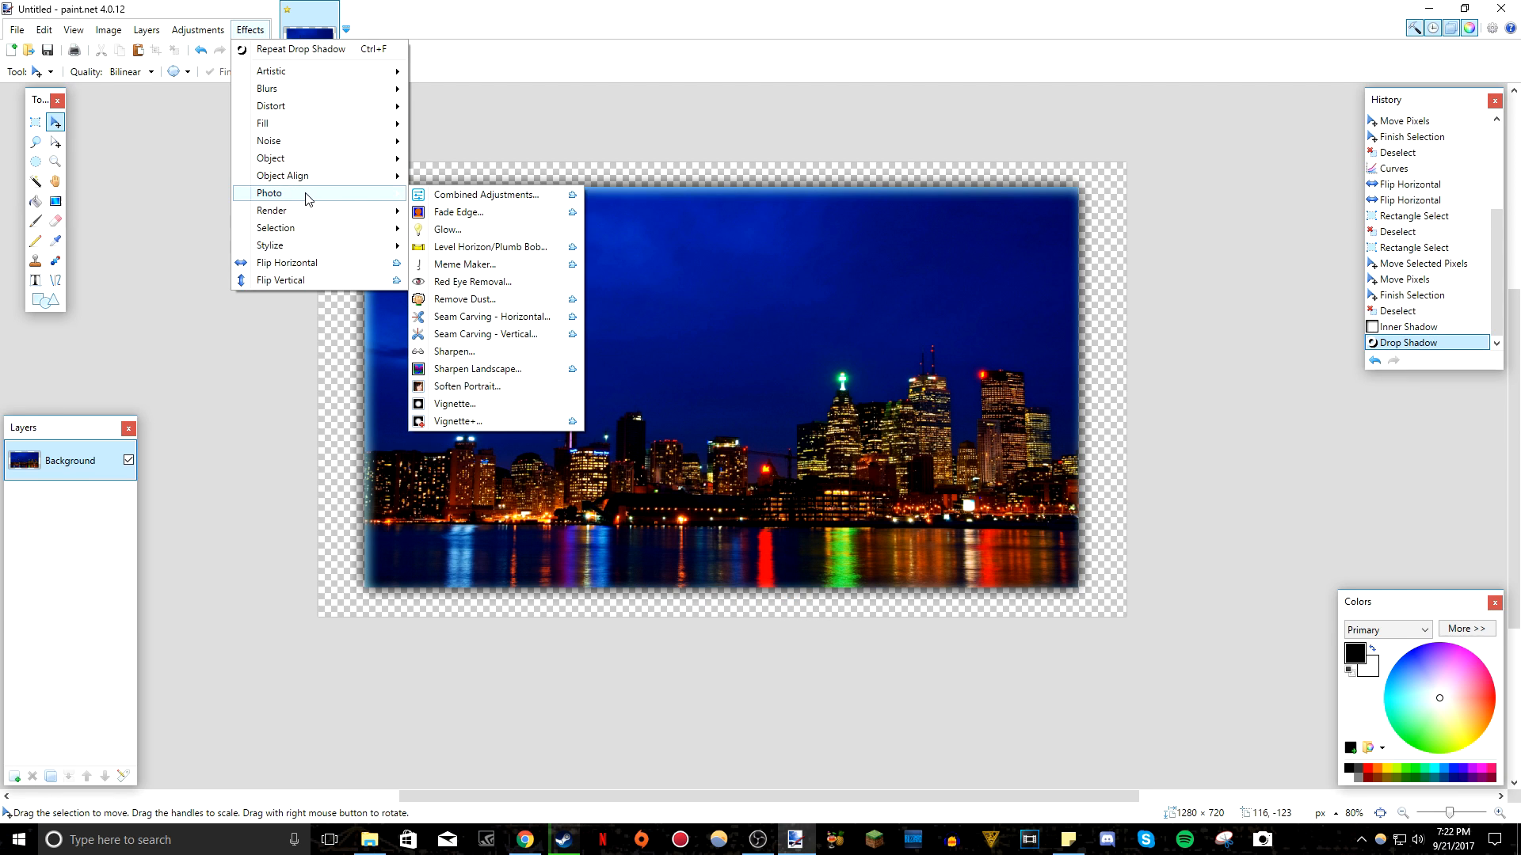
{"action": "mouse_move", "coordinate": [485, 195]}
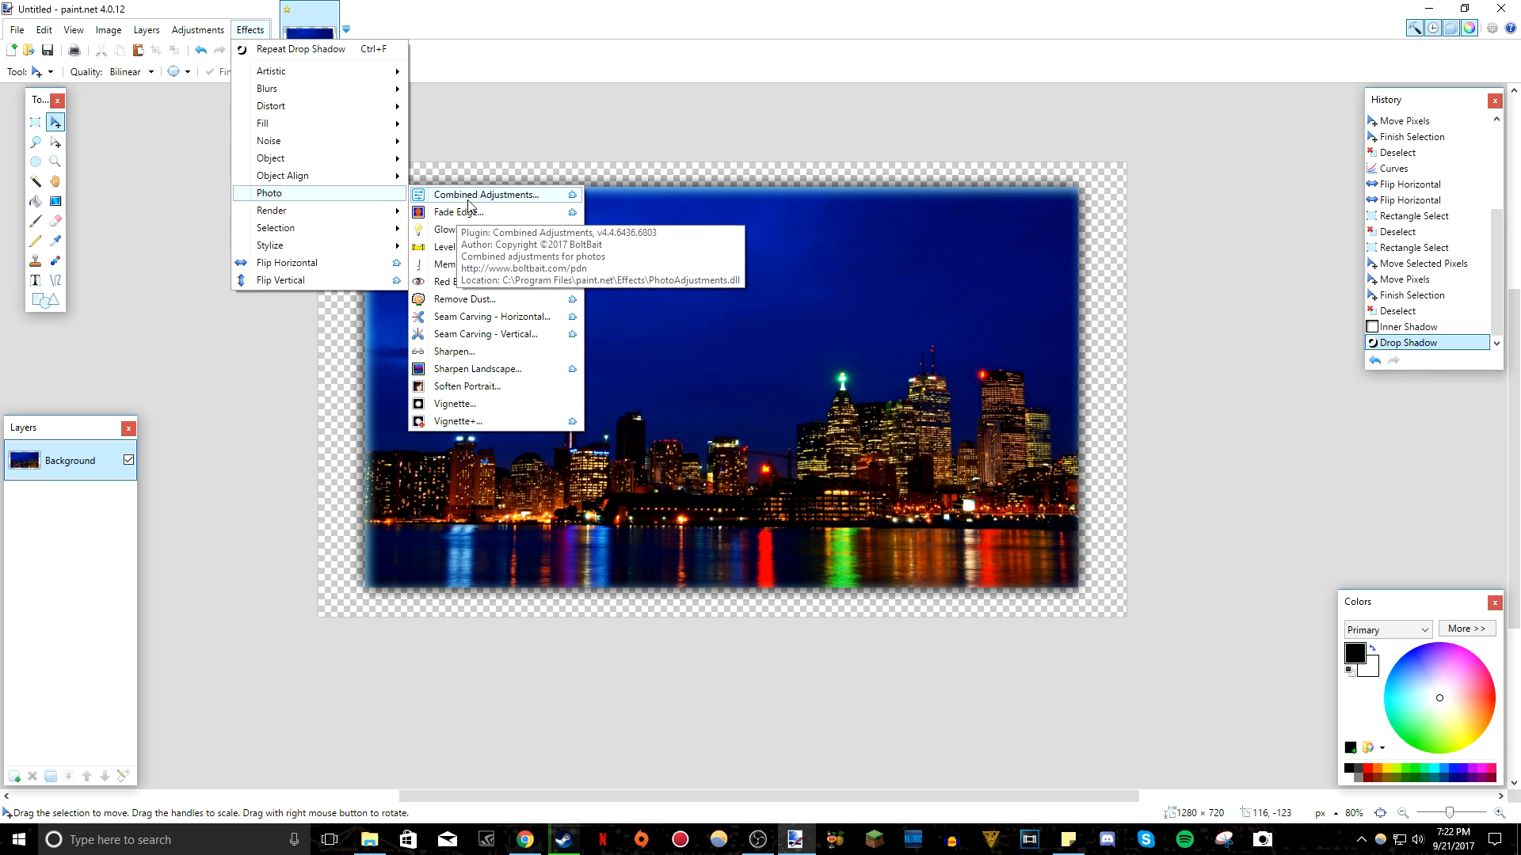
Preview Combined Photo Adjustments' Shadow Recovery and Temperature changes, then cancel them.
{"action": "left_click", "coordinate": [487, 194]}
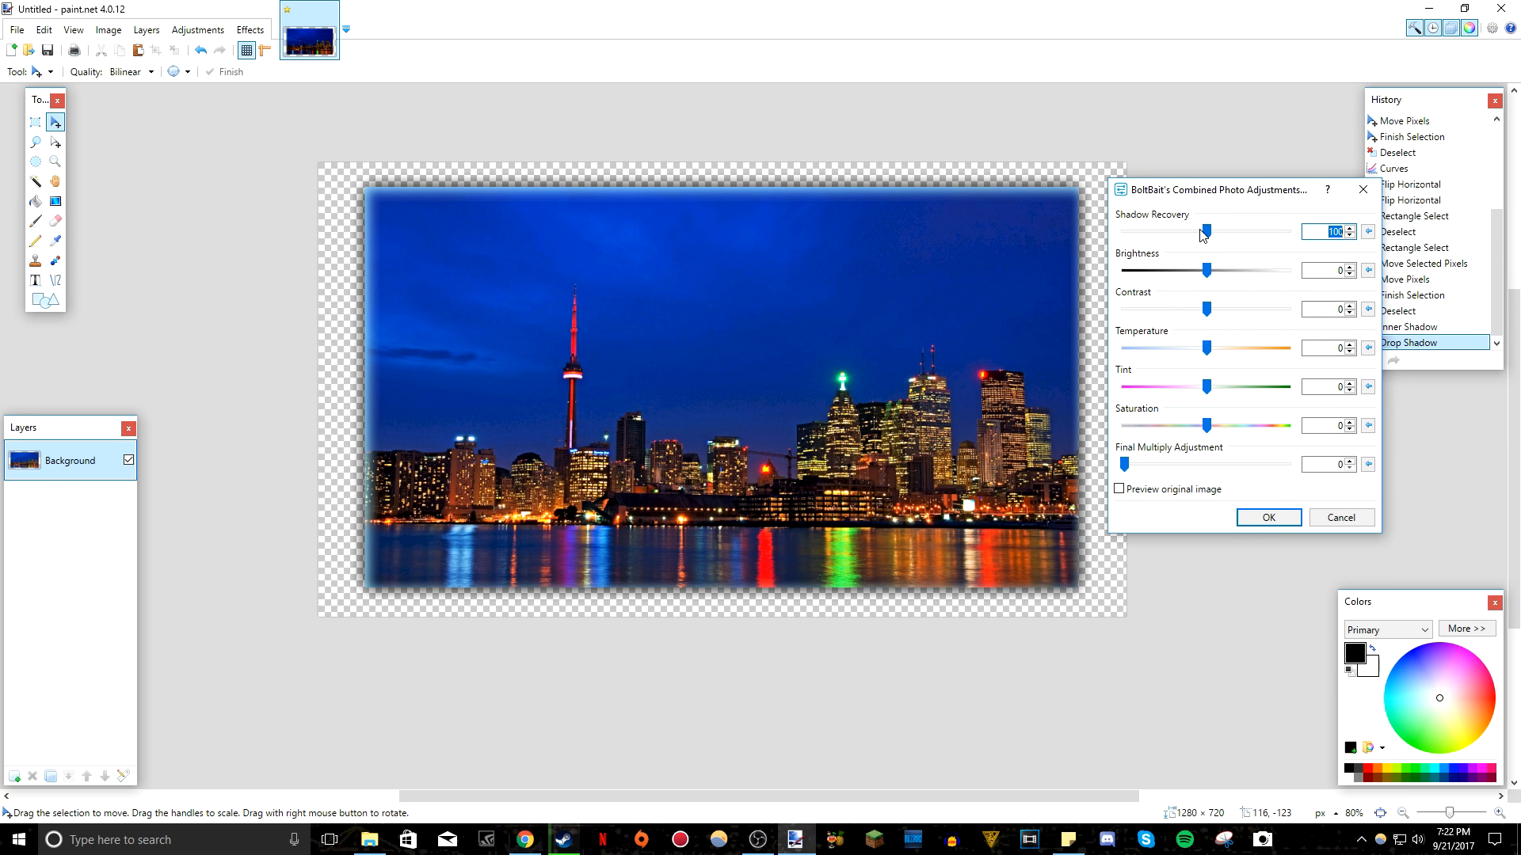
{"action": "left_click_drag", "start_coordinate": [1201, 231], "coordinate": [1234, 231]}
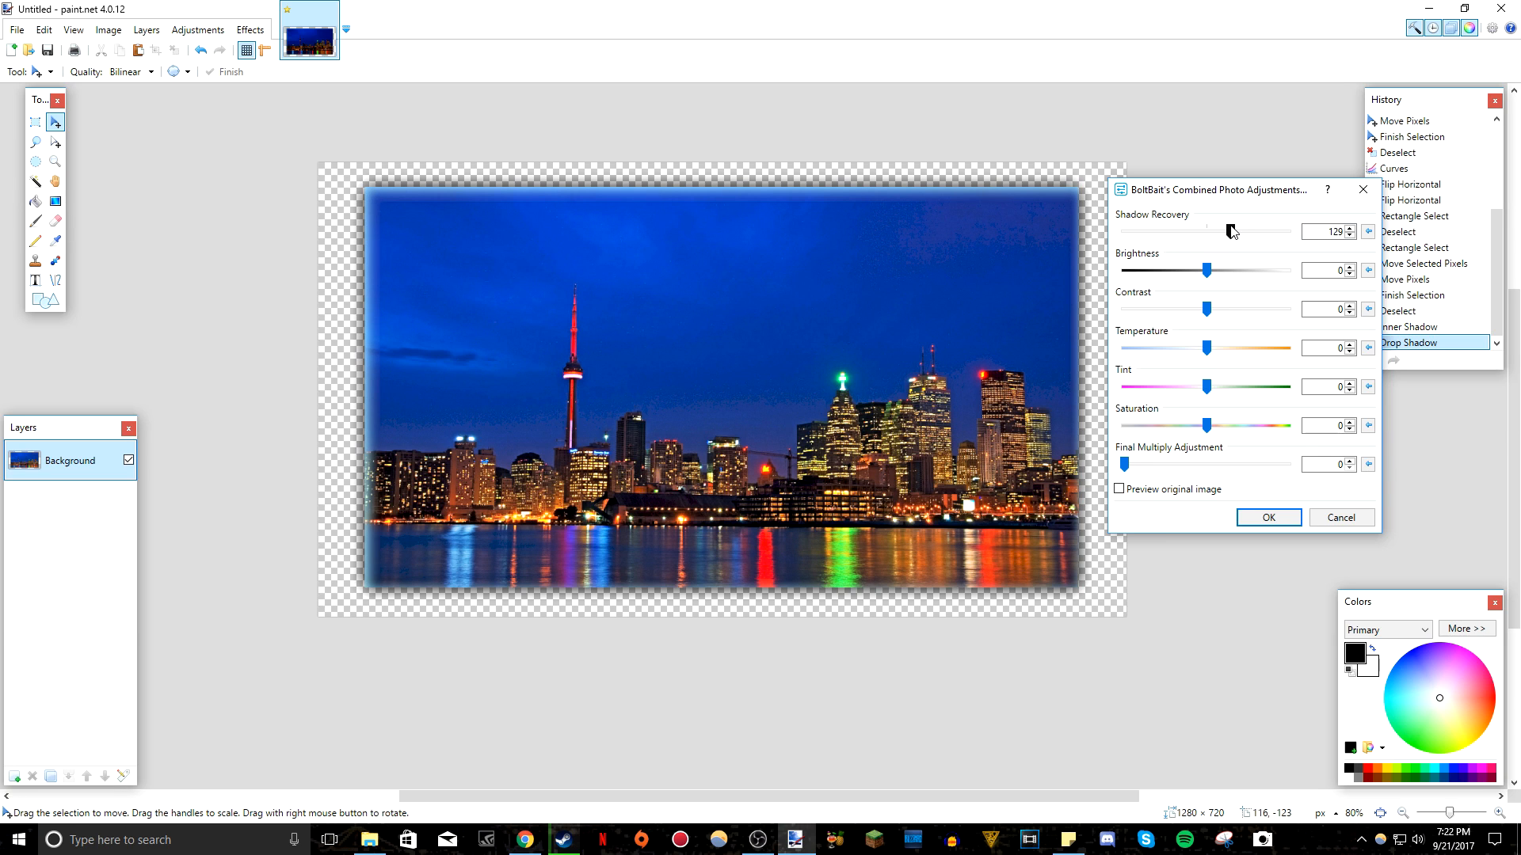
{"action": "left_click_drag", "start_coordinate": [1232, 231], "coordinate": [1193, 231]}
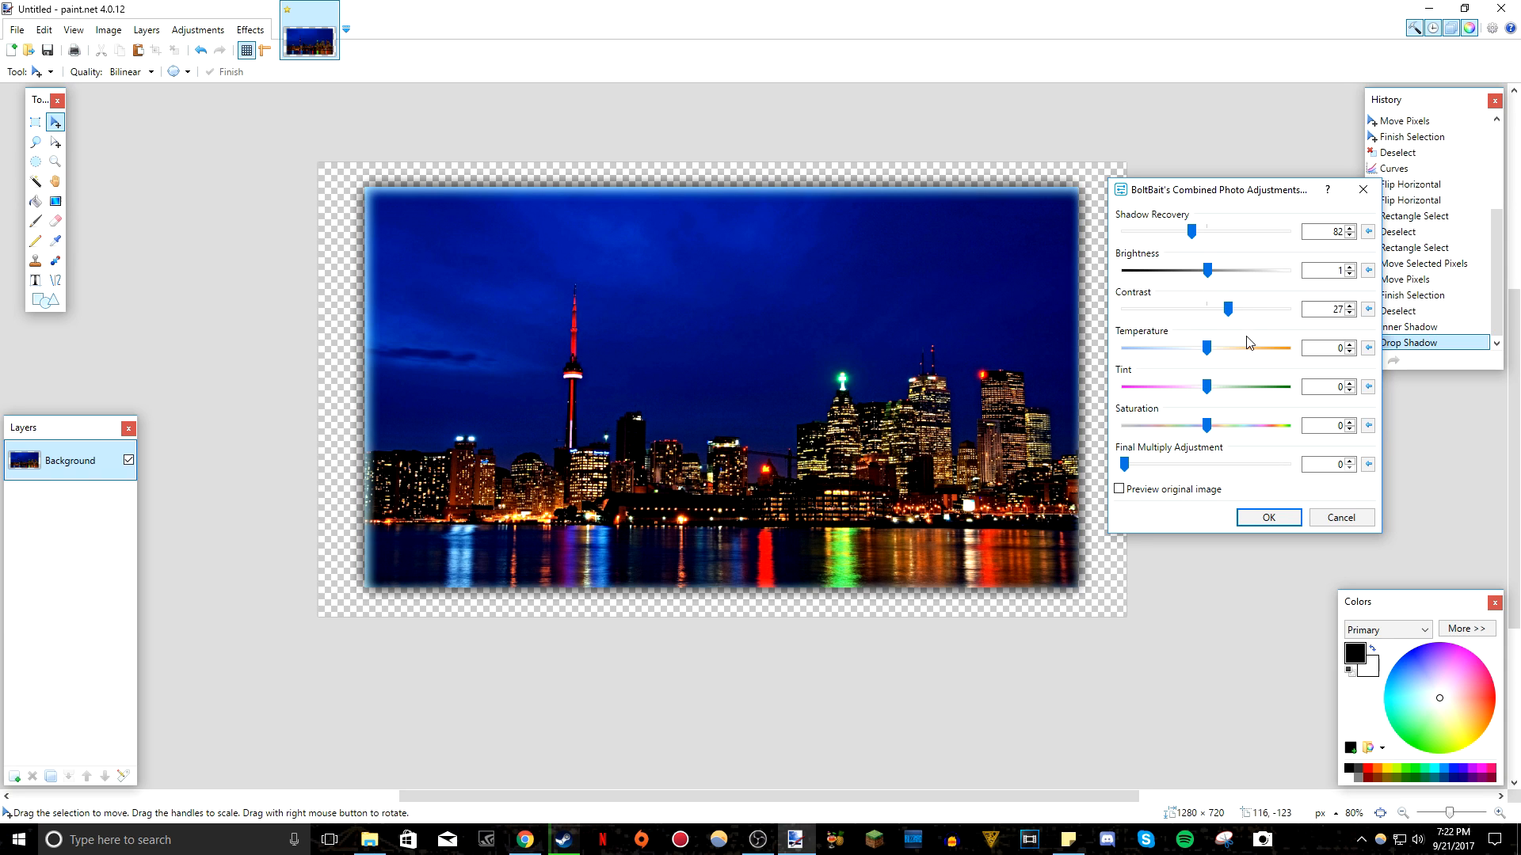
{"action": "left_click_drag", "start_coordinate": [1207, 347], "coordinate": [1284, 347]}
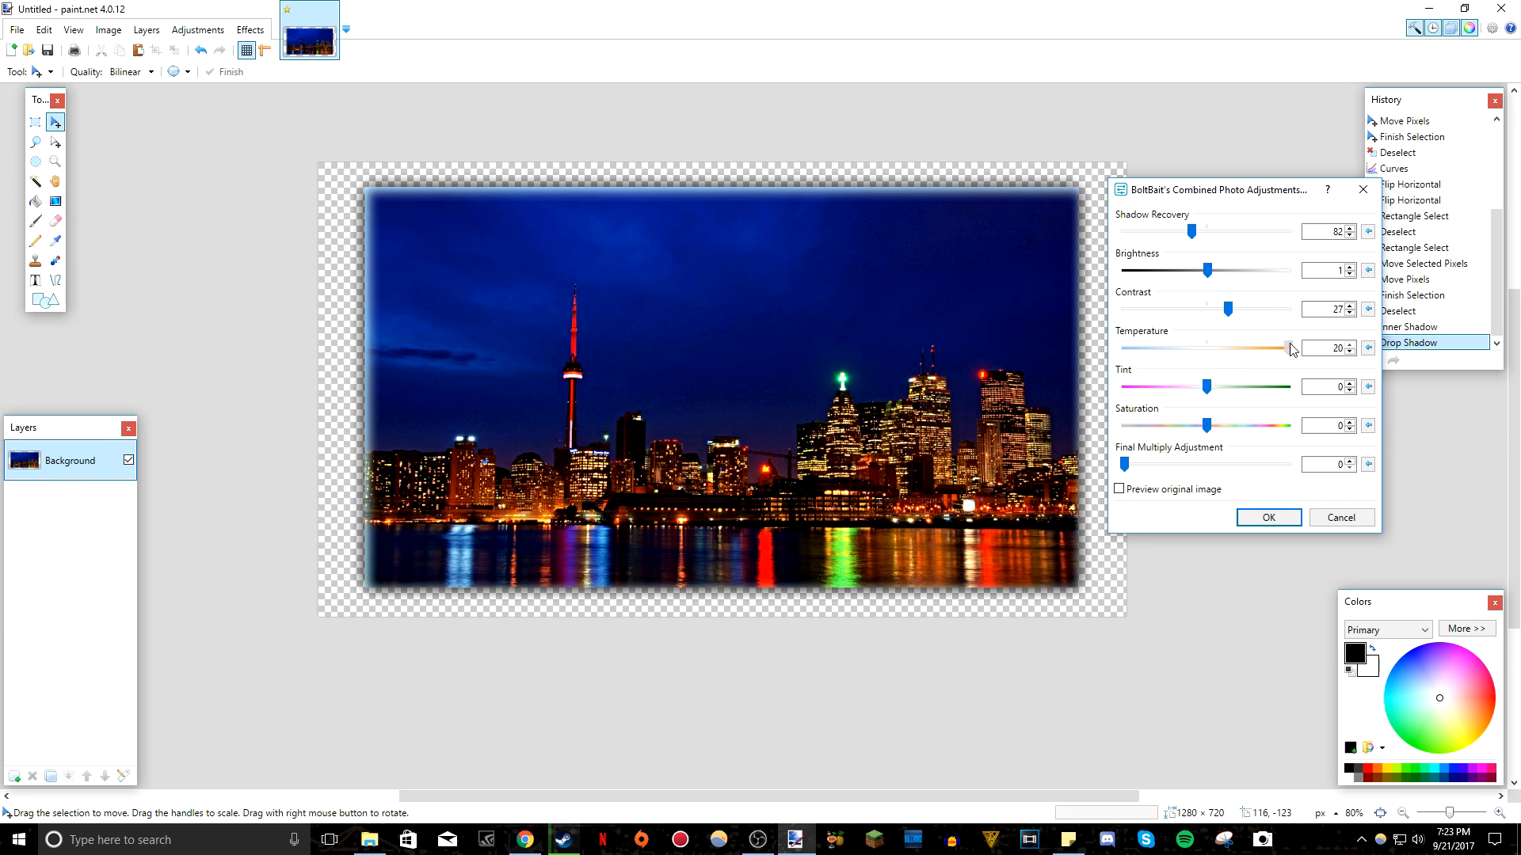
{"action": "left_click_drag", "start_coordinate": [1270, 347], "coordinate": [1154, 347]}
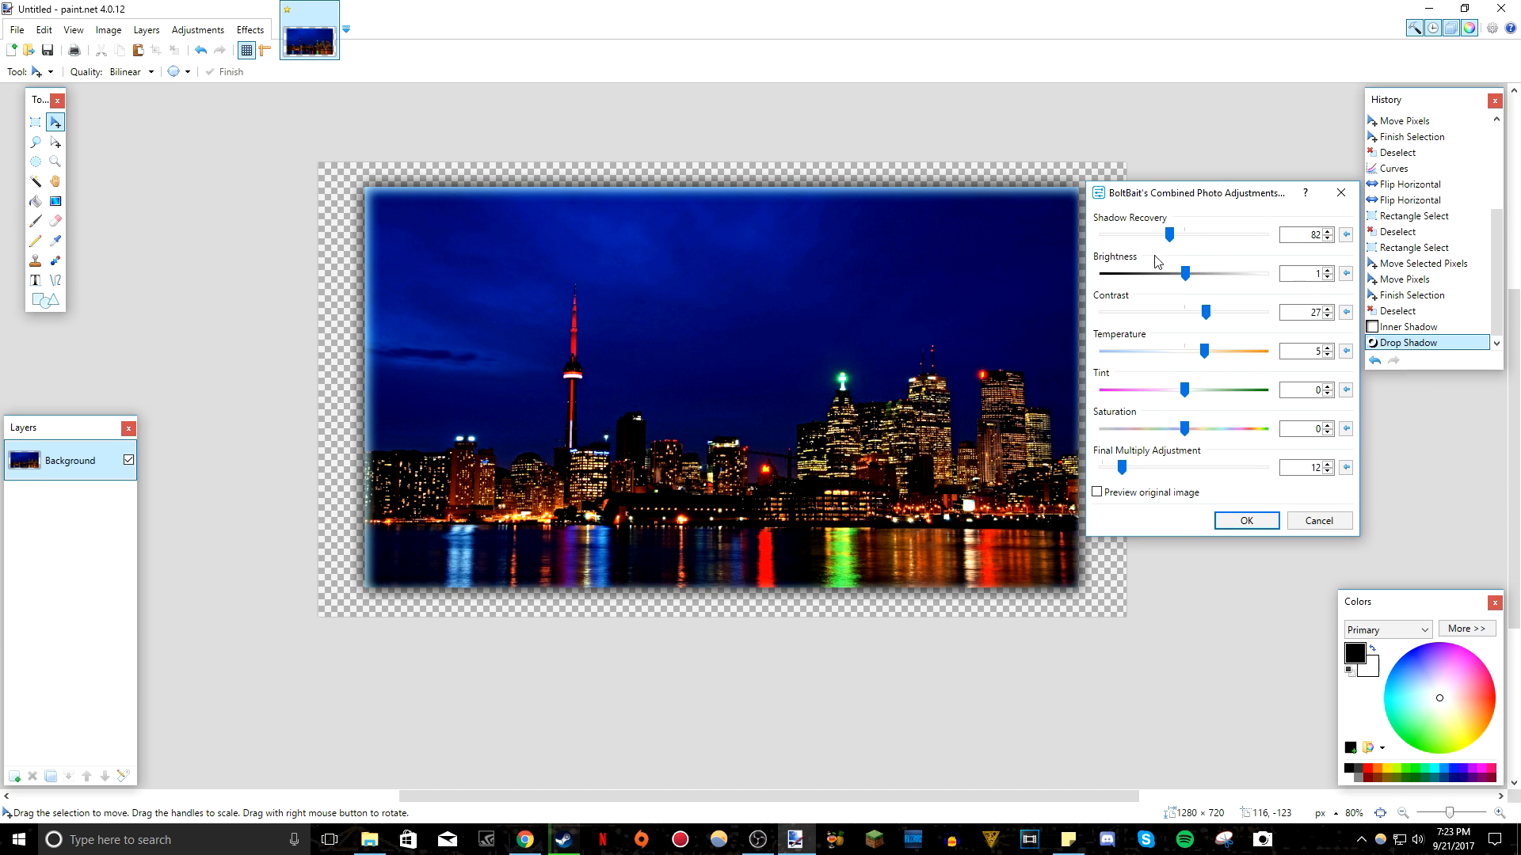
{"action": "left_click_drag", "start_coordinate": [1169, 234], "coordinate": [1178, 234]}
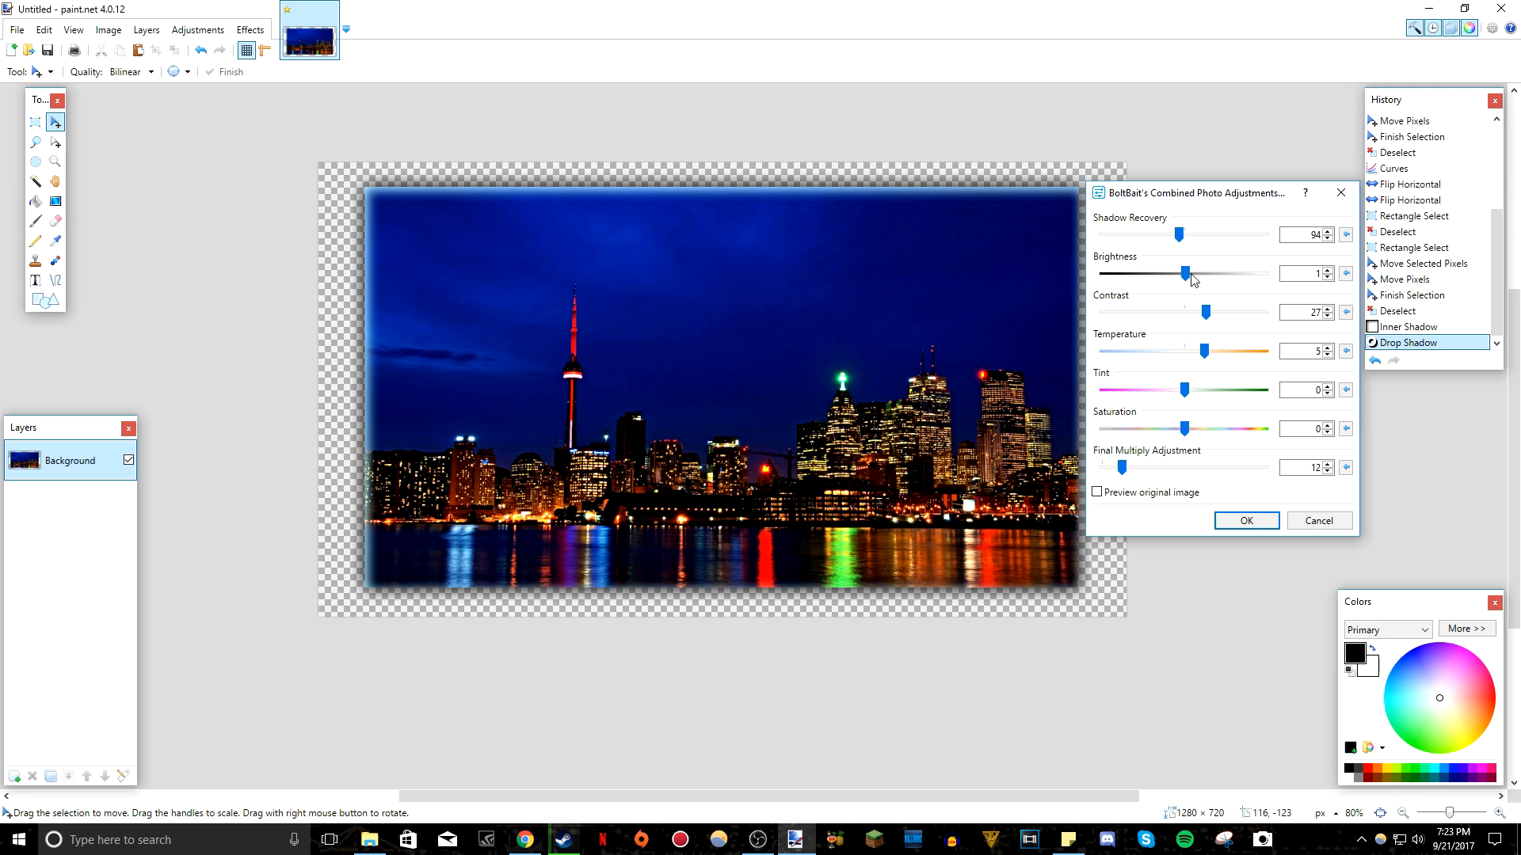
{"action": "mouse_move", "coordinate": [1174, 243]}
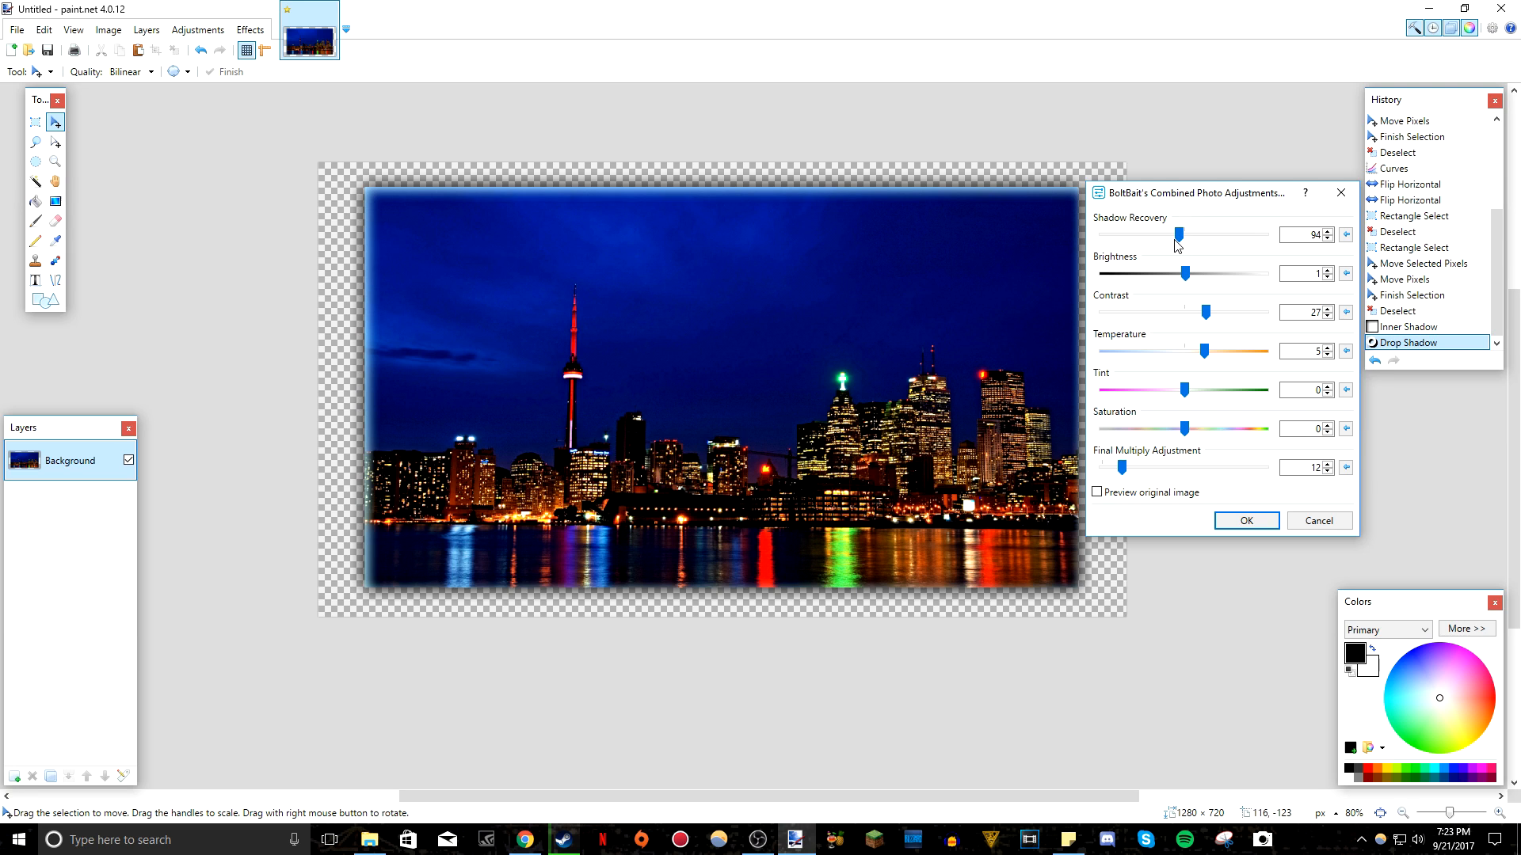
{"action": "mouse_move", "coordinate": [1307, 528]}
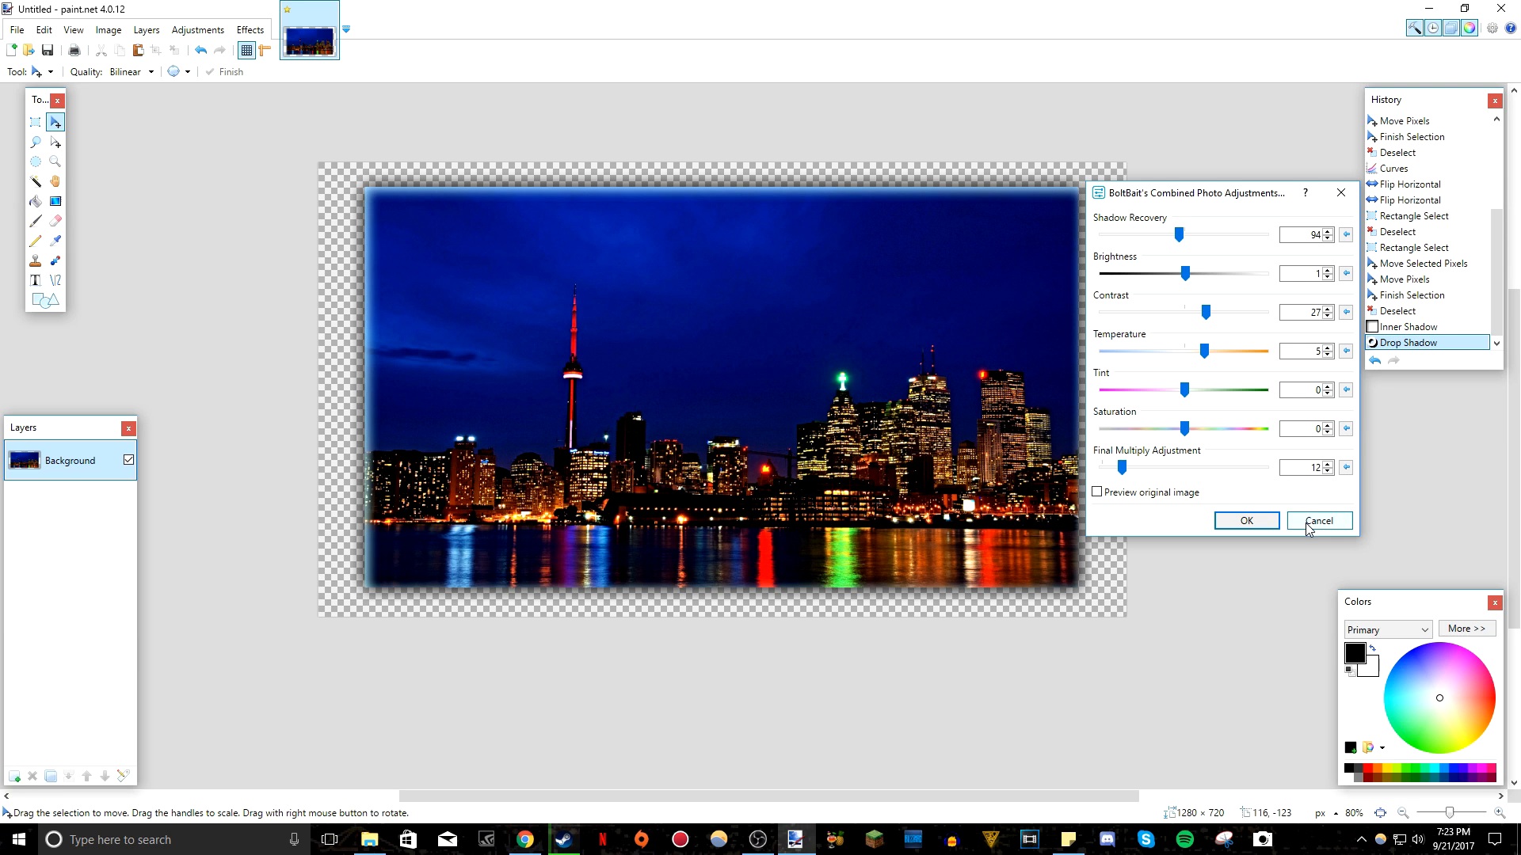
{"action": "left_click", "coordinate": [1320, 520]}
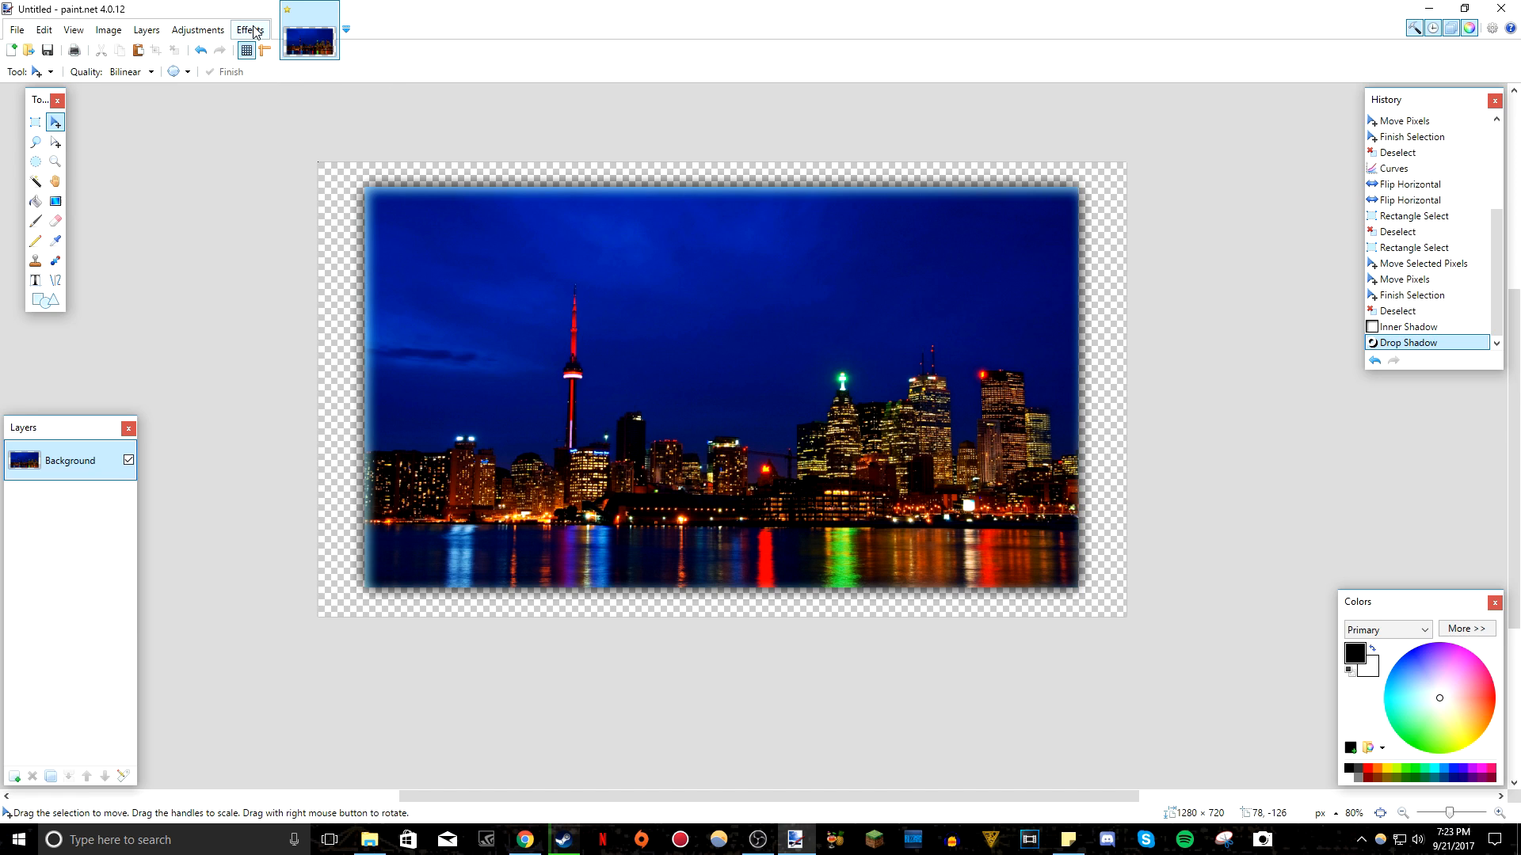
Preview Meme Maker's top and bottom captions, cancel them, and reopen the Effects menu.
{"action": "left_click", "coordinate": [250, 30]}
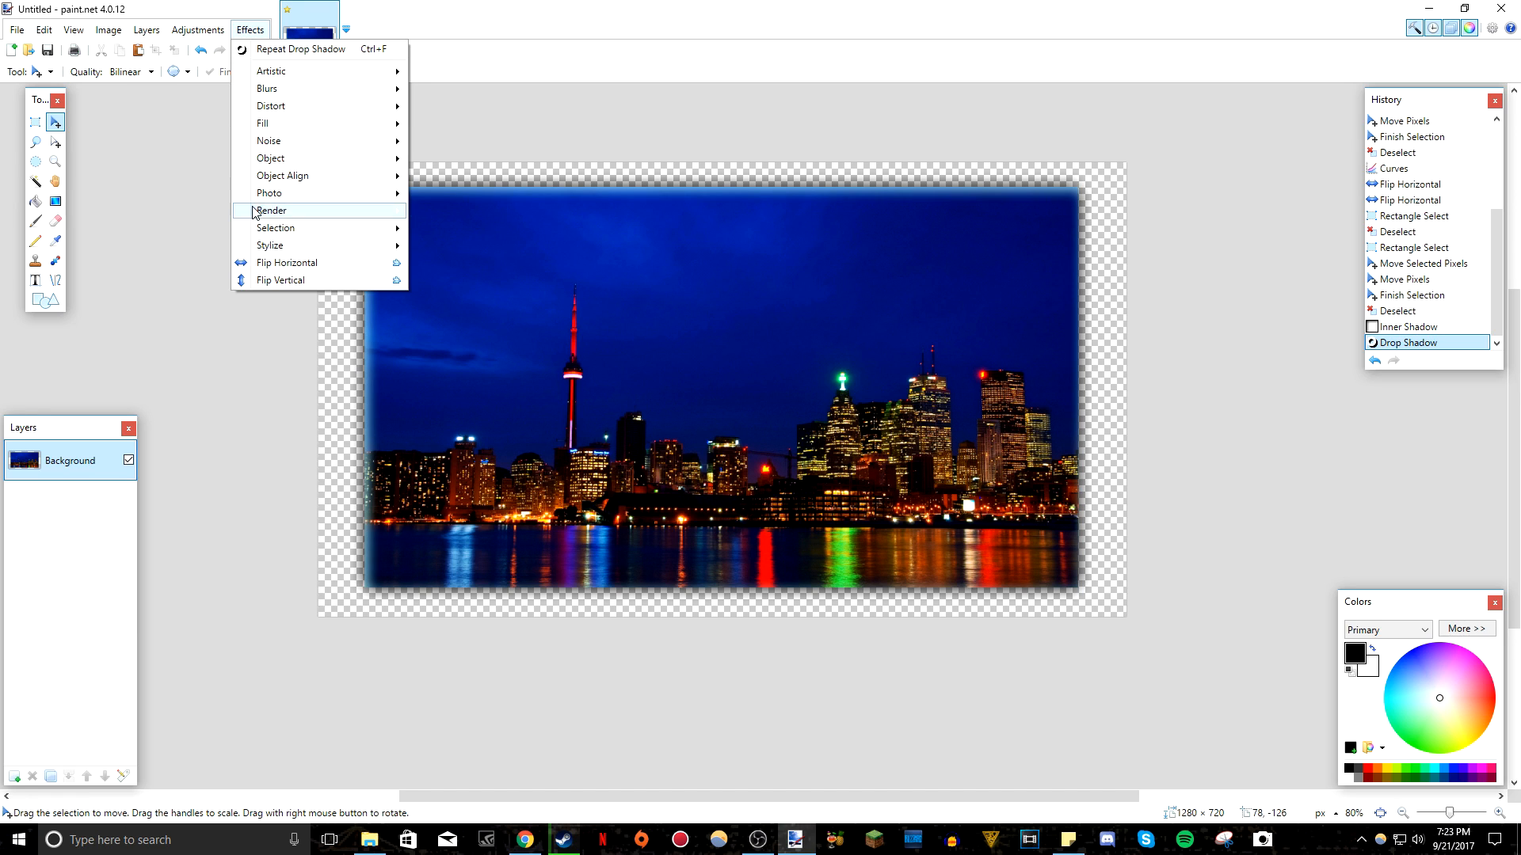
{"action": "mouse_move", "coordinate": [269, 193]}
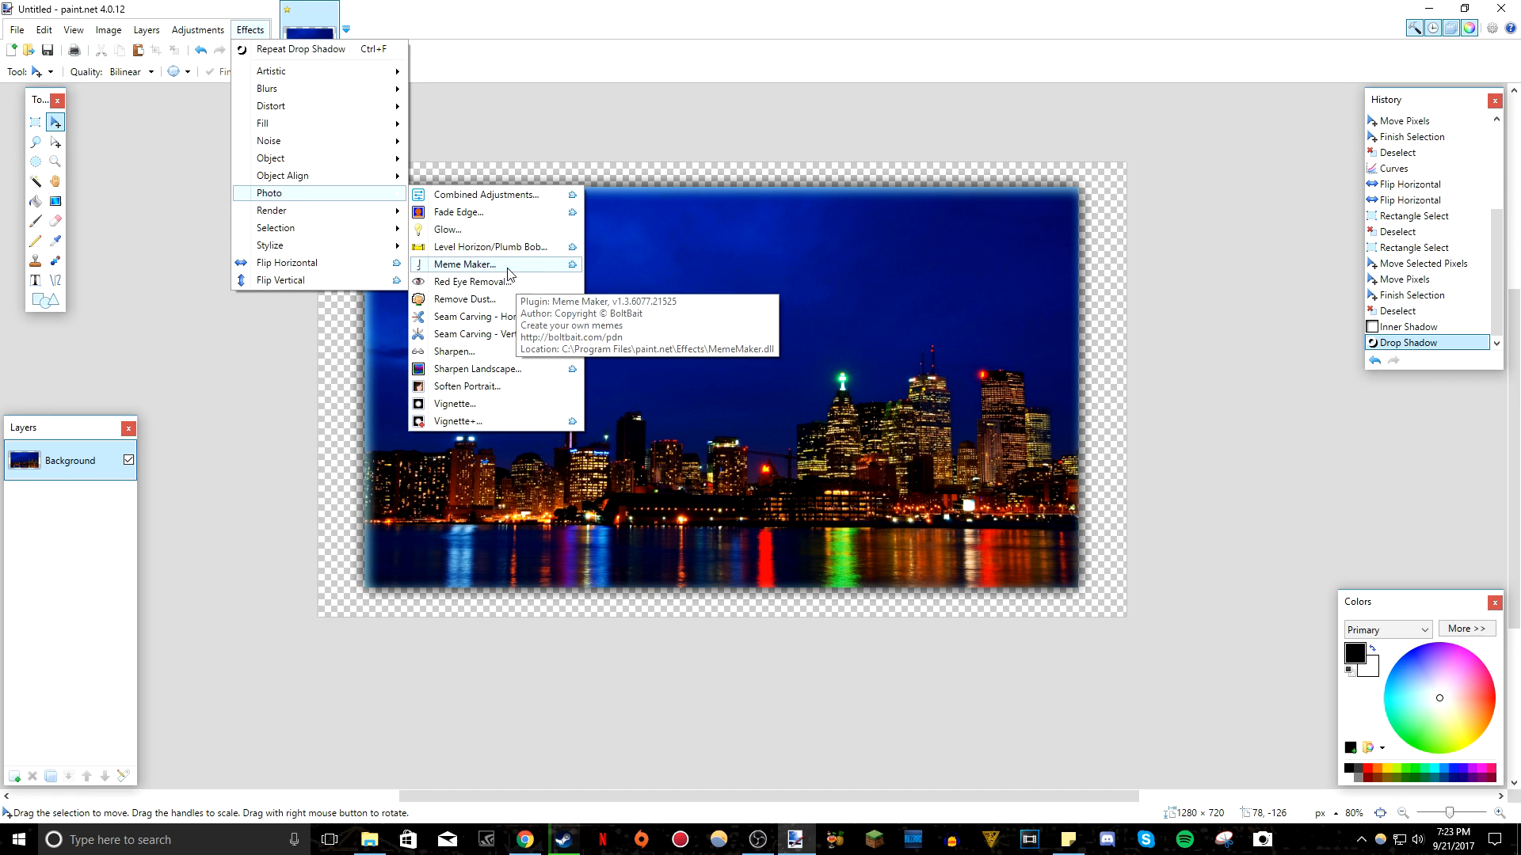
{"action": "left_click", "coordinate": [461, 264]}
{"action": "type", "text": "dasdasd"}
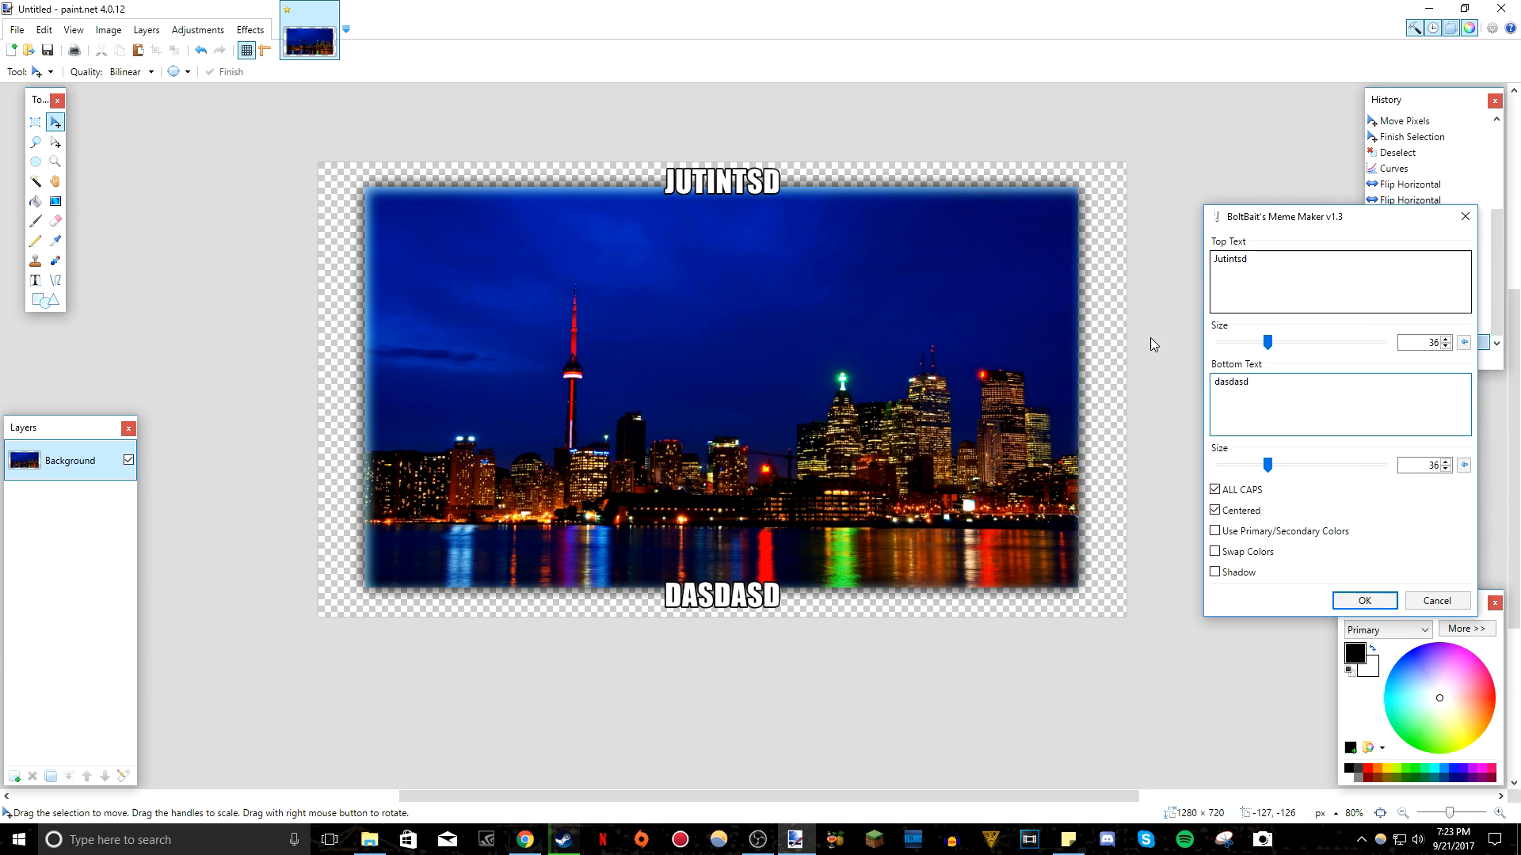
{"action": "left_click", "coordinate": [1438, 601]}
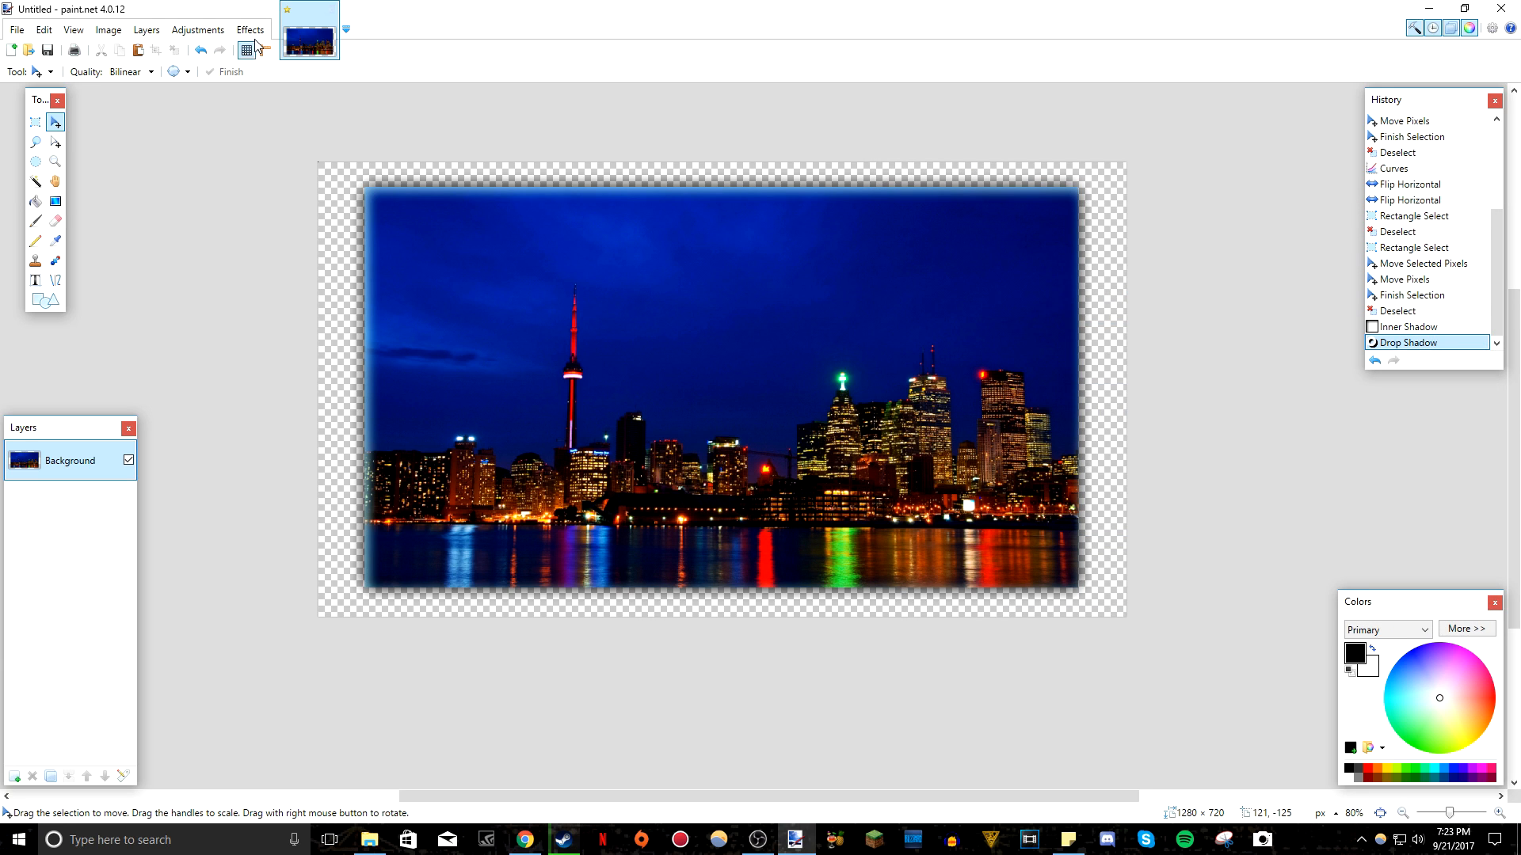
{"action": "left_click", "coordinate": [250, 30]}
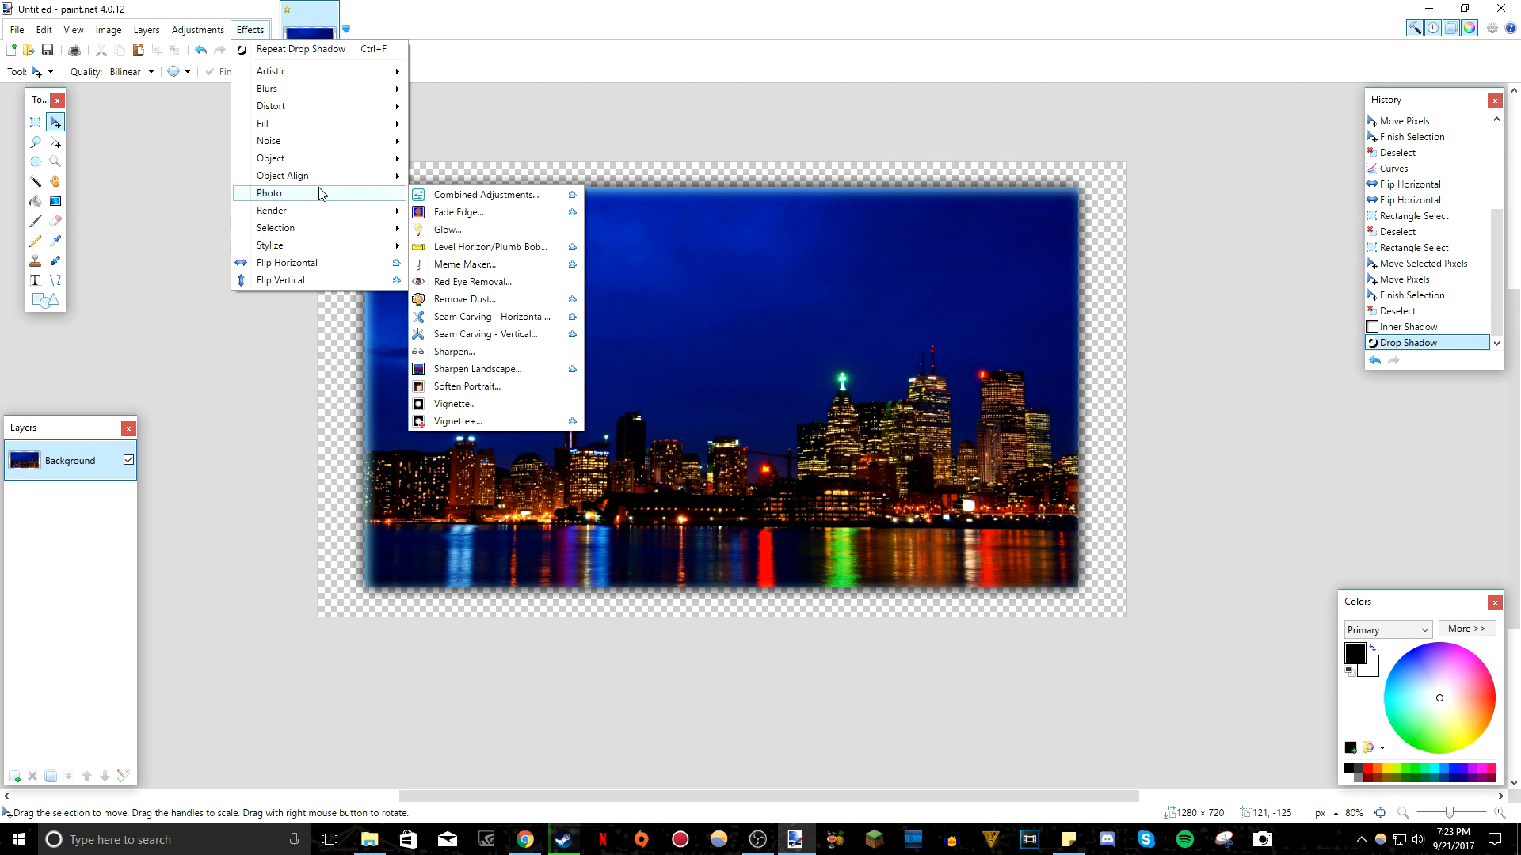
{"action": "mouse_move", "coordinate": [501, 374]}
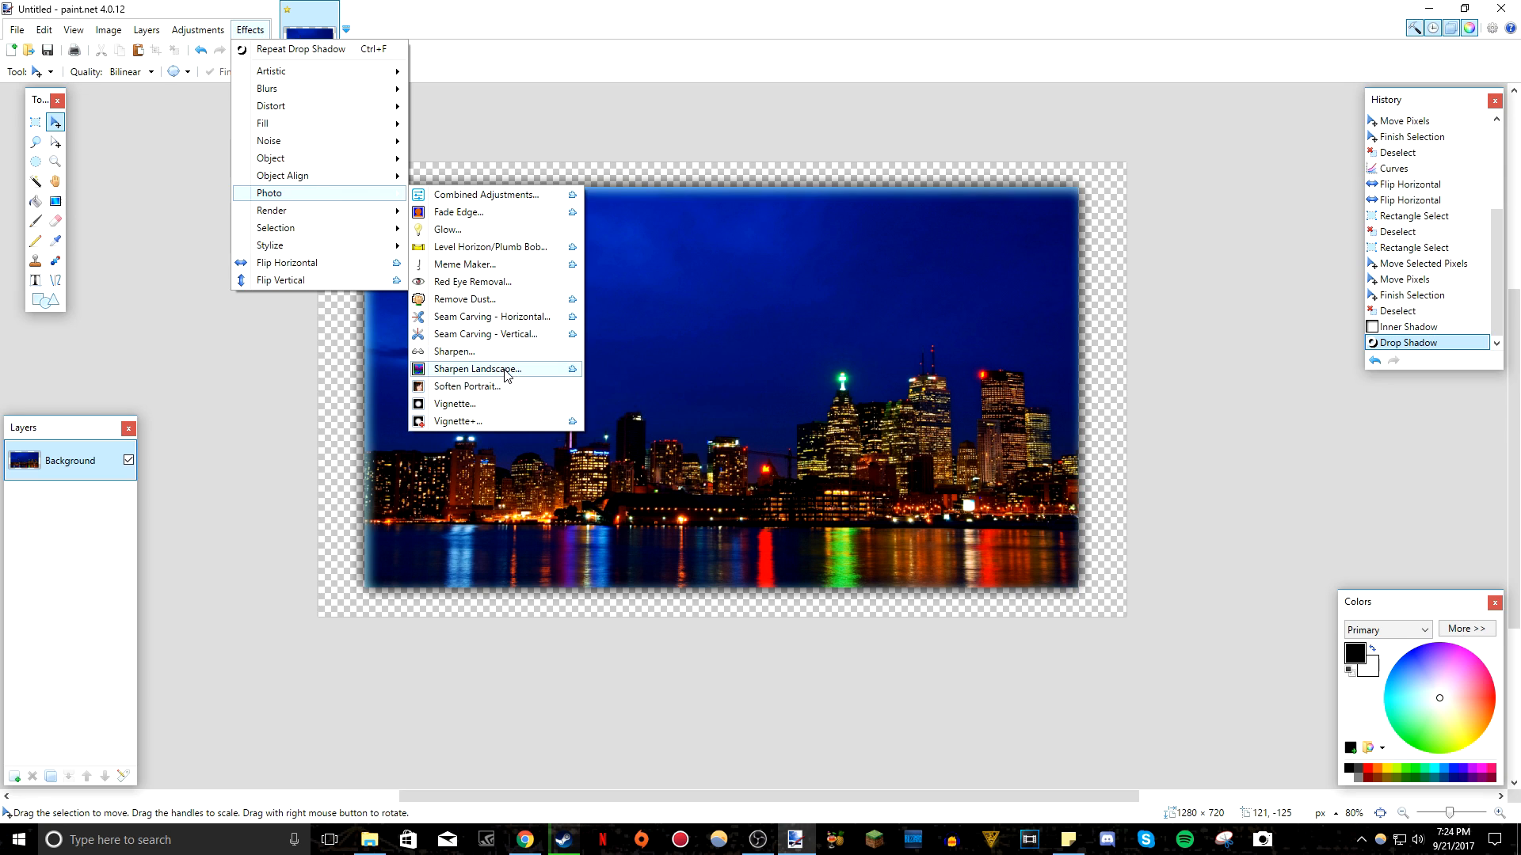
{"action": "mouse_move", "coordinate": [499, 199]}
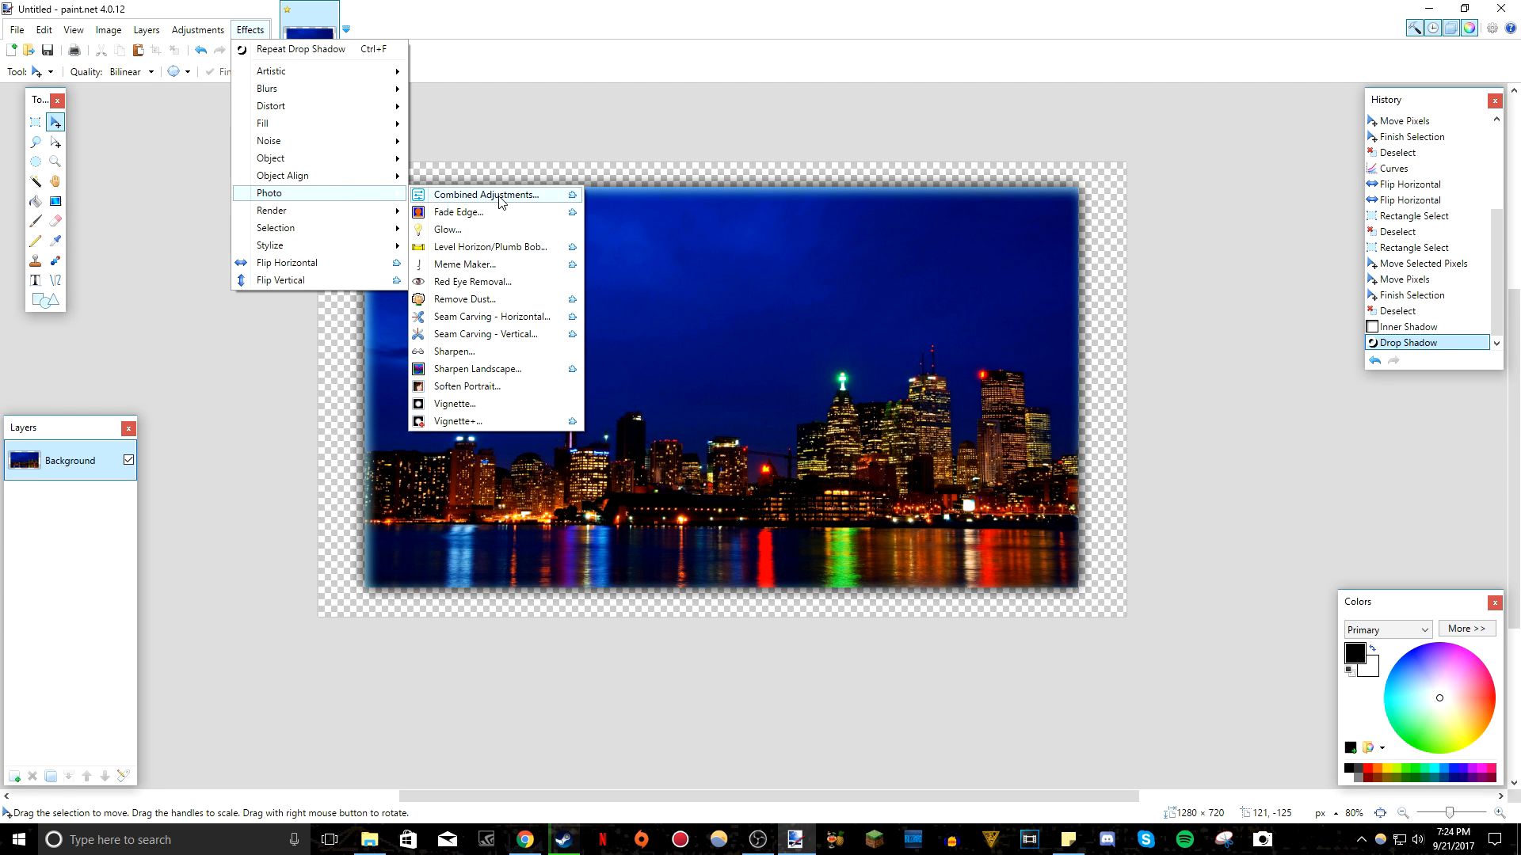
Preview Vignette+ with reduced density, then cancel it without applying.
{"action": "left_click", "coordinate": [457, 422]}
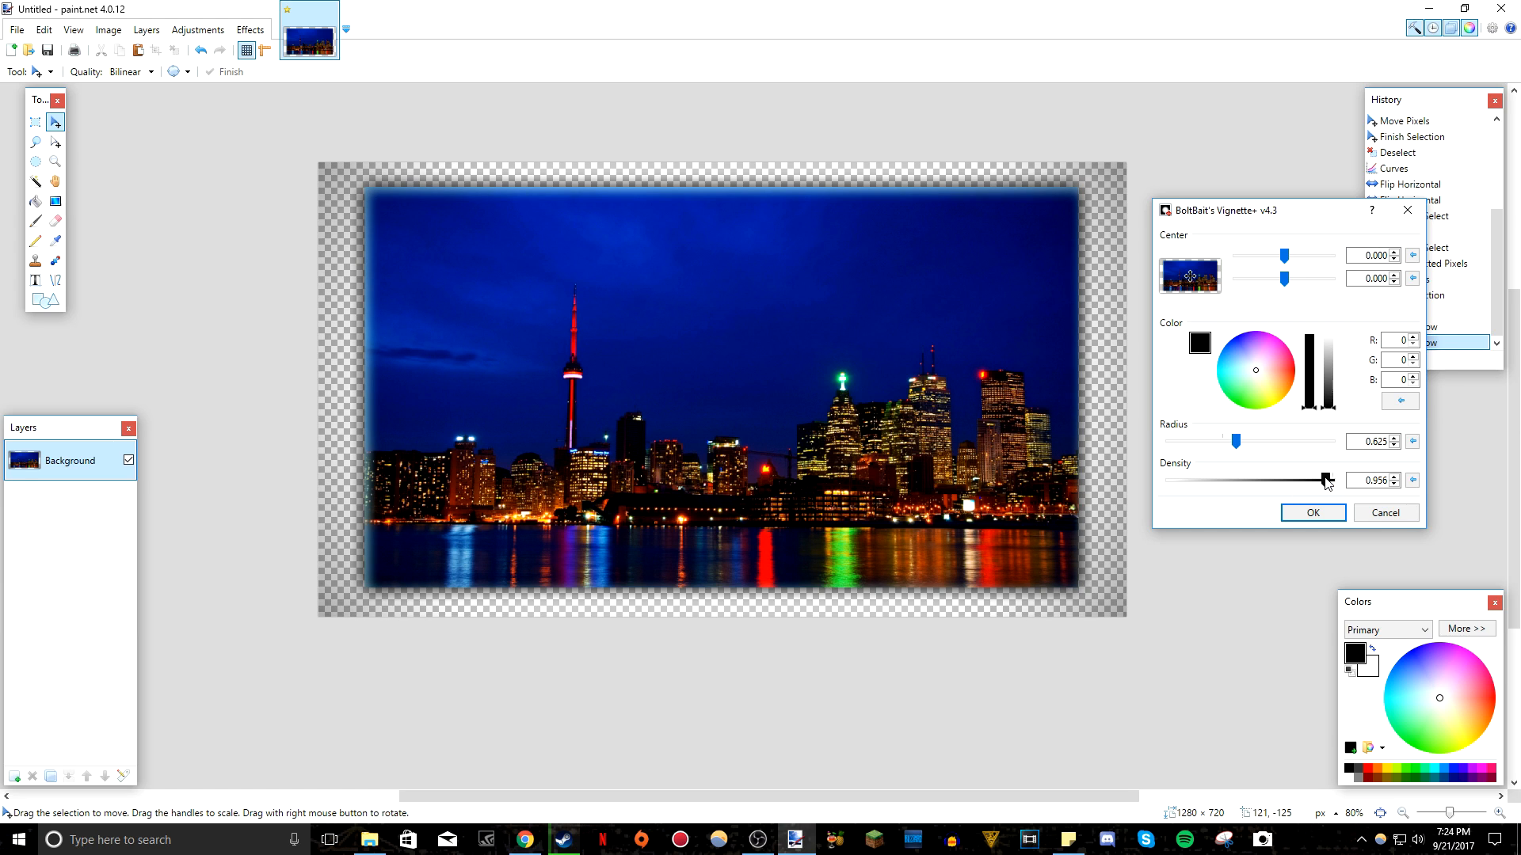
{"action": "left_click_drag", "start_coordinate": [1329, 480], "coordinate": [1322, 480]}
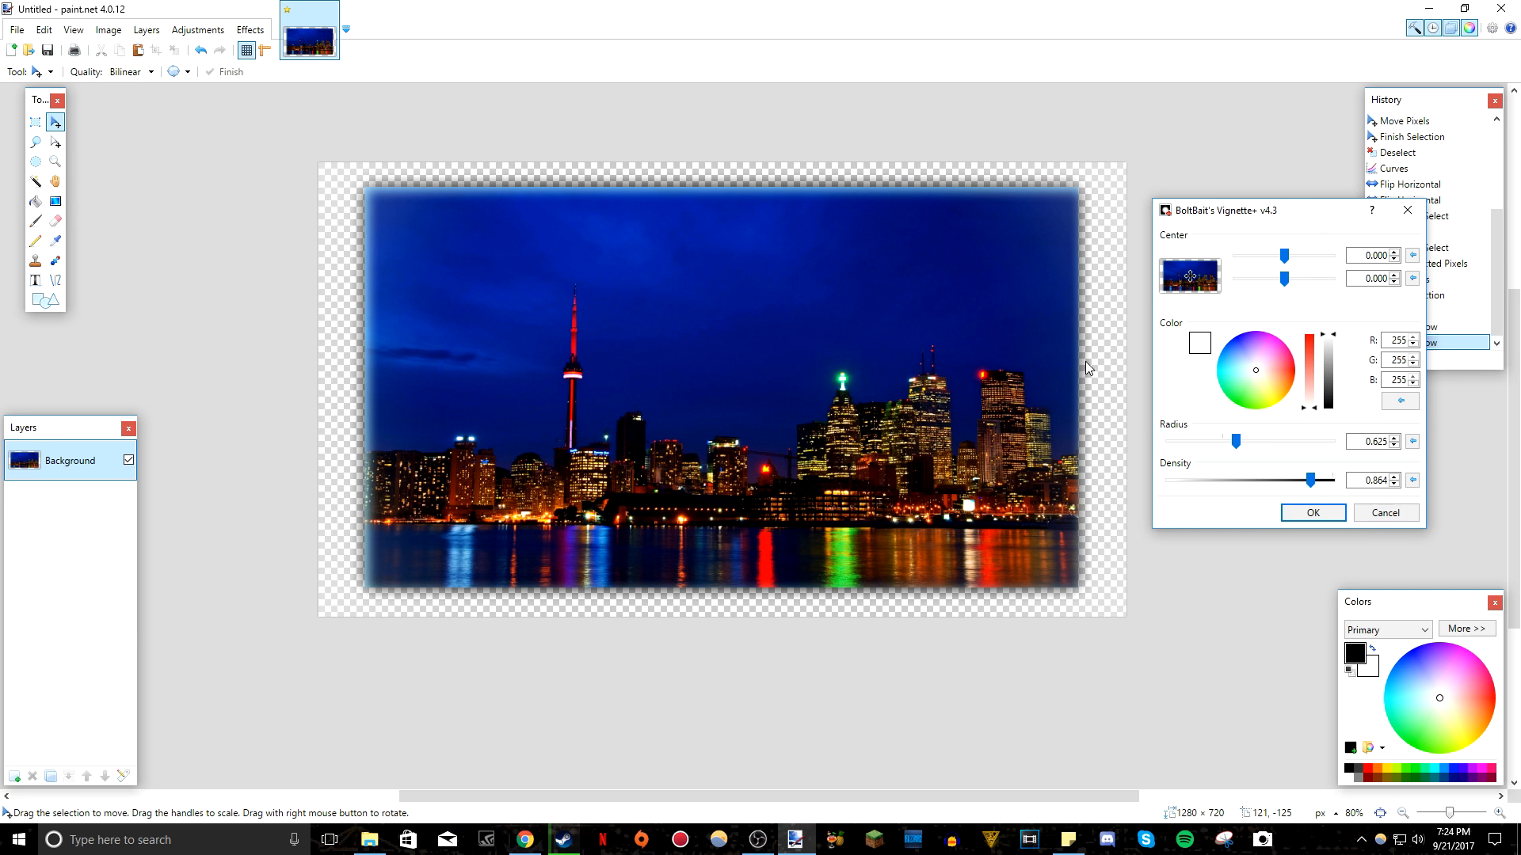
{"action": "left_click", "coordinate": [250, 29]}
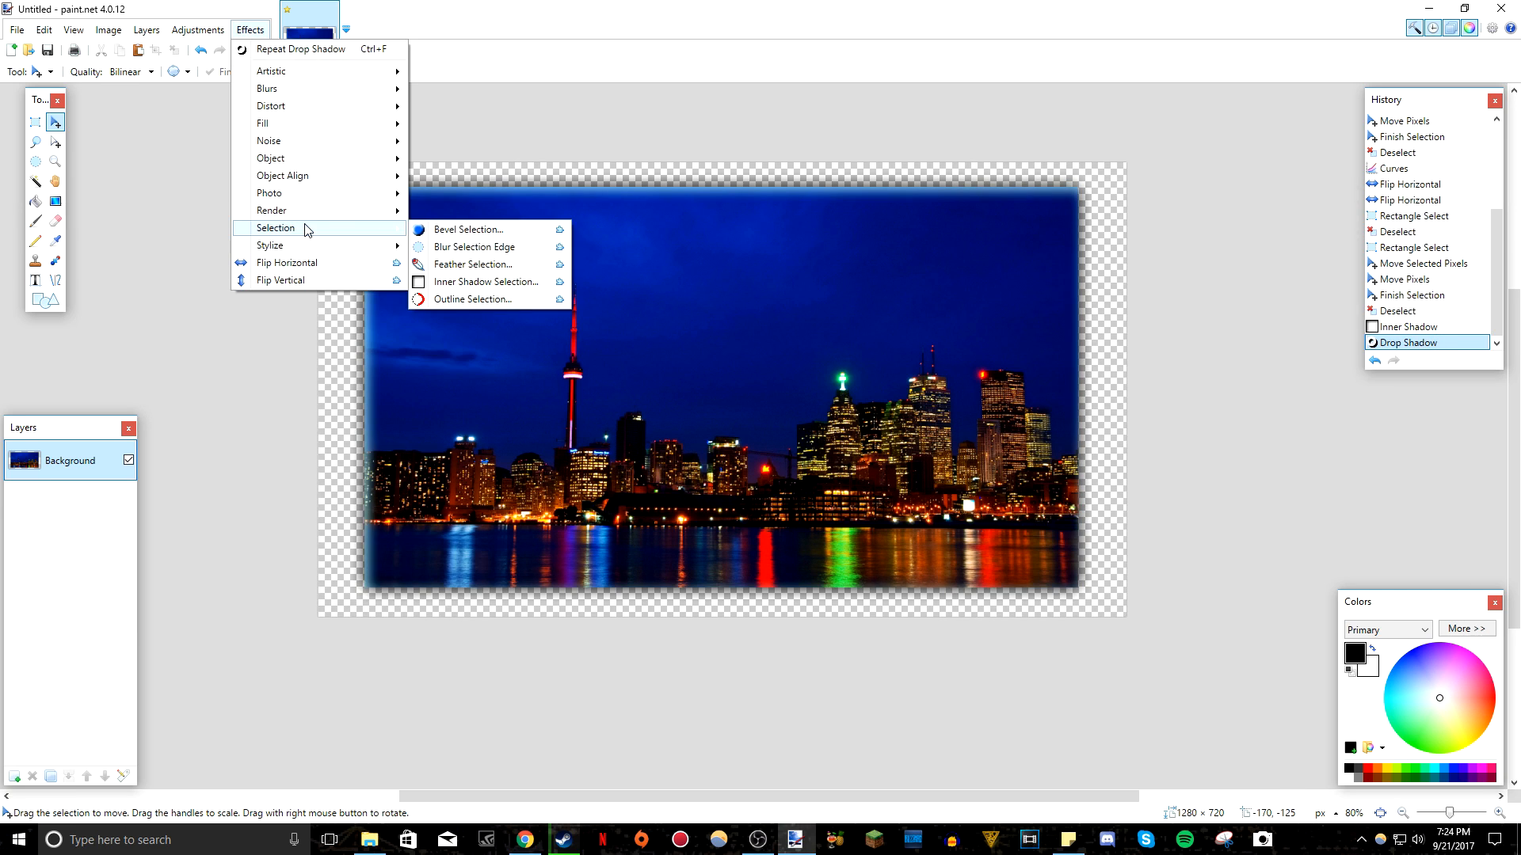
{"action": "mouse_move", "coordinate": [503, 266]}
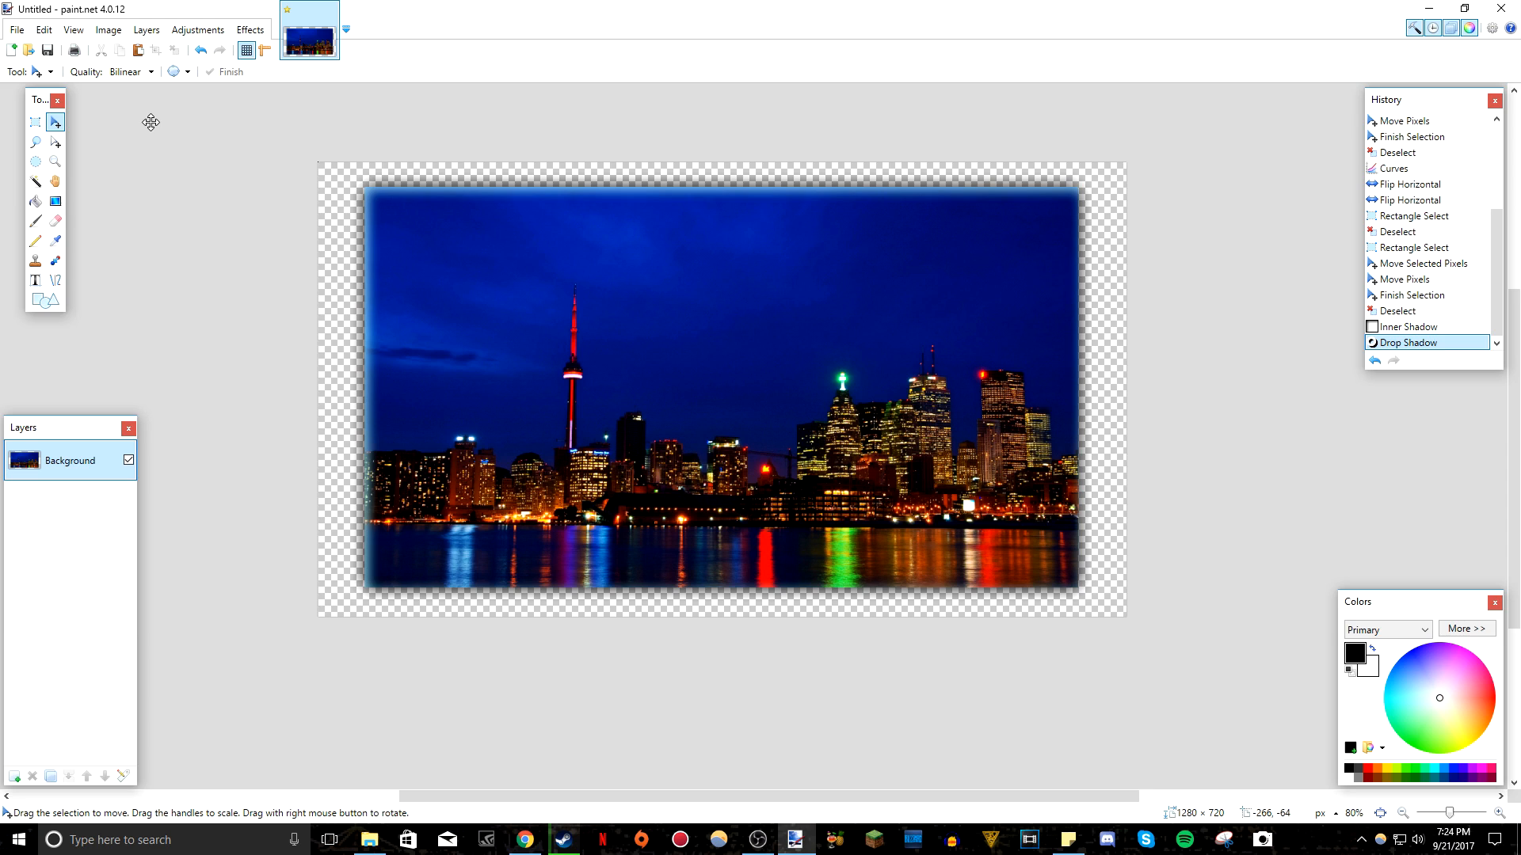
{"action": "mouse_move", "coordinate": [609, 198]}
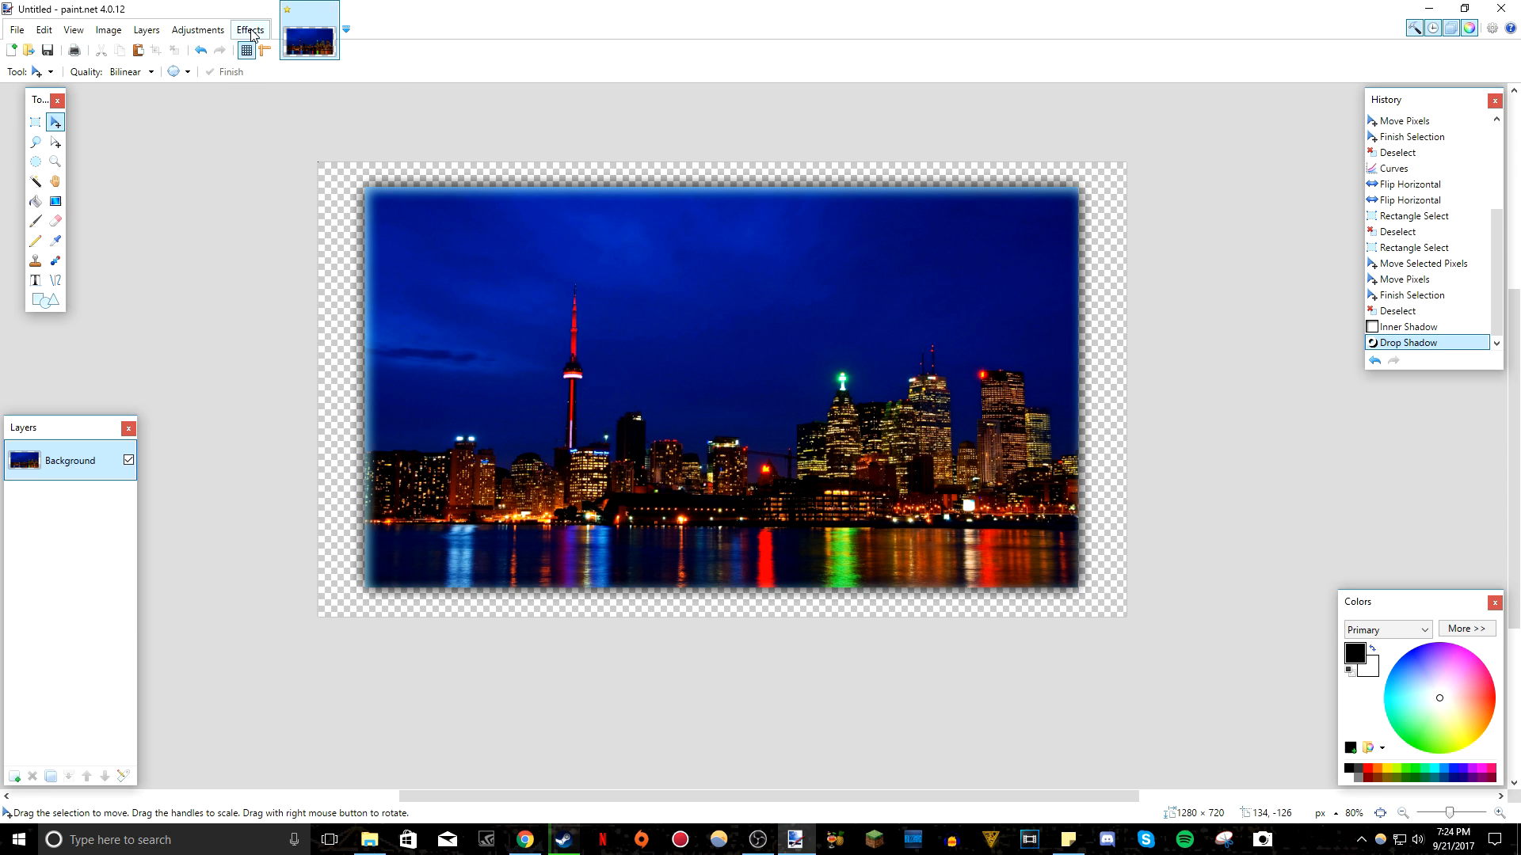
{"action": "mouse_move", "coordinate": [25, 212]}
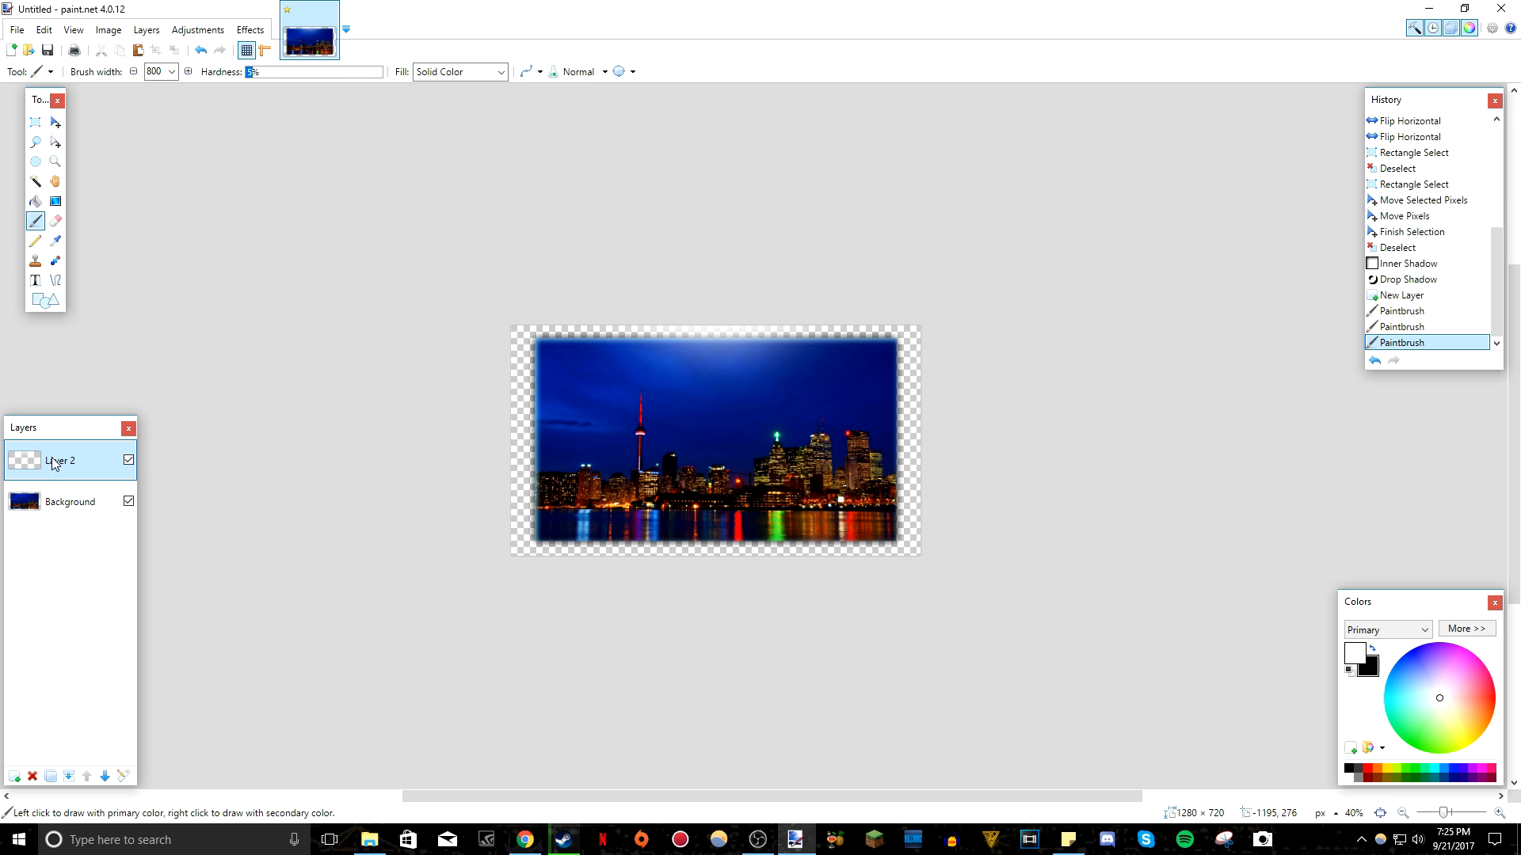
Select the new Layer 2 for painting white light.
{"action": "left_click", "coordinate": [748, 427]}
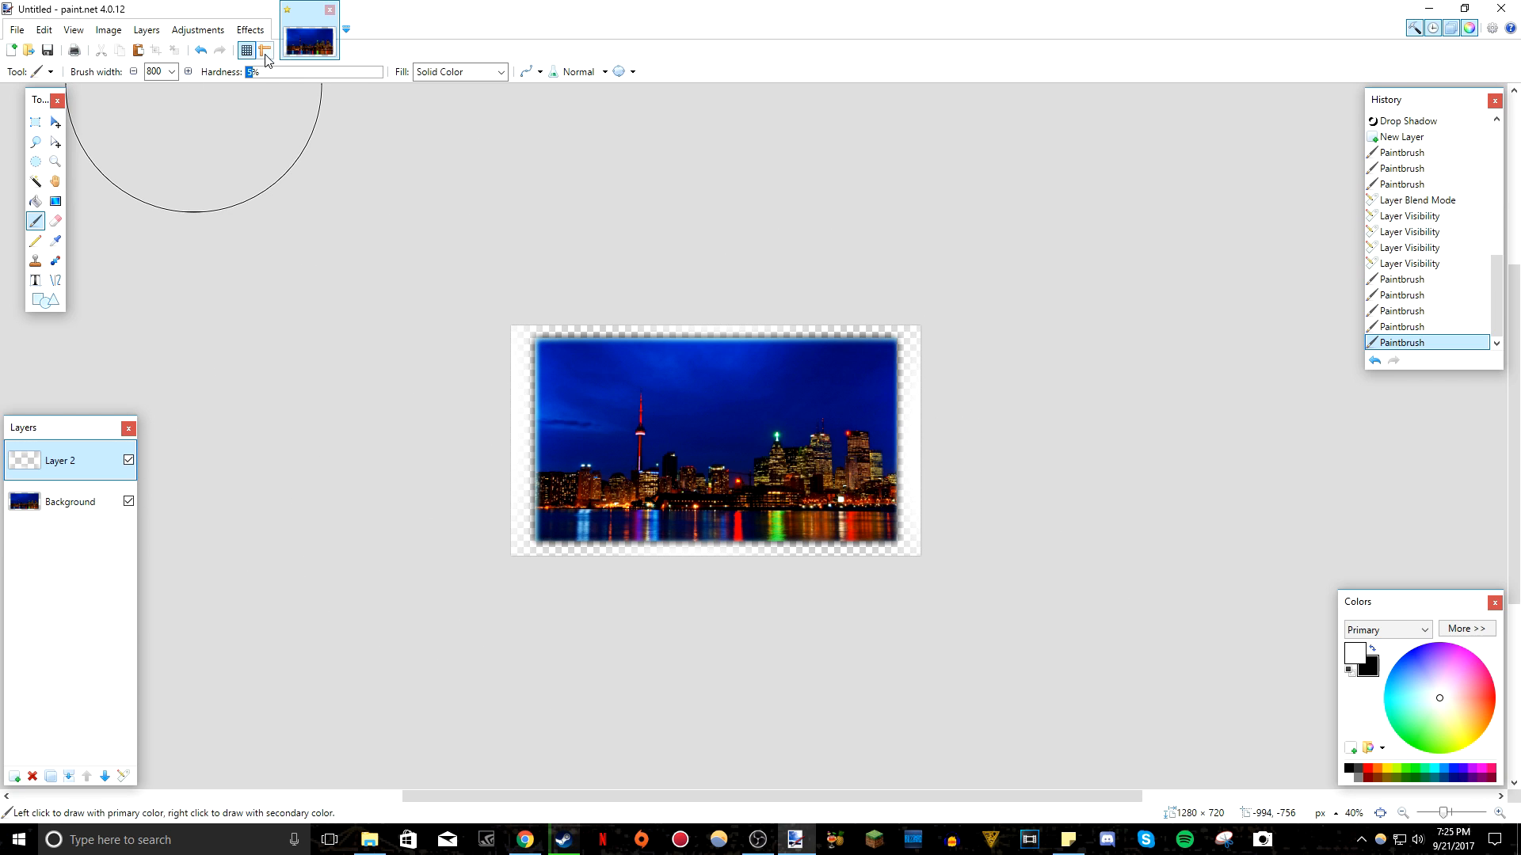
{"action": "left_click", "coordinate": [250, 29]}
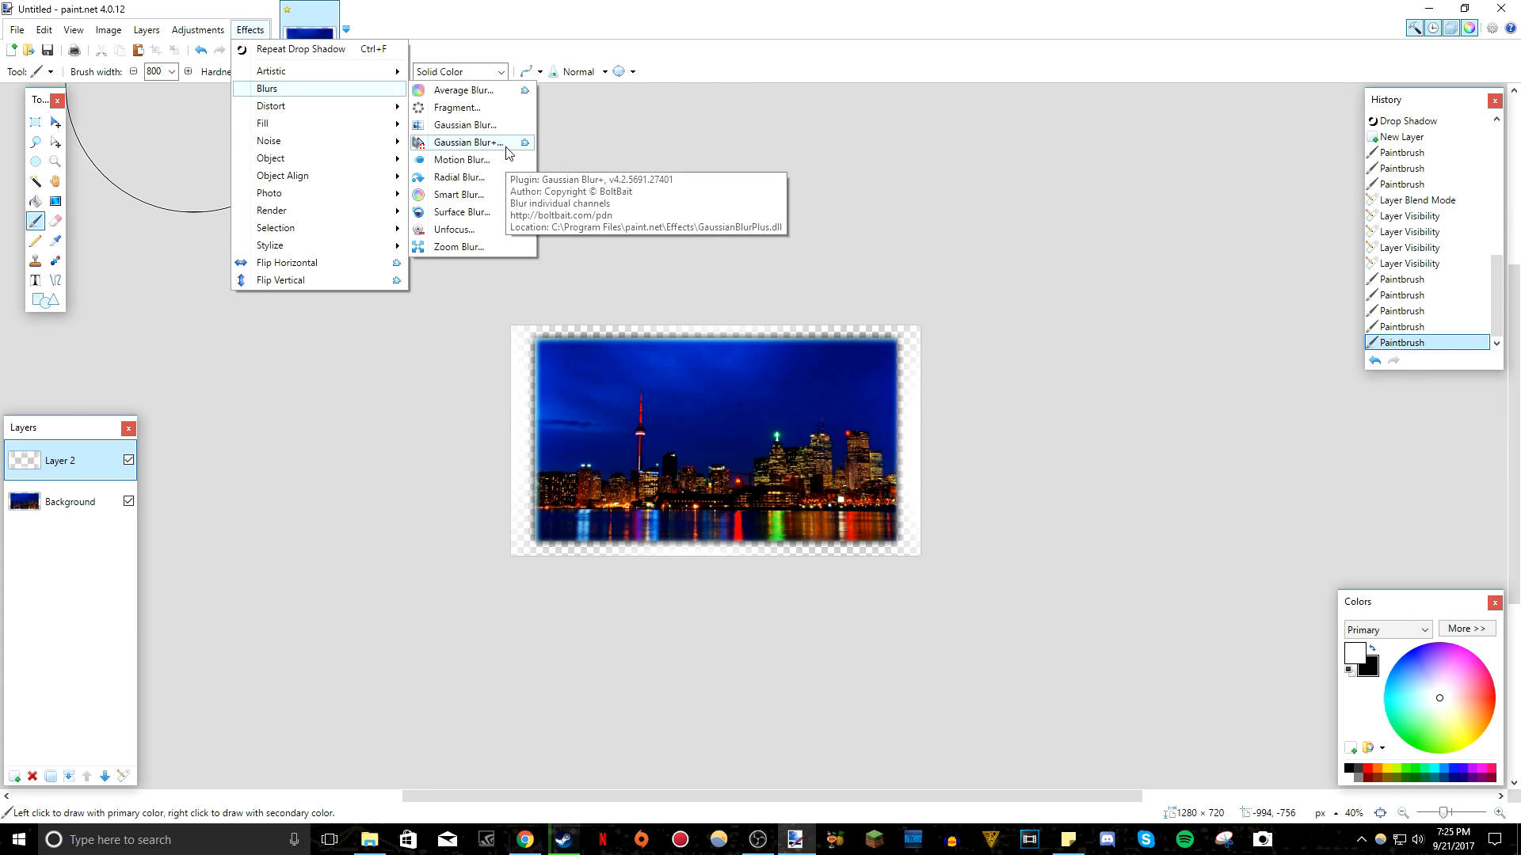
{"action": "mouse_move", "coordinate": [478, 96]}
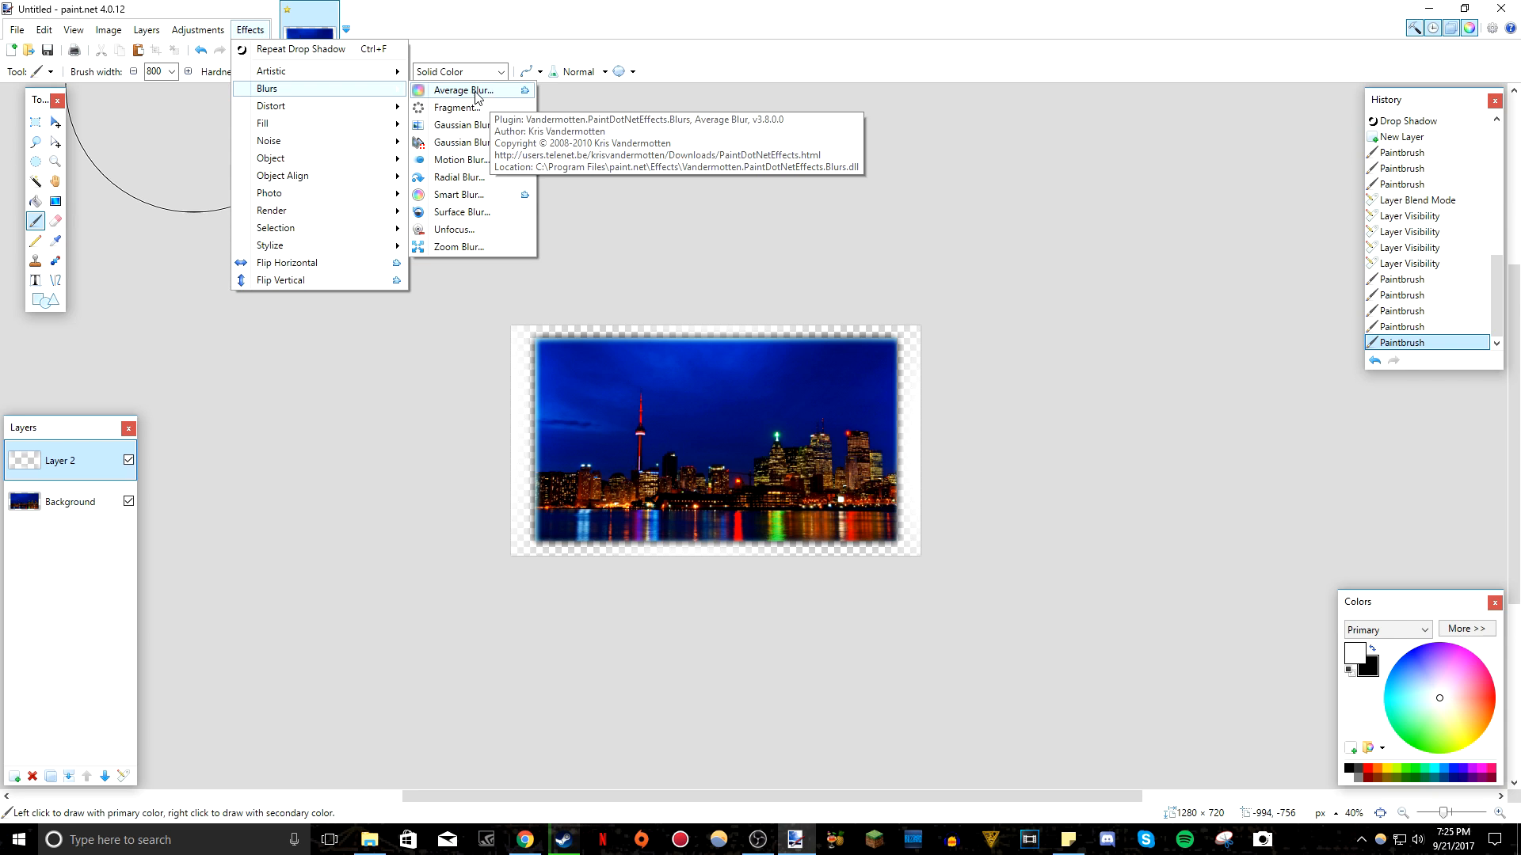
{"action": "mouse_move", "coordinate": [273, 150]}
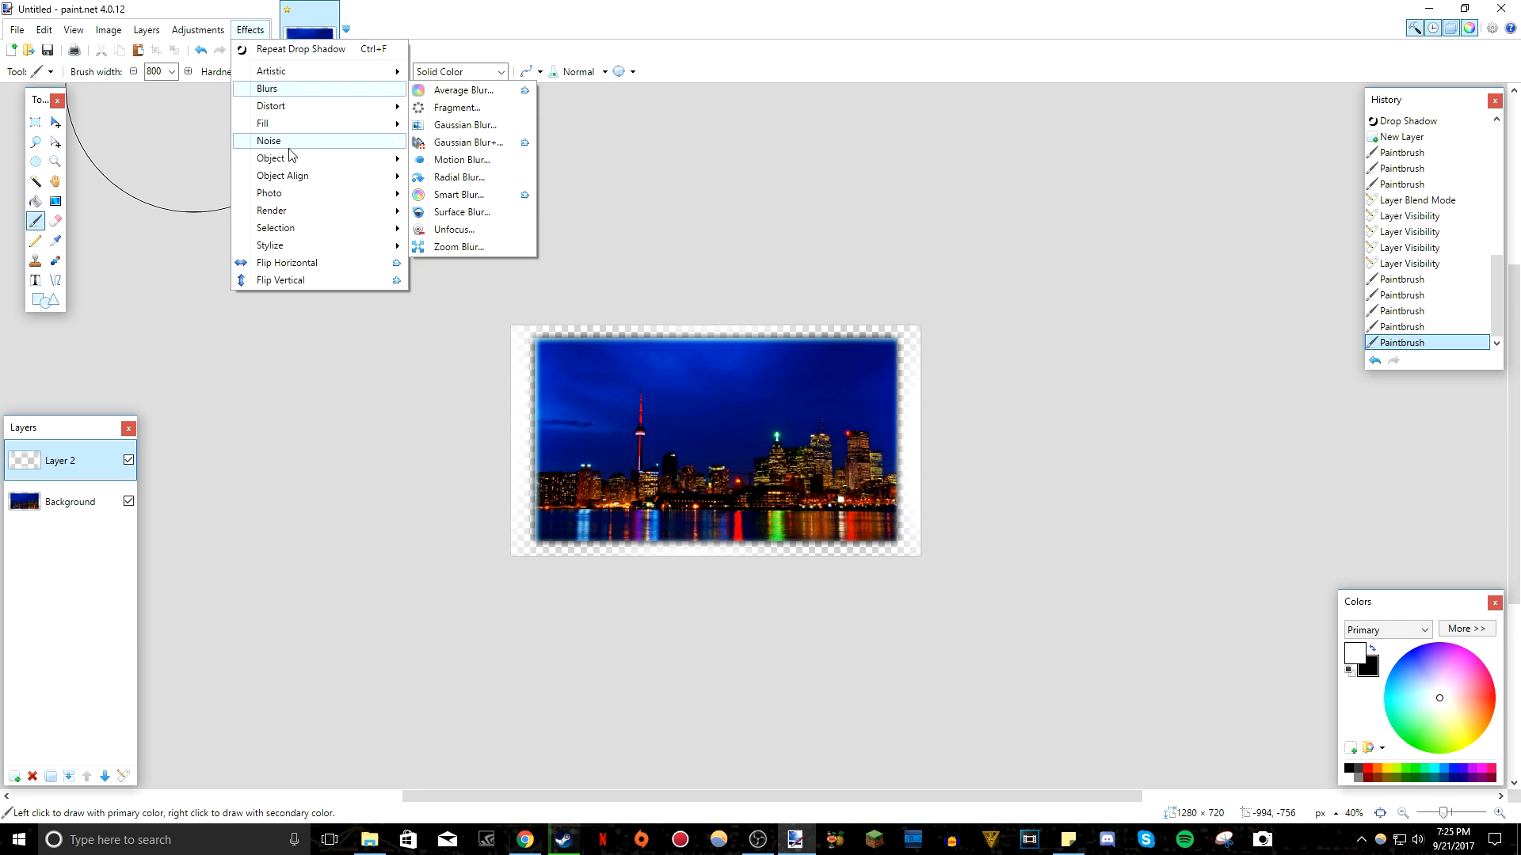
{"action": "left_click", "coordinate": [293, 49]}
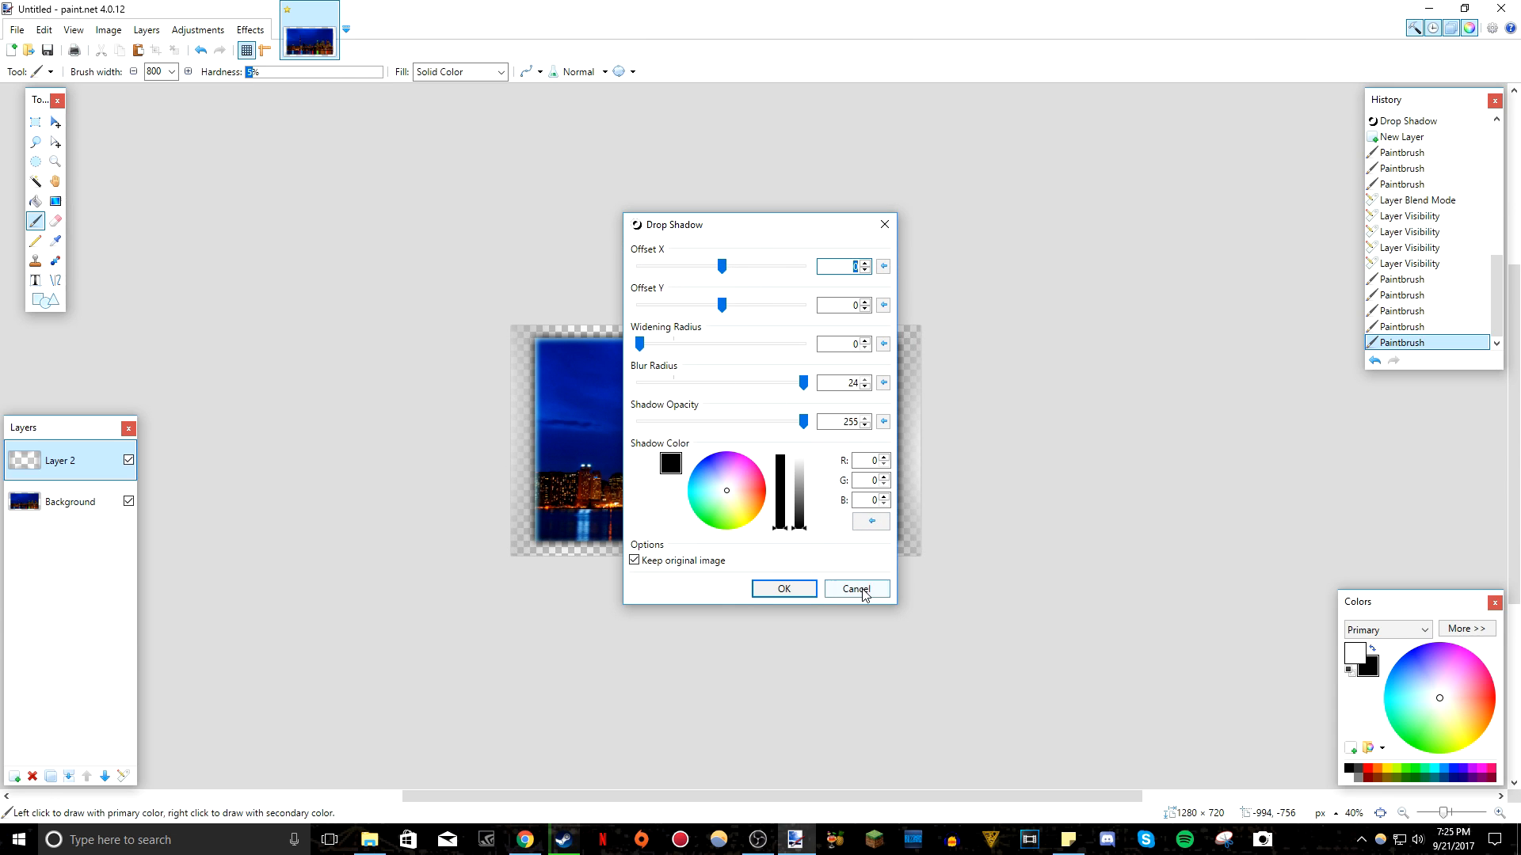
{"action": "left_click", "coordinate": [856, 589]}
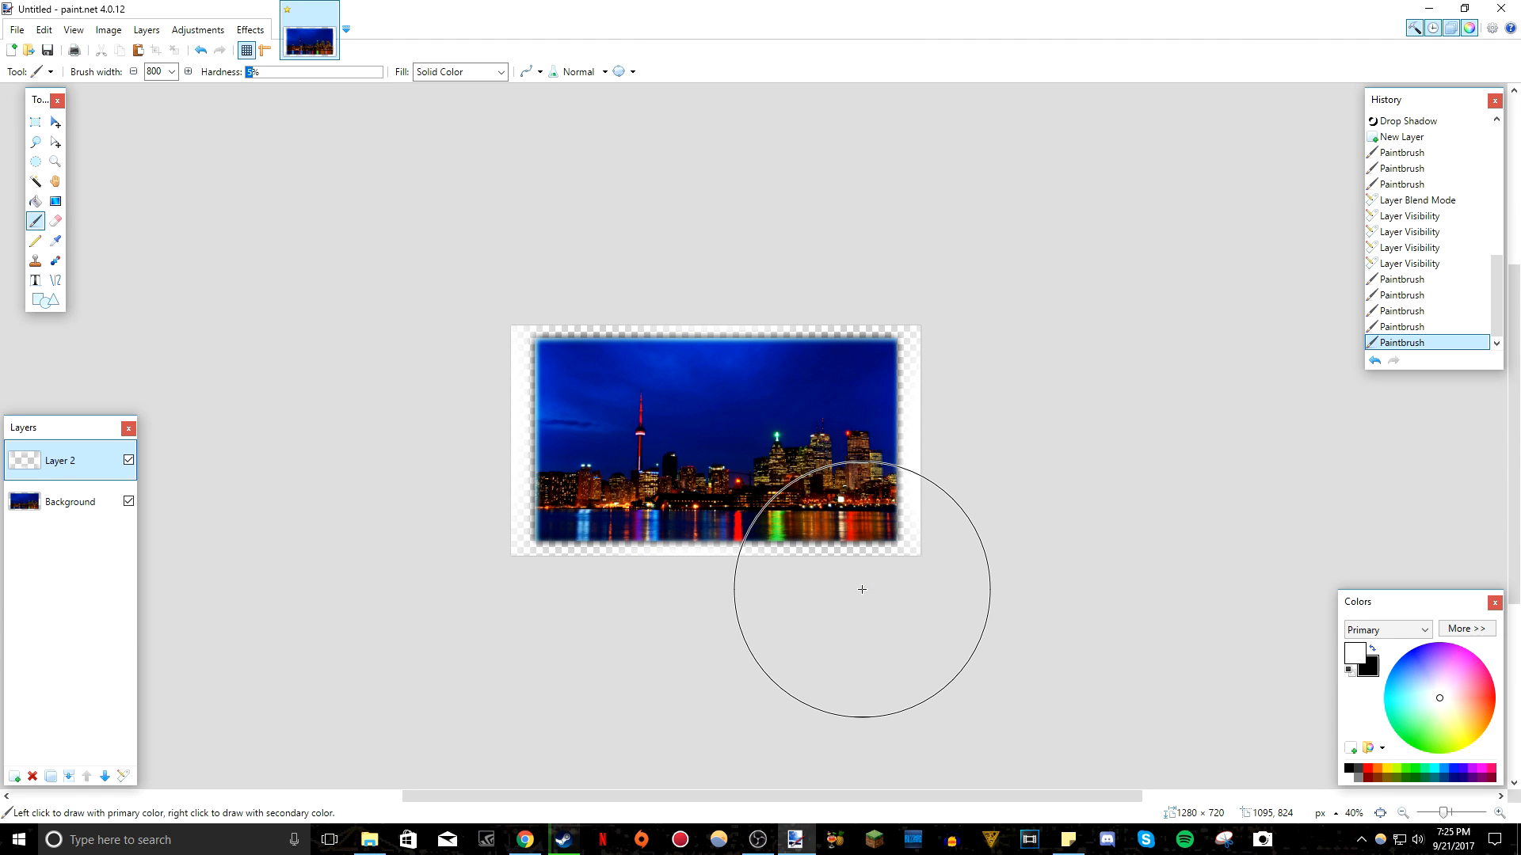
{"action": "mouse_move", "coordinate": [410, 471]}
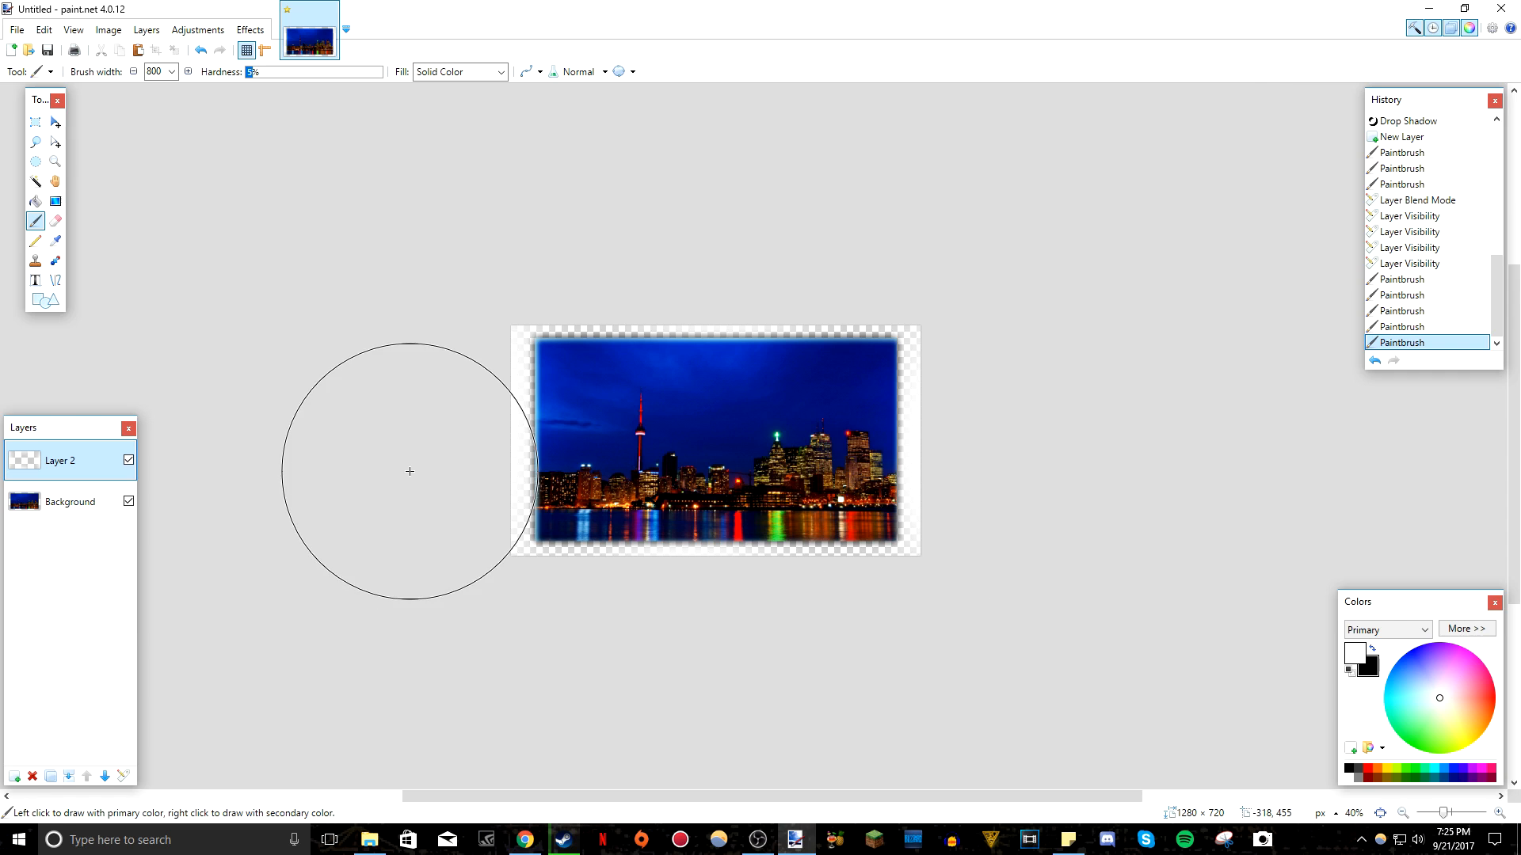
{"action": "mouse_move", "coordinate": [867, 449]}
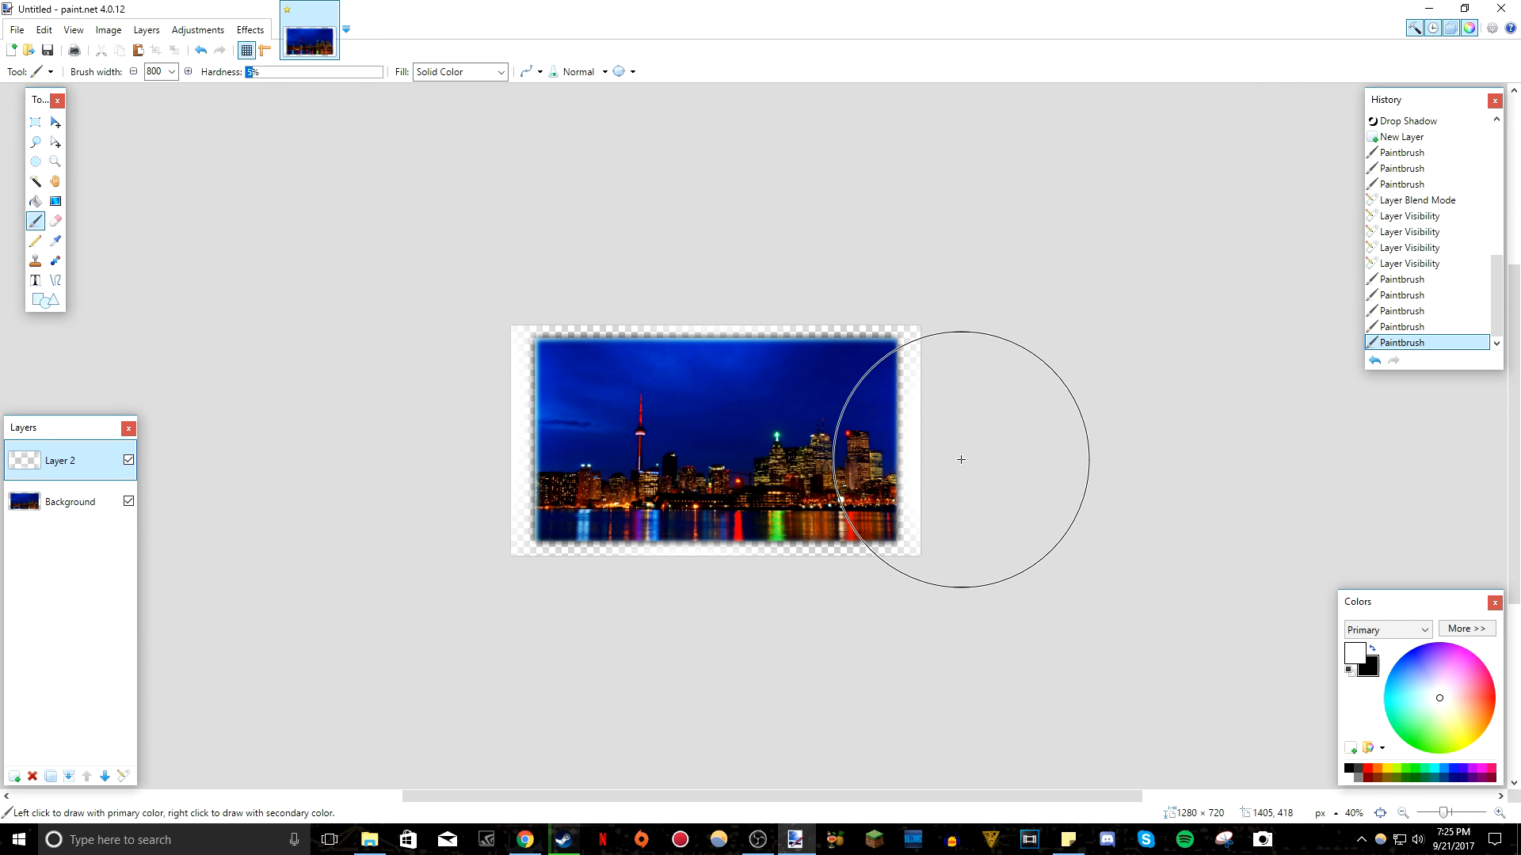
{"action": "mouse_move", "coordinate": [1040, 401]}
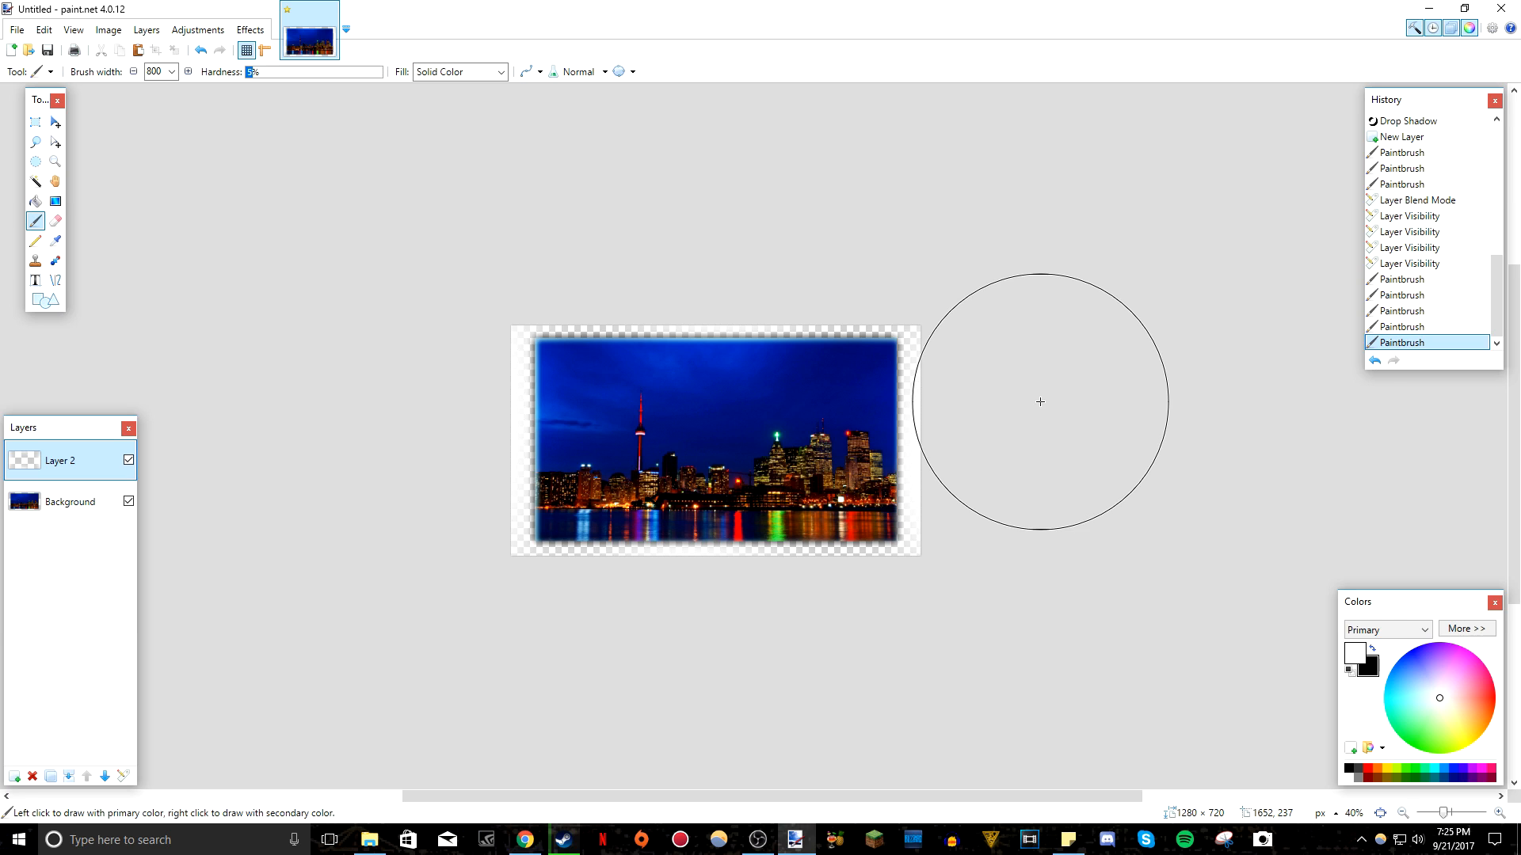
Open the Effects menu for the light layer.
{"action": "left_click", "coordinate": [249, 29]}
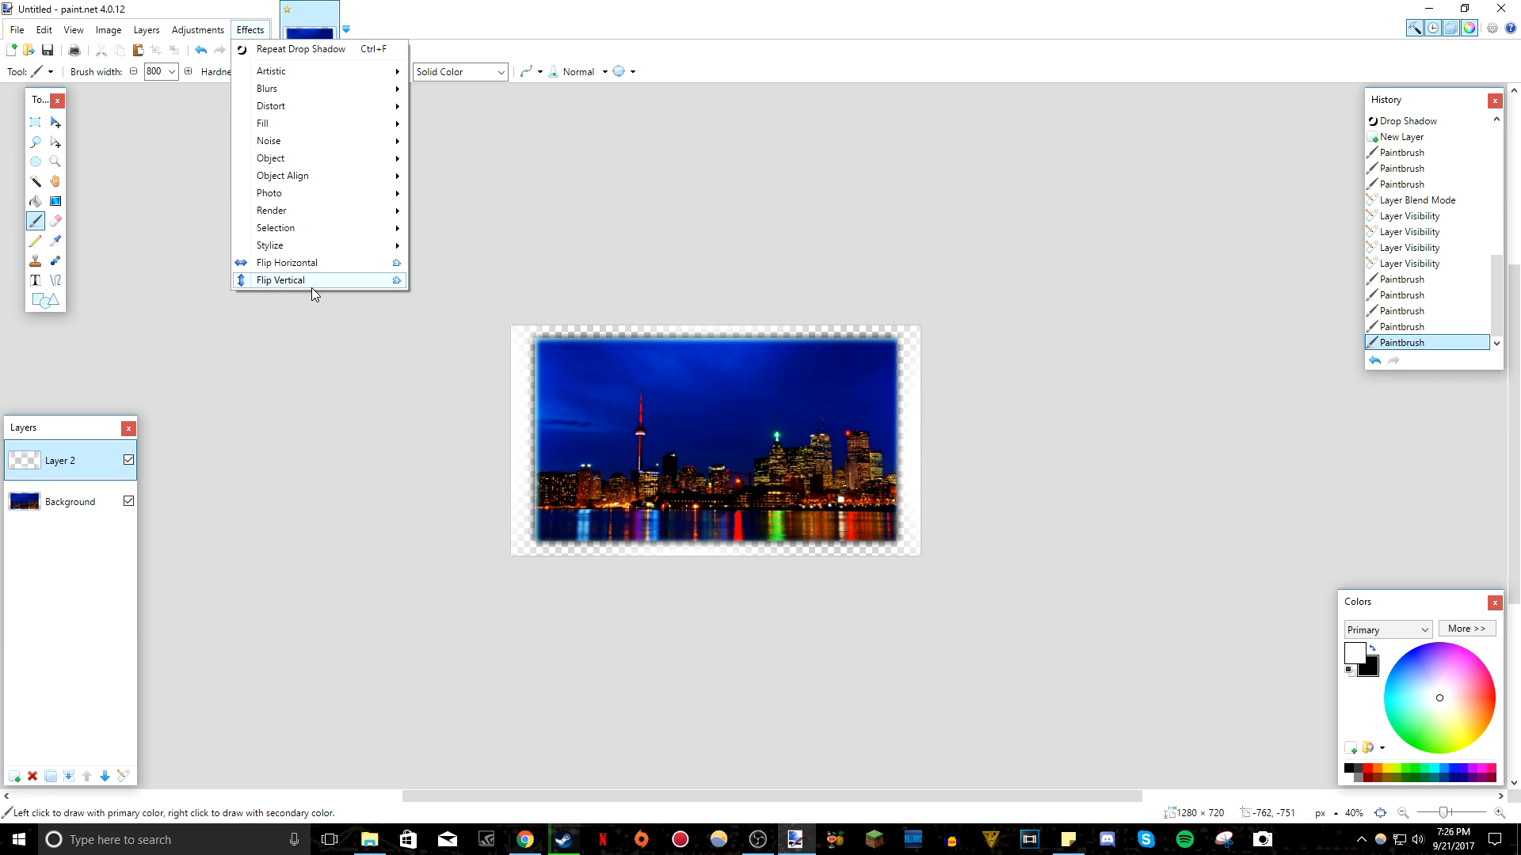
{"action": "mouse_move", "coordinate": [298, 72]}
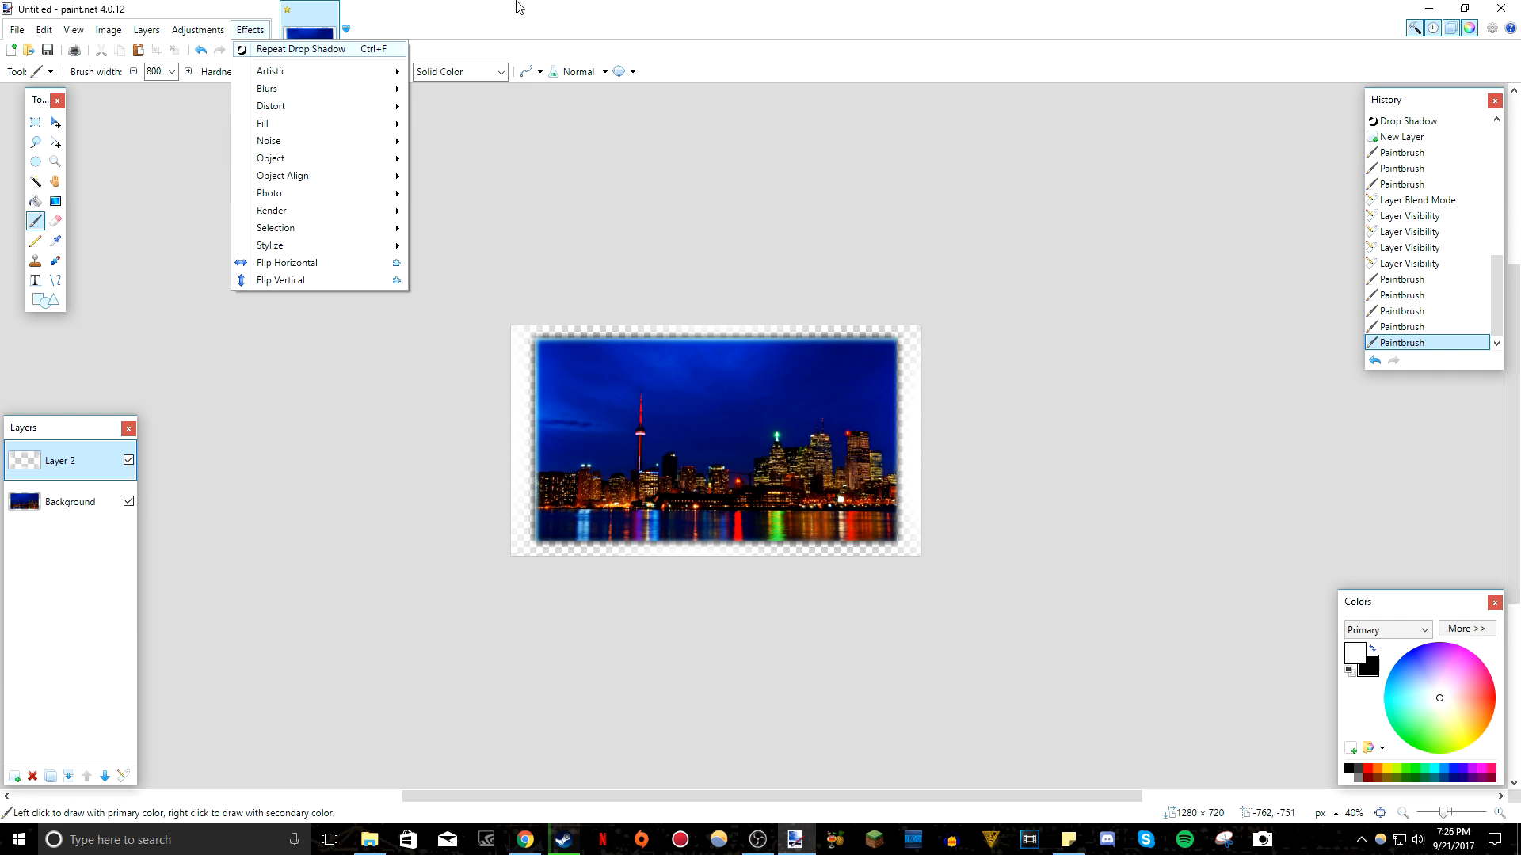
{"action": "mouse_move", "coordinate": [650, 294]}
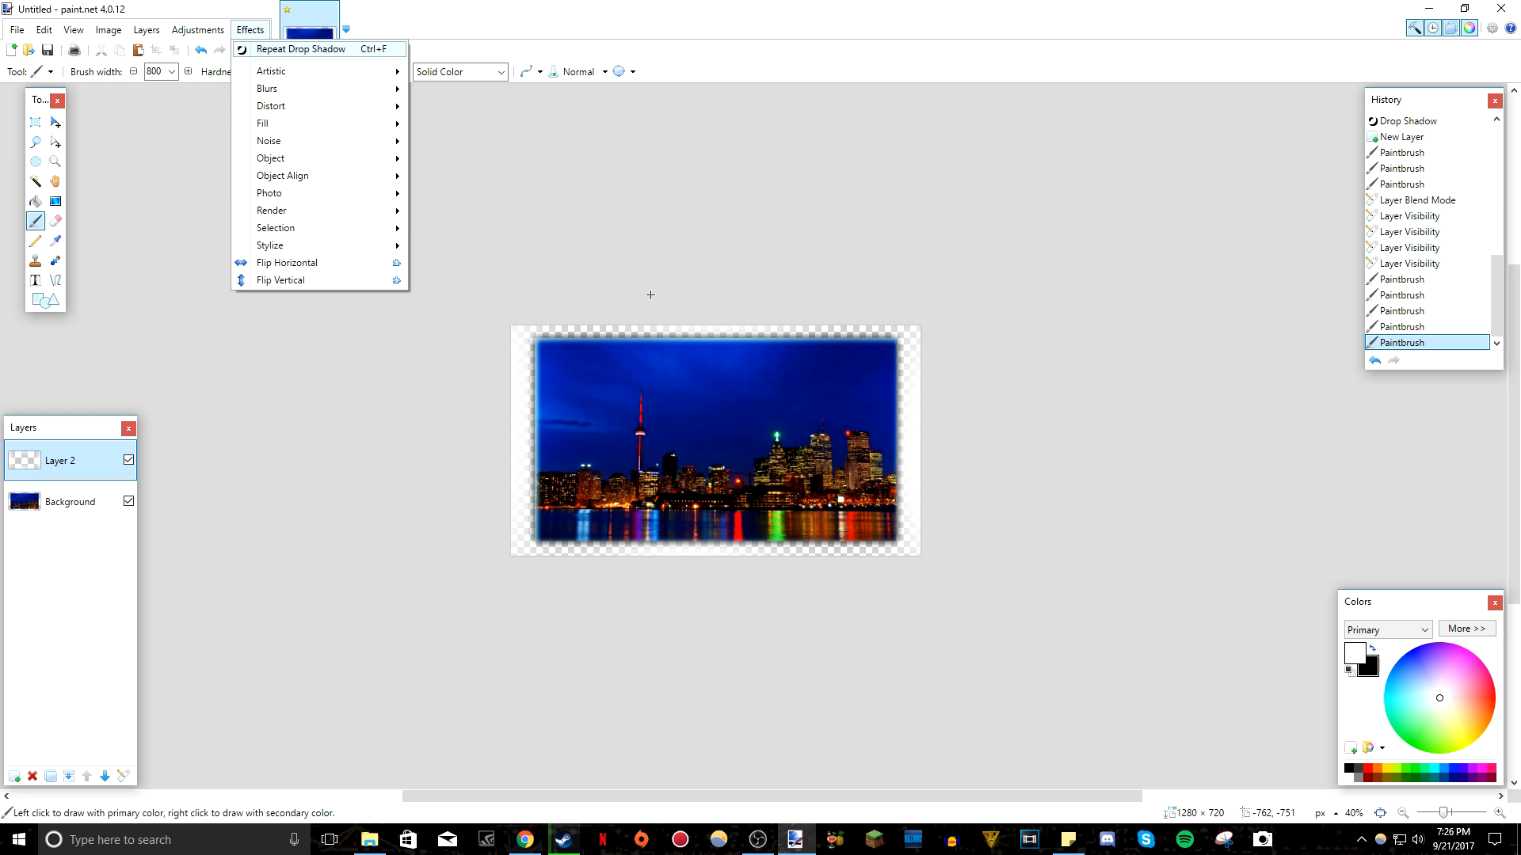